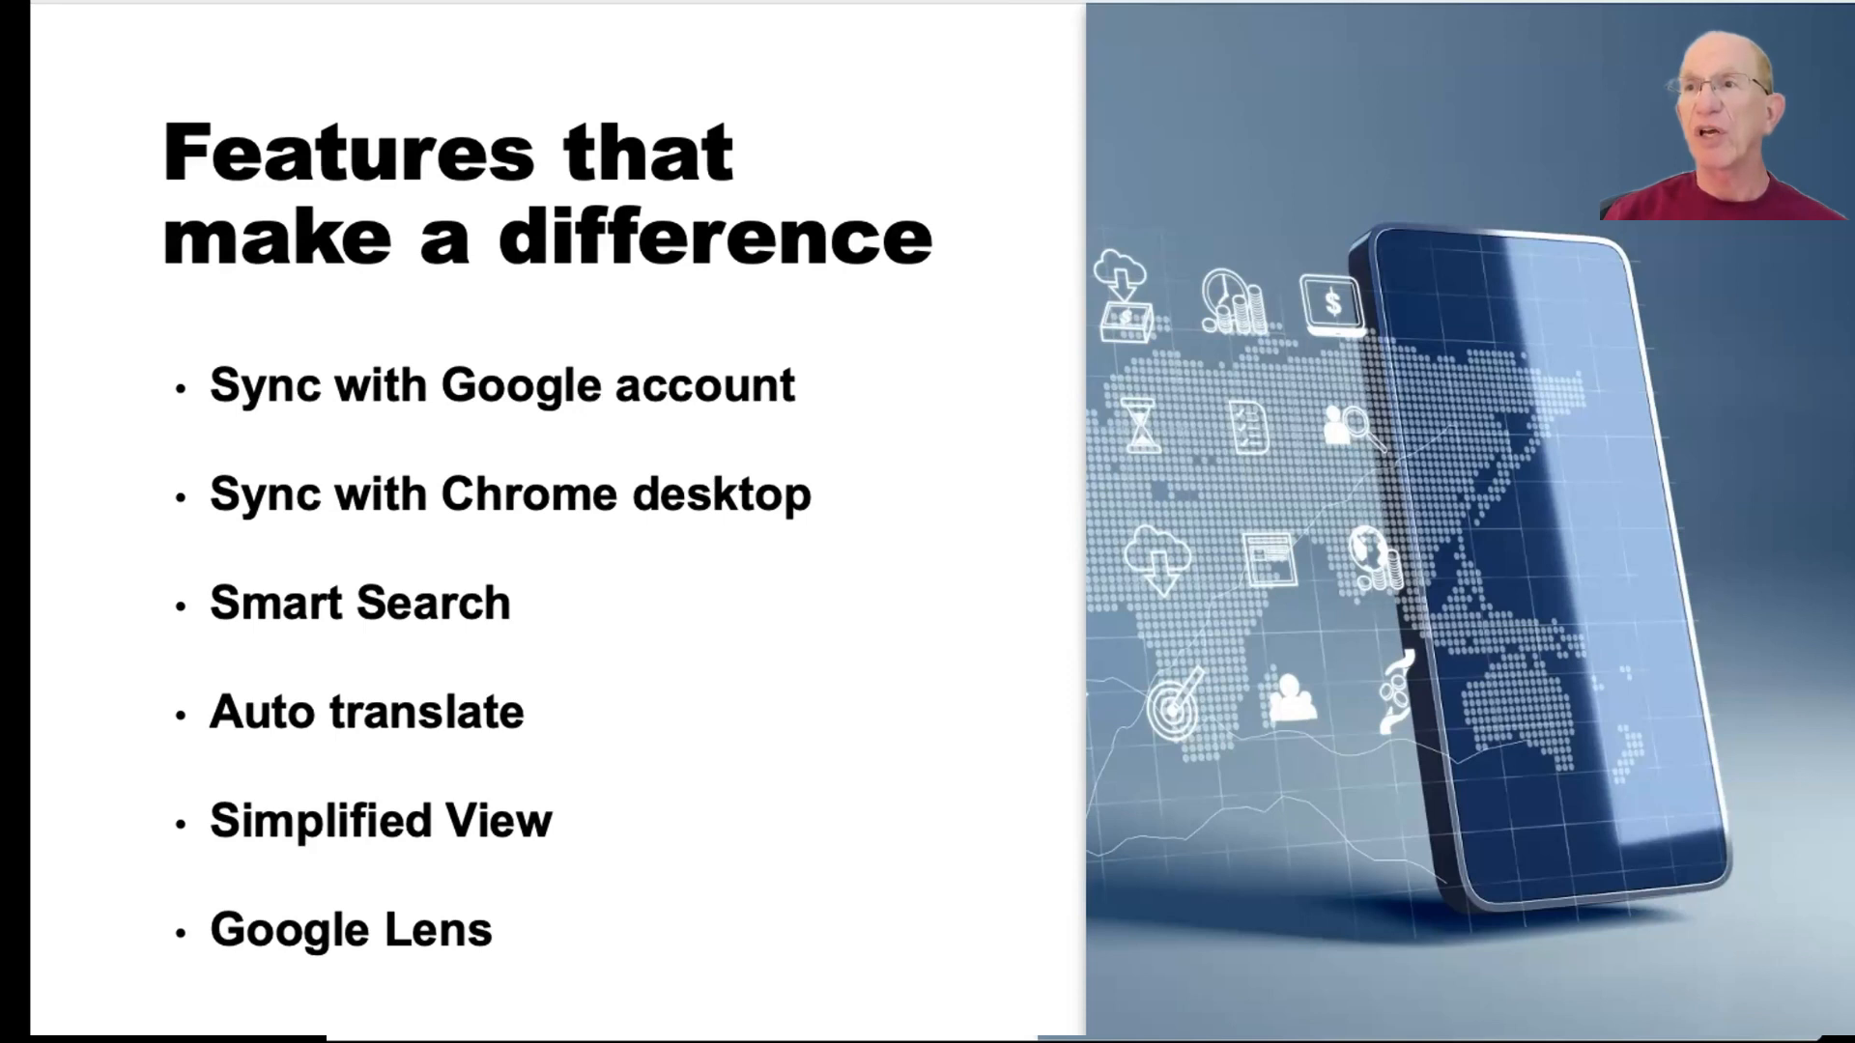
pyautogui.moveTo(86, 423)
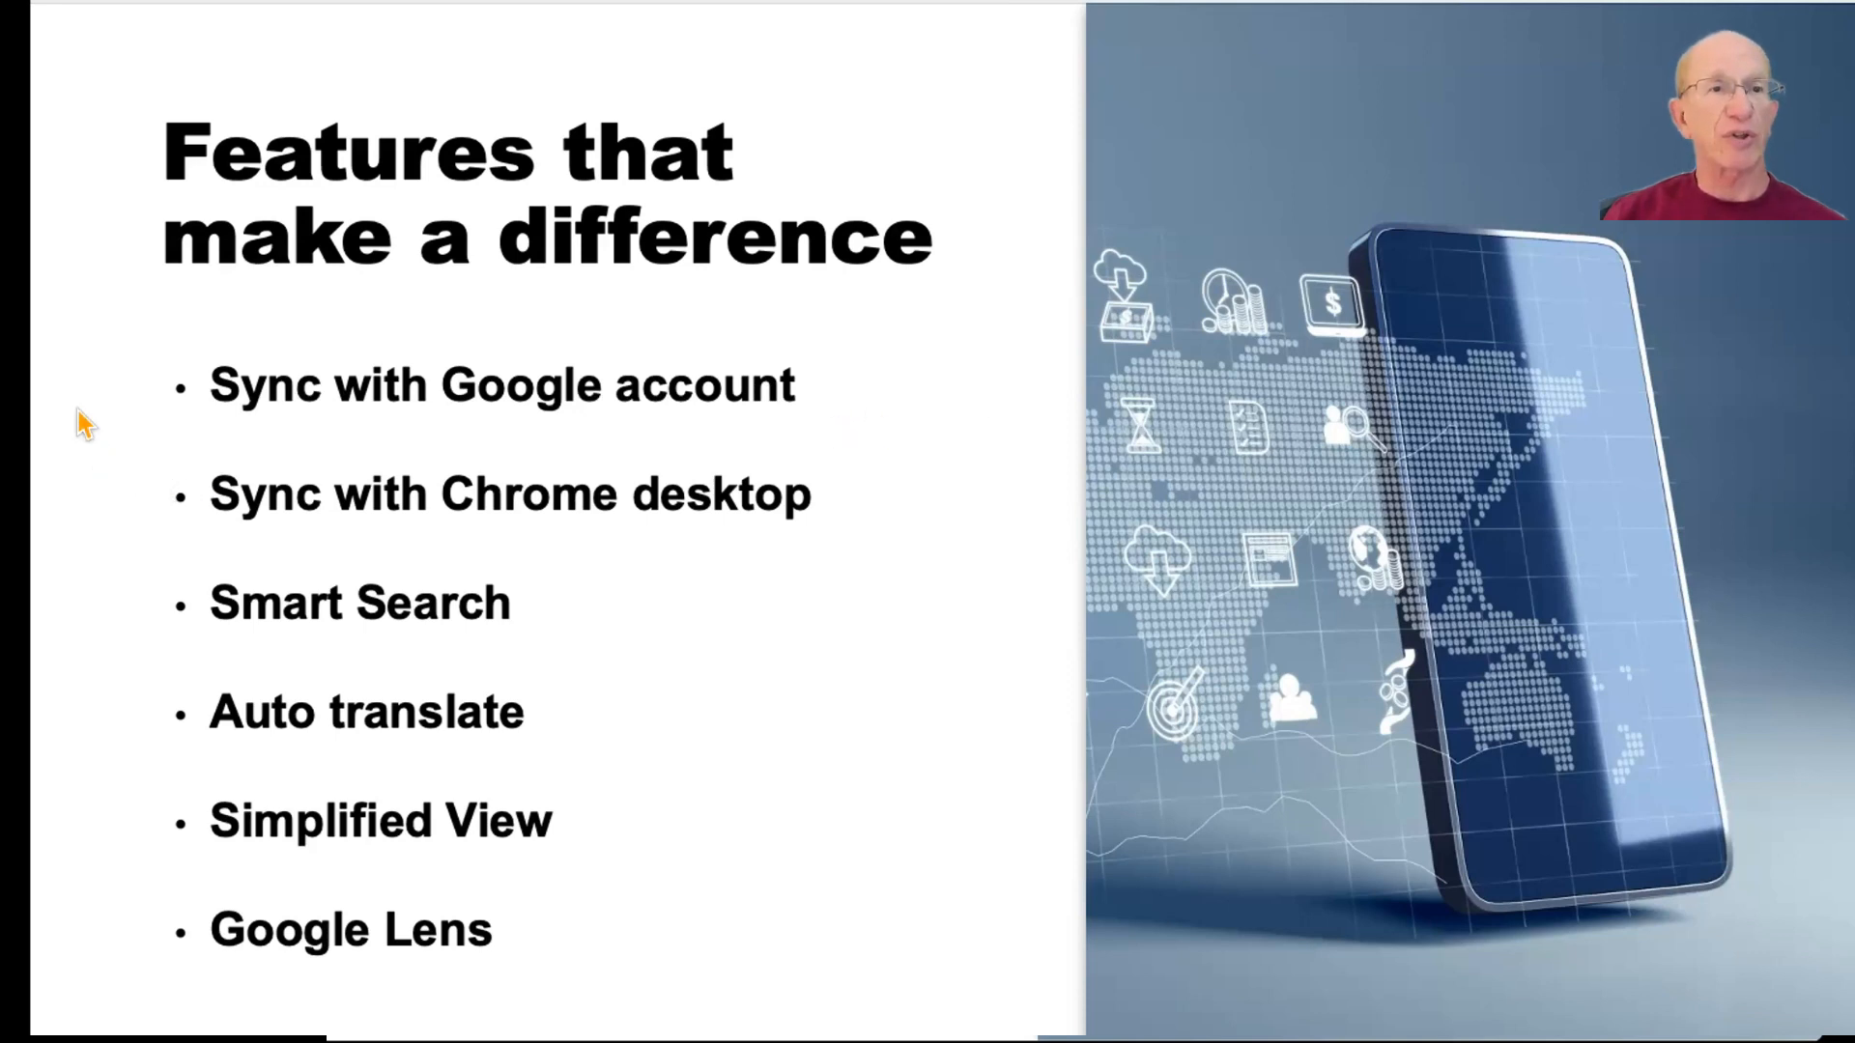
pyautogui.moveTo(125, 459)
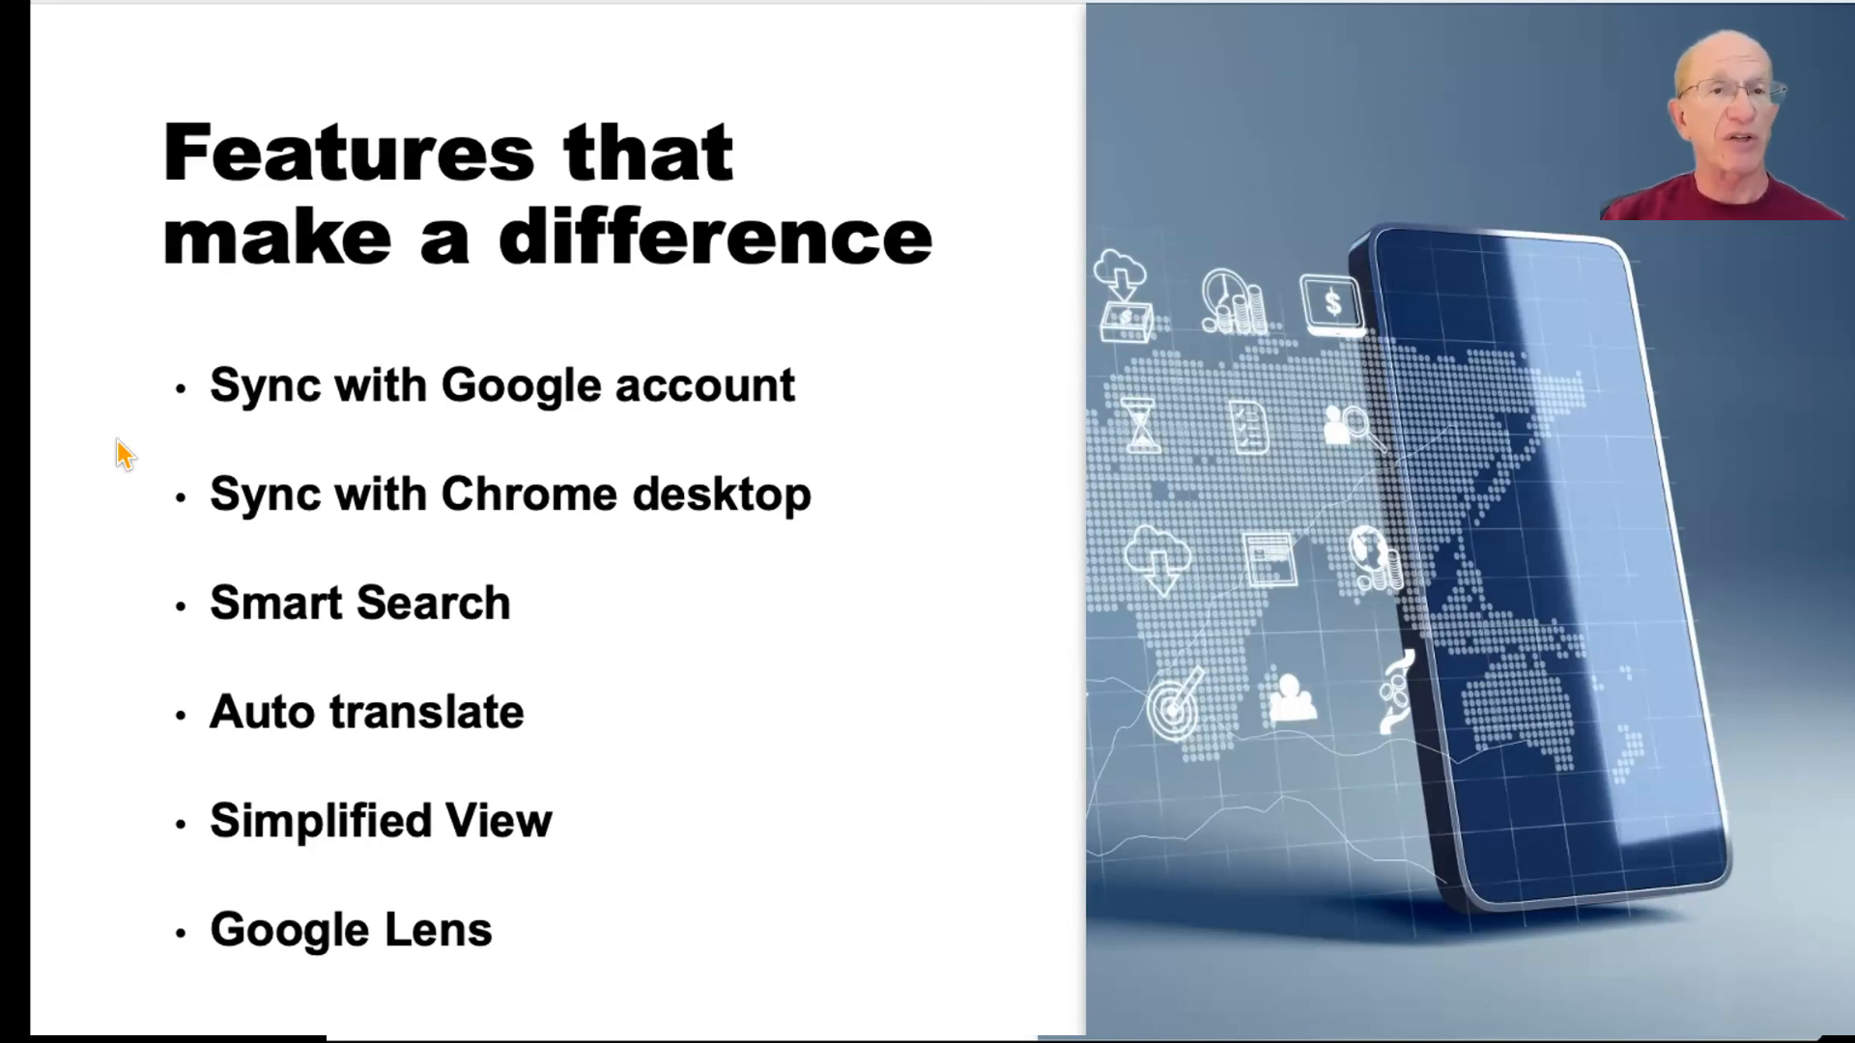
pyautogui.moveTo(159, 396)
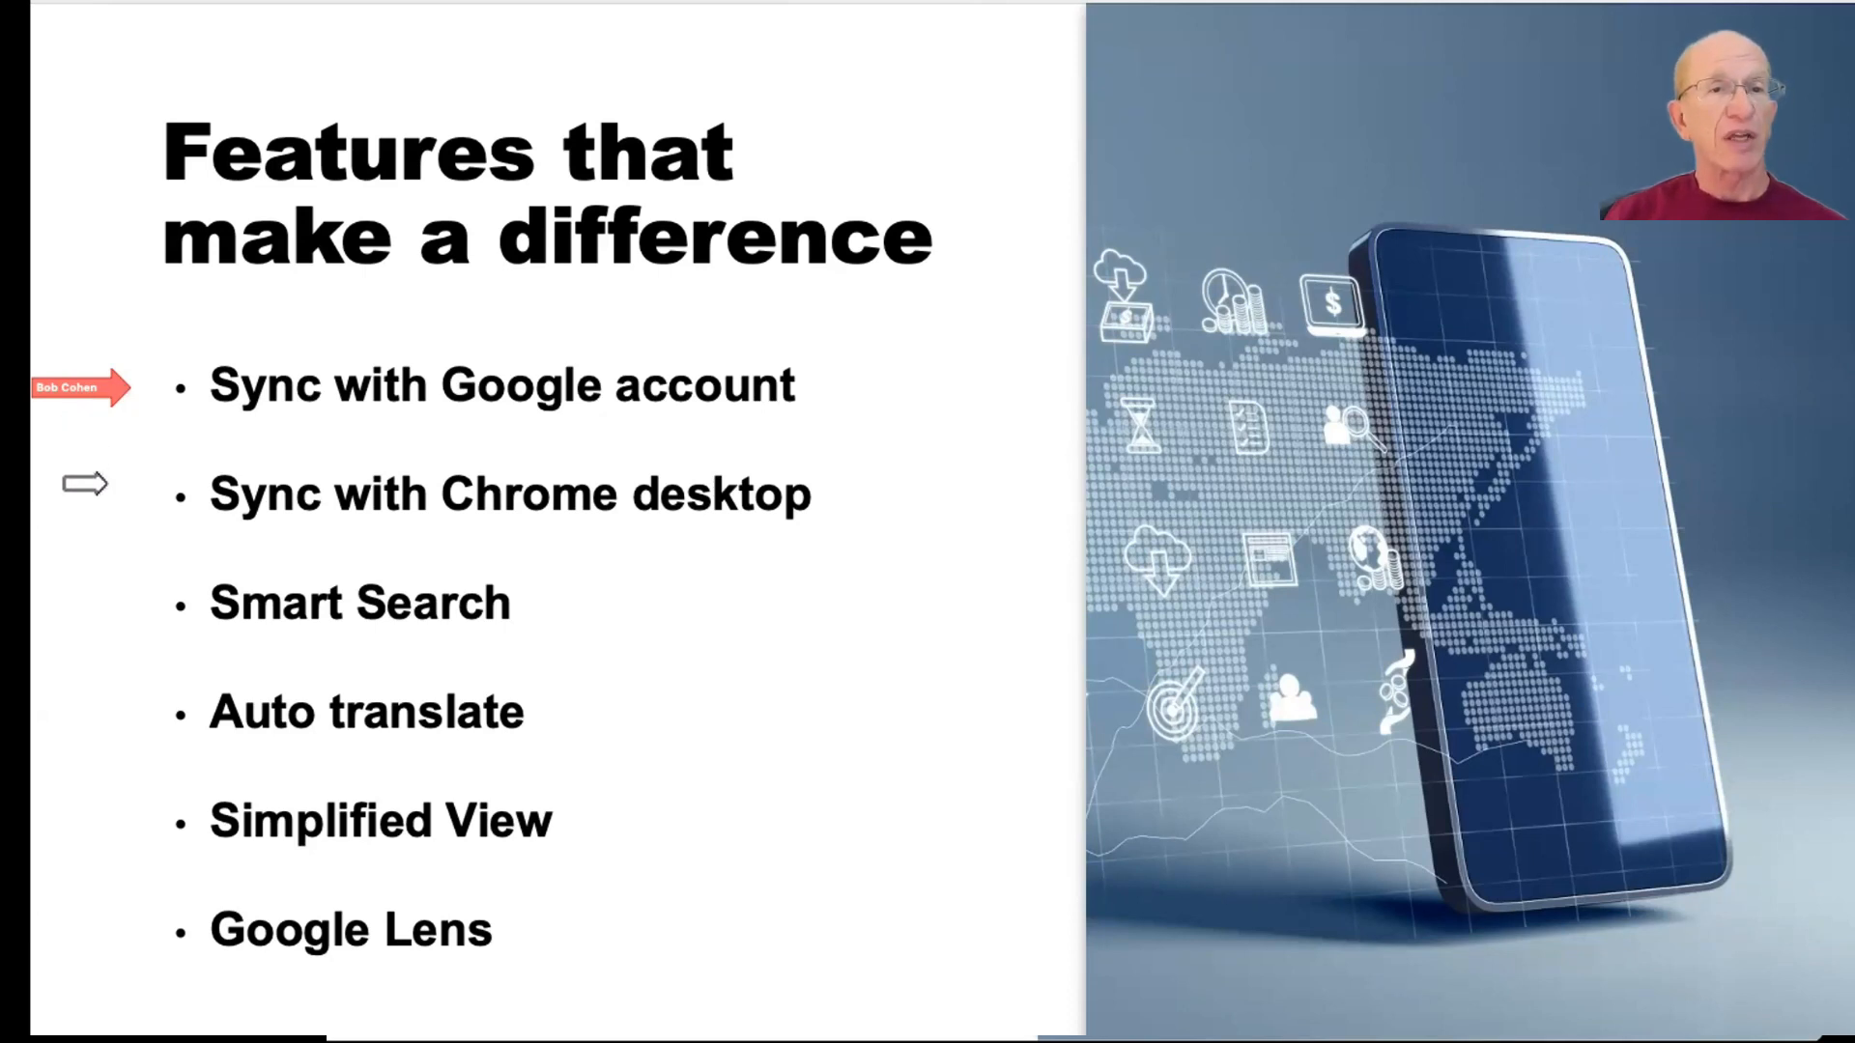
pyautogui.moveTo(136, 497)
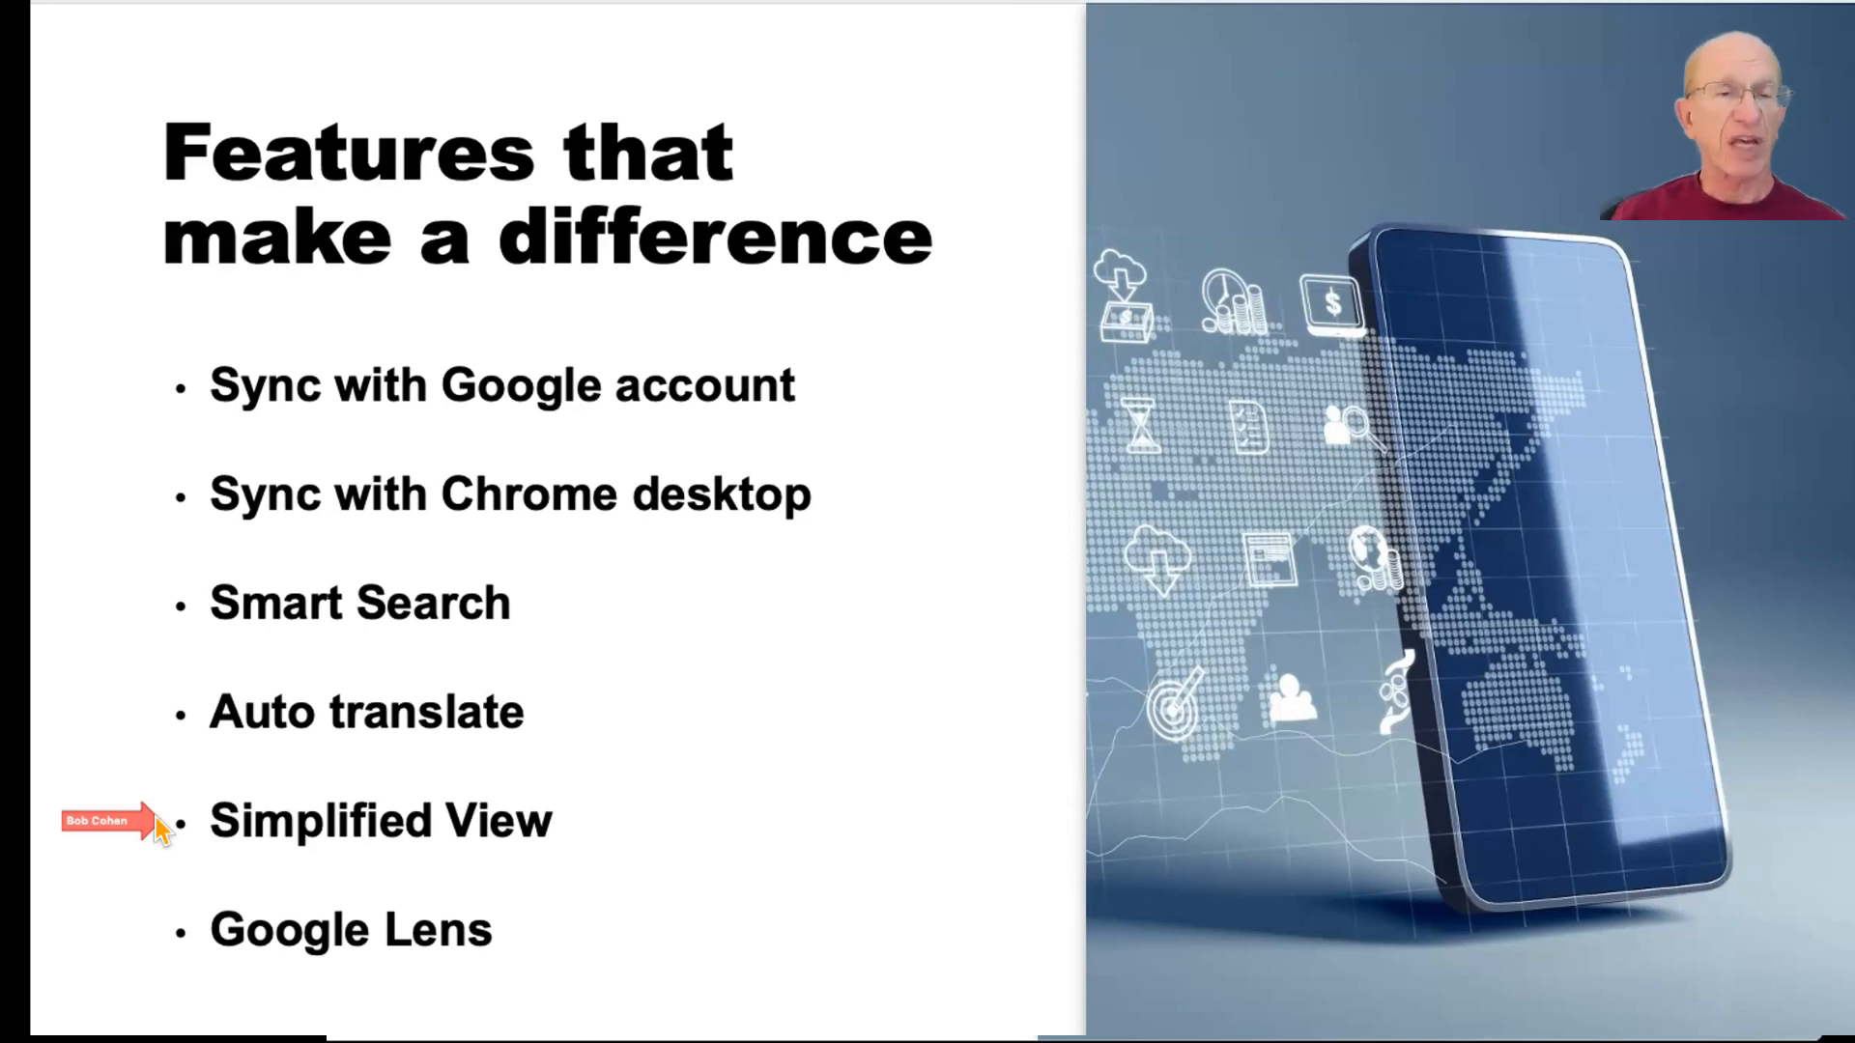
pyautogui.moveTo(100, 934)
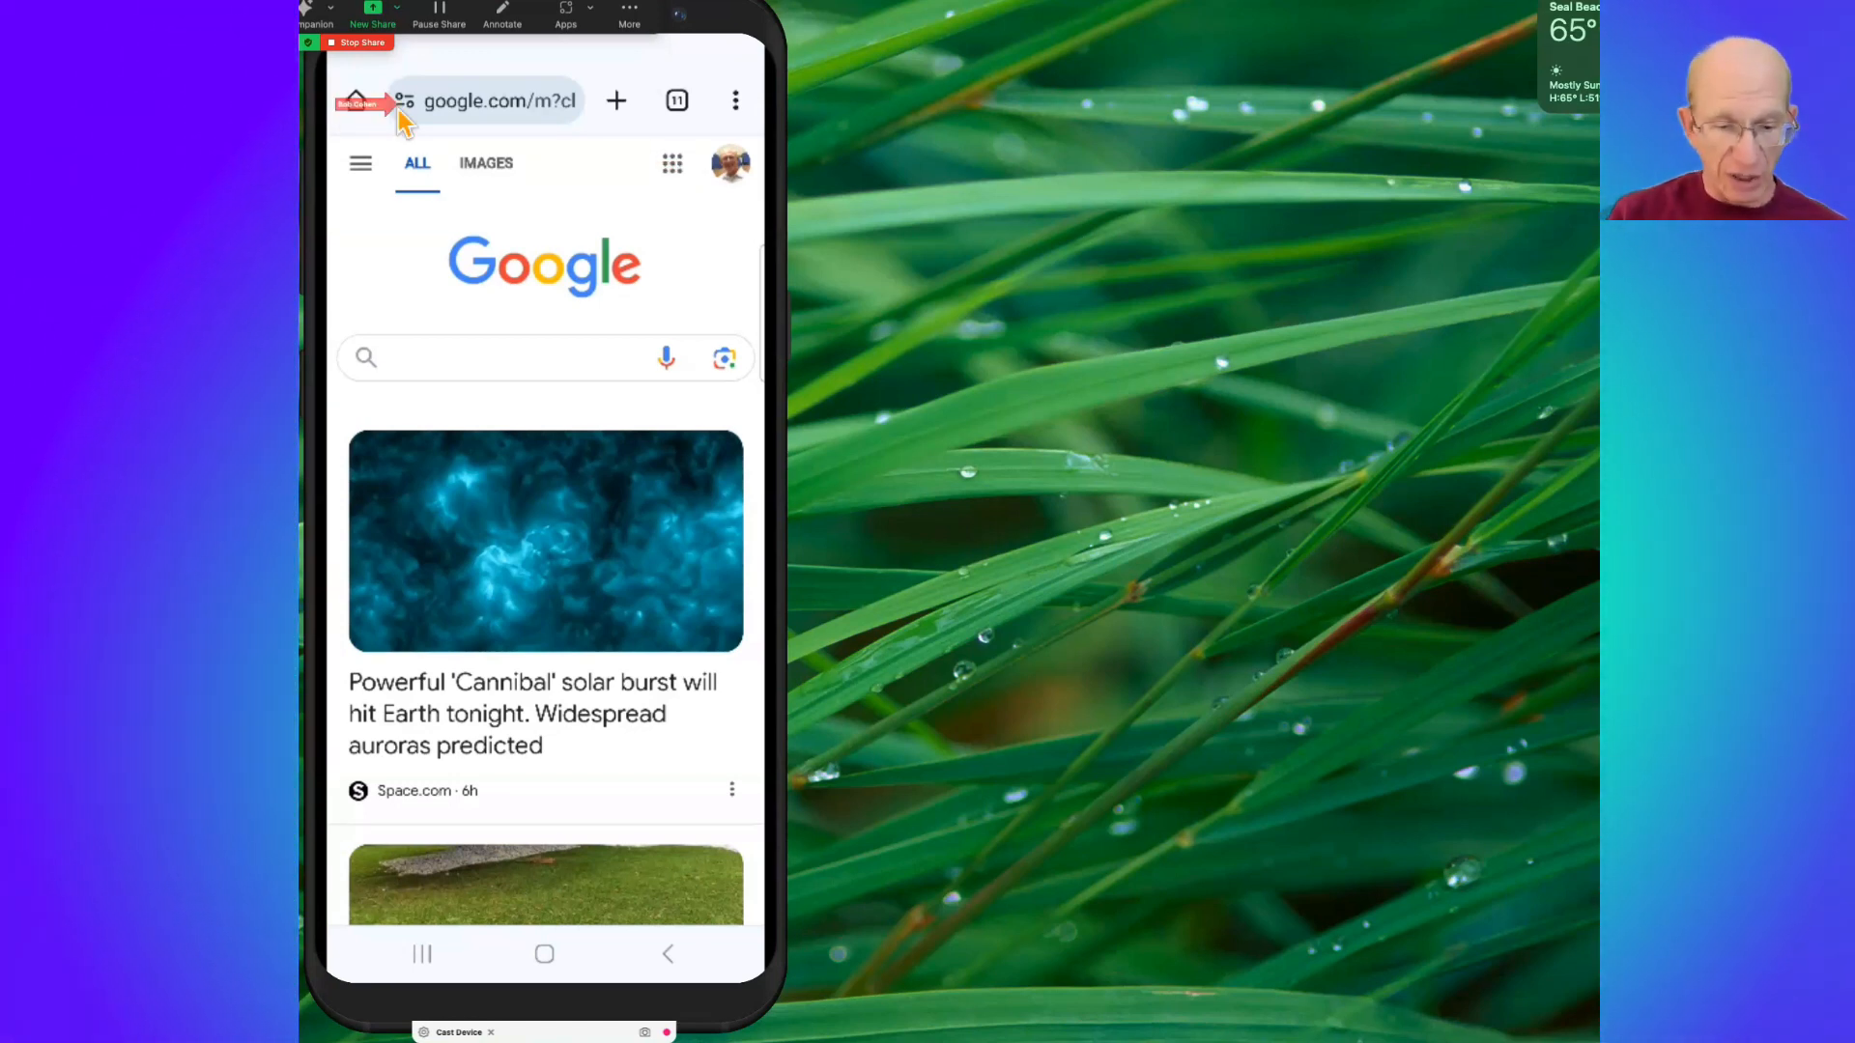
# Return phone Chrome to its new tab page with shortcut tiles and the Discover feed
pyautogui.click(496, 100)
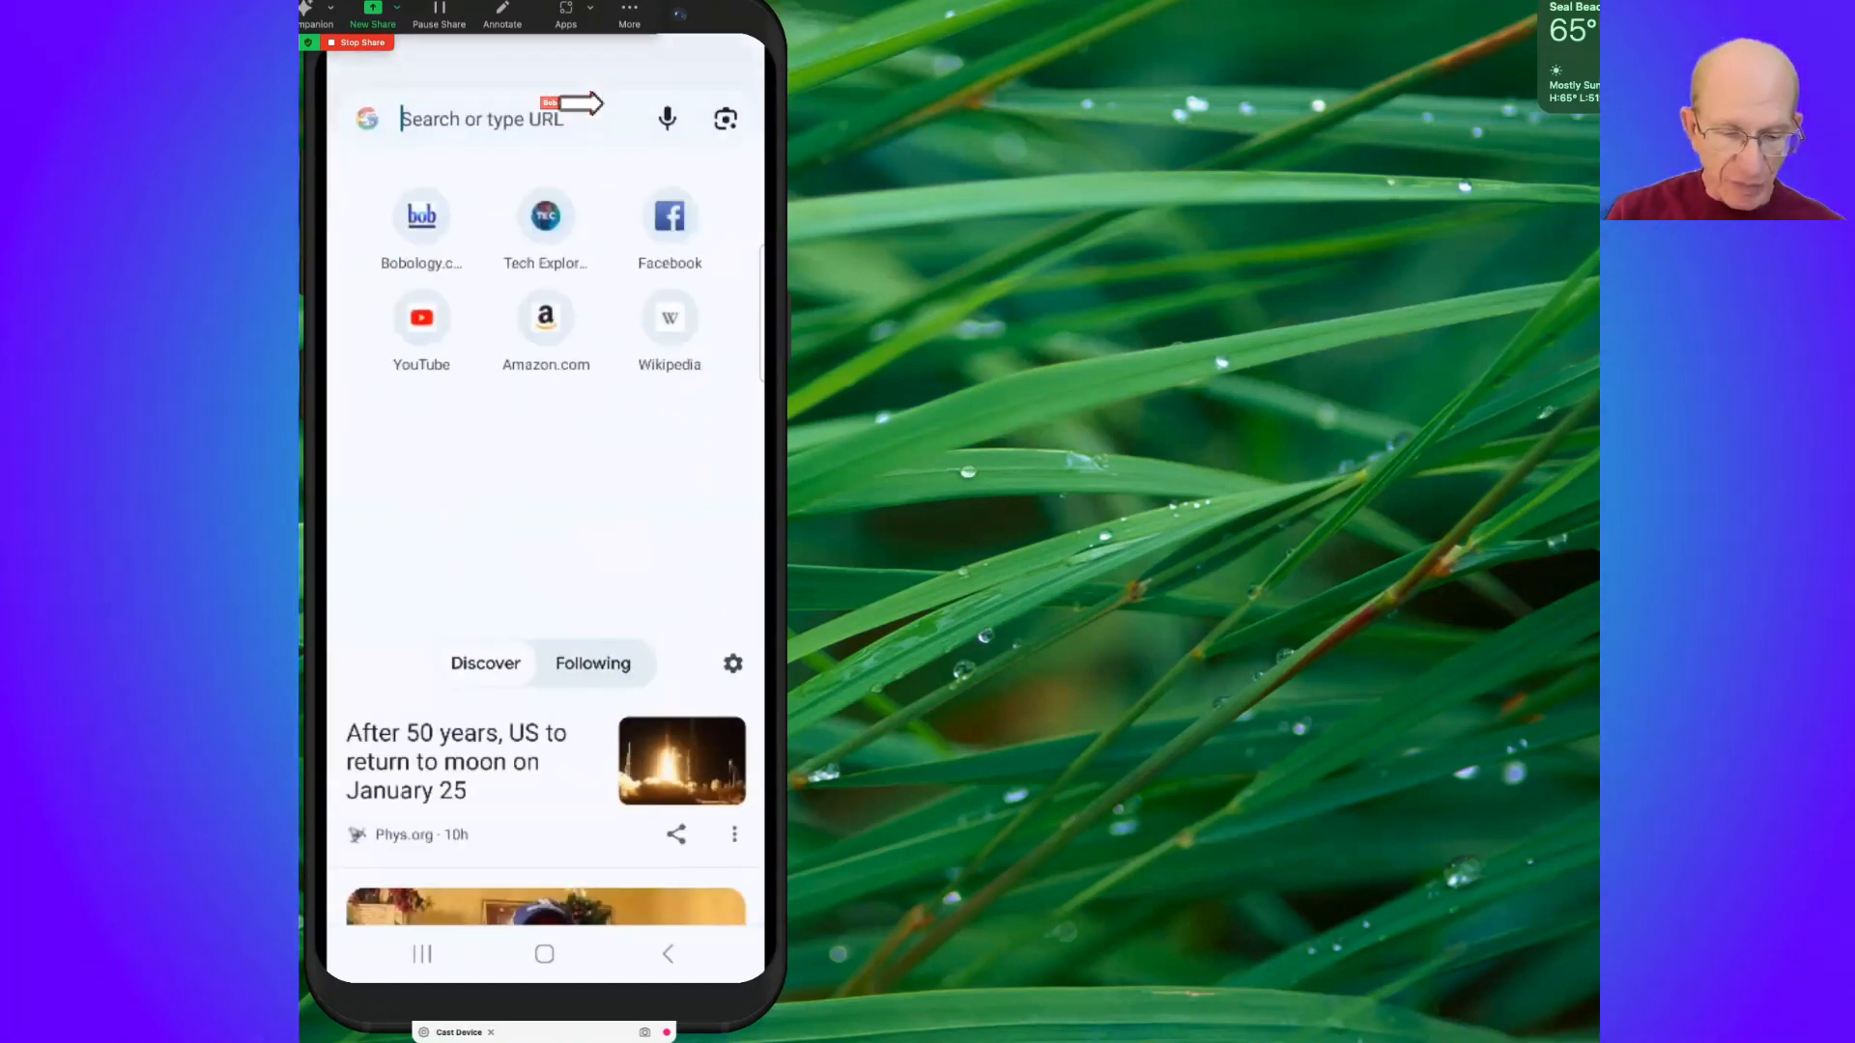
# Search Google for 'microsoft' from the phone's address bar and show its results
pyautogui.click(481, 118)
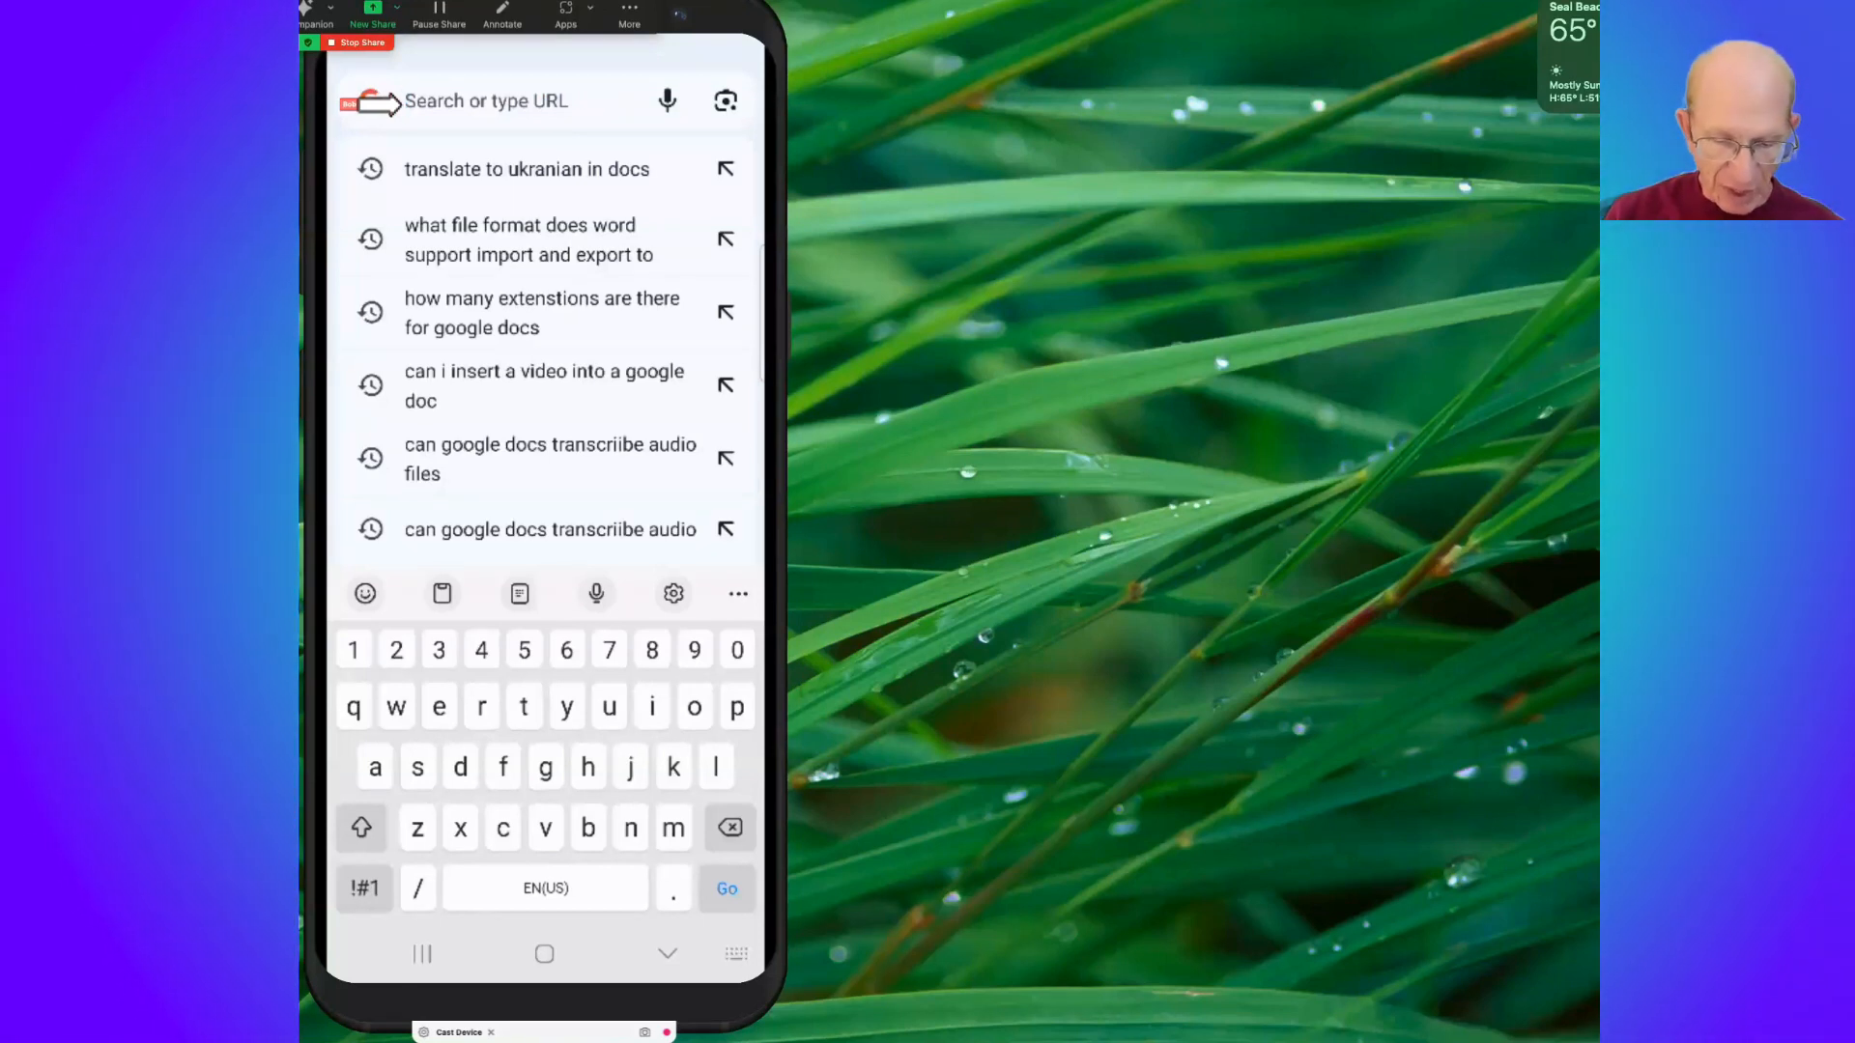
pyautogui.write('m')
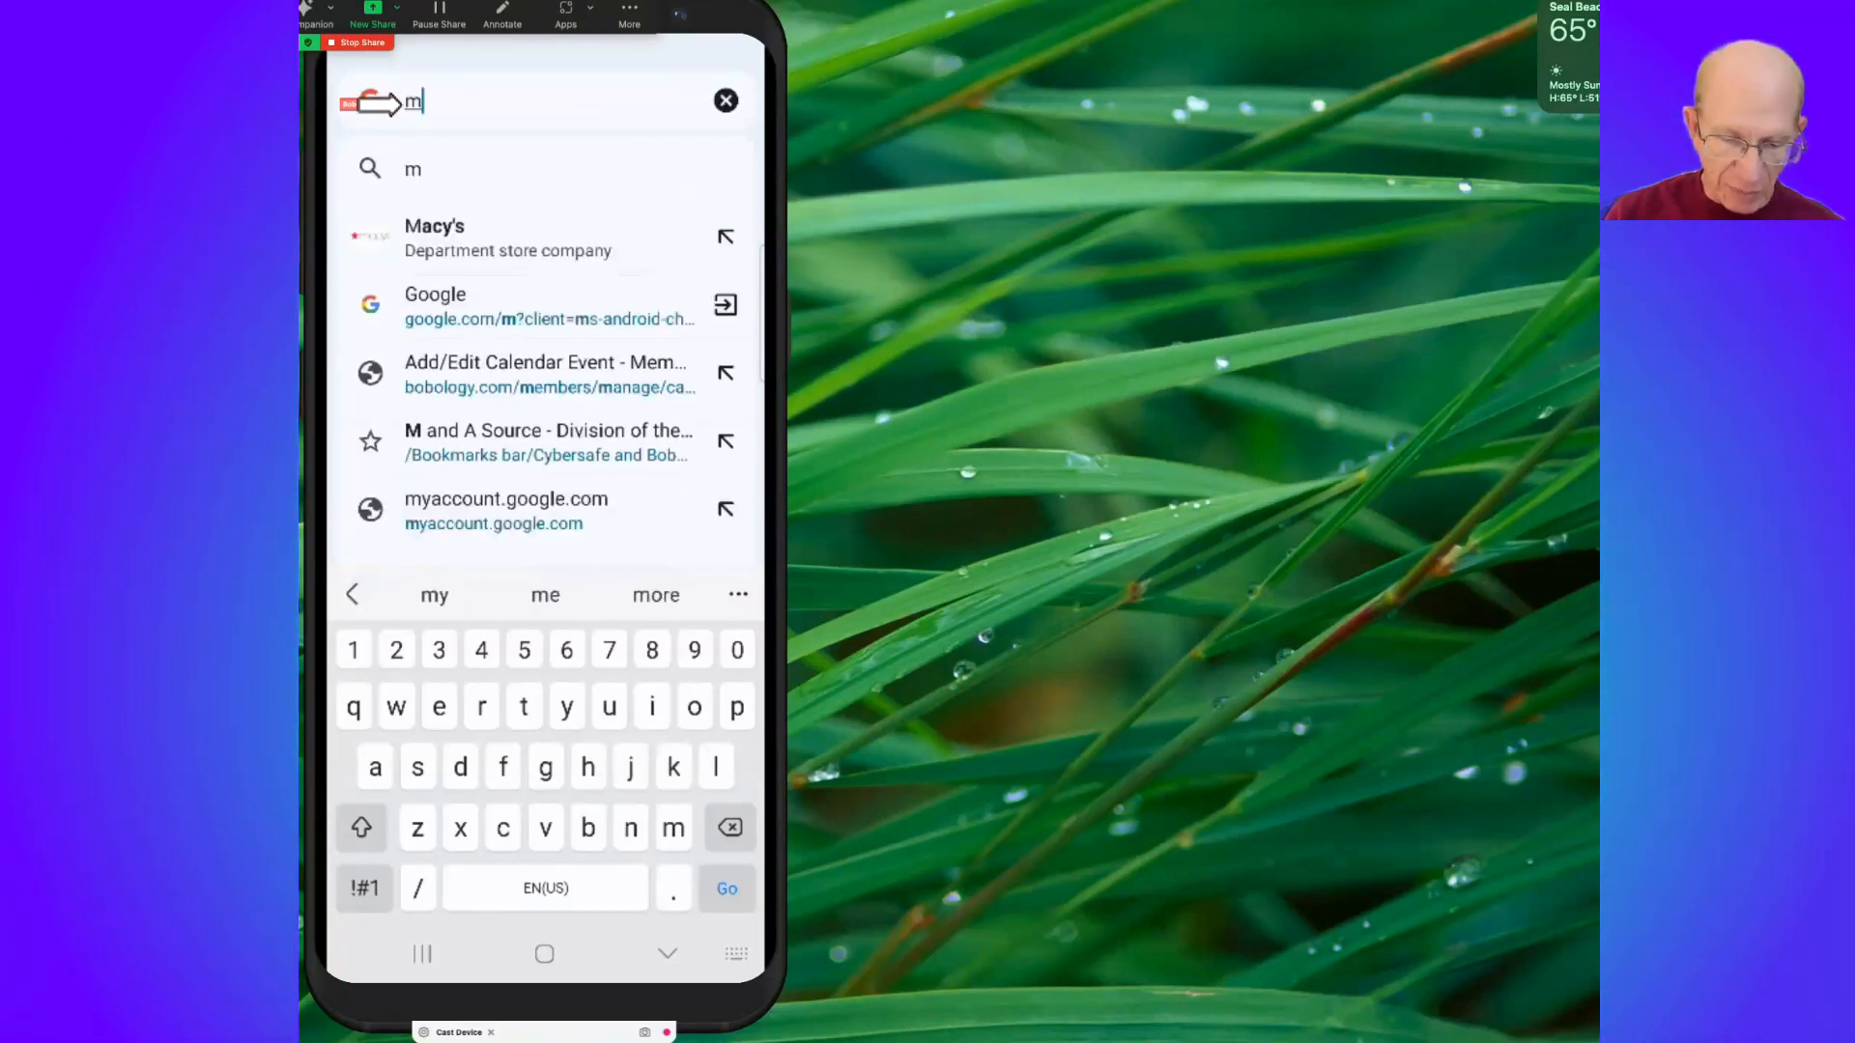
pyautogui.write('microsoft.com/downloads/deta')
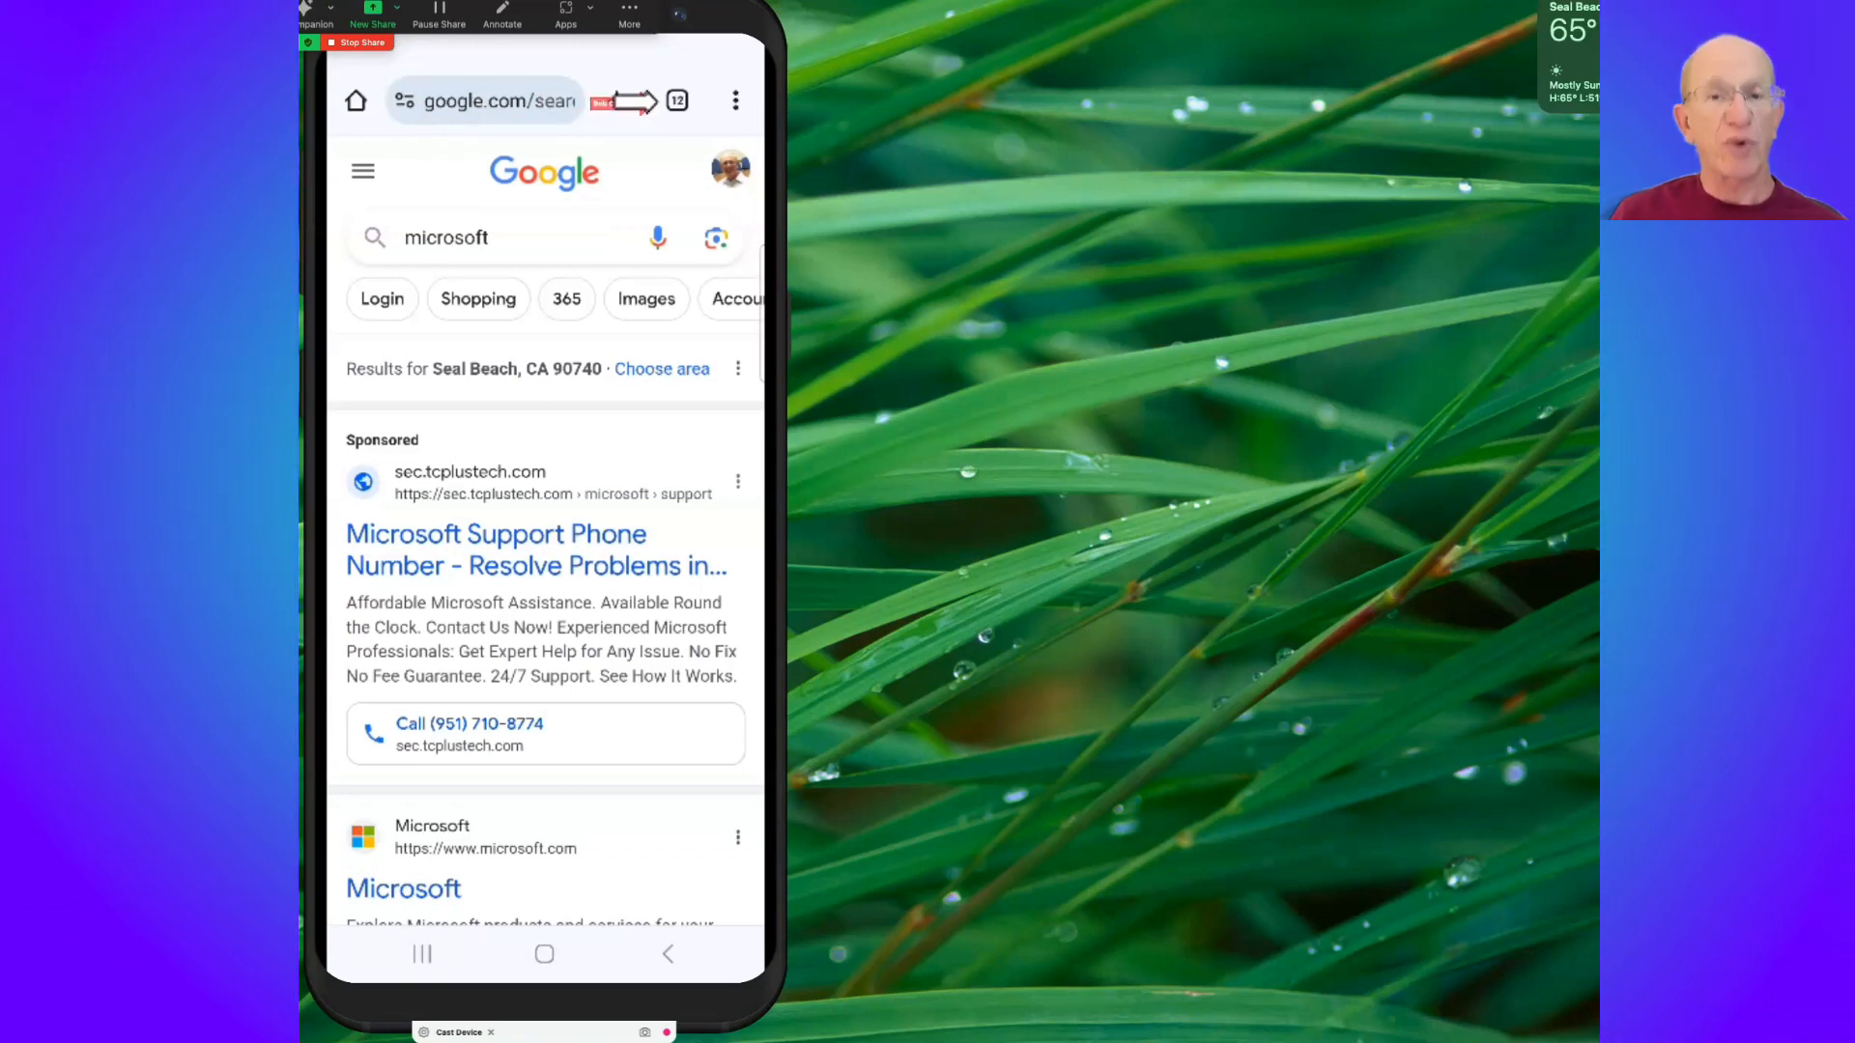
# Show the phone's tab overview with the microsoft search results tab visible
pyautogui.click(677, 99)
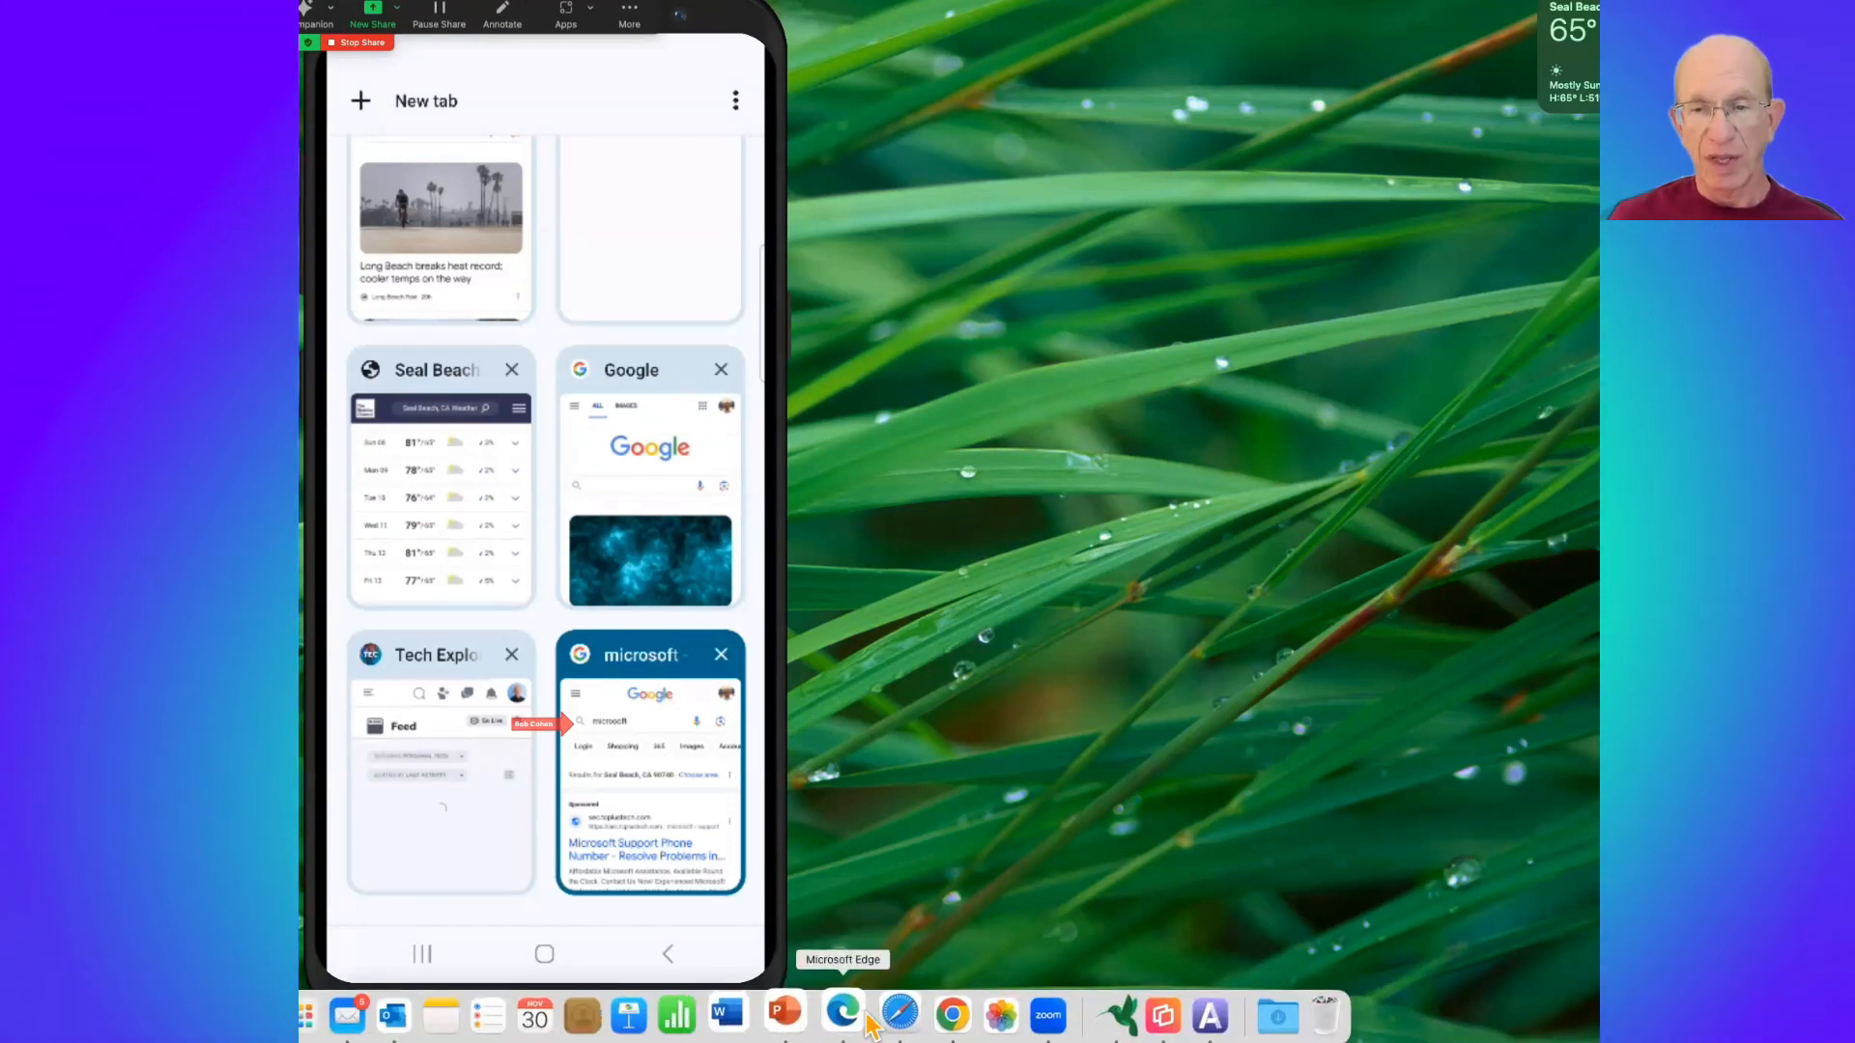
# Bring desktop Chrome up from the Dock and add a second new tab showing Google
pyautogui.click(949, 1015)
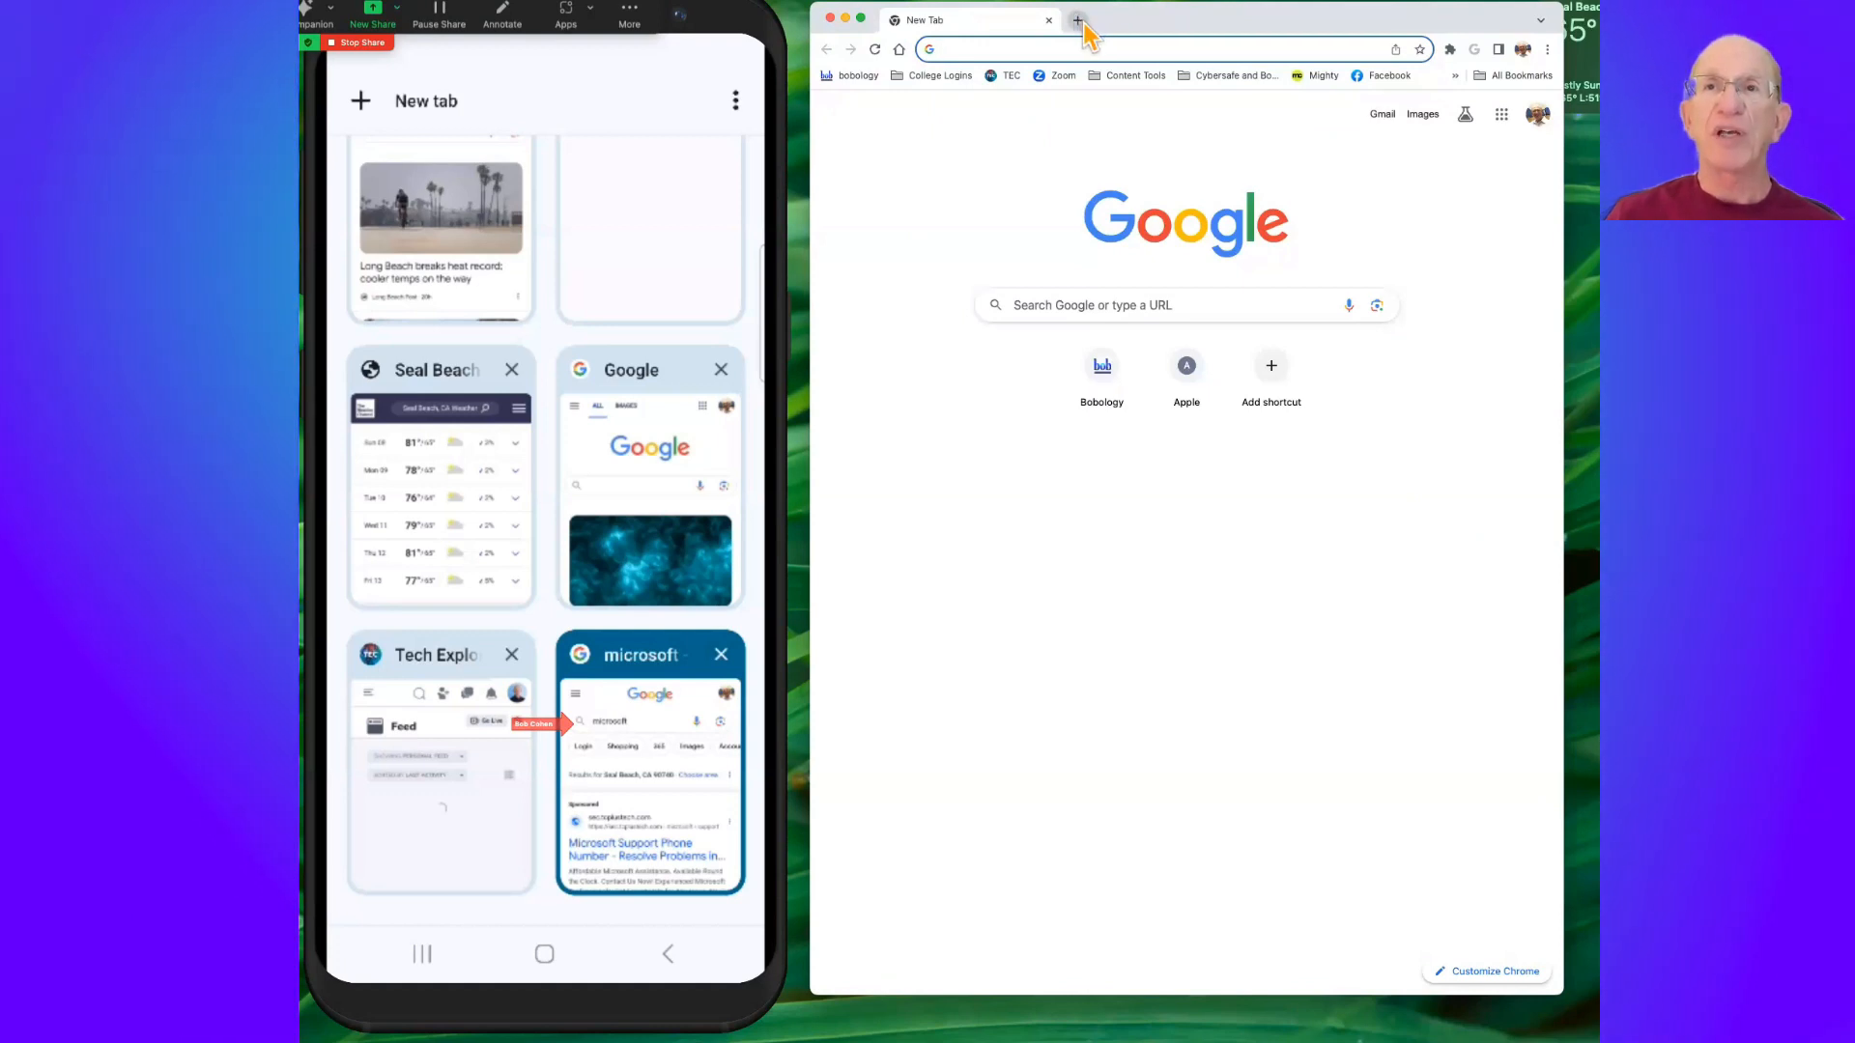
pyautogui.click(1076, 19)
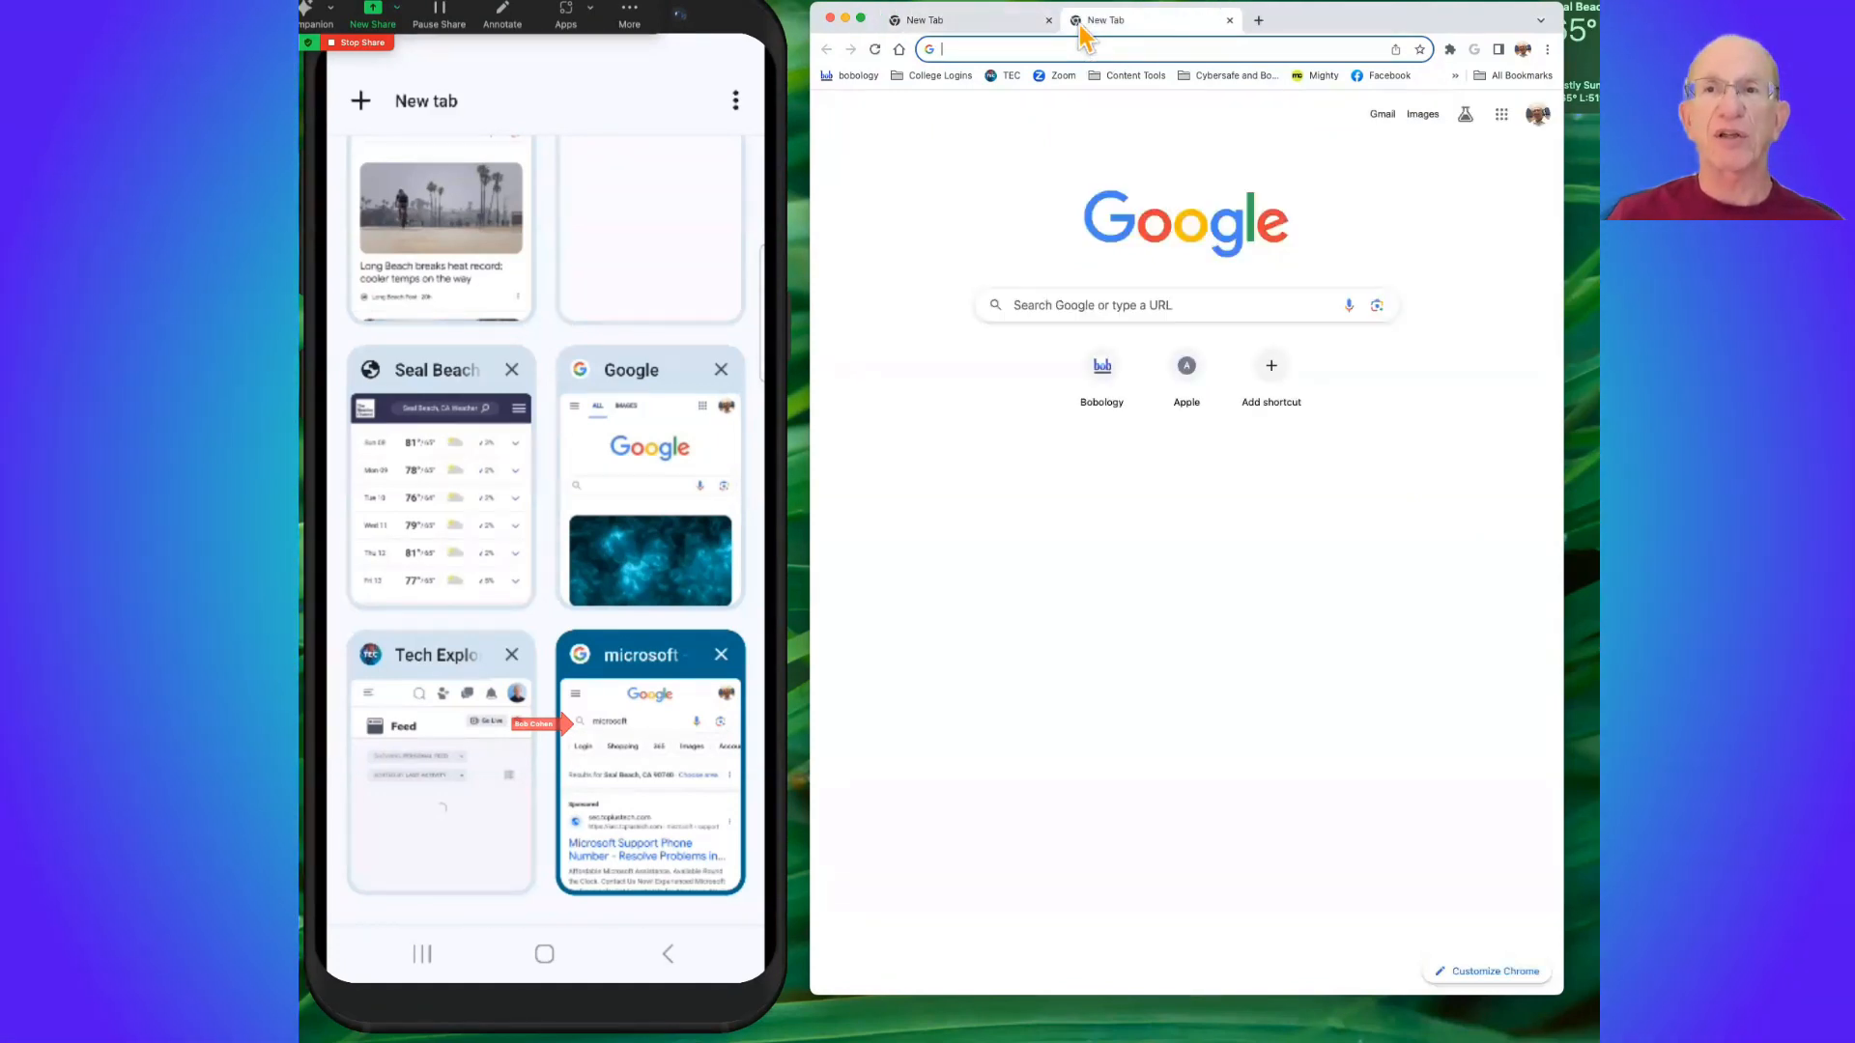
pyautogui.moveTo(958, 19)
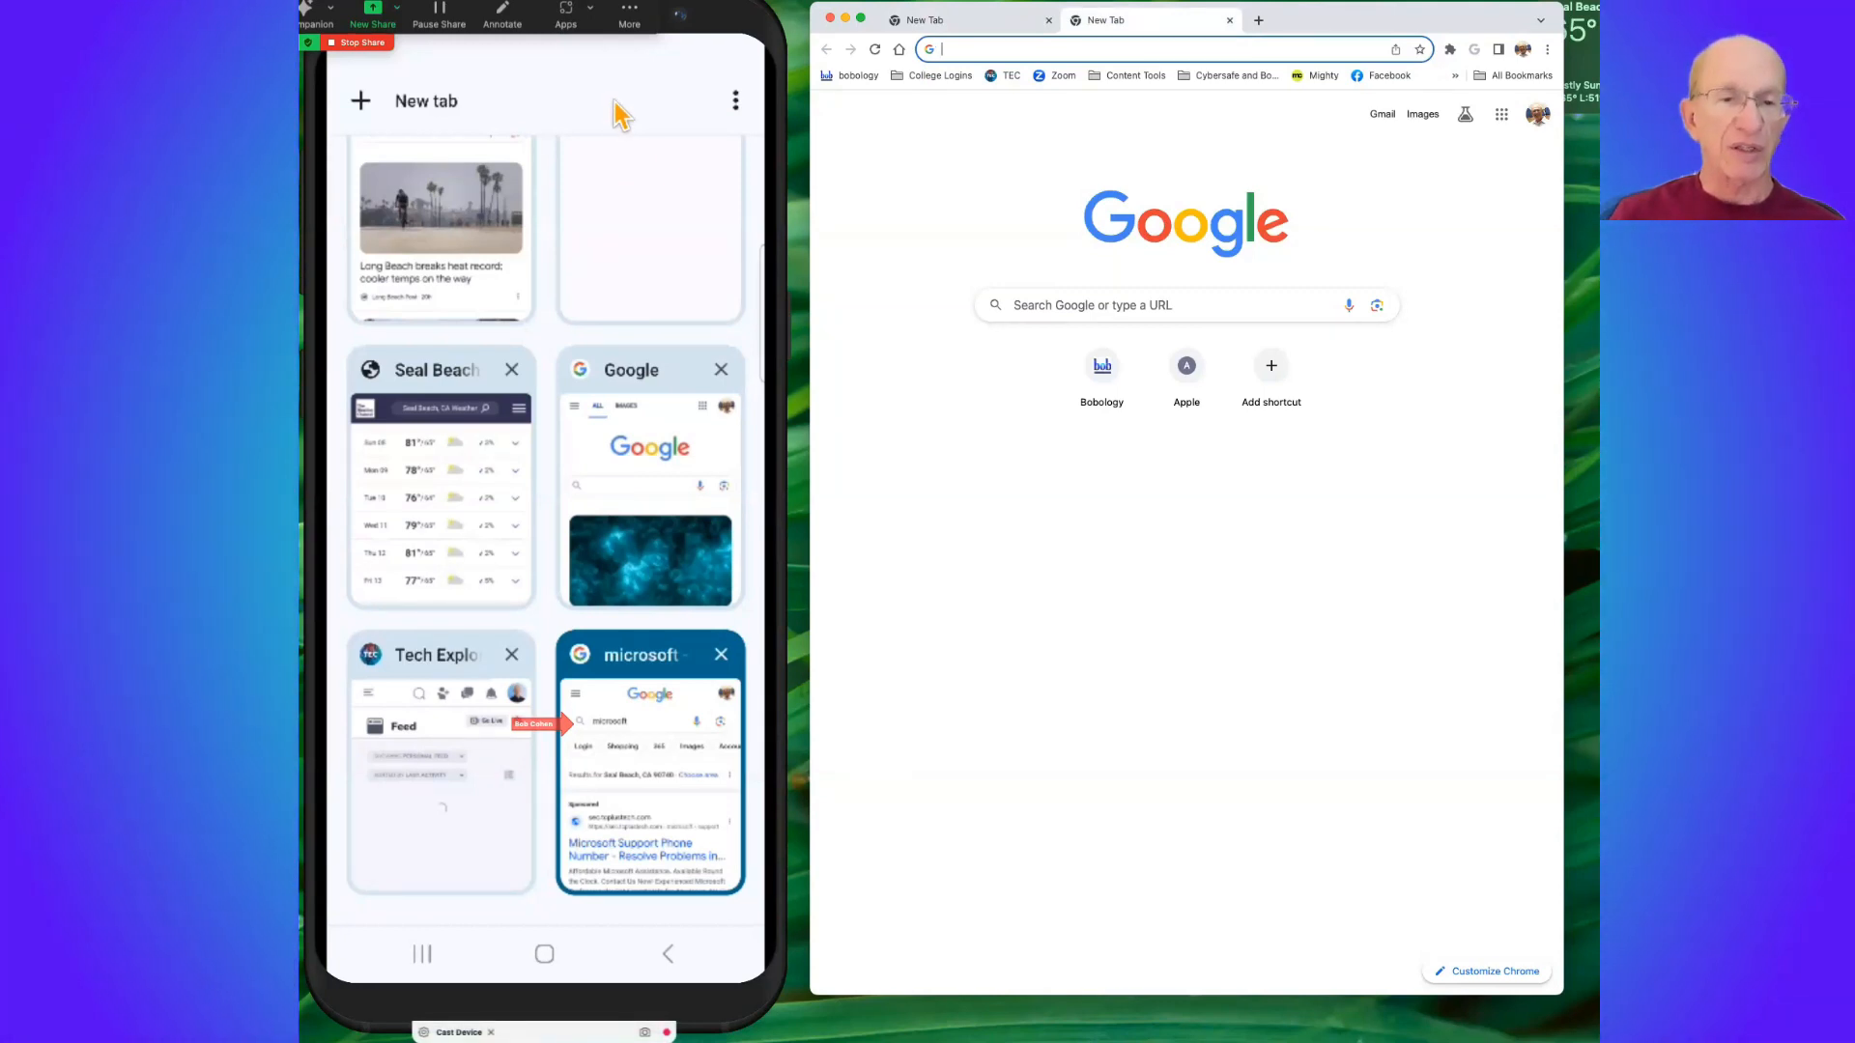
pyautogui.moveTo(934, 81)
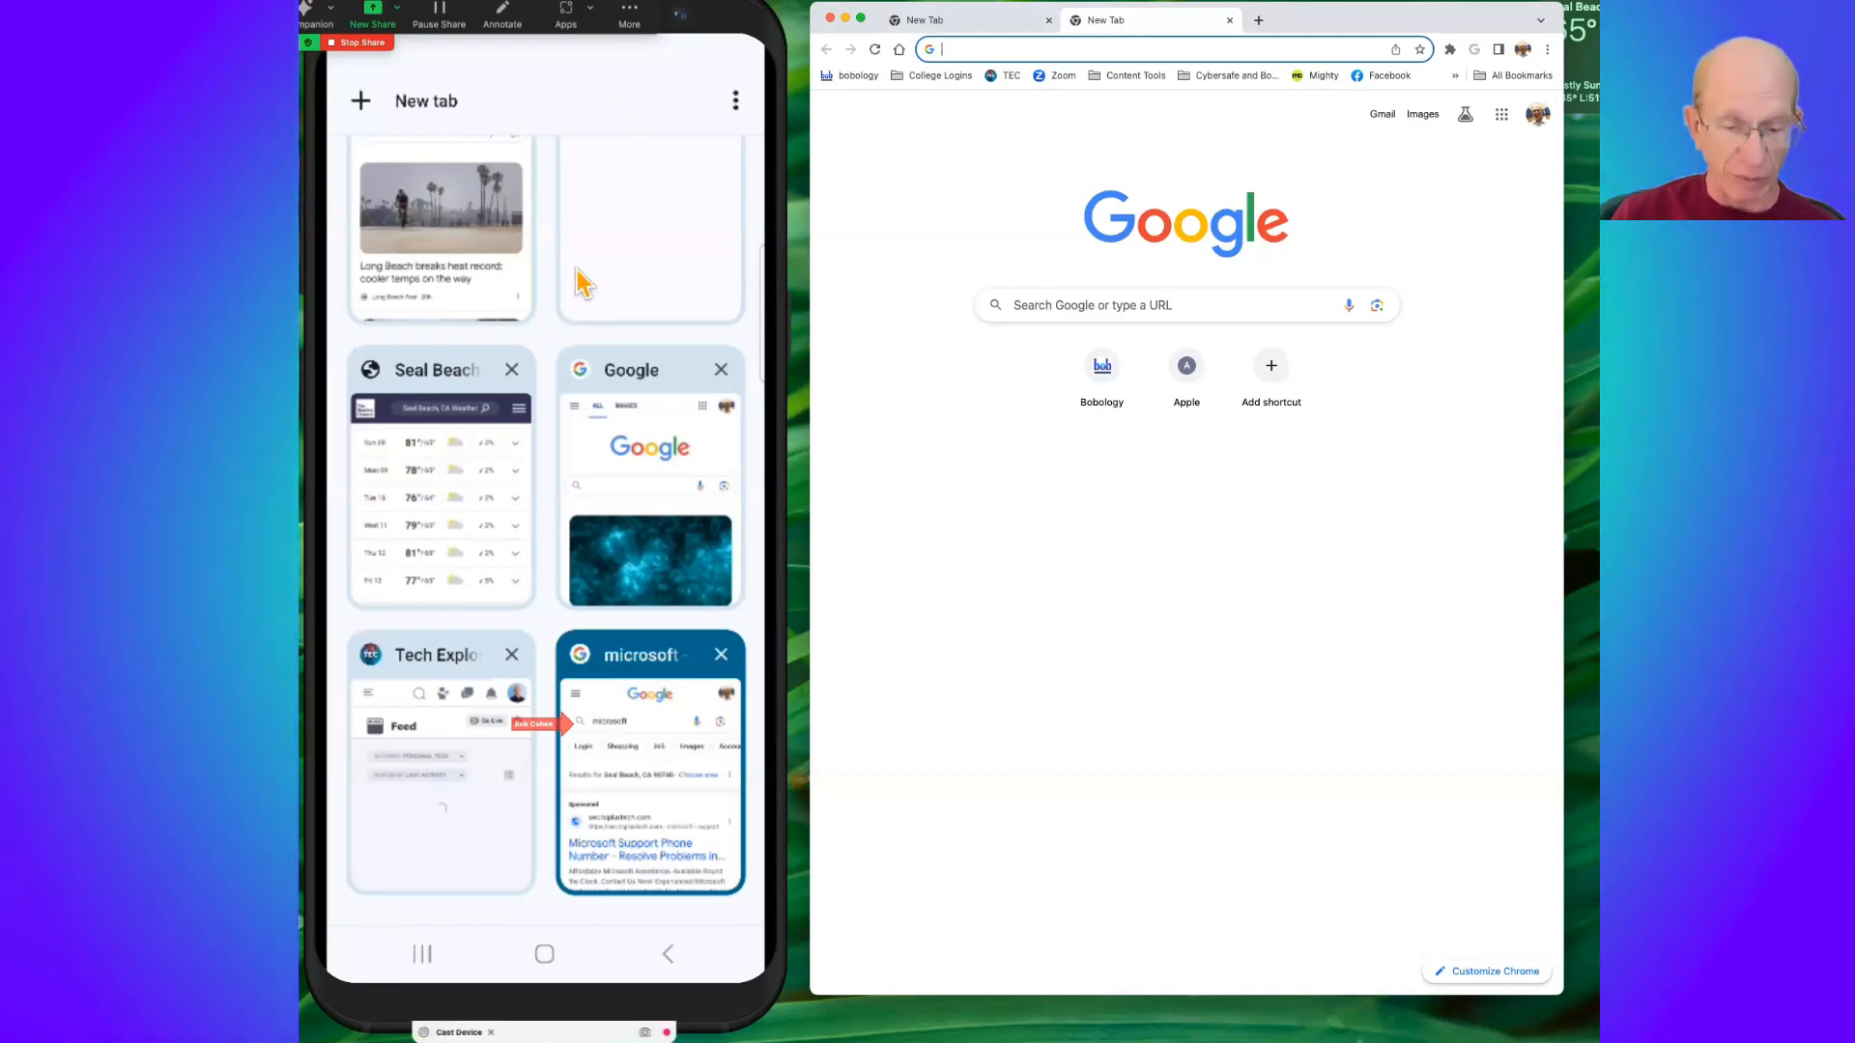
pyautogui.moveTo(672, 940)
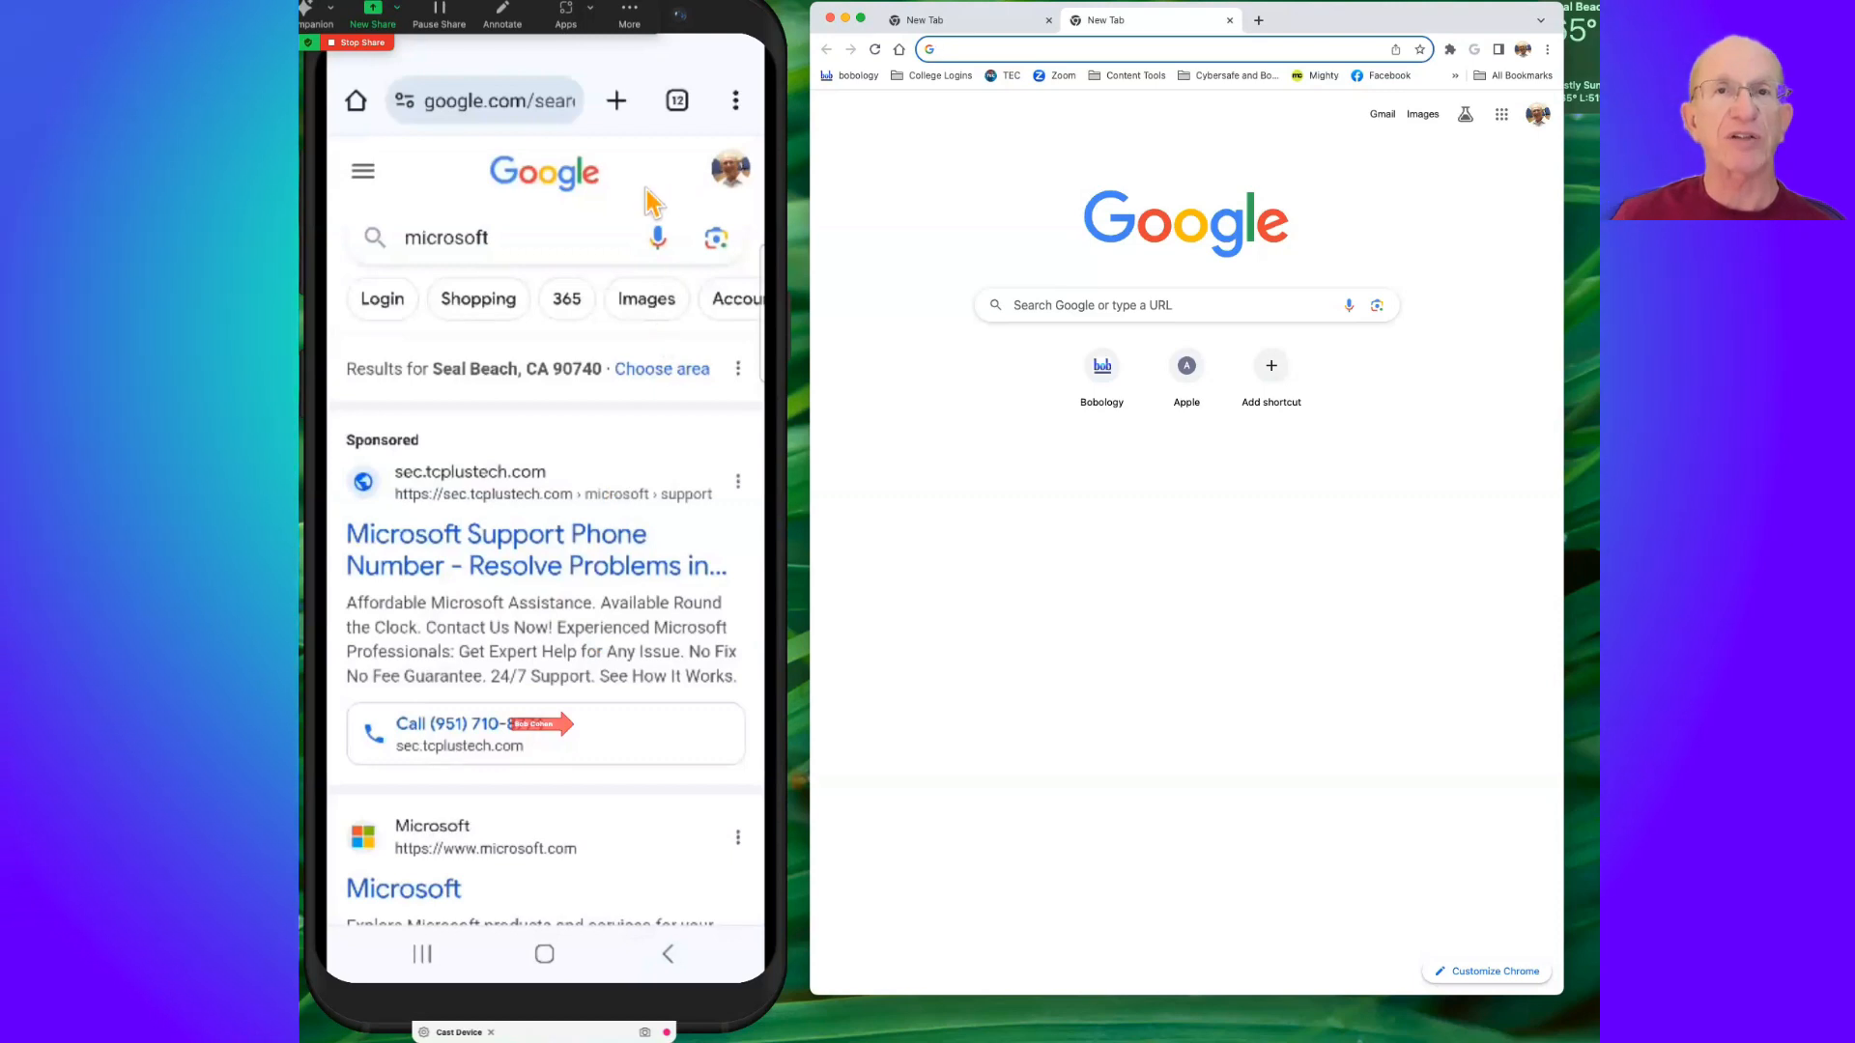
pyautogui.moveTo(639, 153)
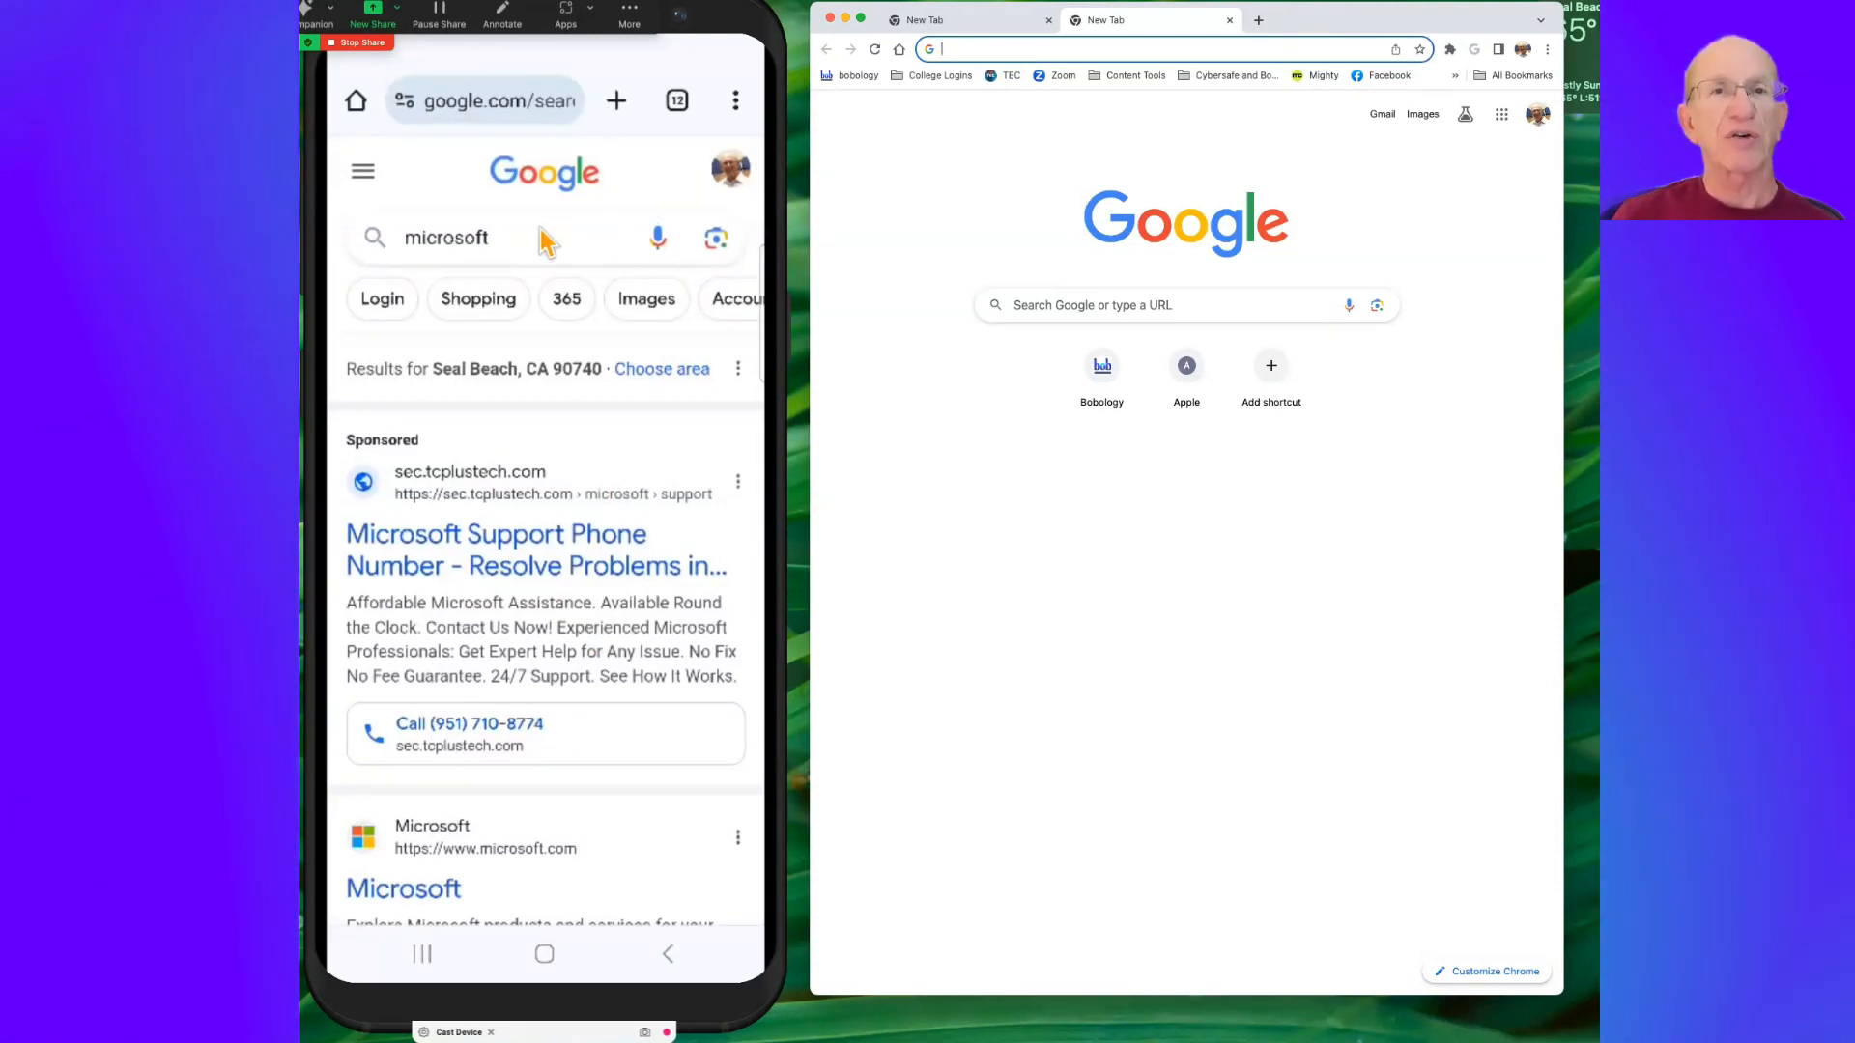
pyautogui.moveTo(603, 260)
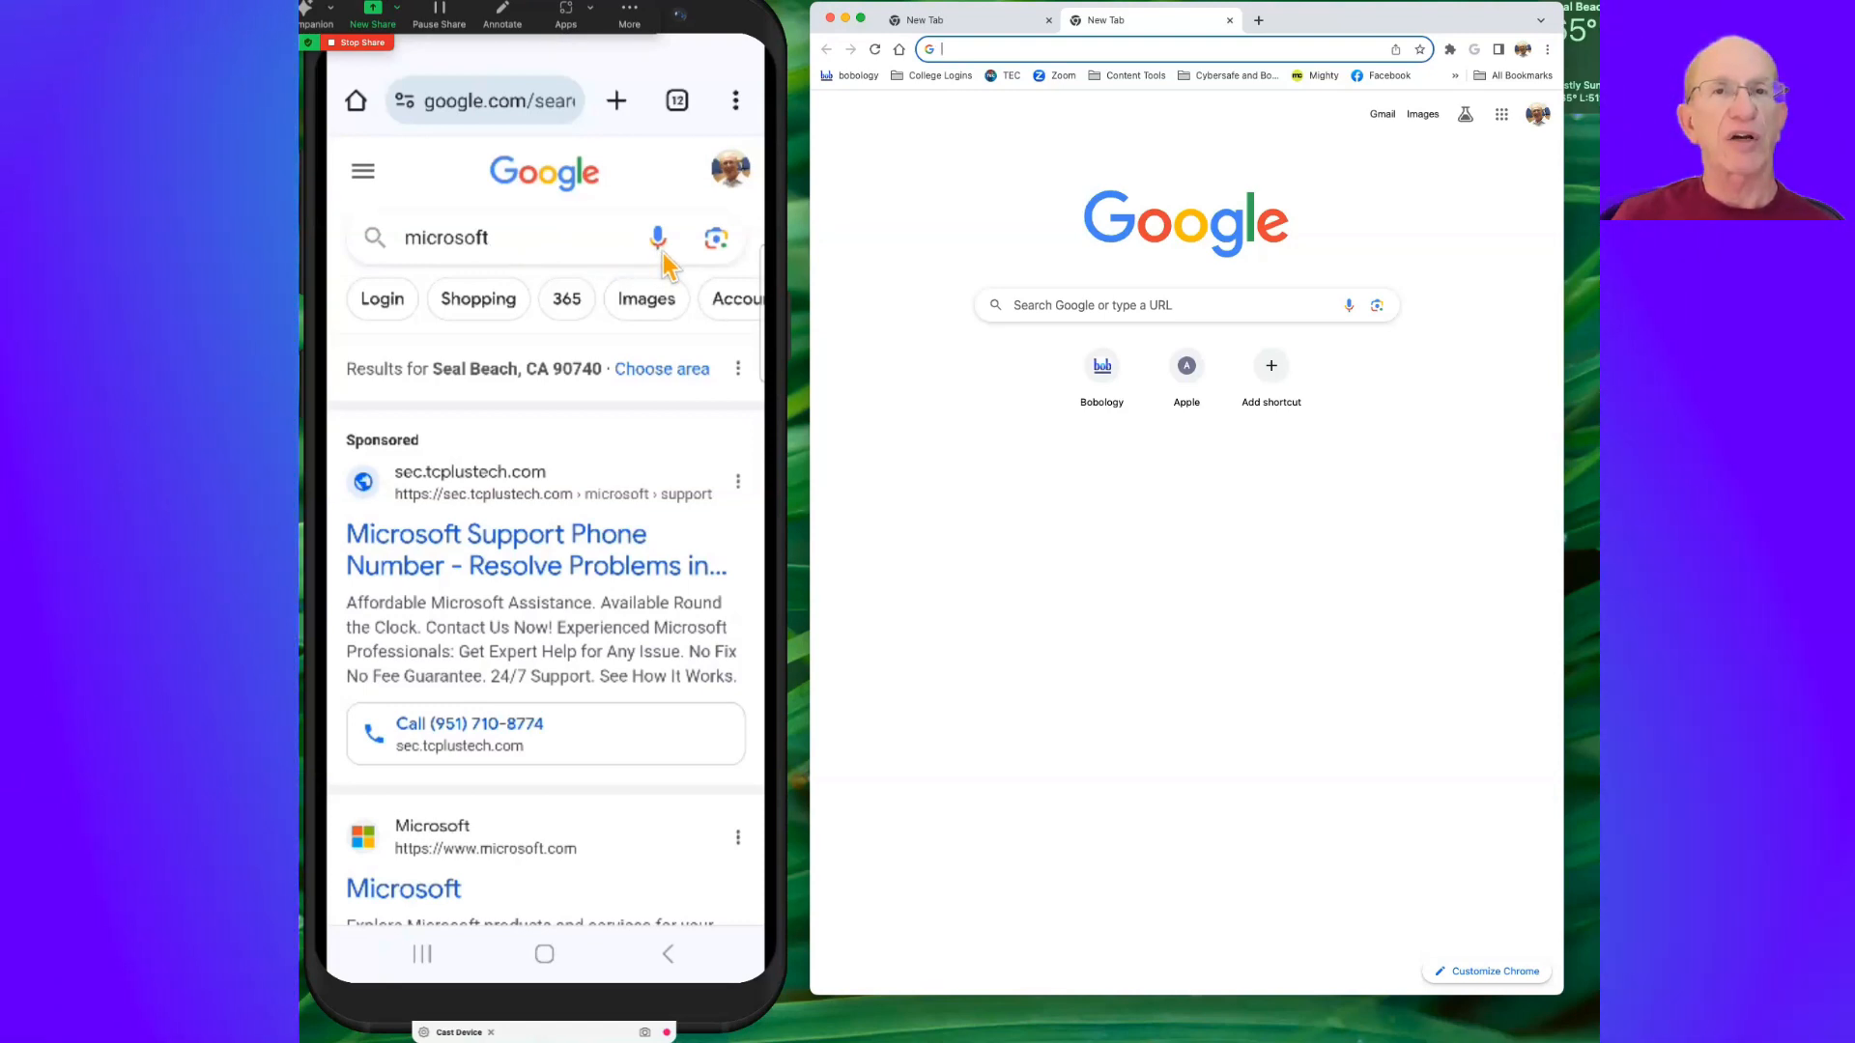
pyautogui.moveTo(743, 246)
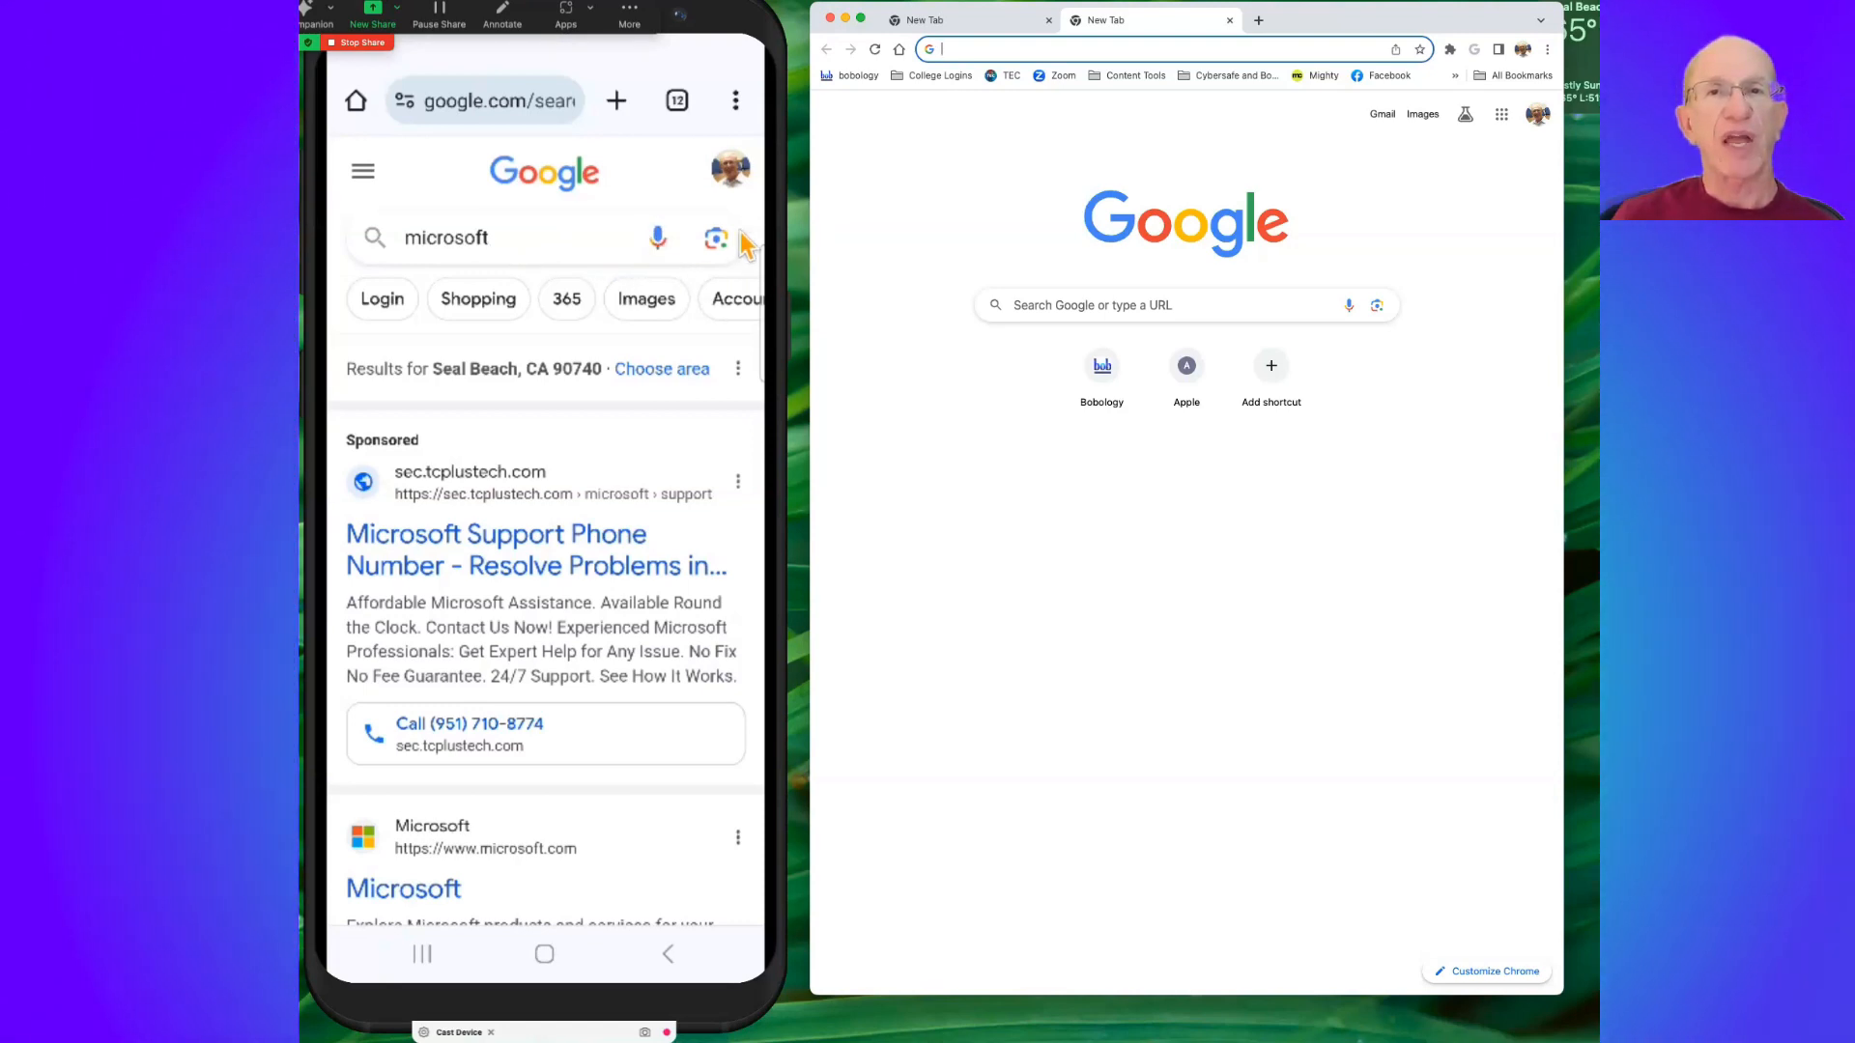
pyautogui.moveTo(733, 251)
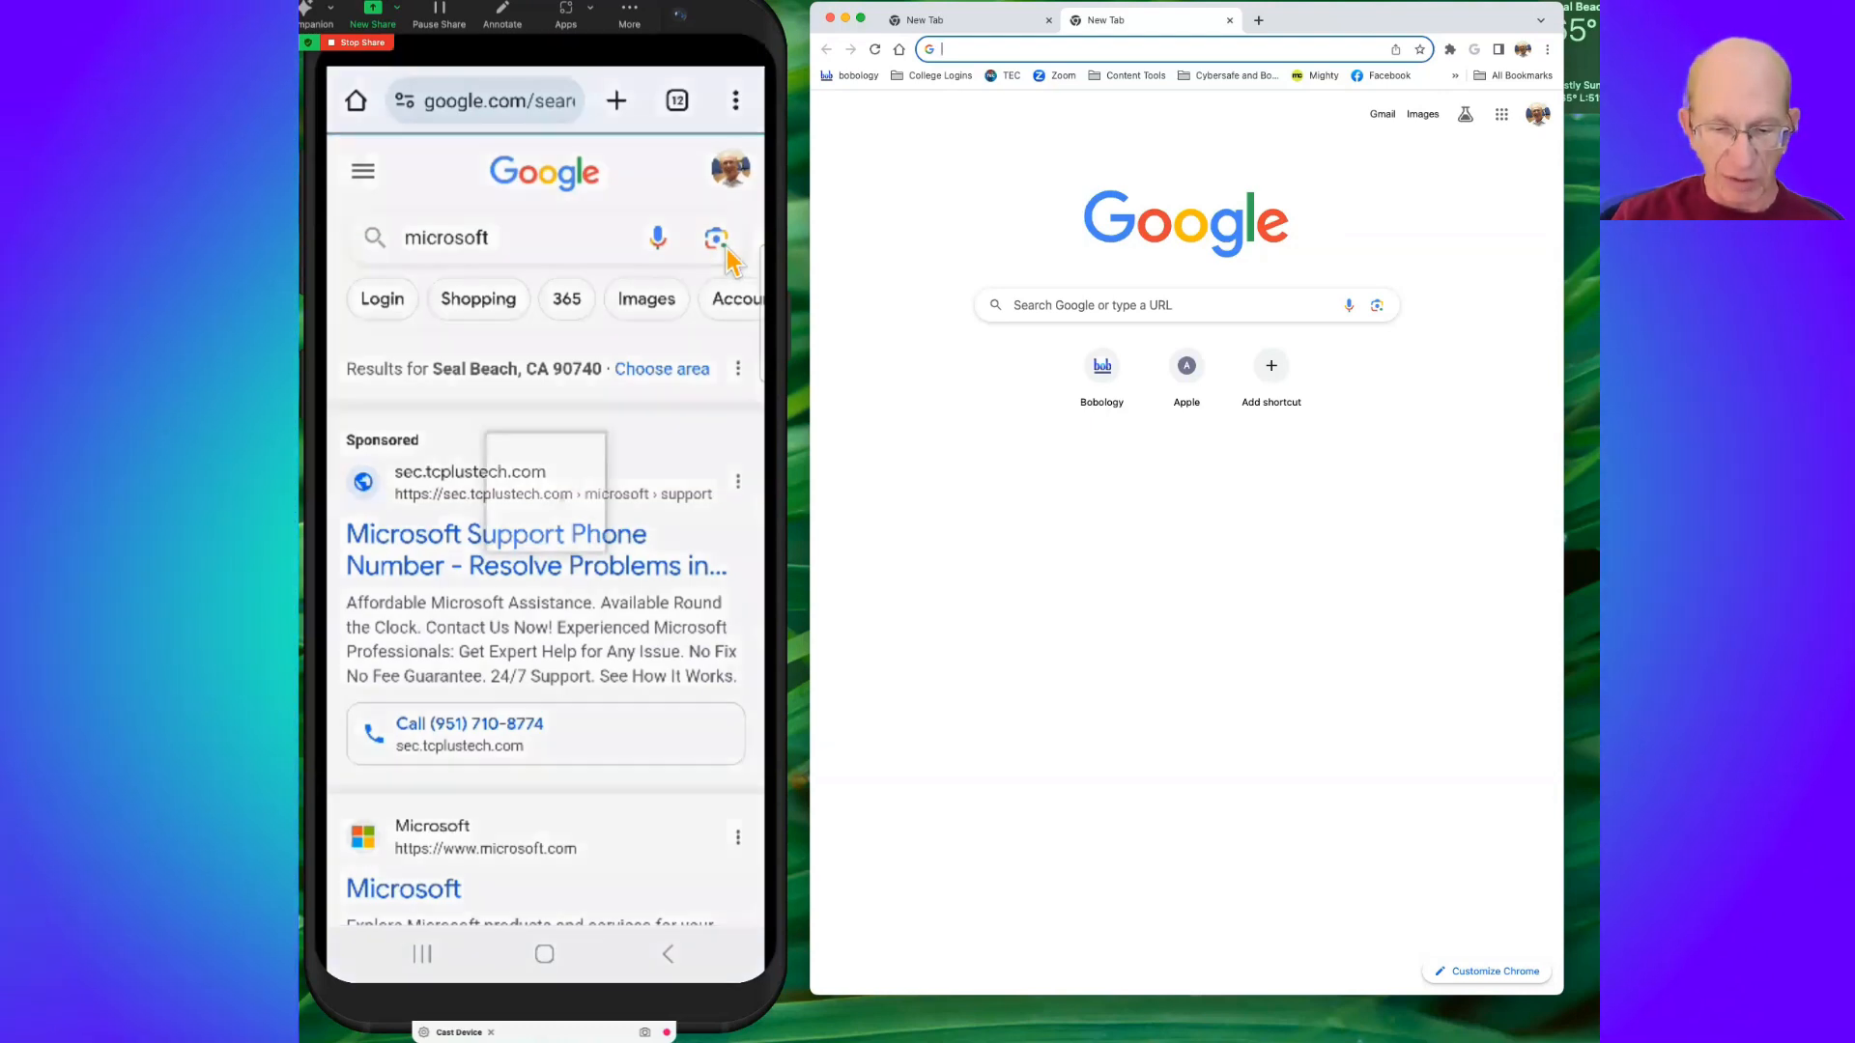
pyautogui.click(716, 237)
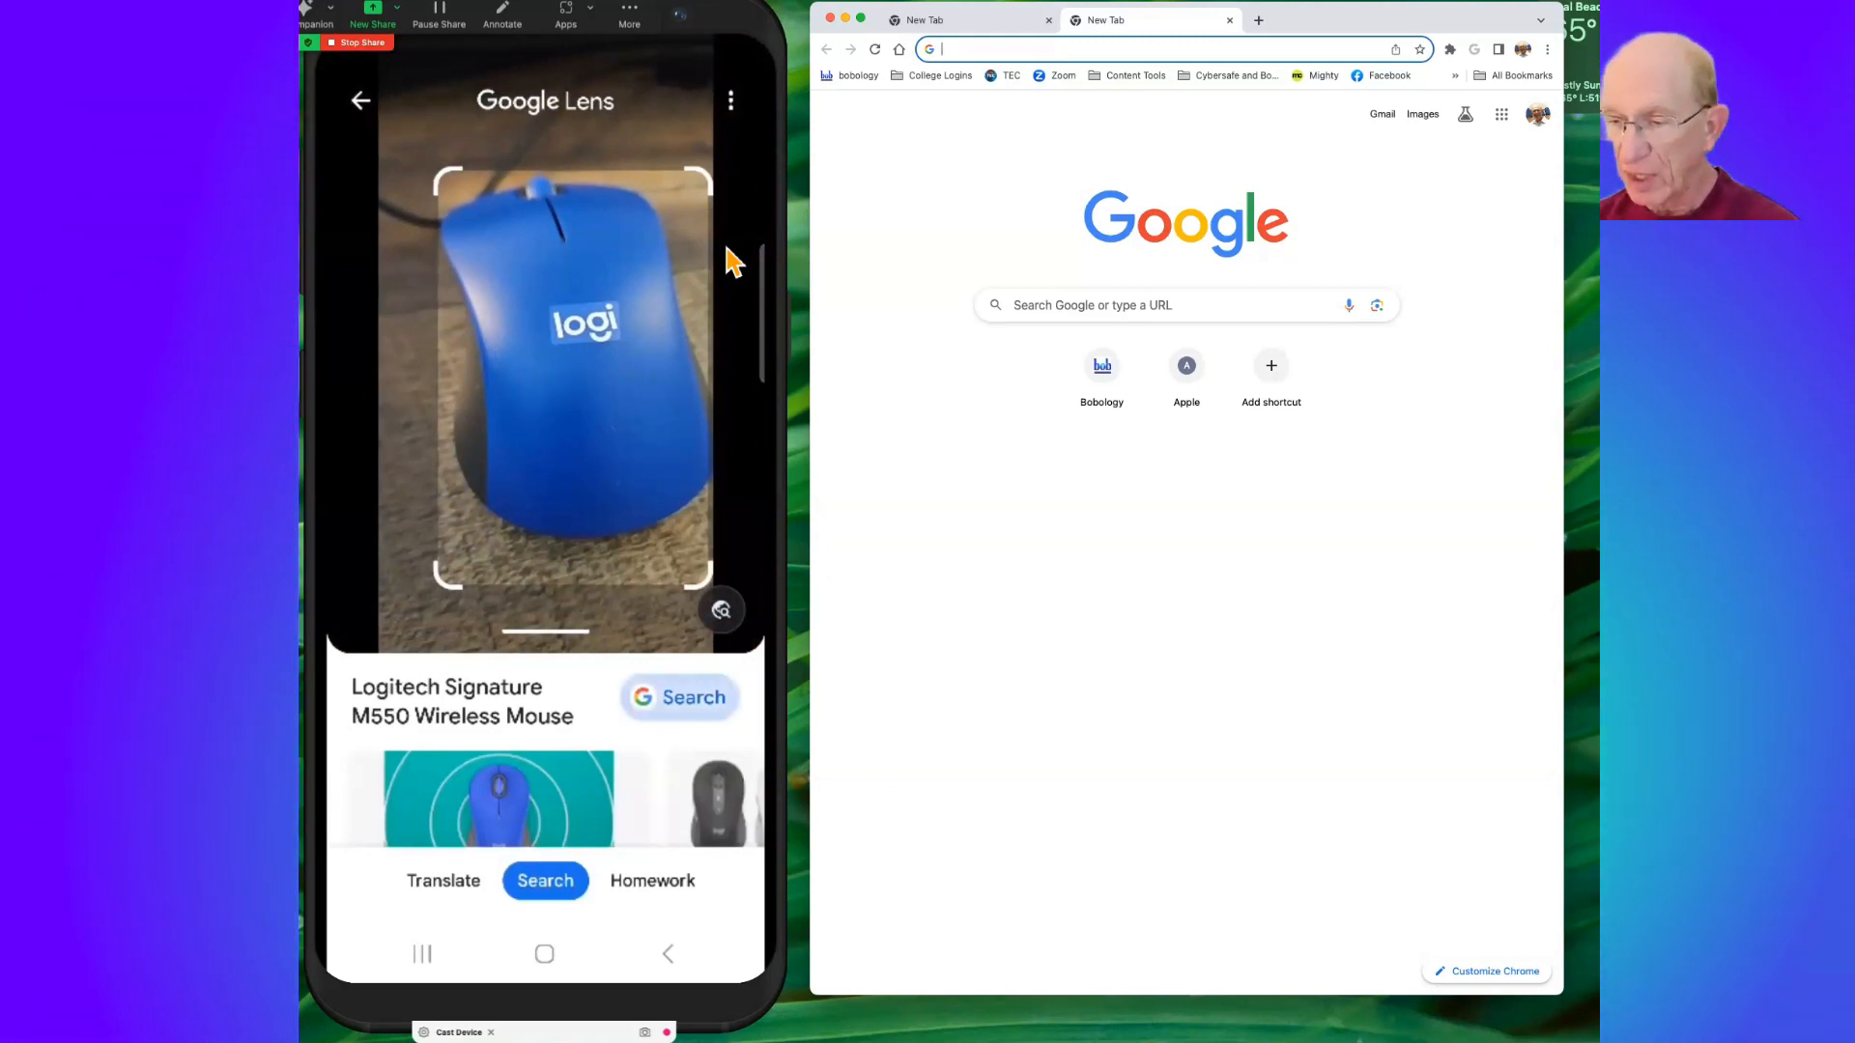
pyautogui.click(544, 880)
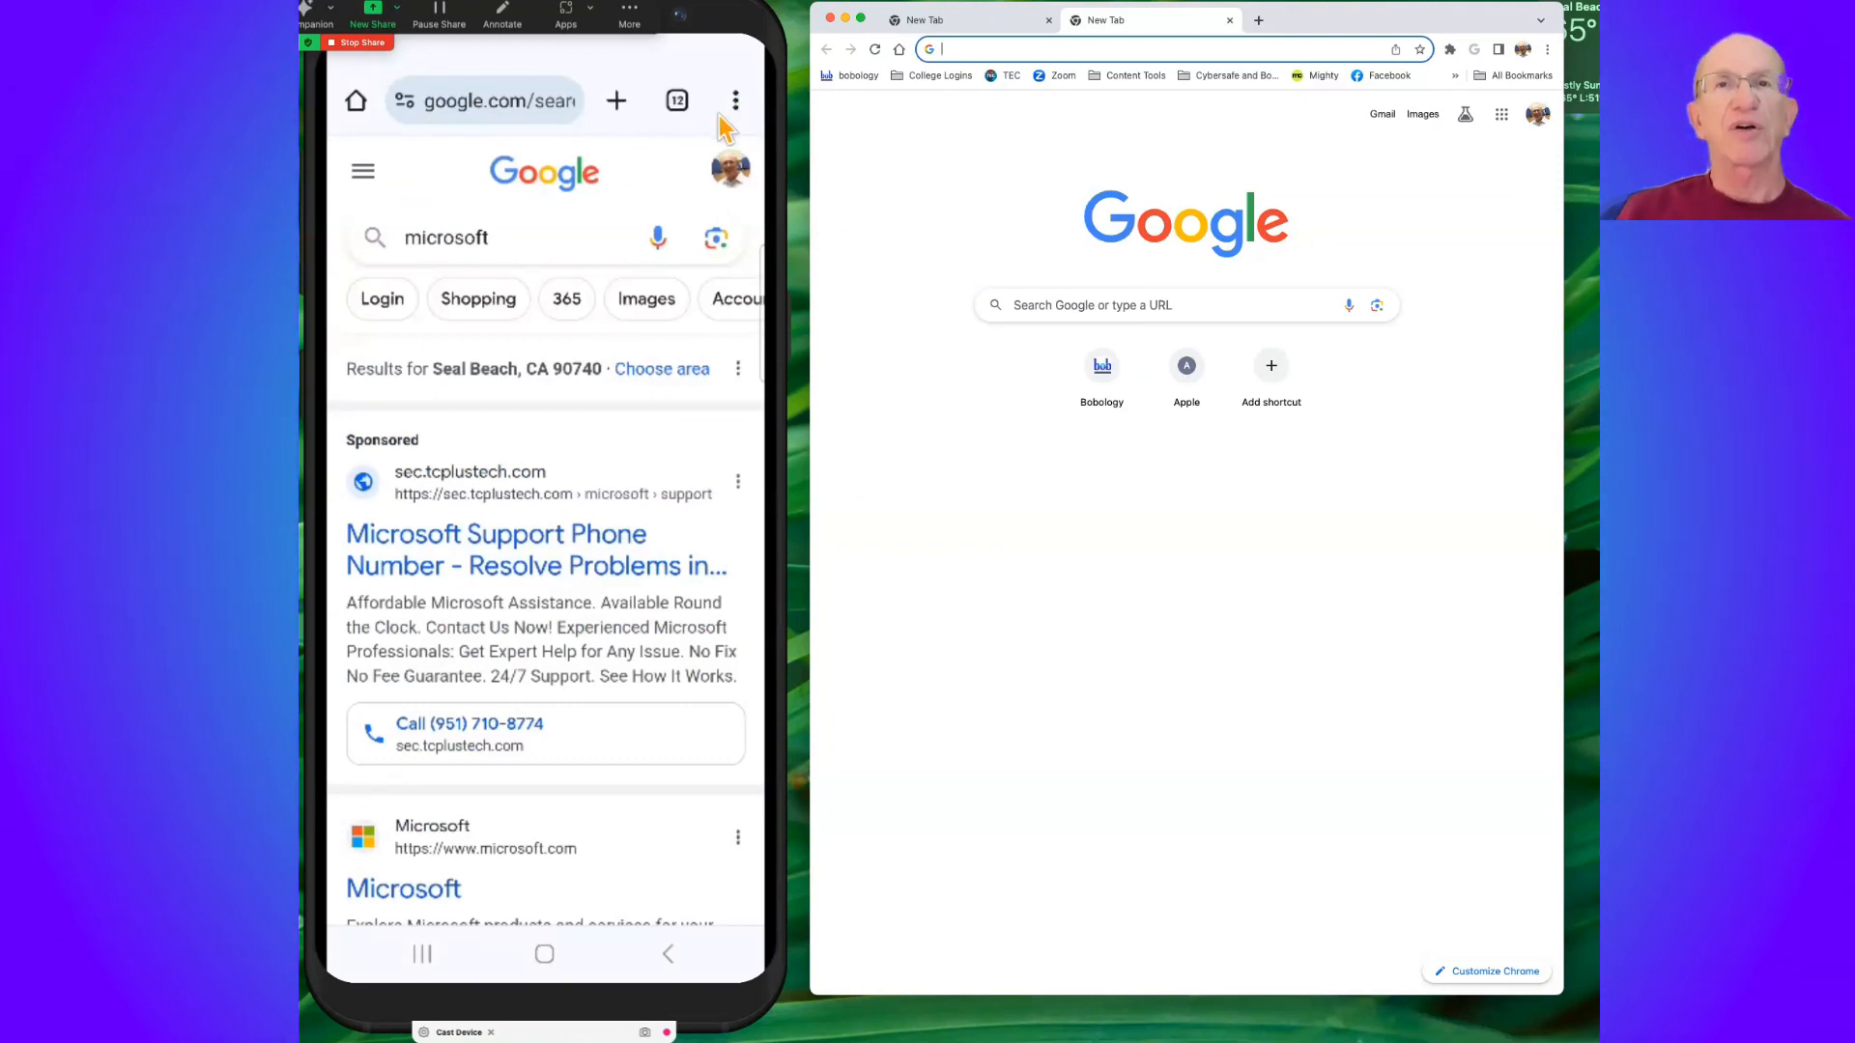
pyautogui.moveTo(736, 118)
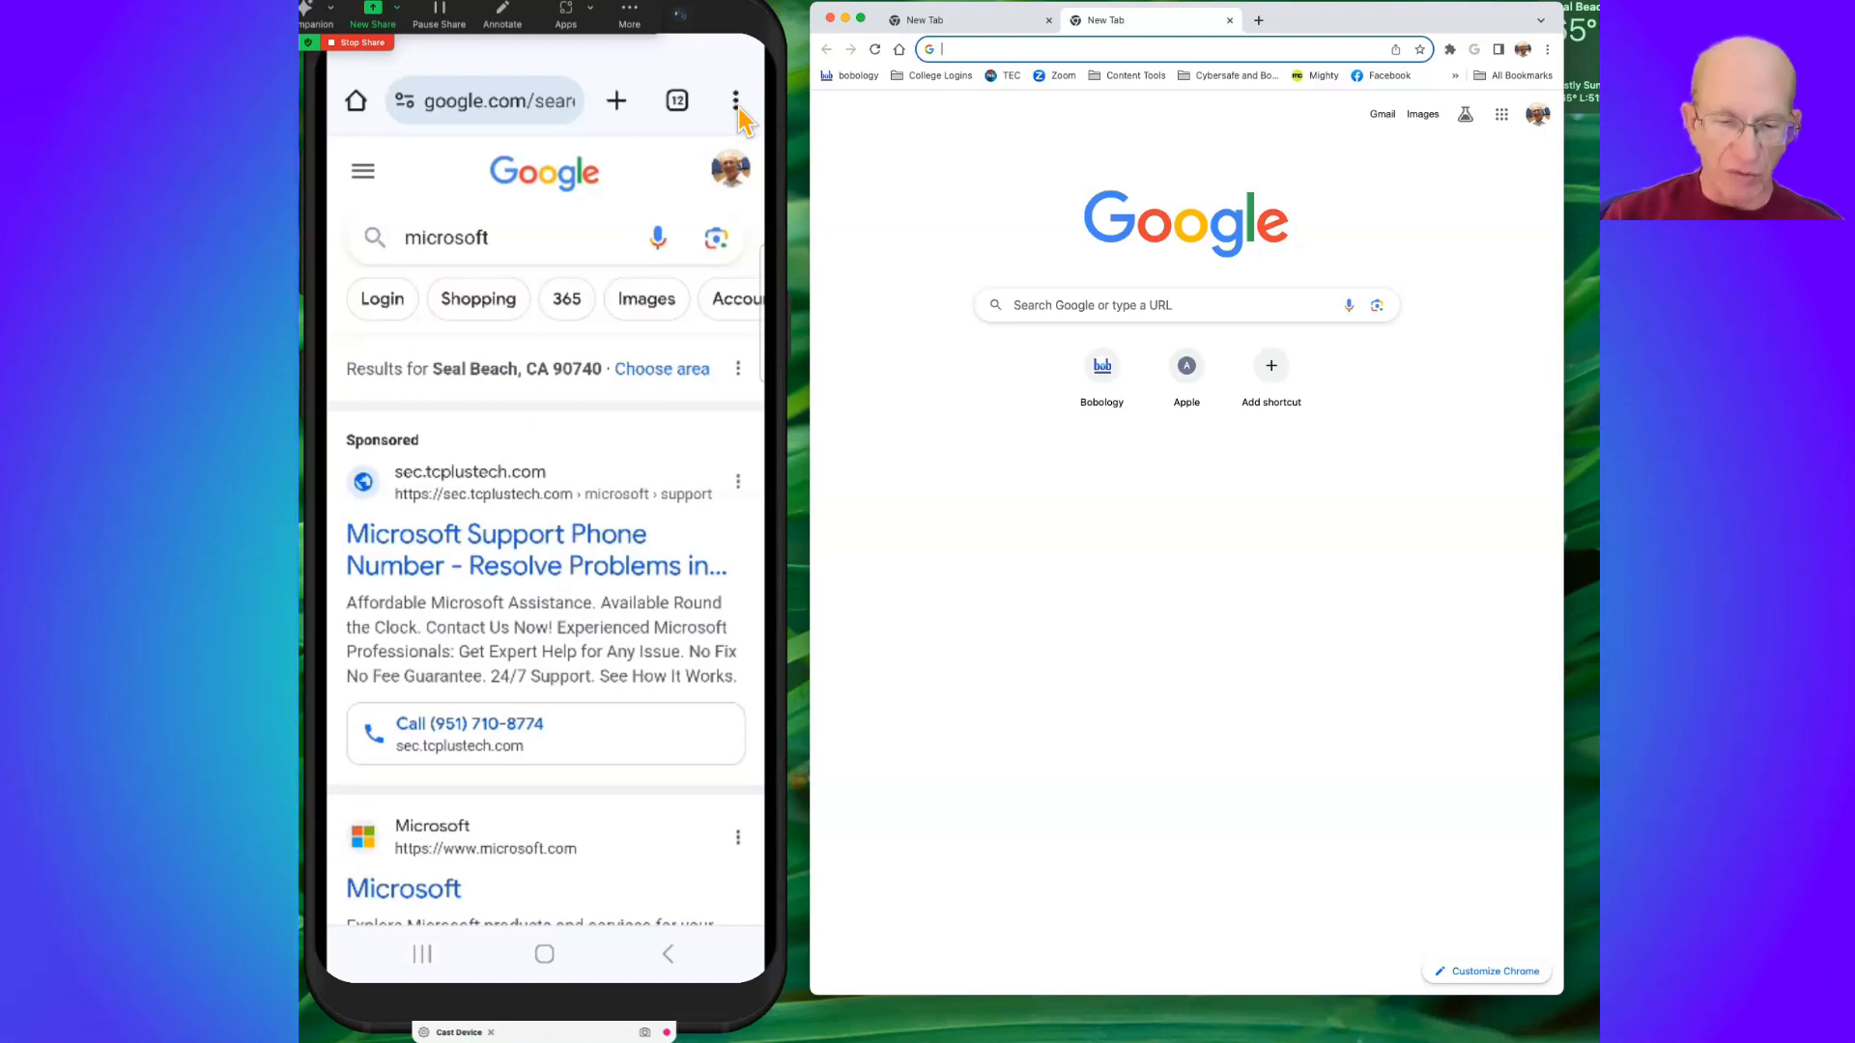
# Show Chrome's three-dot options list on both the phone and the desktop browser
pyautogui.click(734, 101)
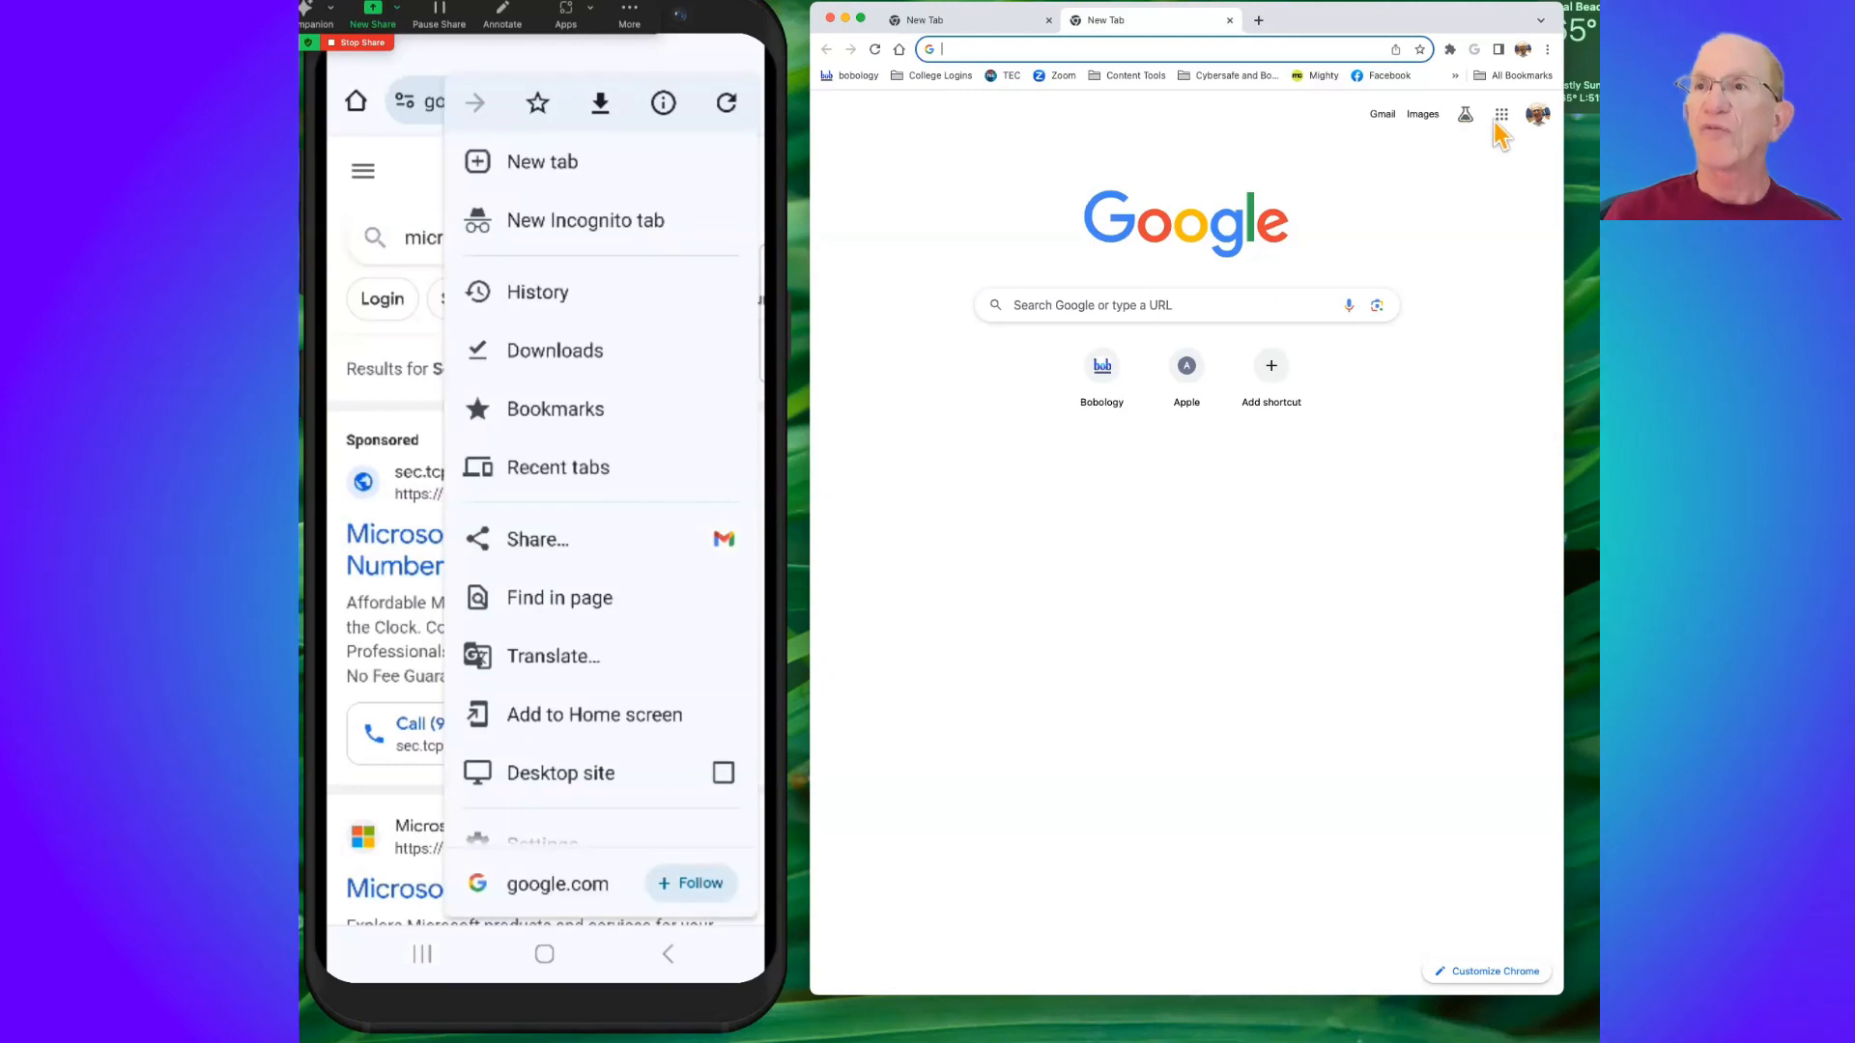
pyautogui.click(1547, 48)
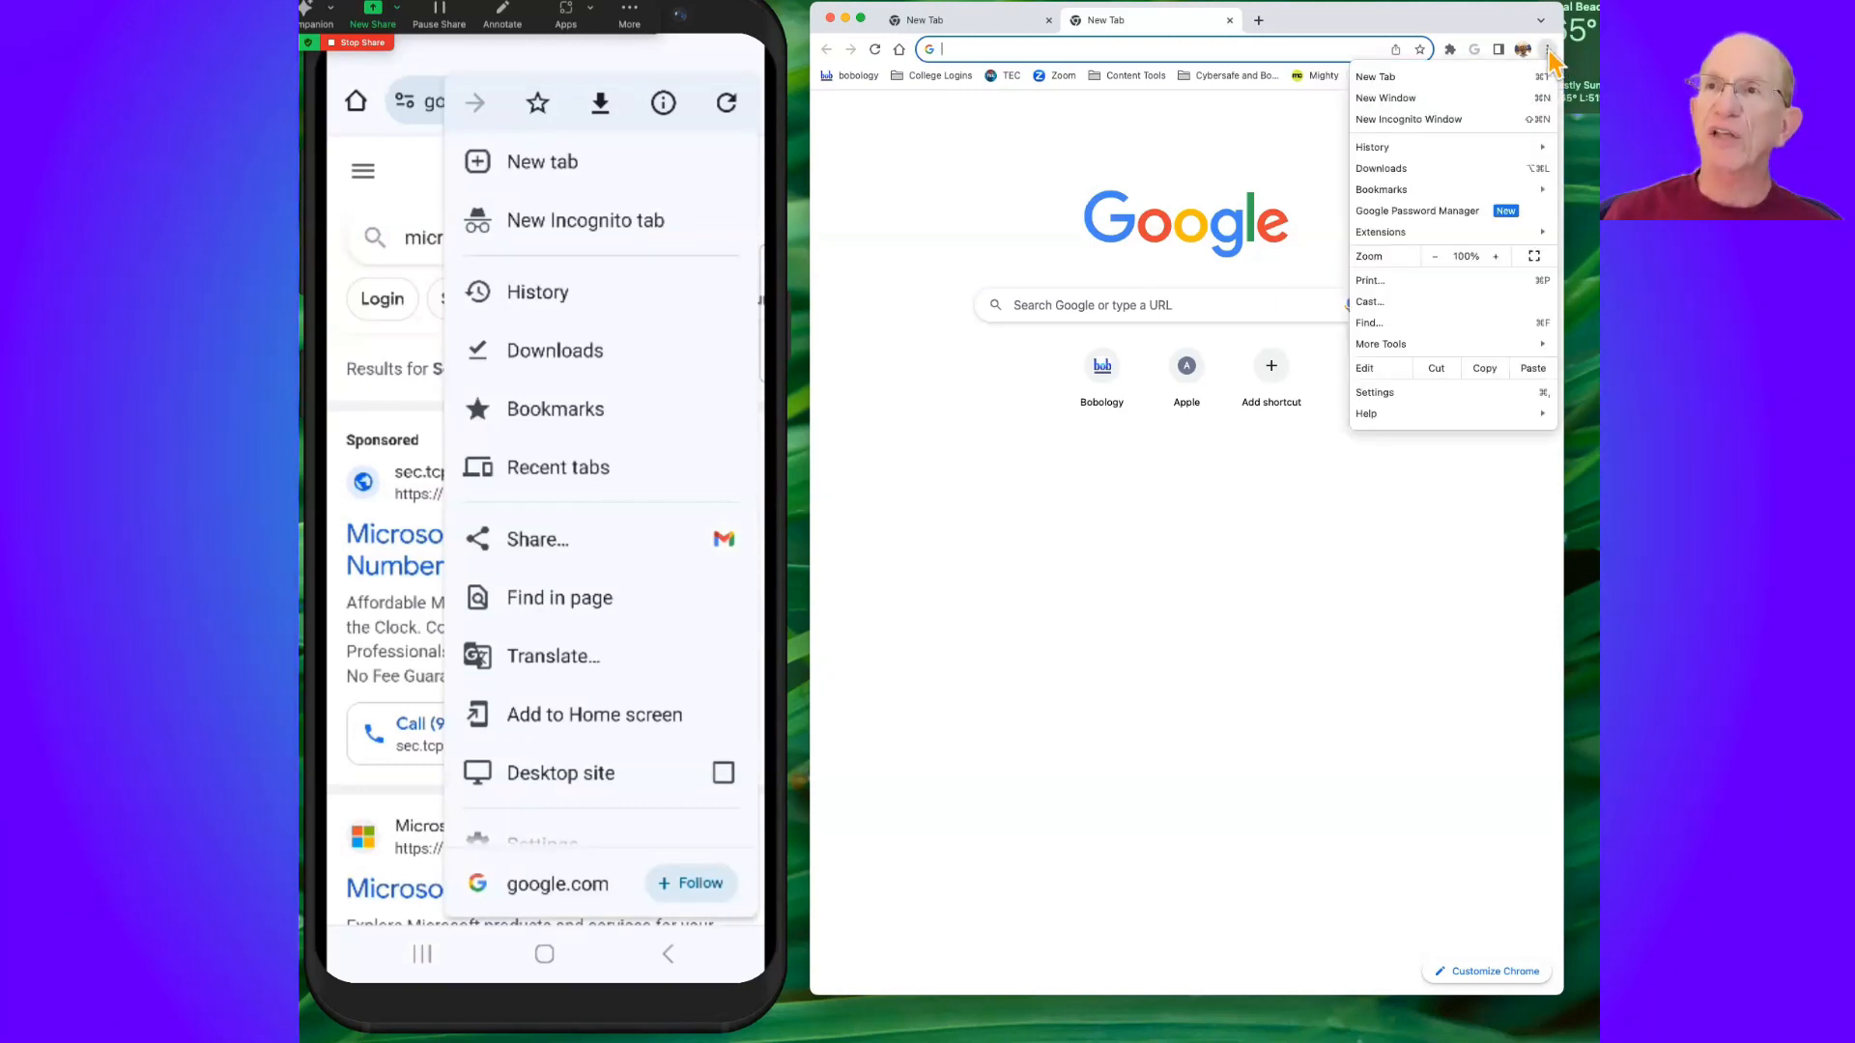
pyautogui.moveTo(1479, 274)
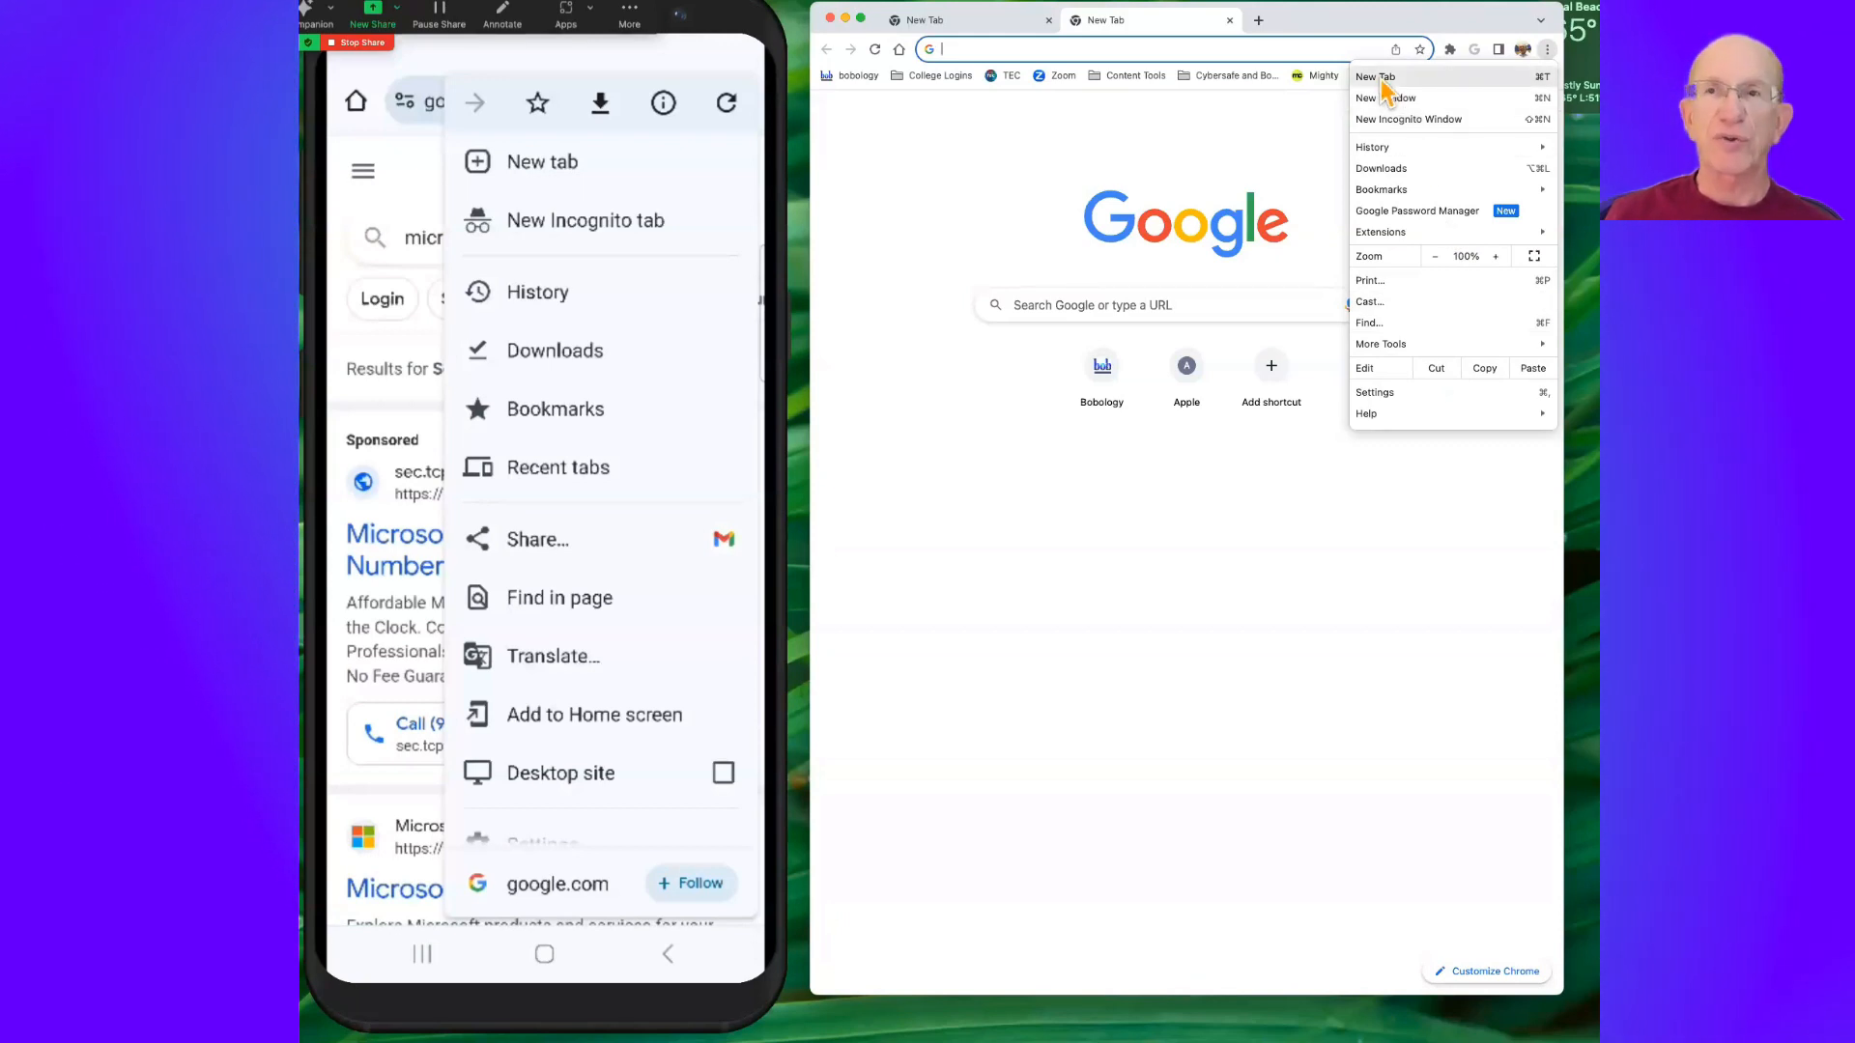
pyautogui.moveTo(1400, 127)
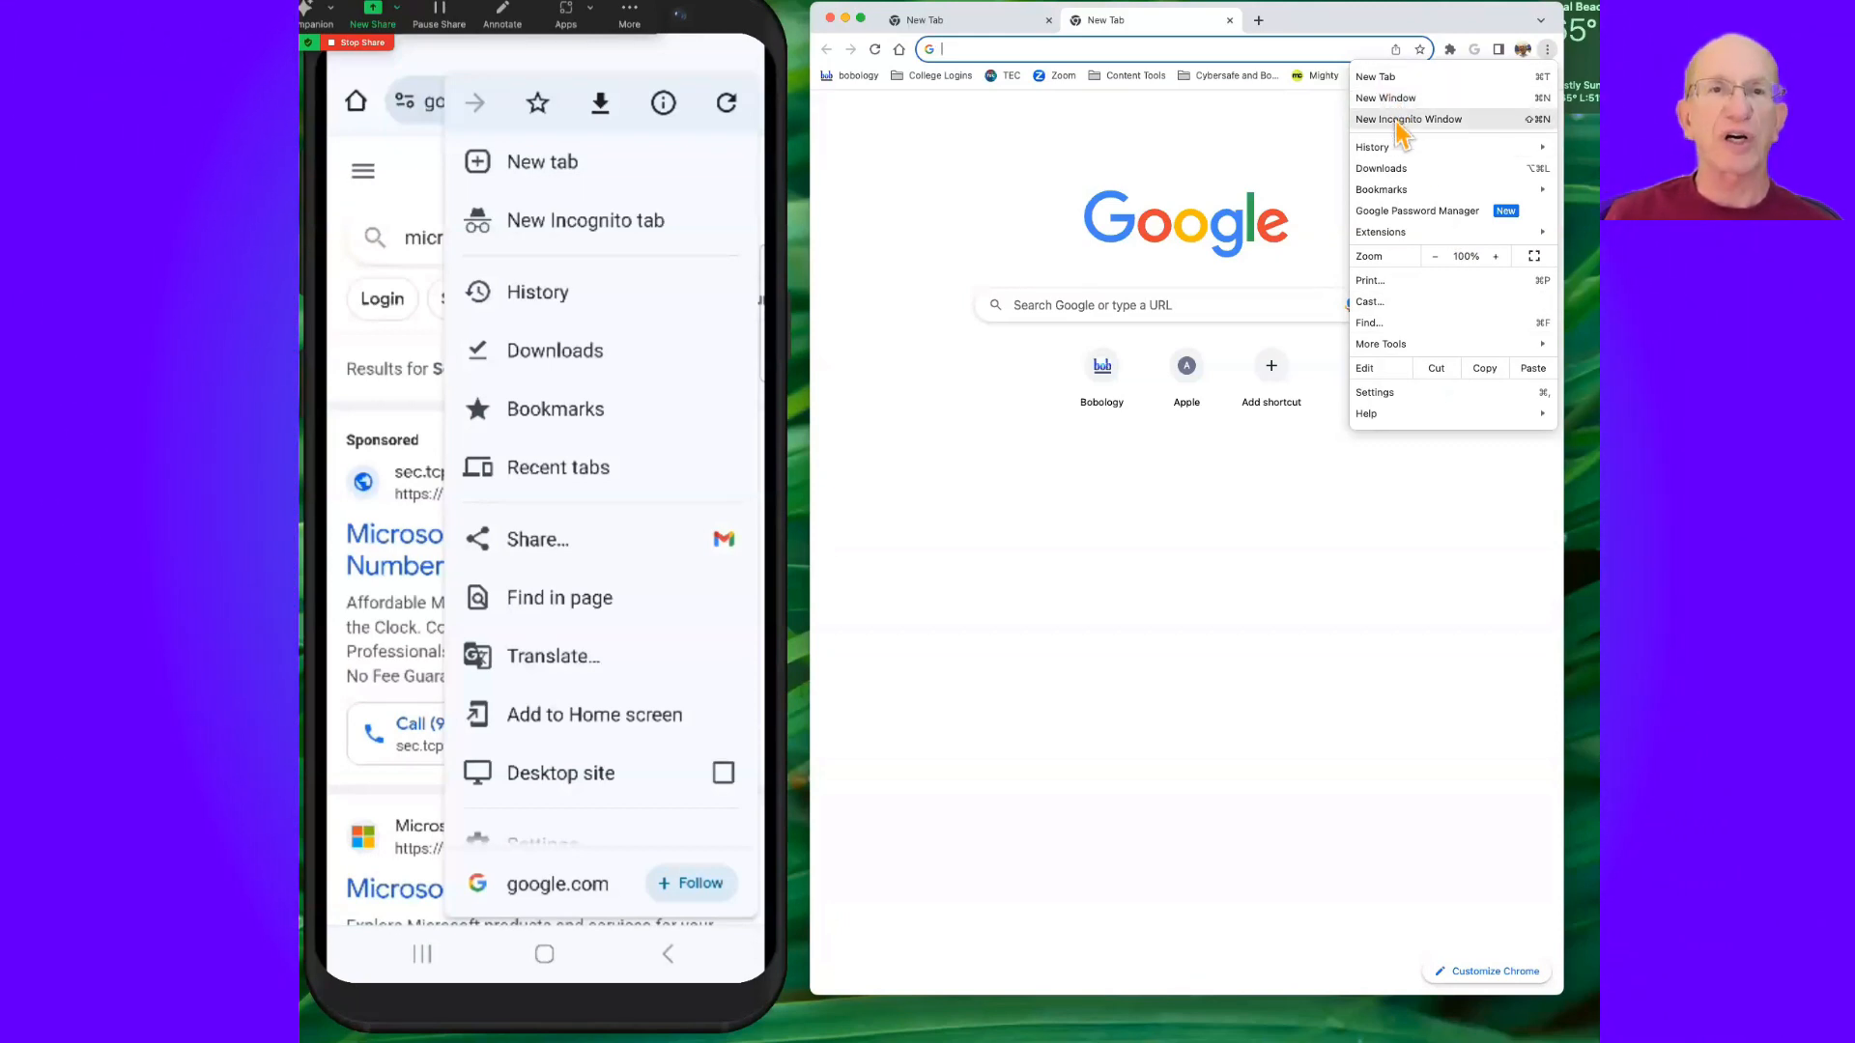
pyautogui.moveTo(1400, 98)
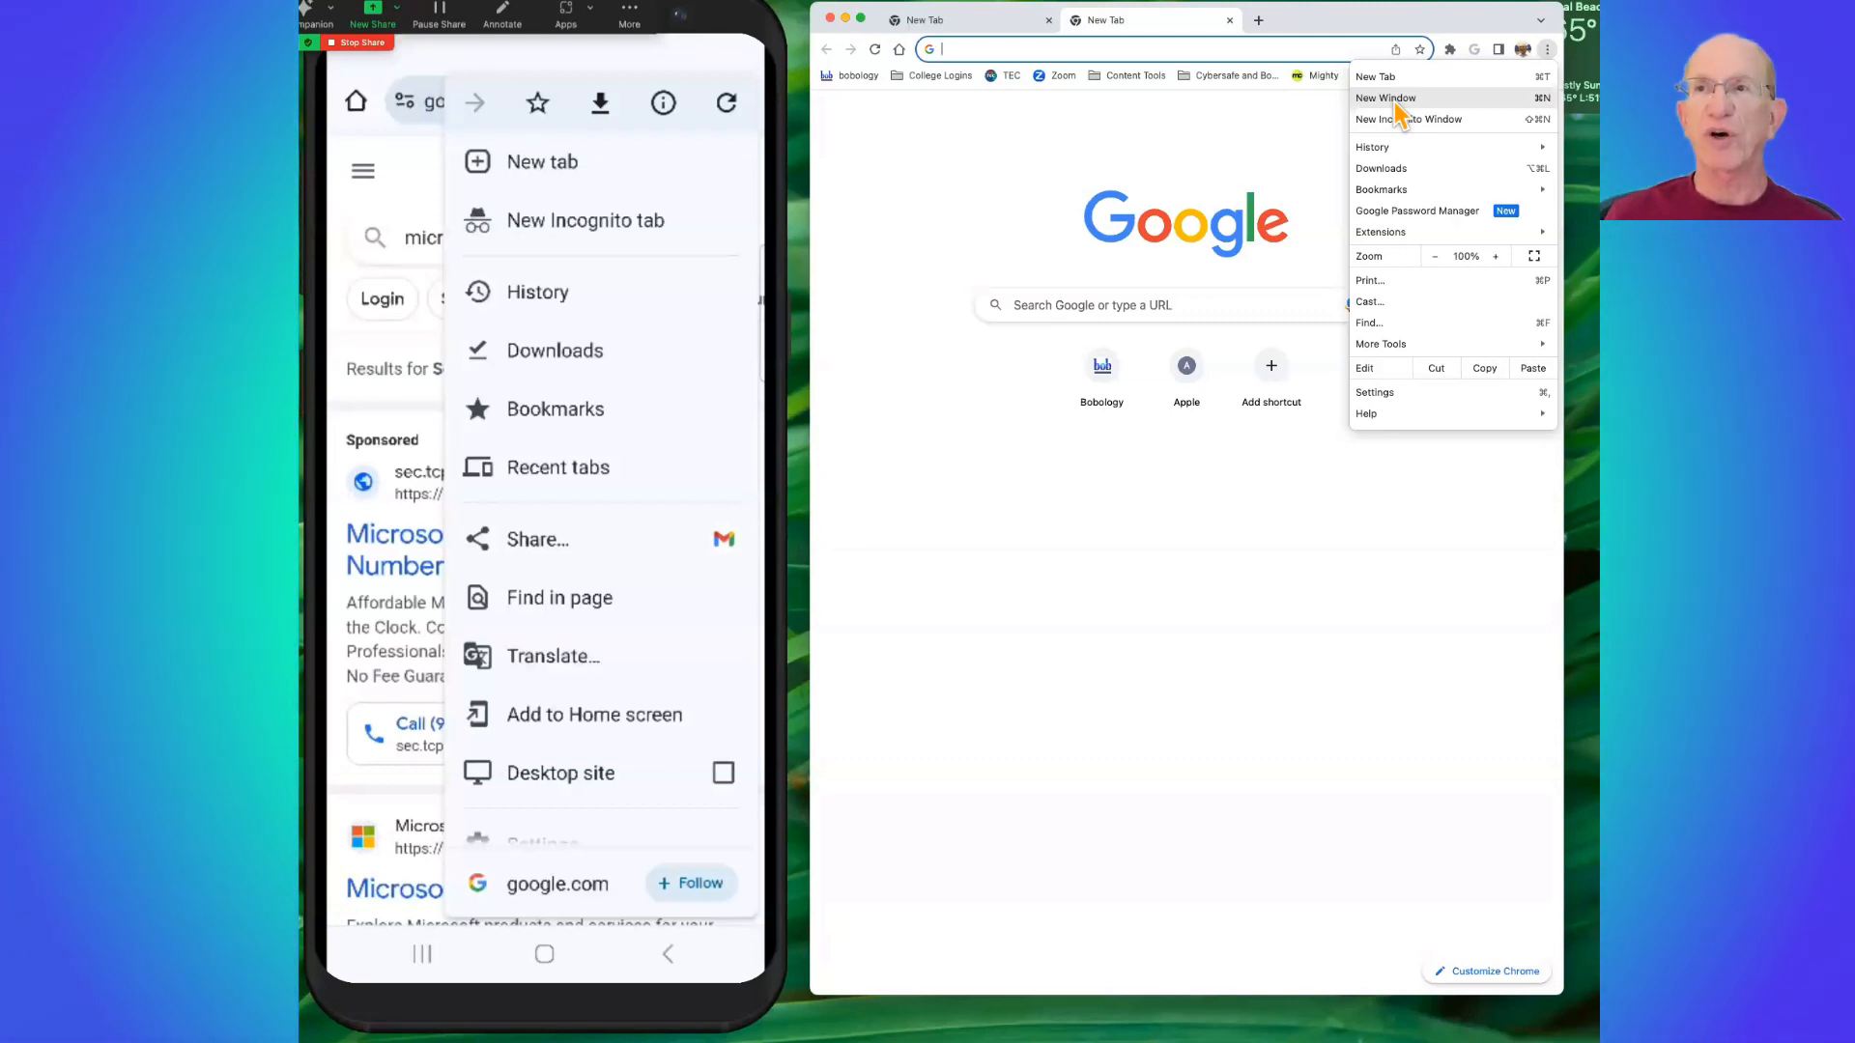
pyautogui.moveTo(1407, 125)
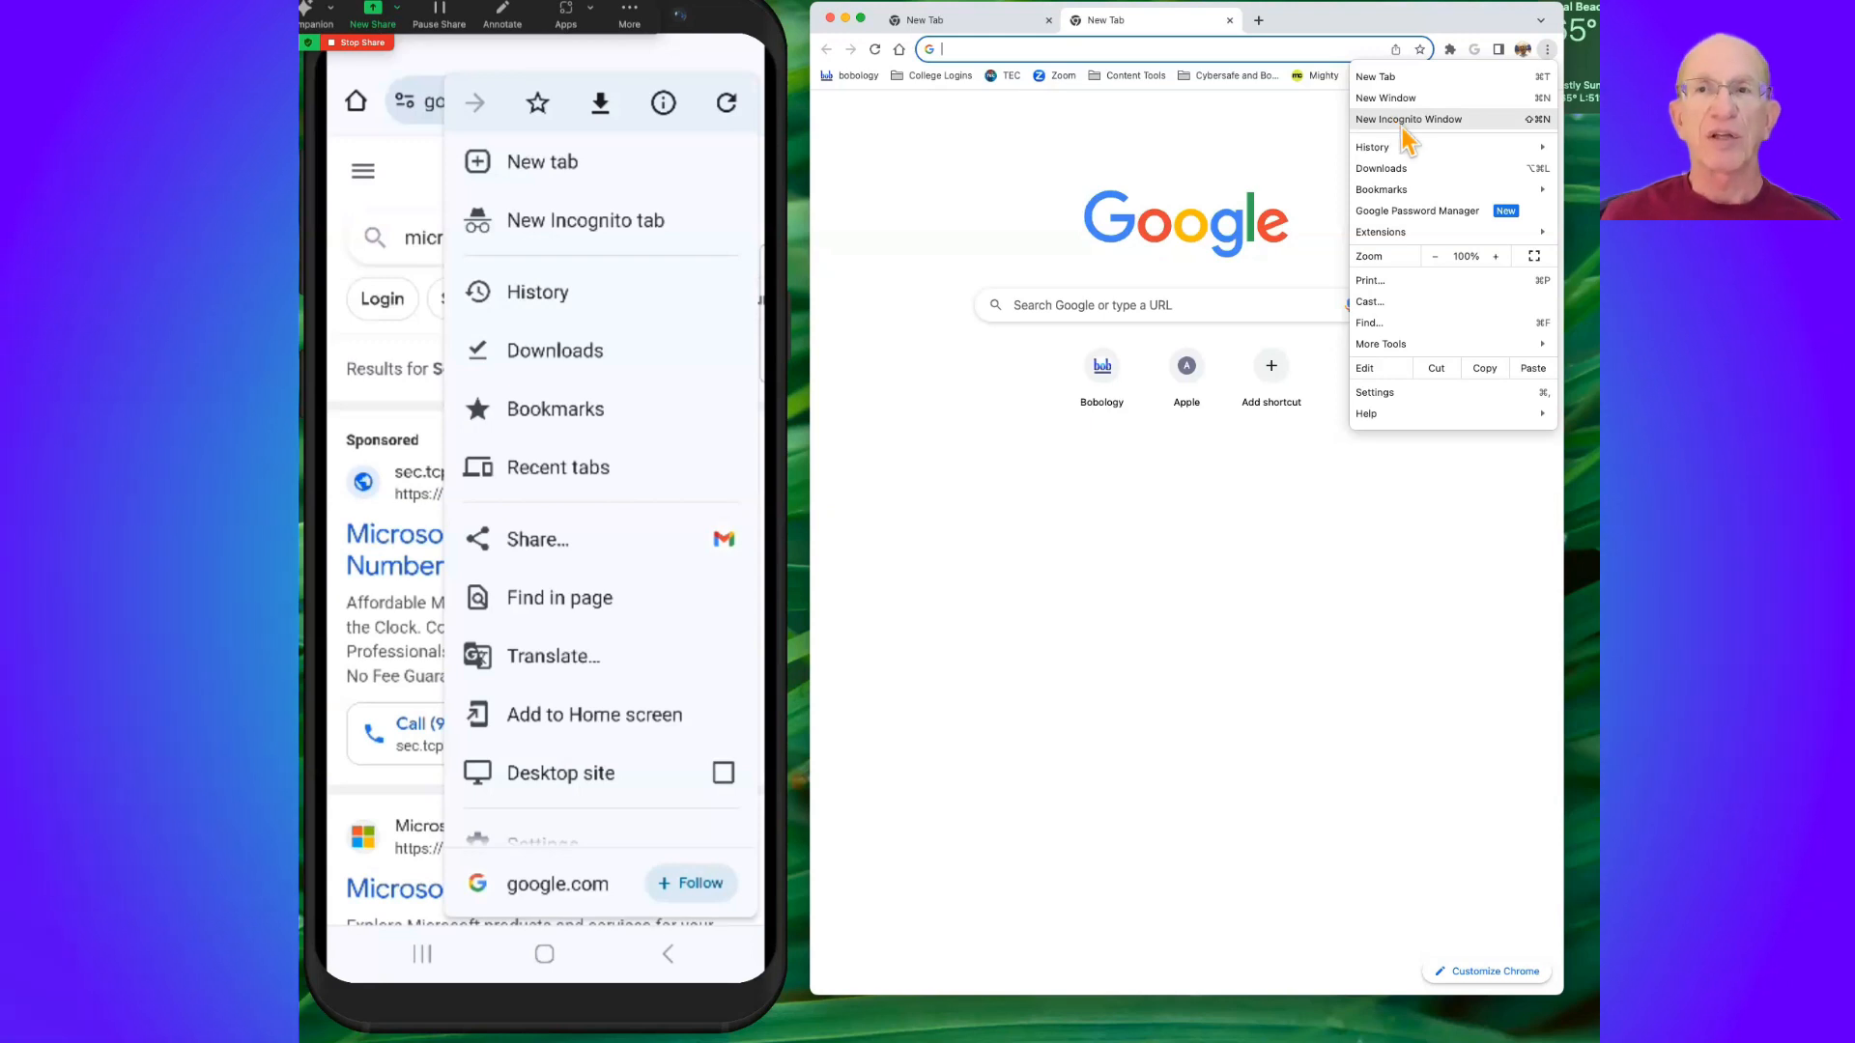
pyautogui.moveTo(1413, 169)
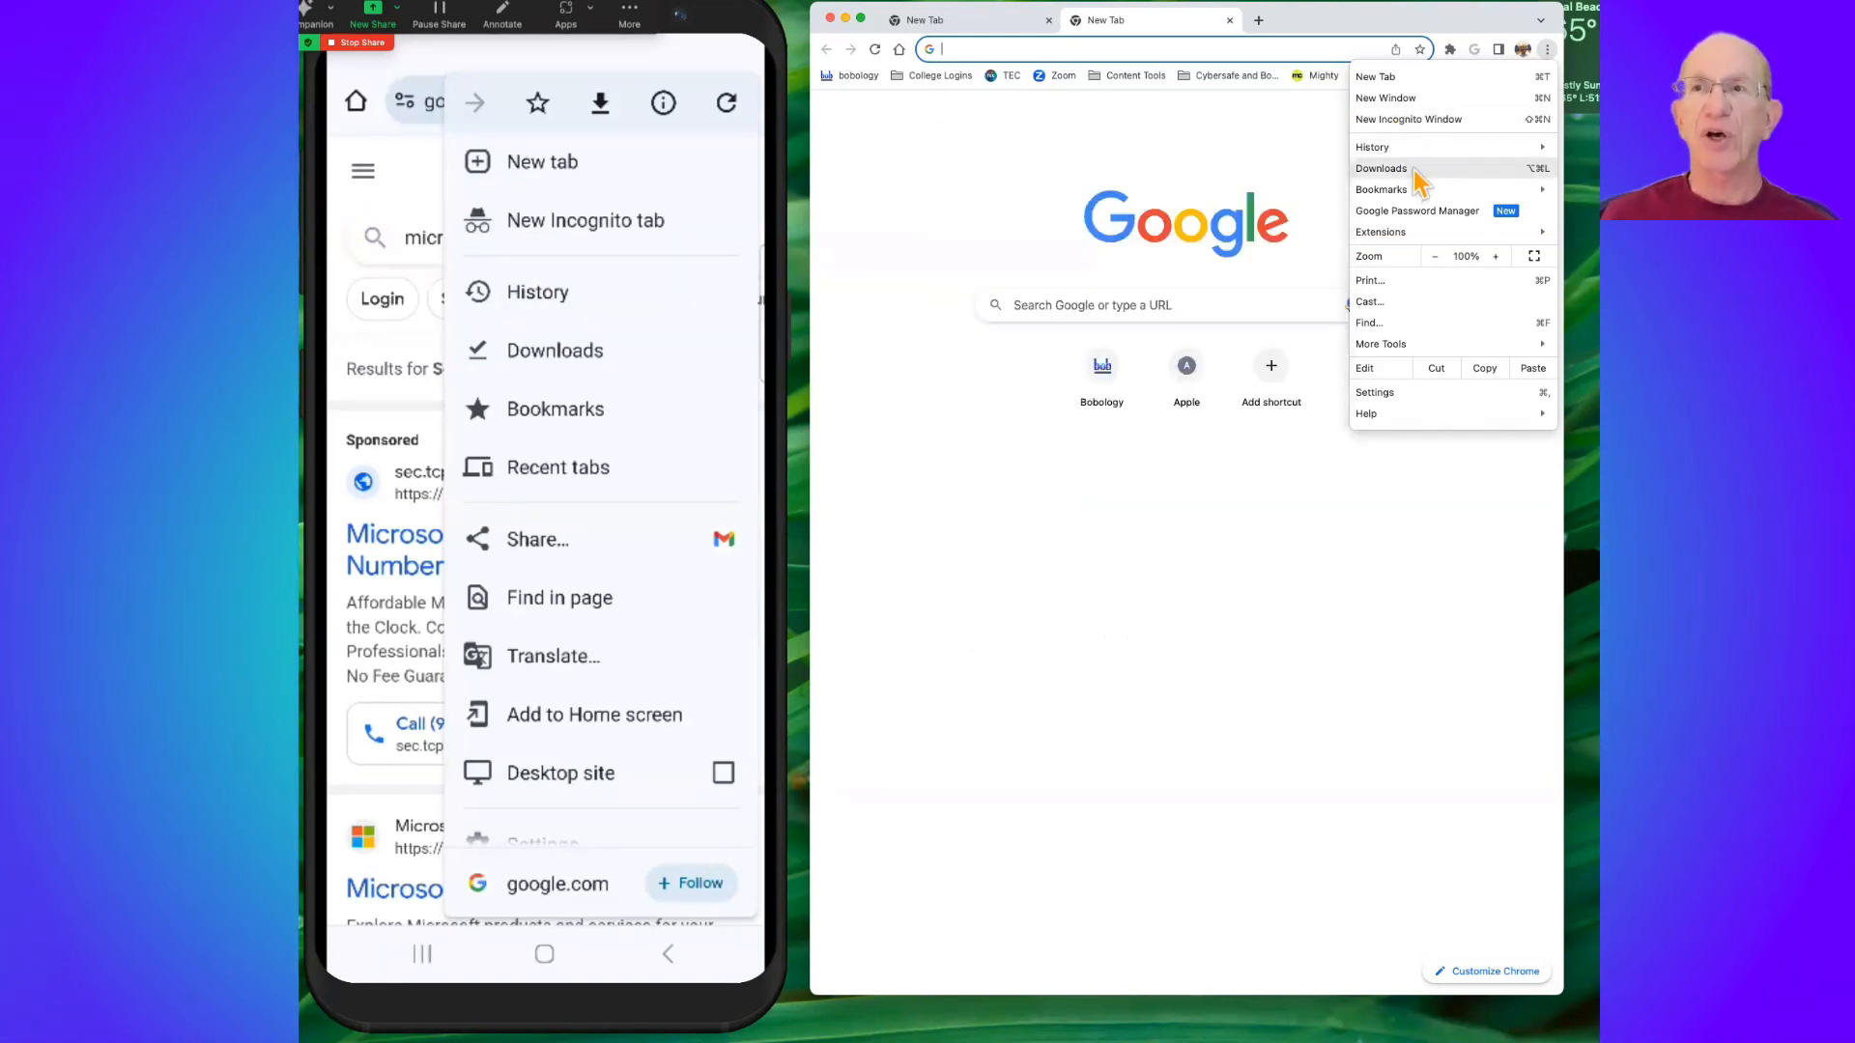
# Dismiss the desktop Chrome menu and scroll the phone's menu down to Settings and Help & feedback
pyautogui.click(1380, 189)
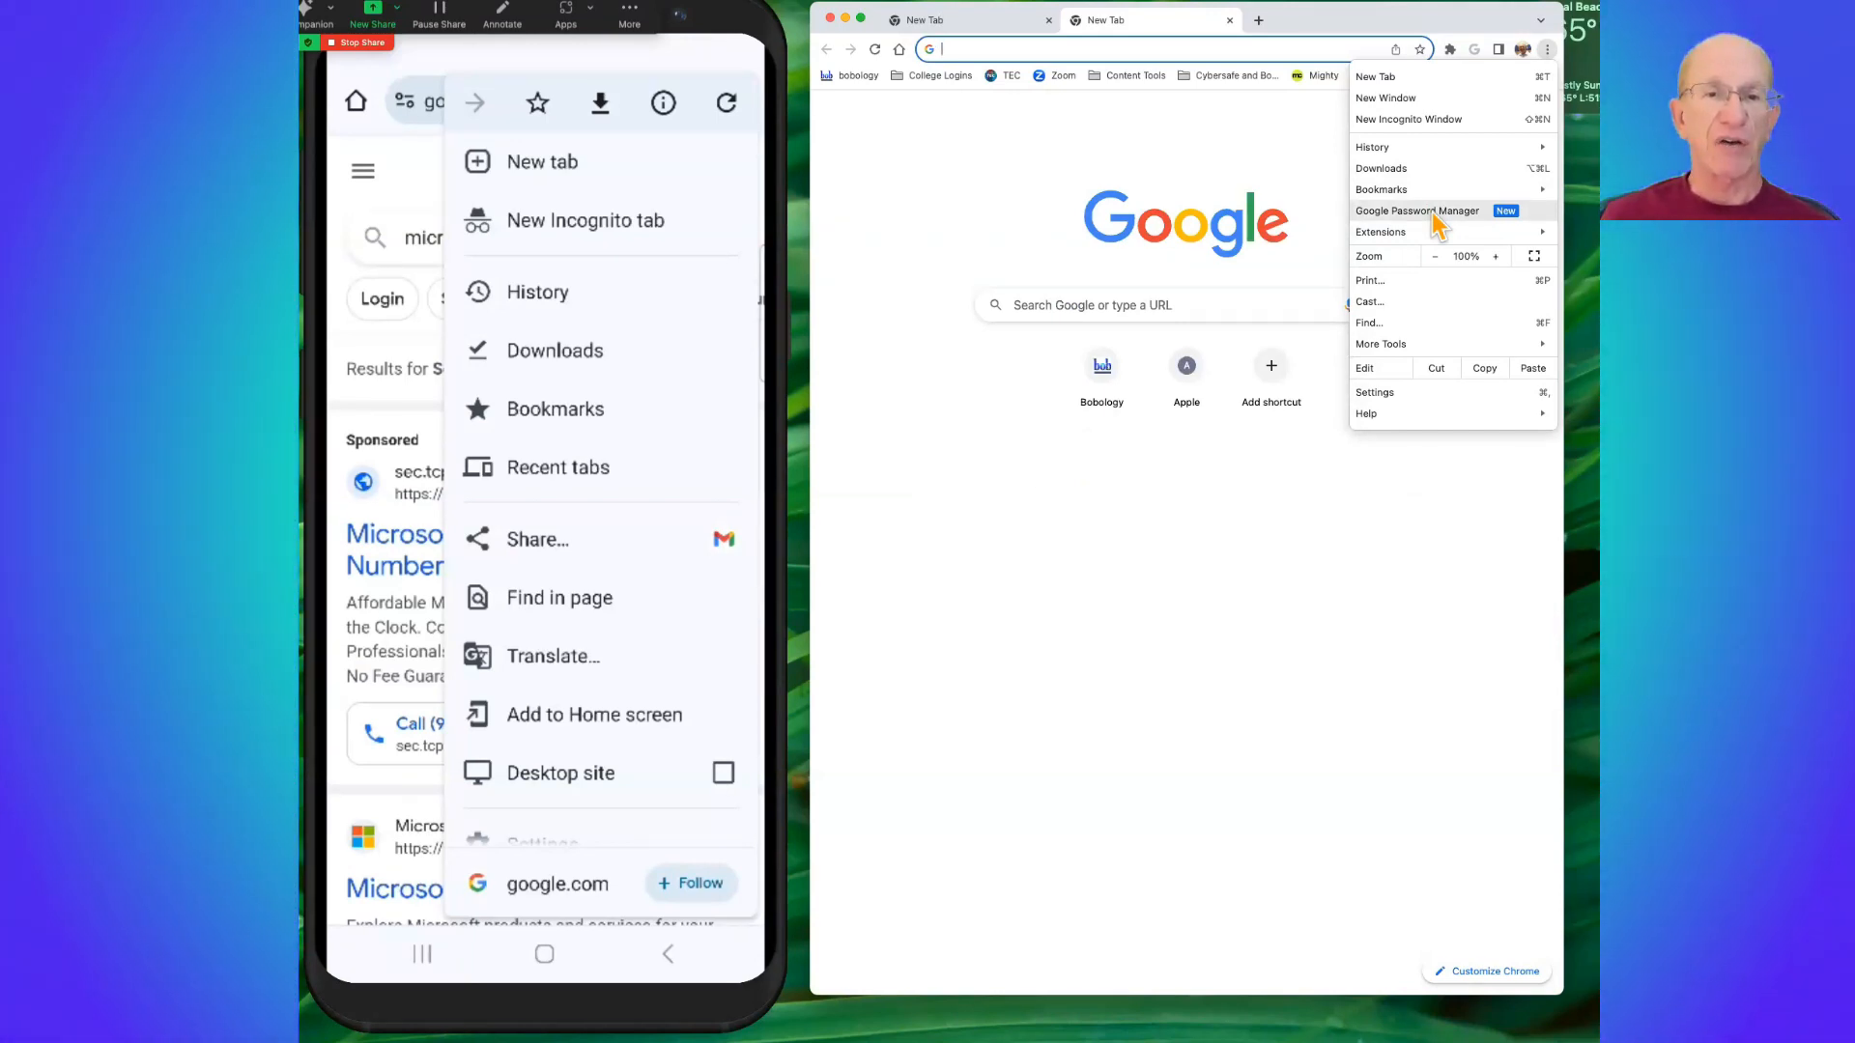
pyautogui.moveTo(1380, 232)
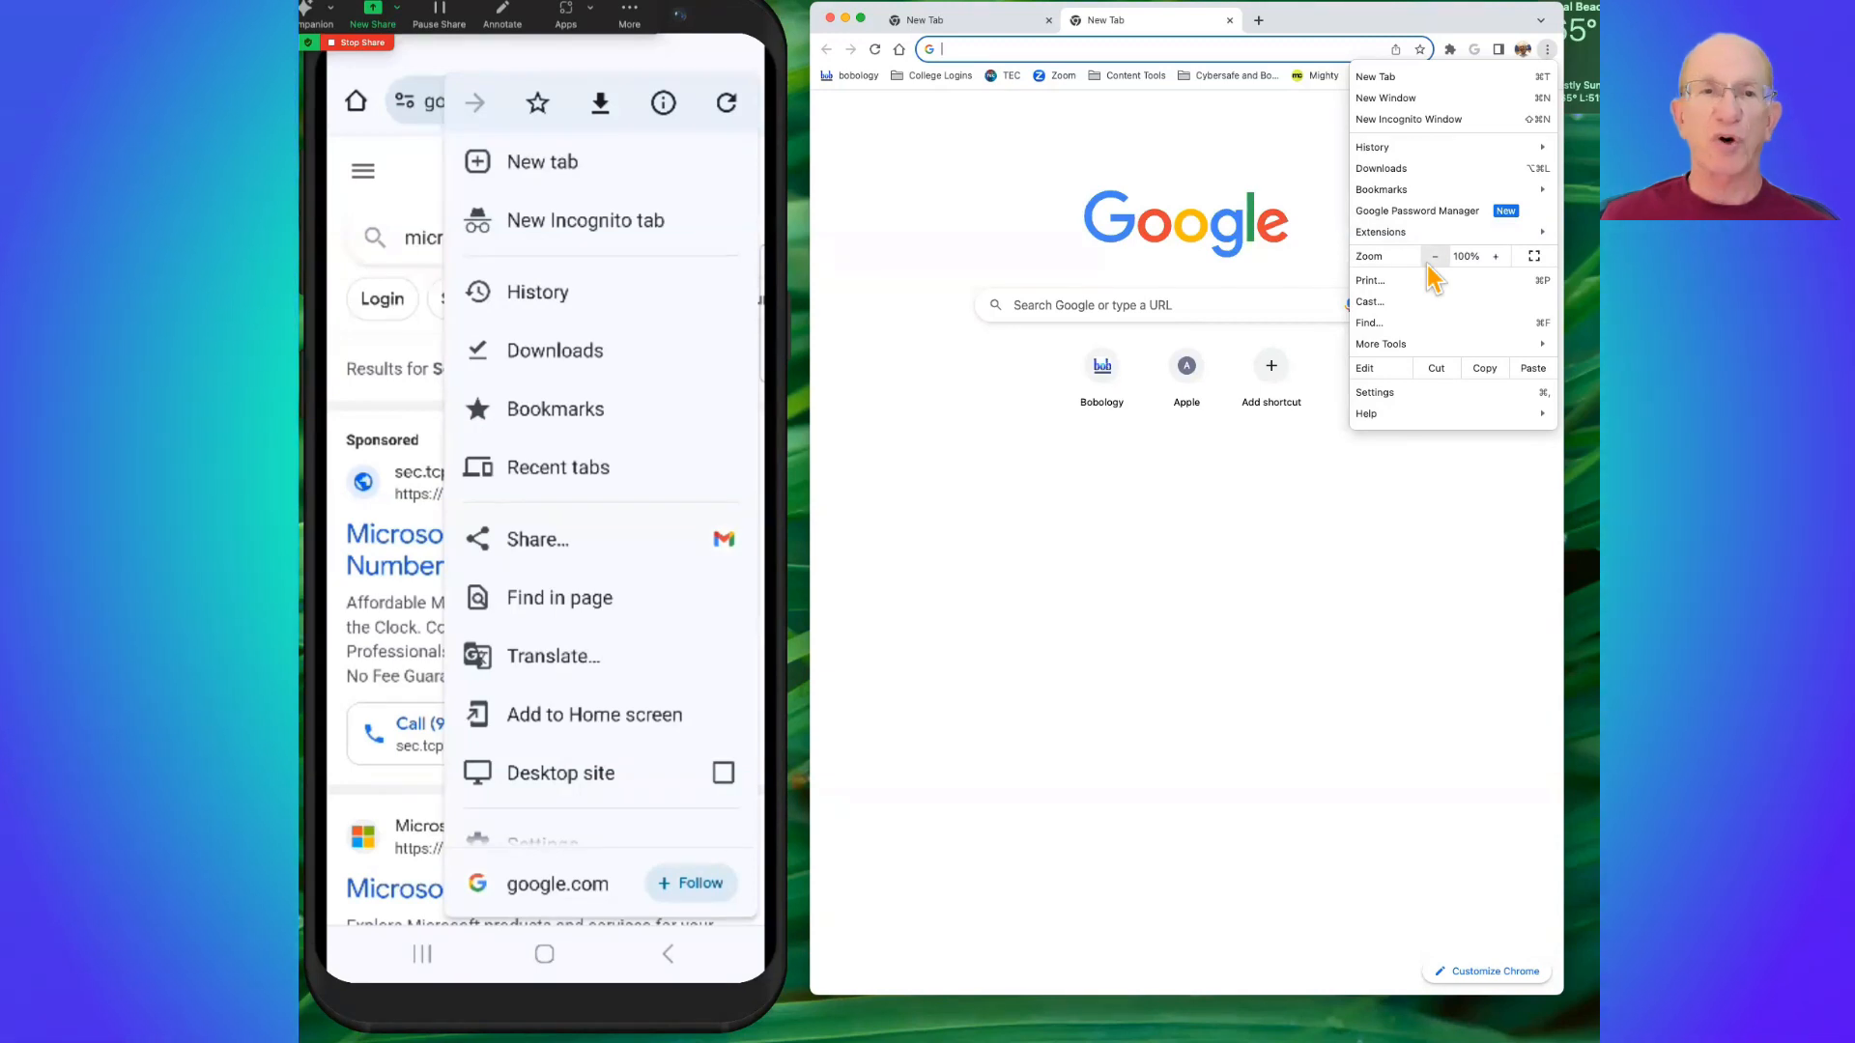
pyautogui.moveTo(1419, 294)
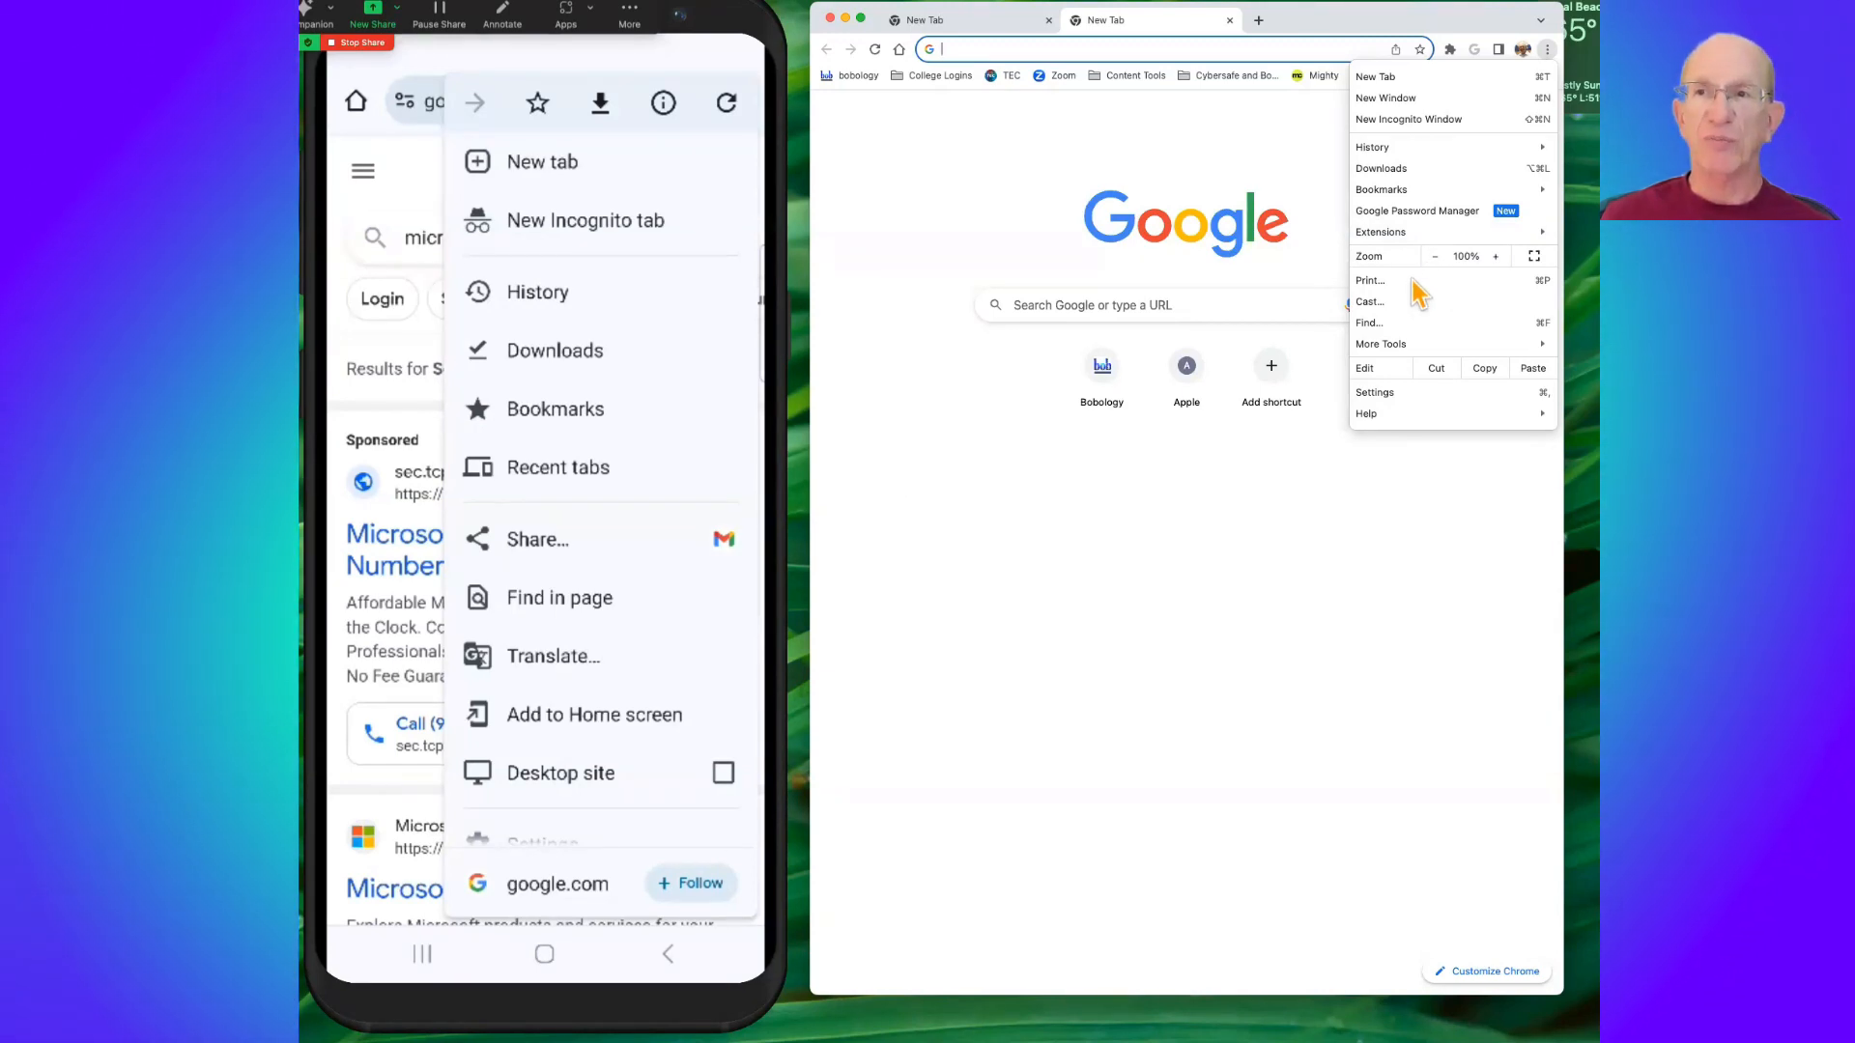
pyautogui.moveTo(1407, 349)
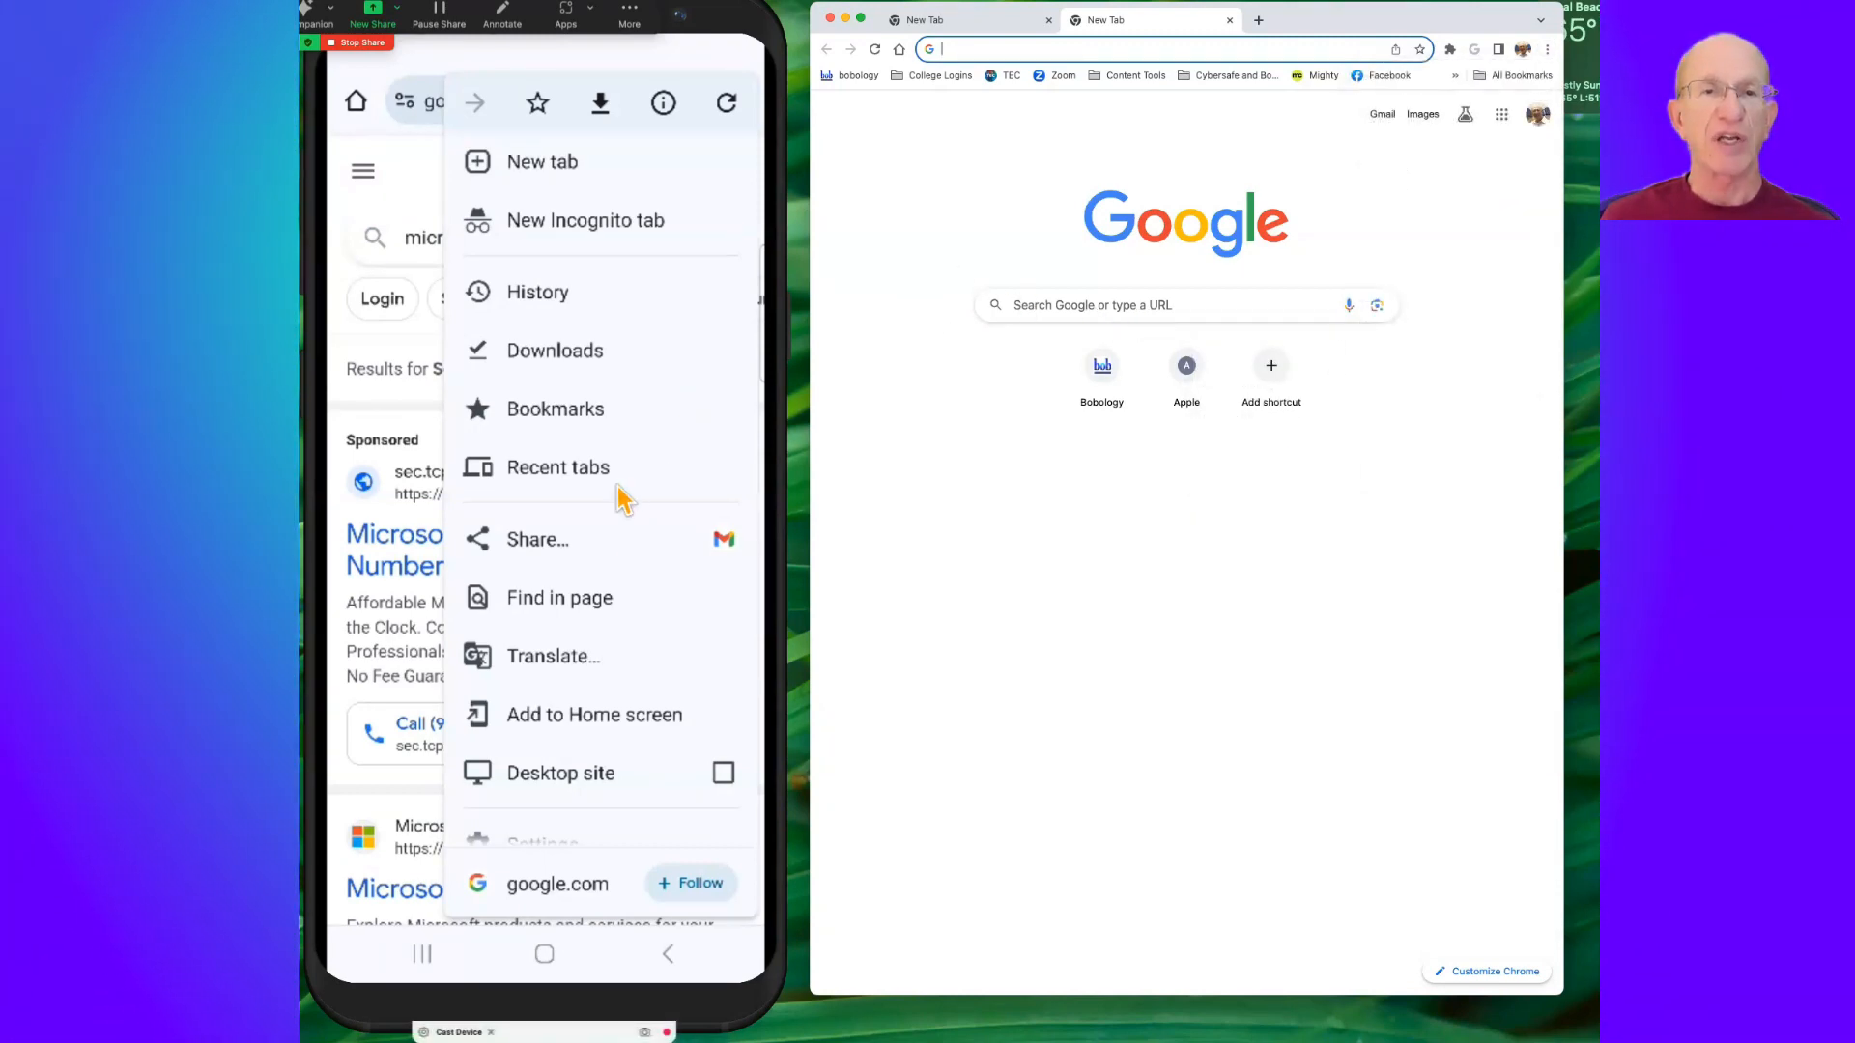
pyautogui.moveTo(596, 612)
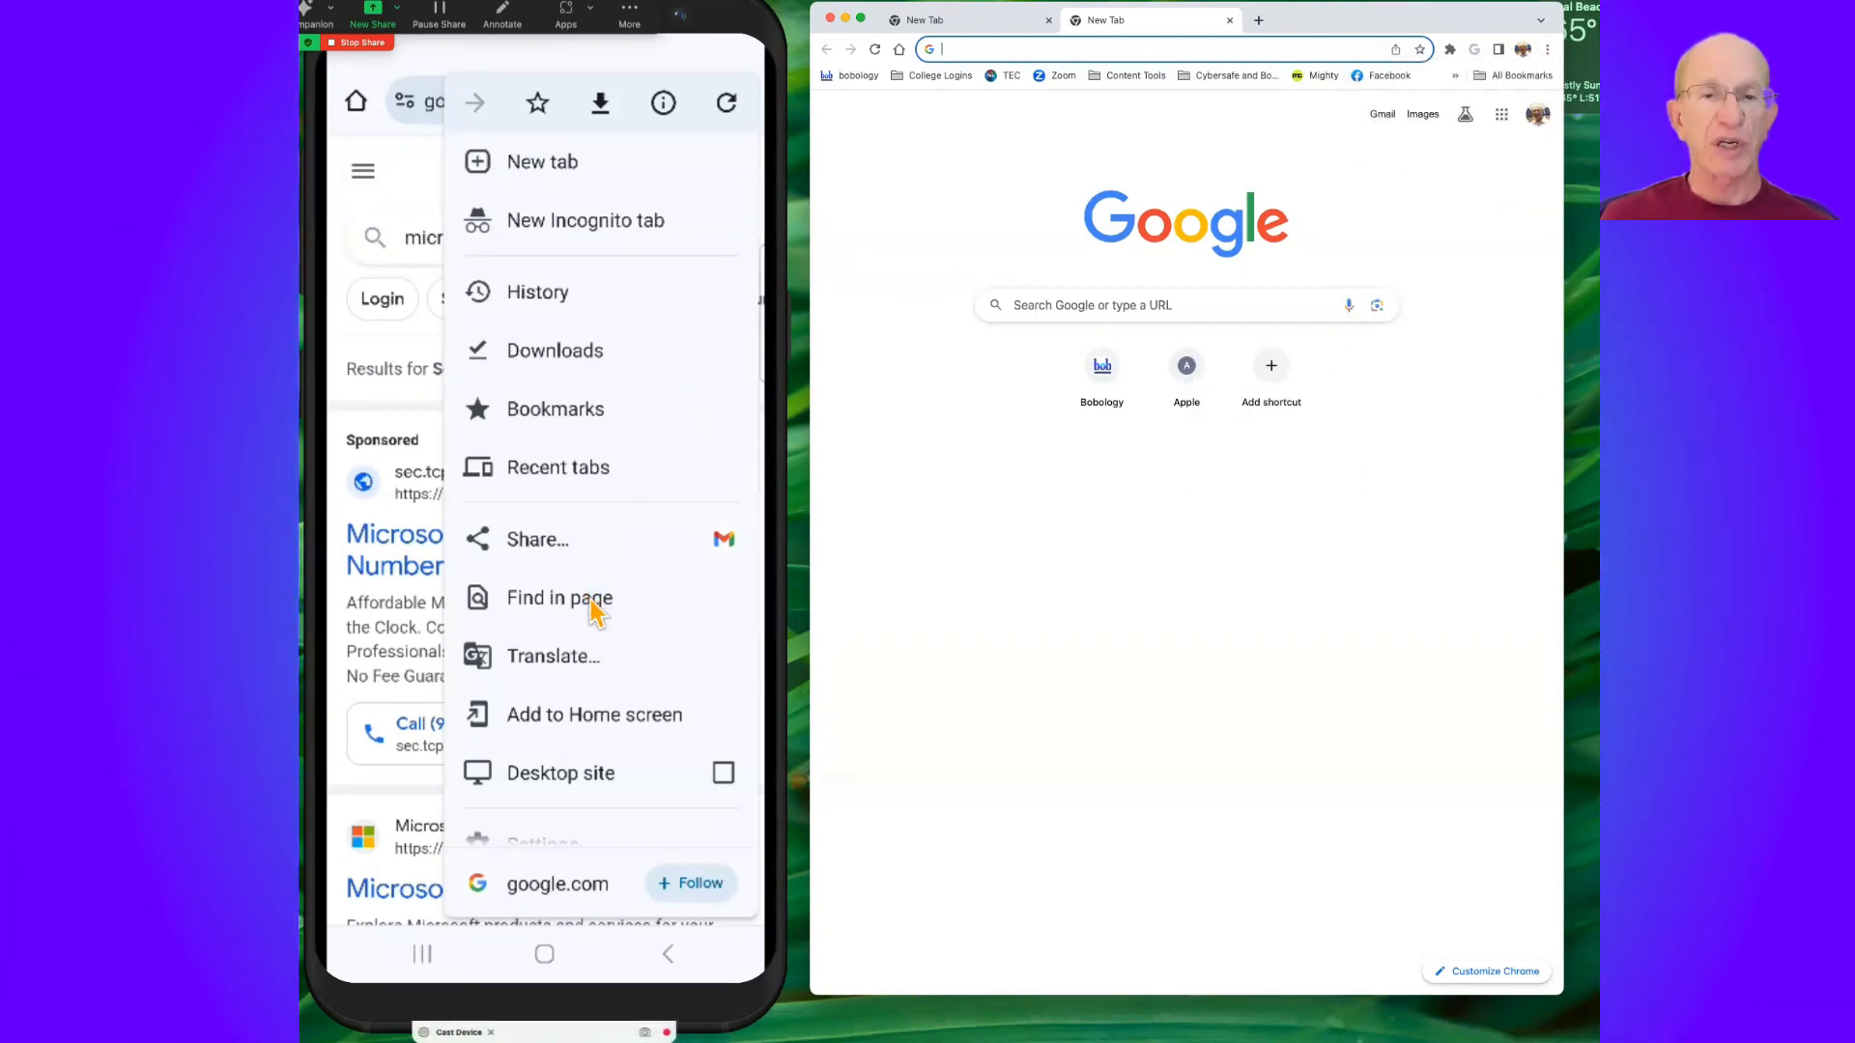
pyautogui.scroll(-3)
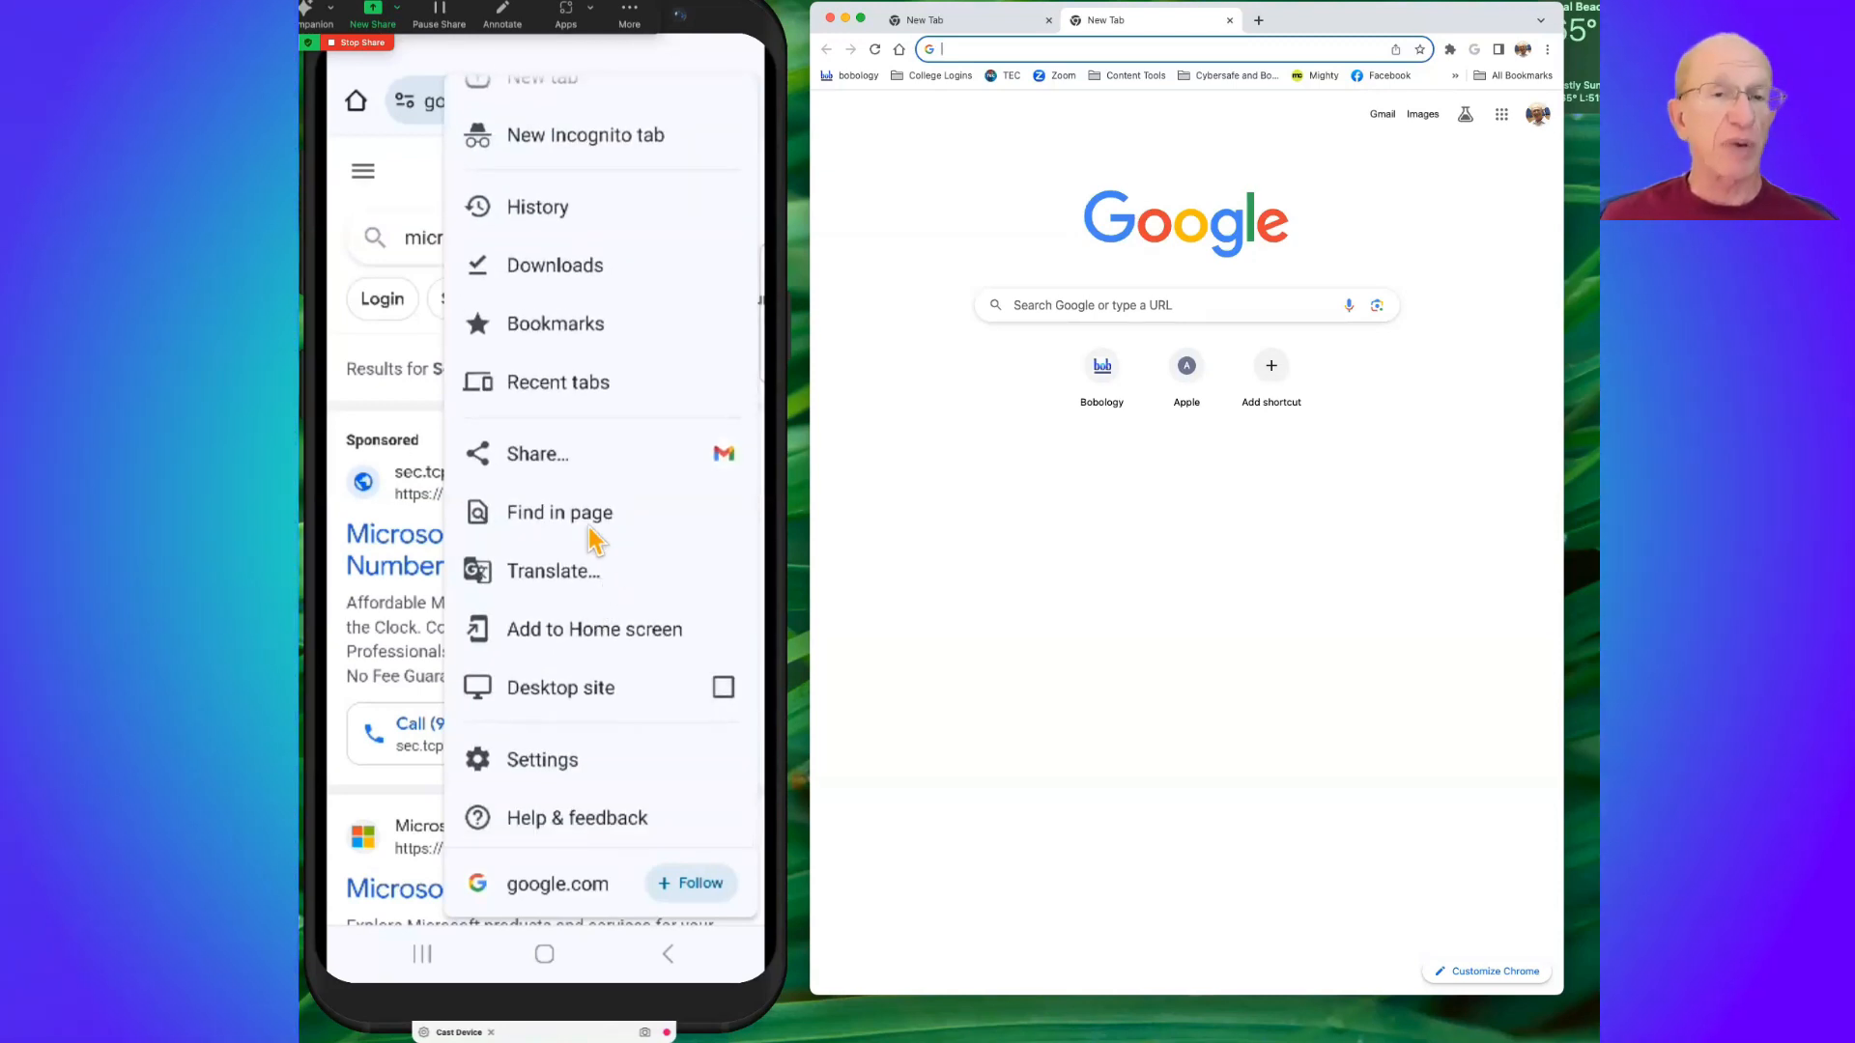
pyautogui.moveTo(621, 638)
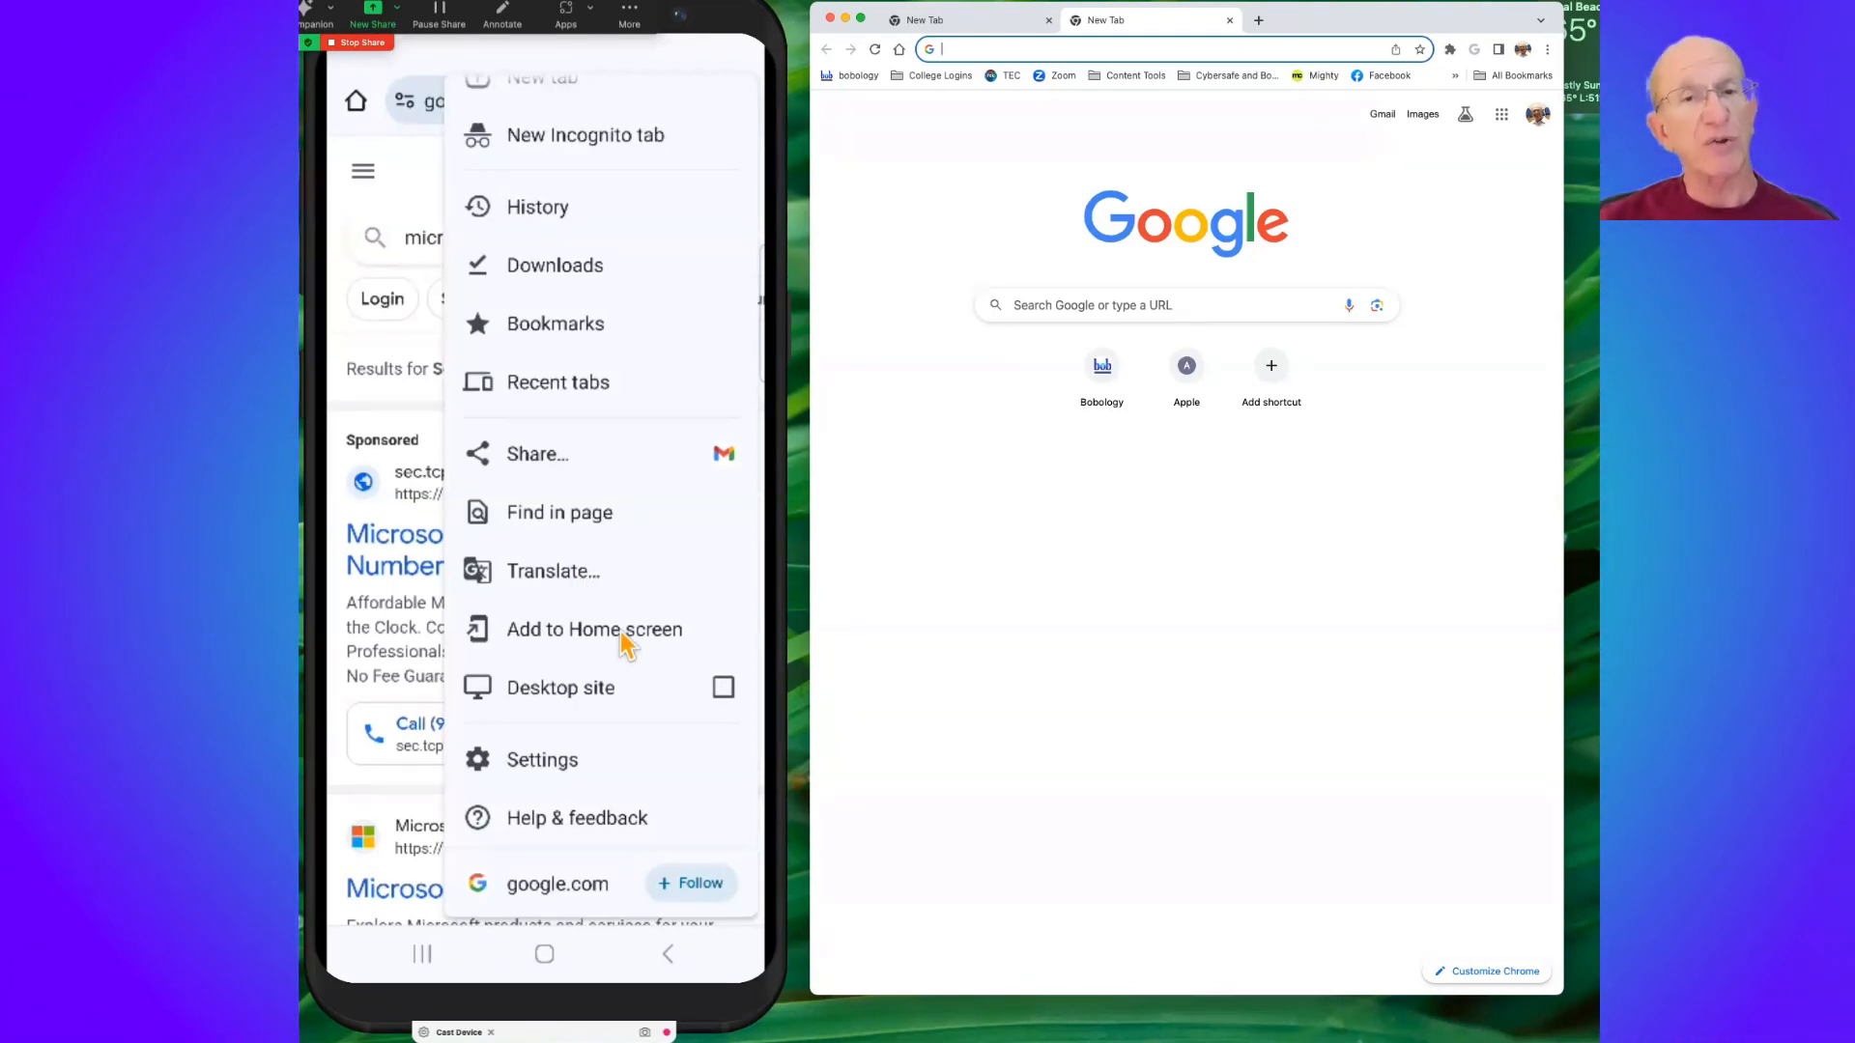
pyautogui.moveTo(607, 713)
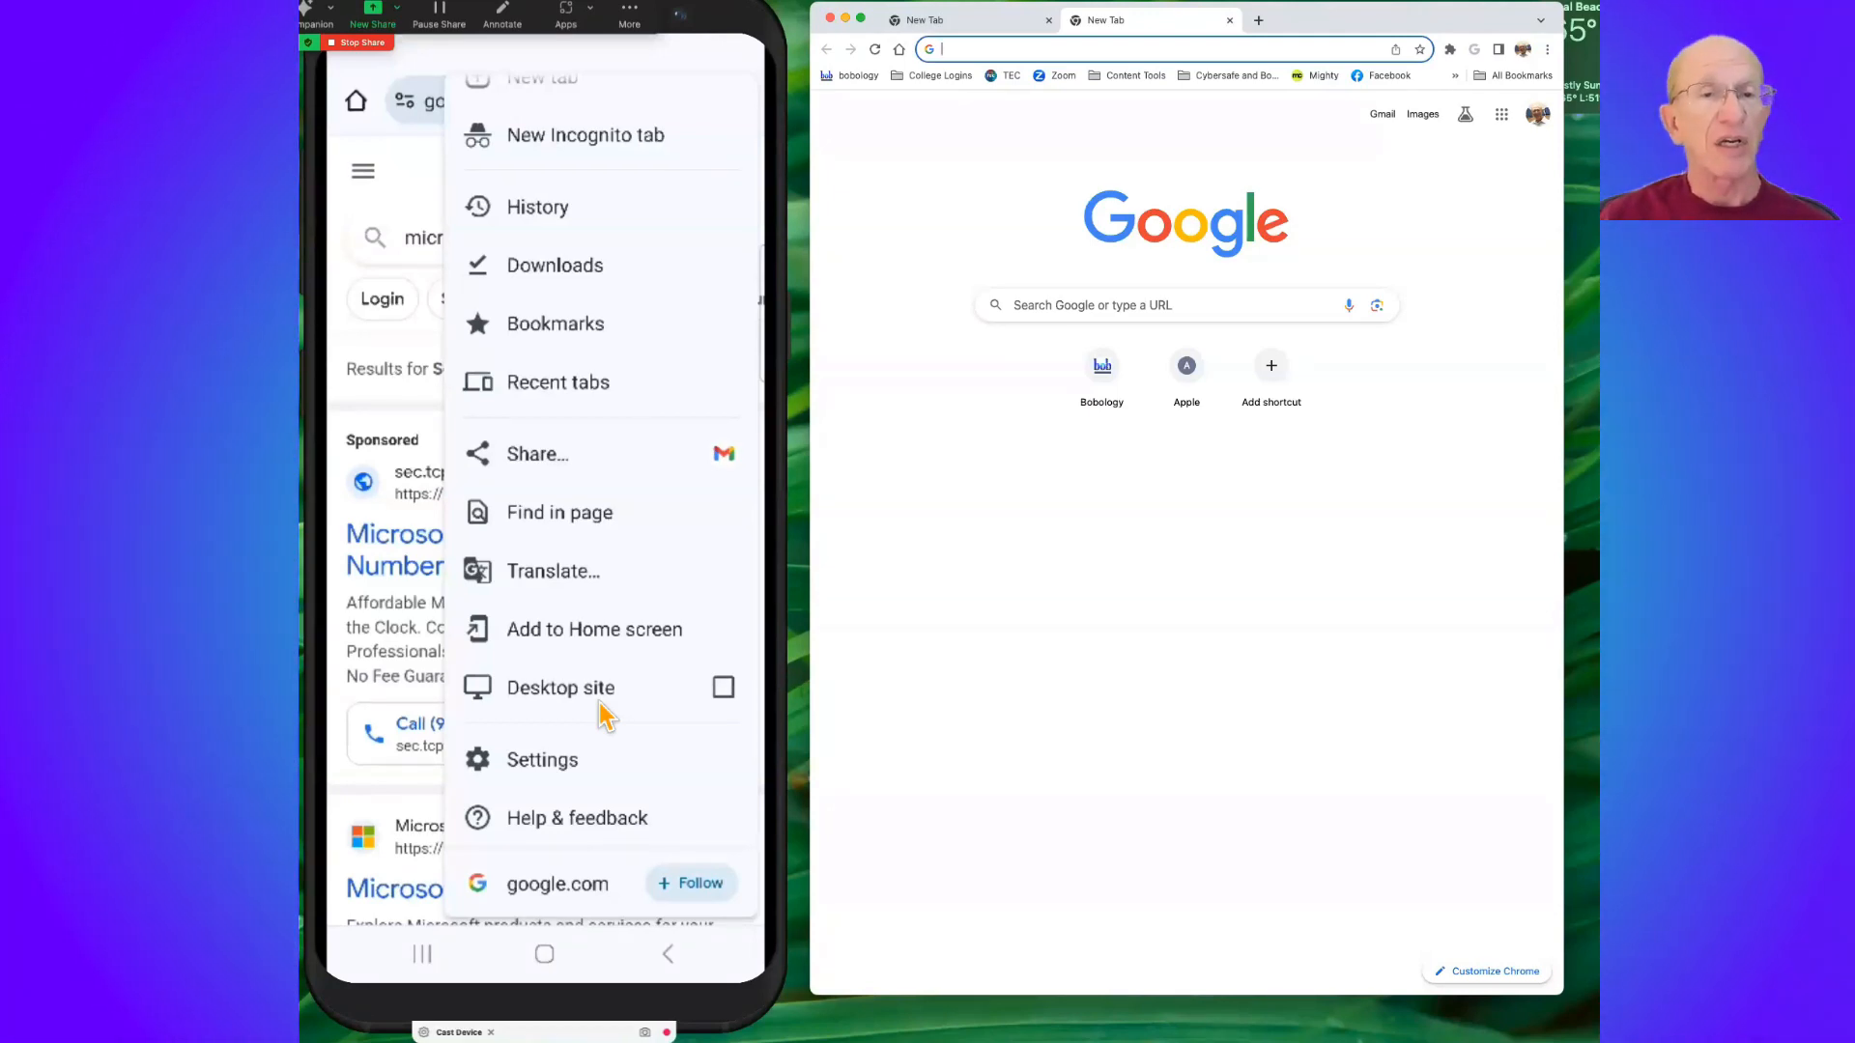
pyautogui.moveTo(1289, 154)
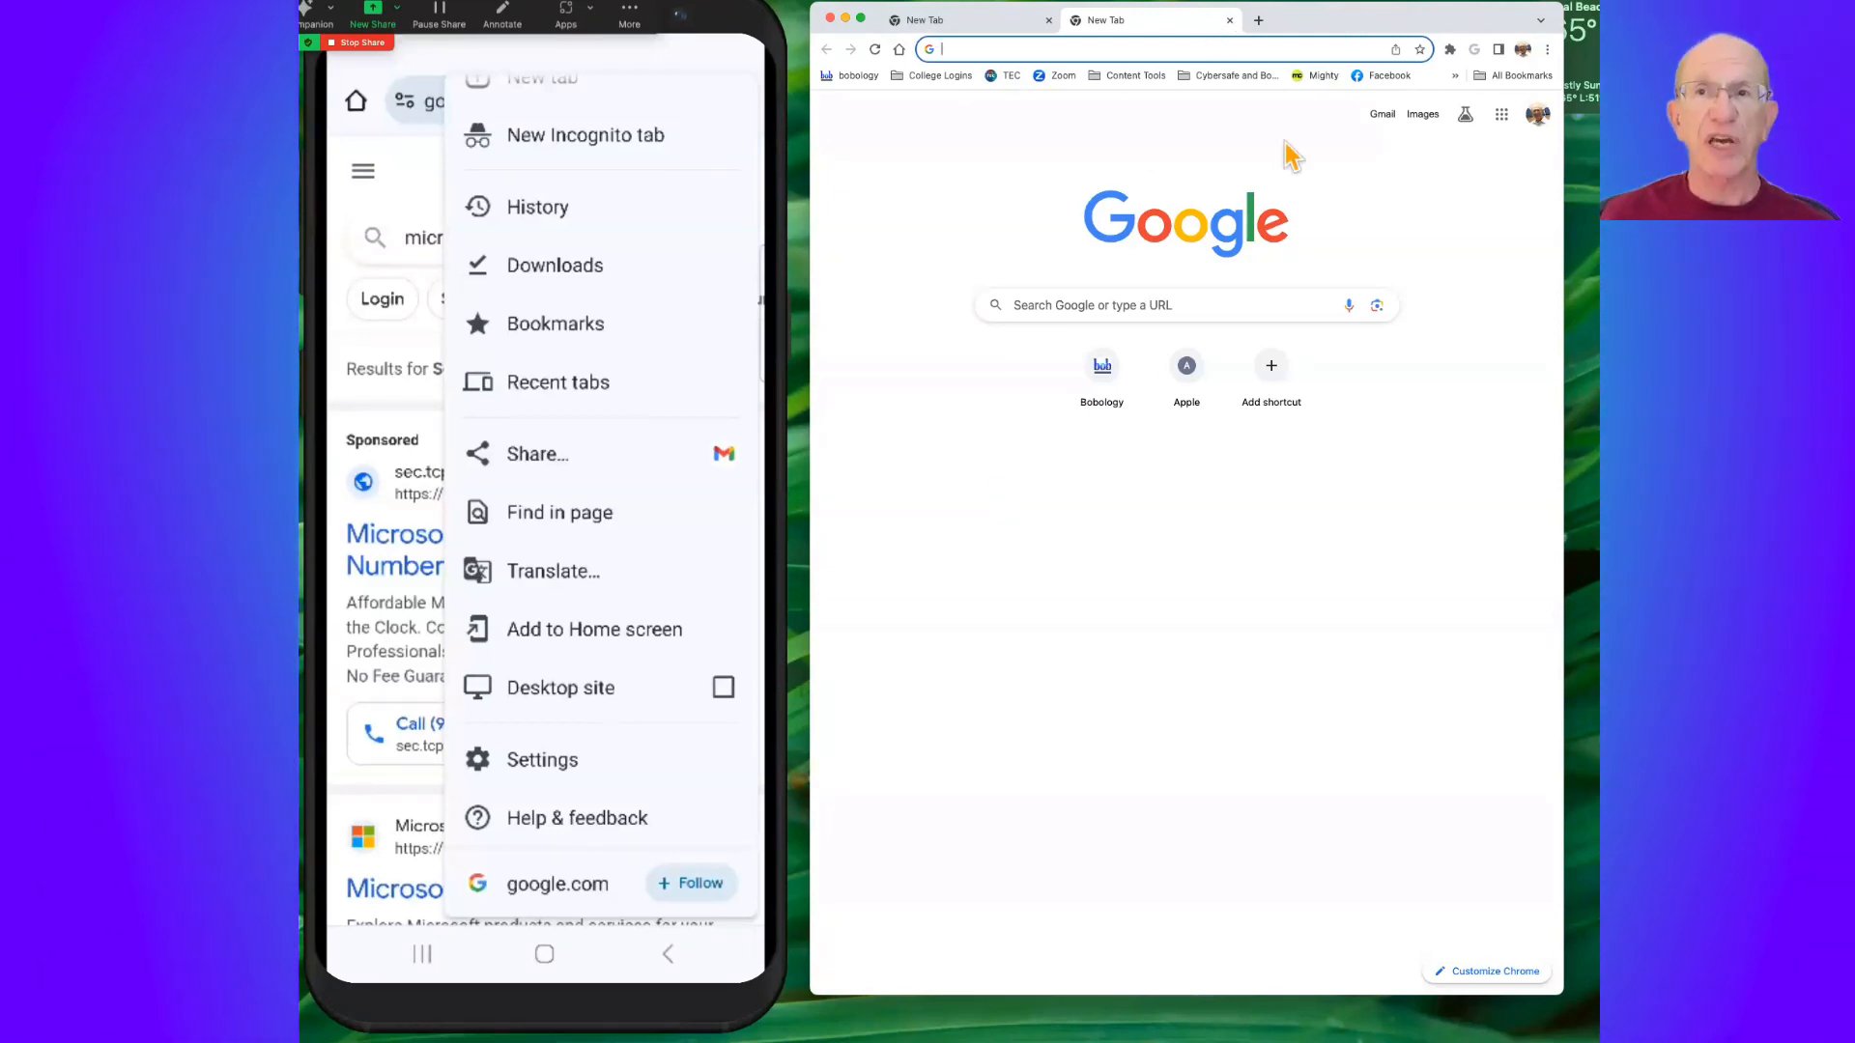
pyautogui.moveTo(1074, 225)
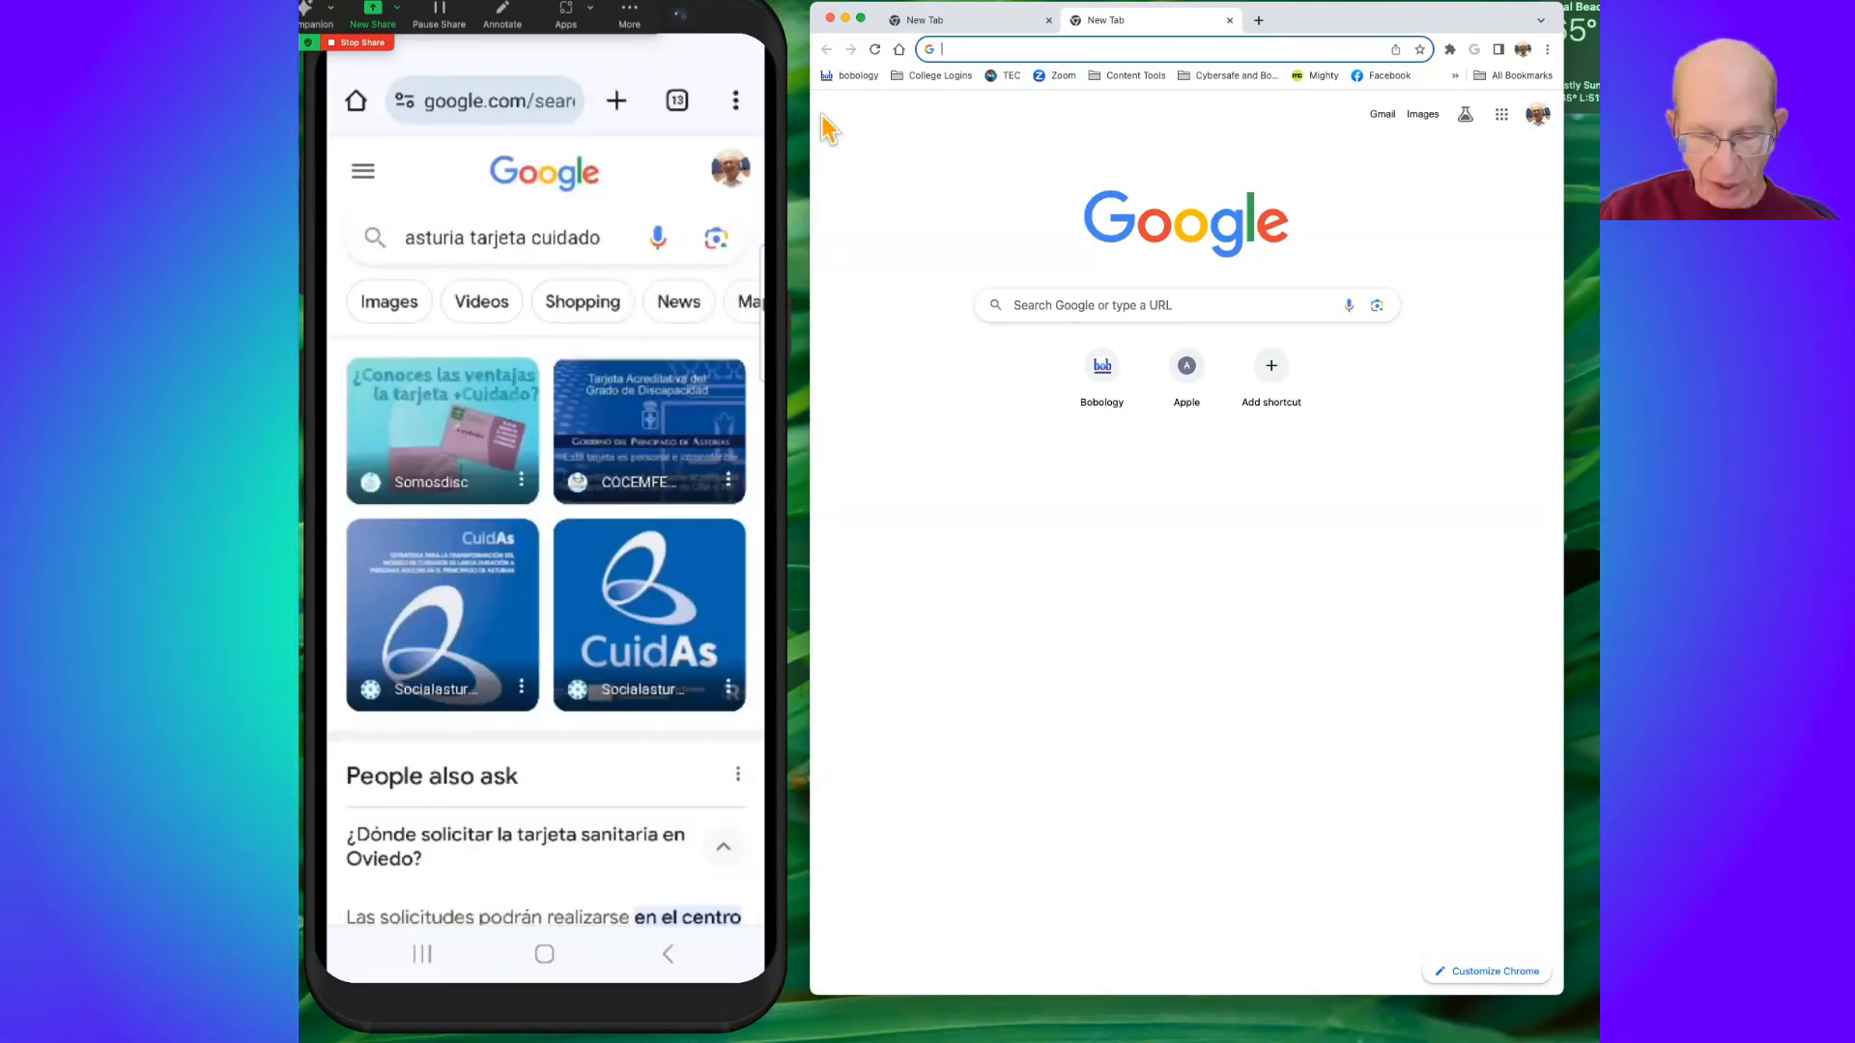
# View the Socialasturias family care benefits page translated to English, then return it to Spanish
pyautogui.click(440, 426)
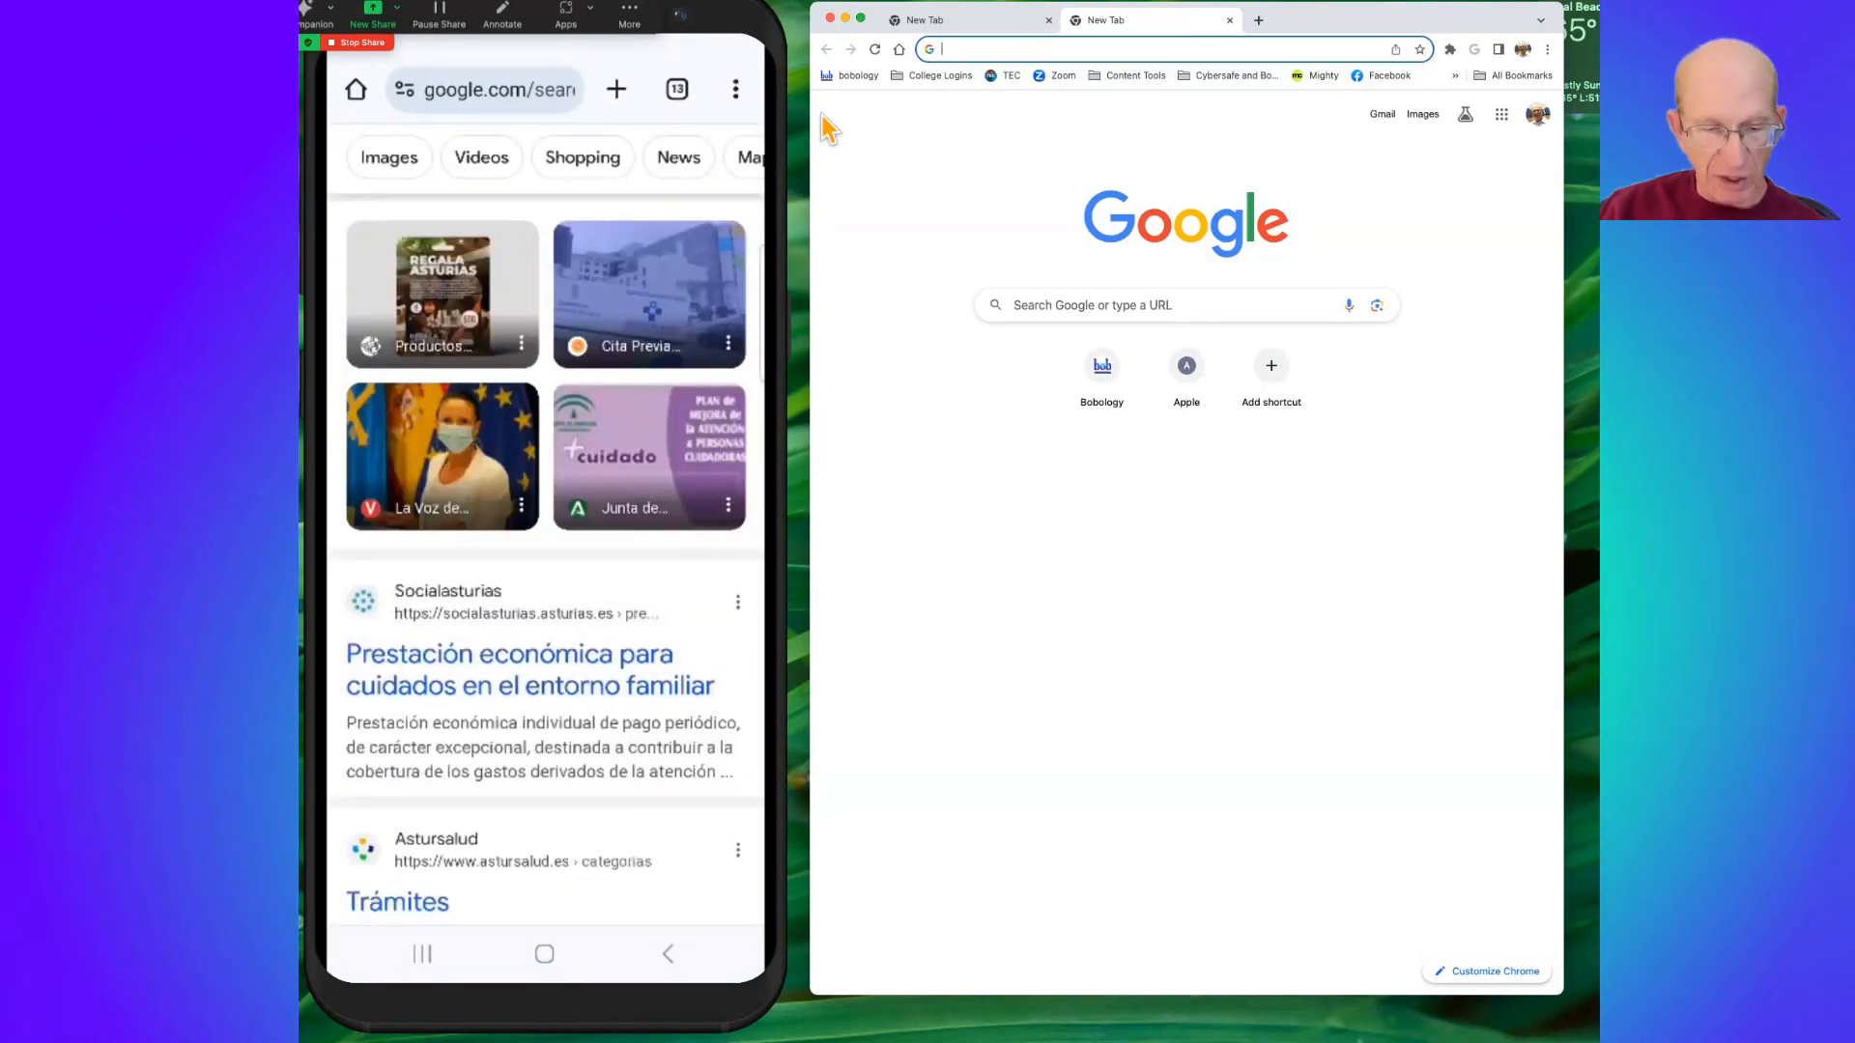
pyautogui.click(530, 669)
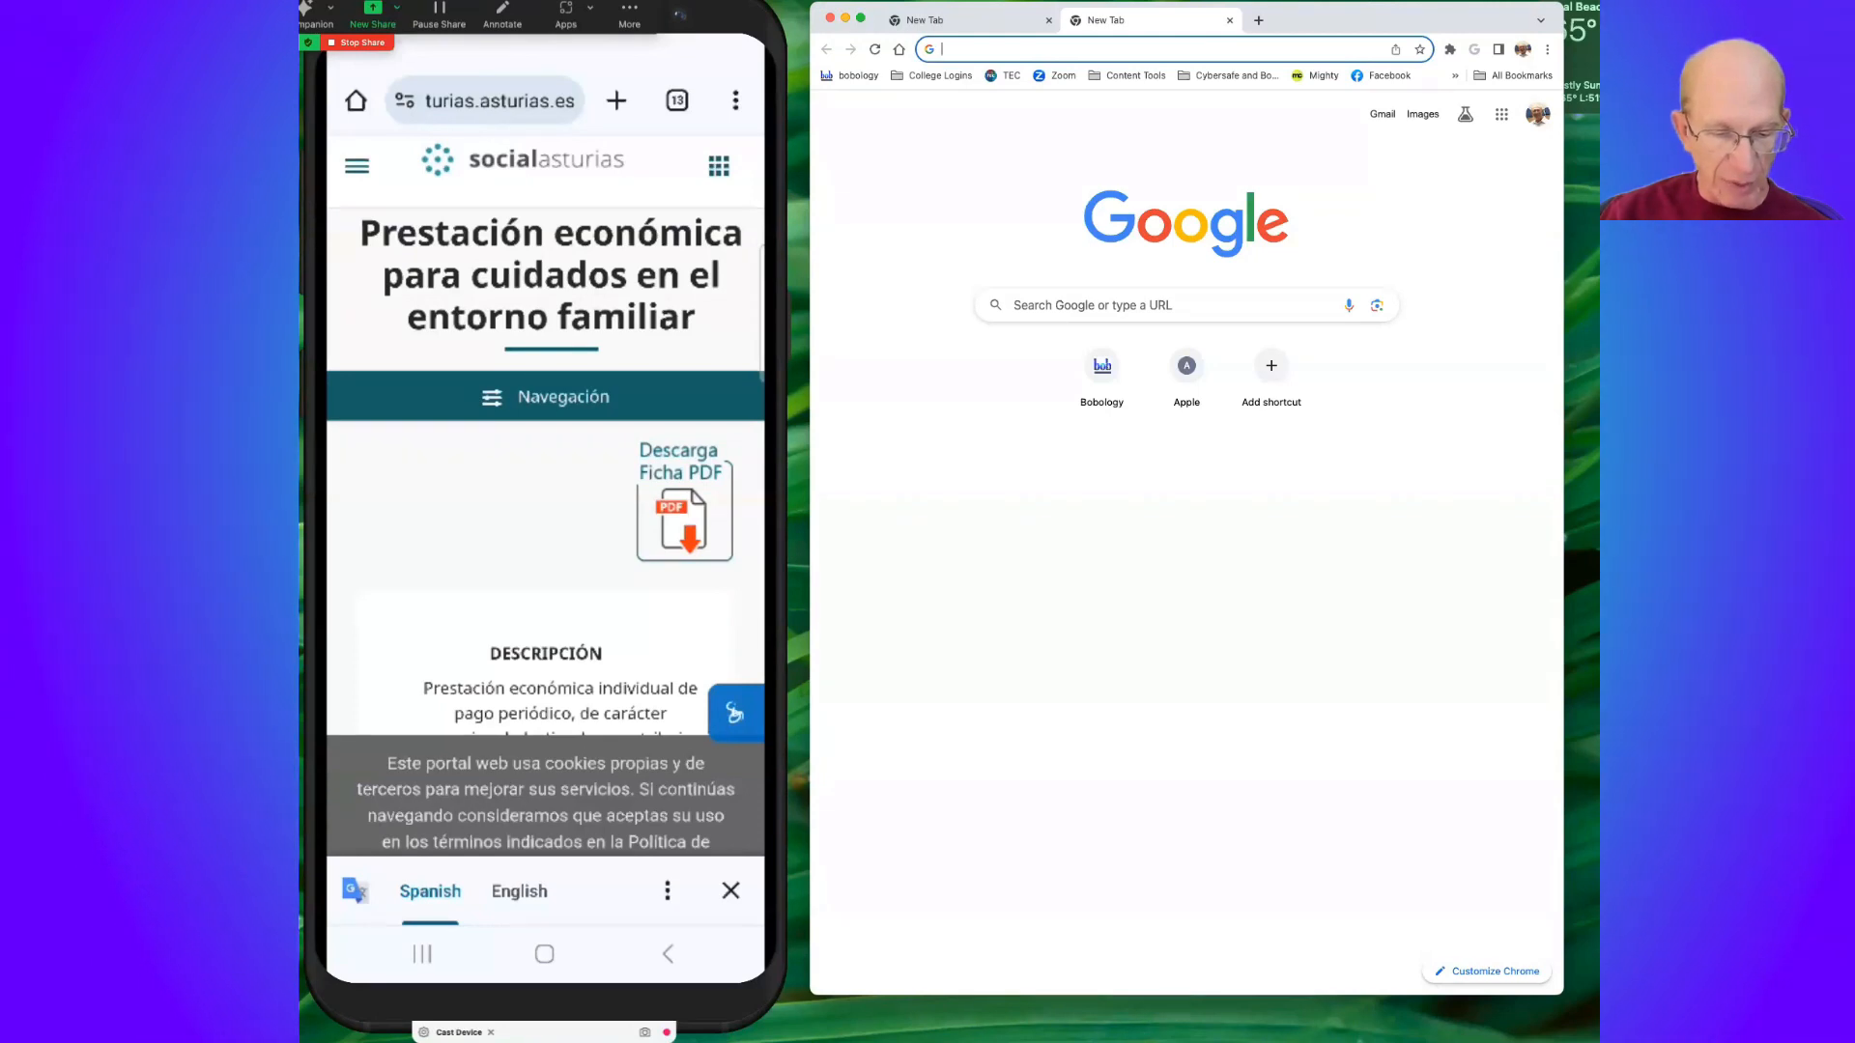
pyautogui.click(518, 891)
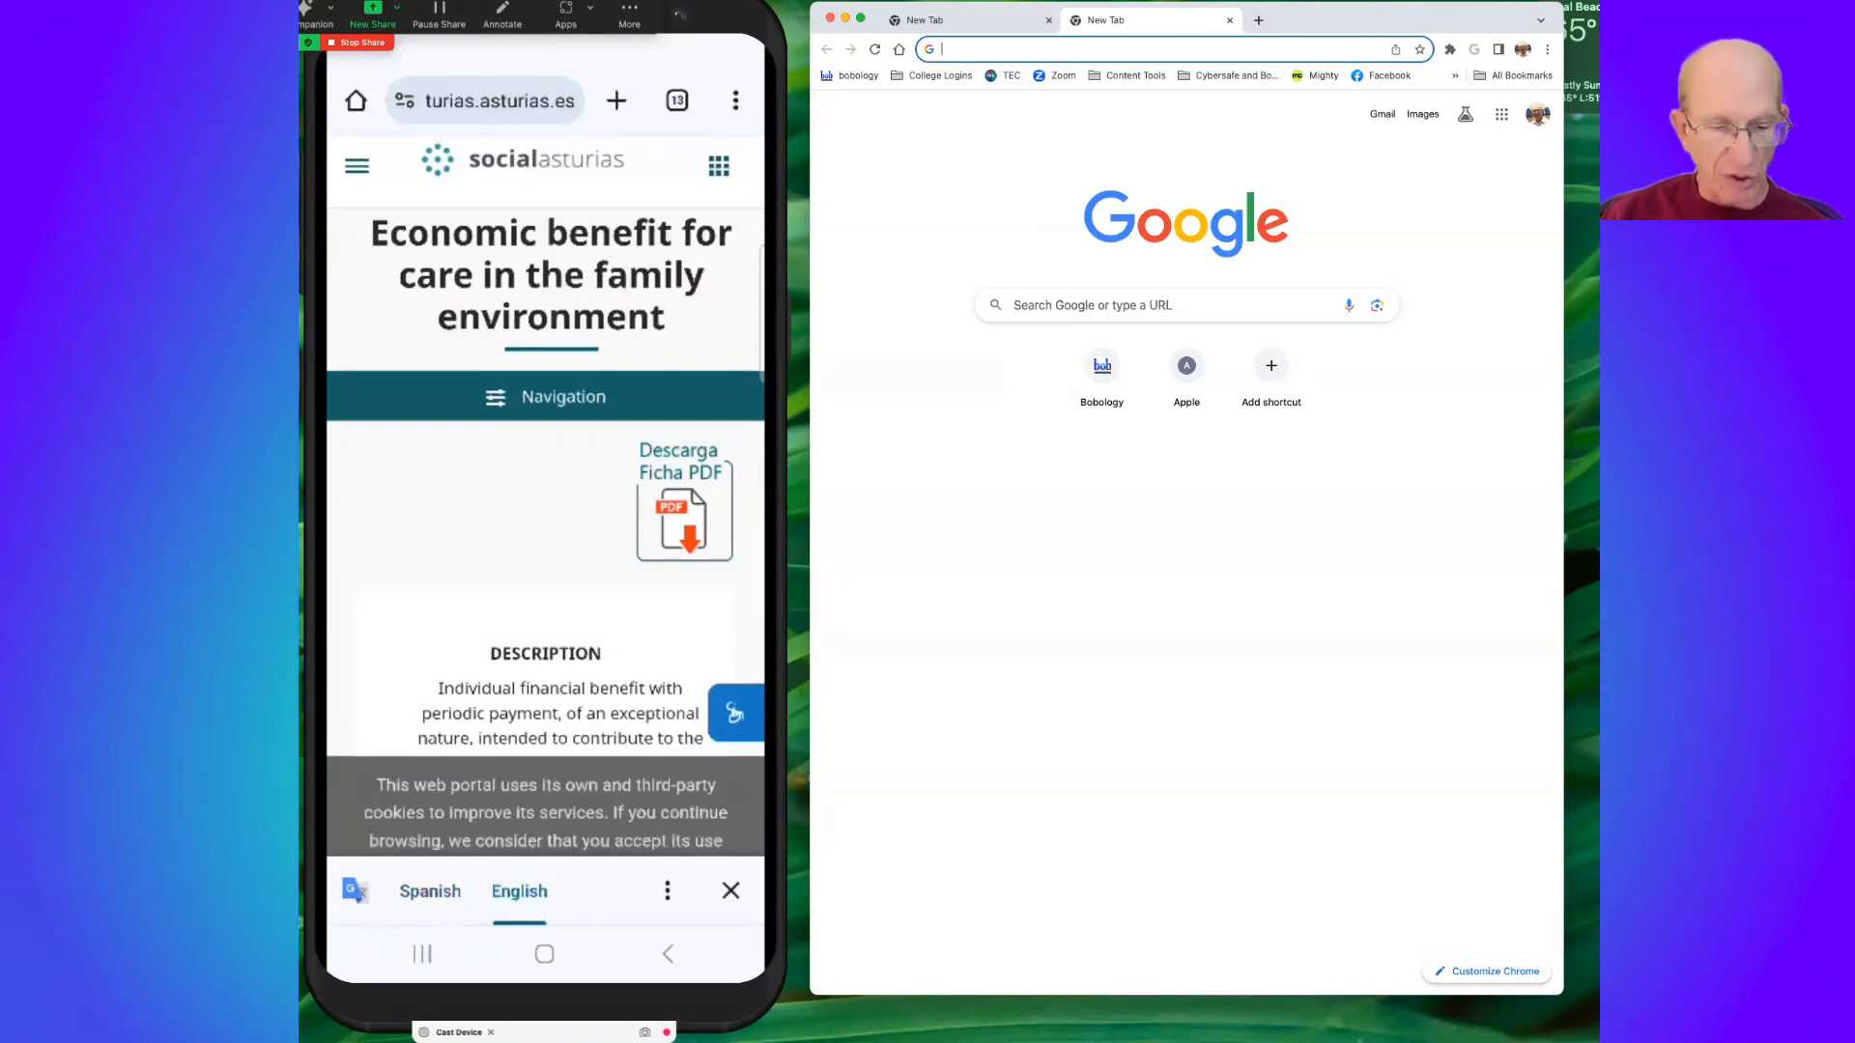
pyautogui.scroll(-3)
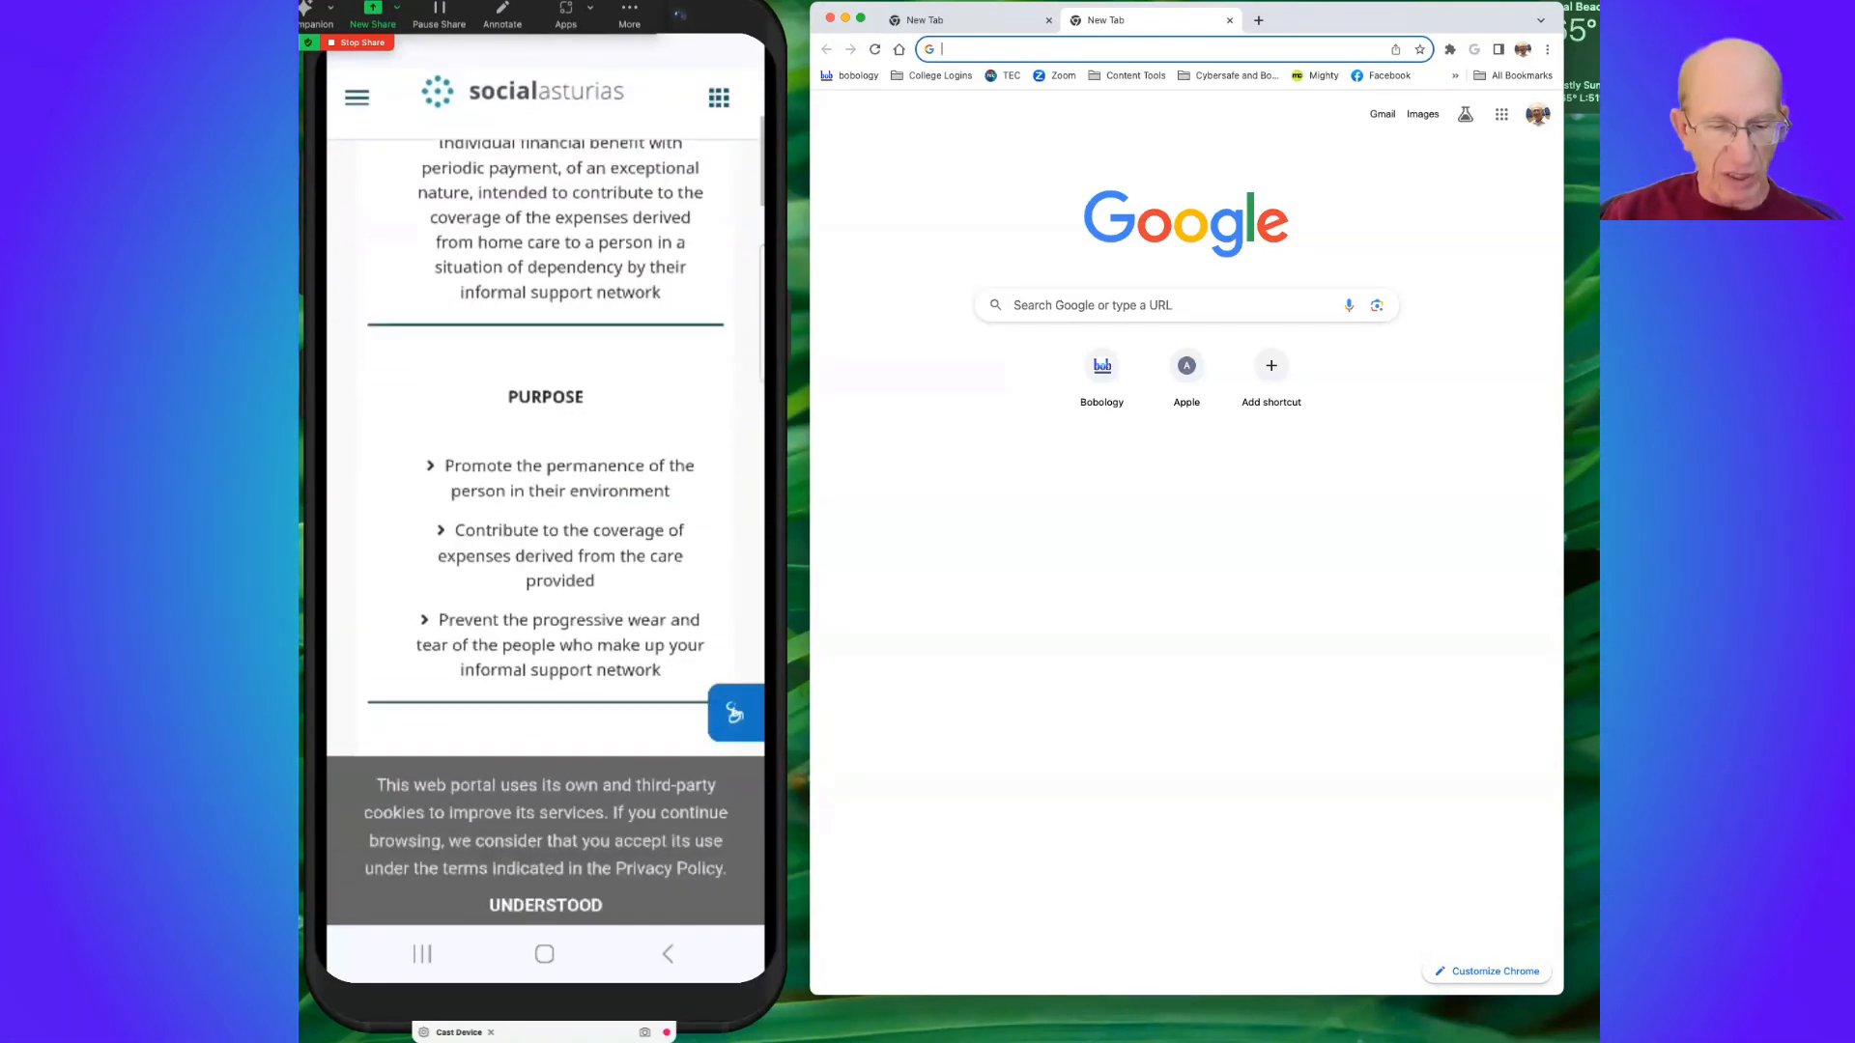
pyautogui.scroll(-3)
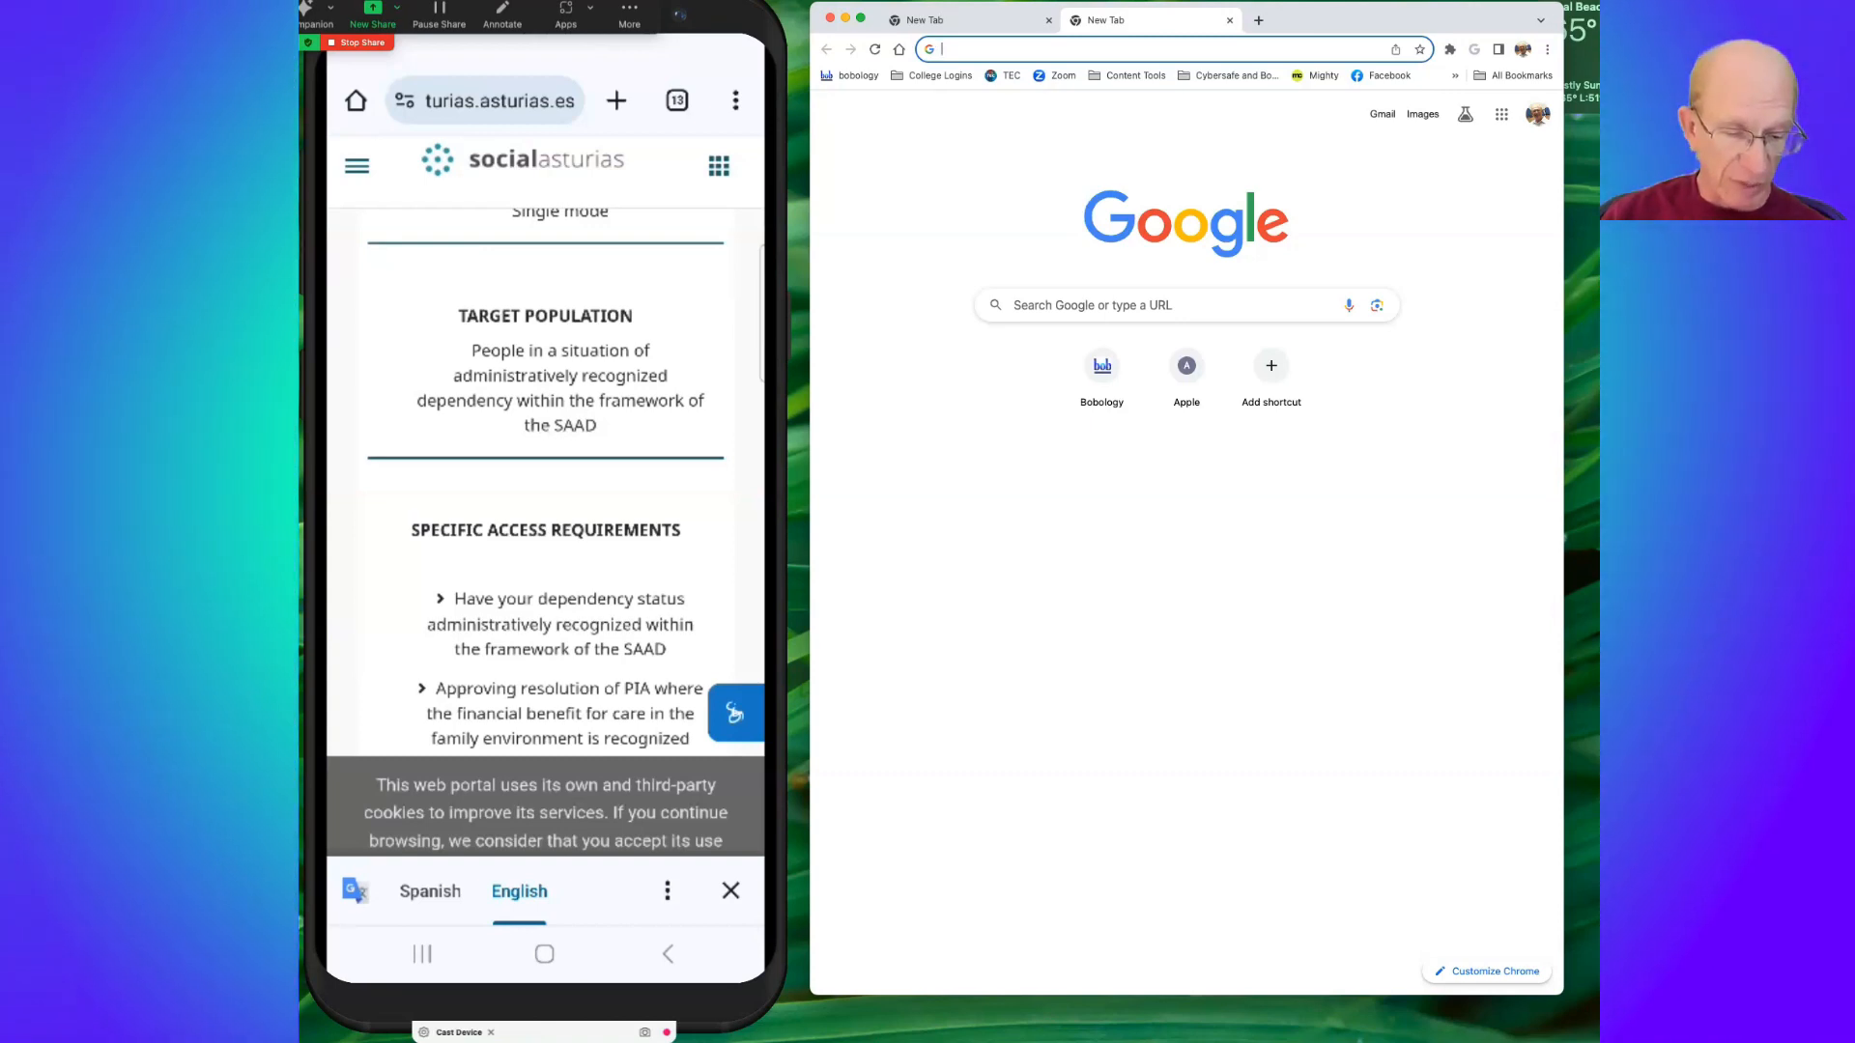
pyautogui.click(429, 891)
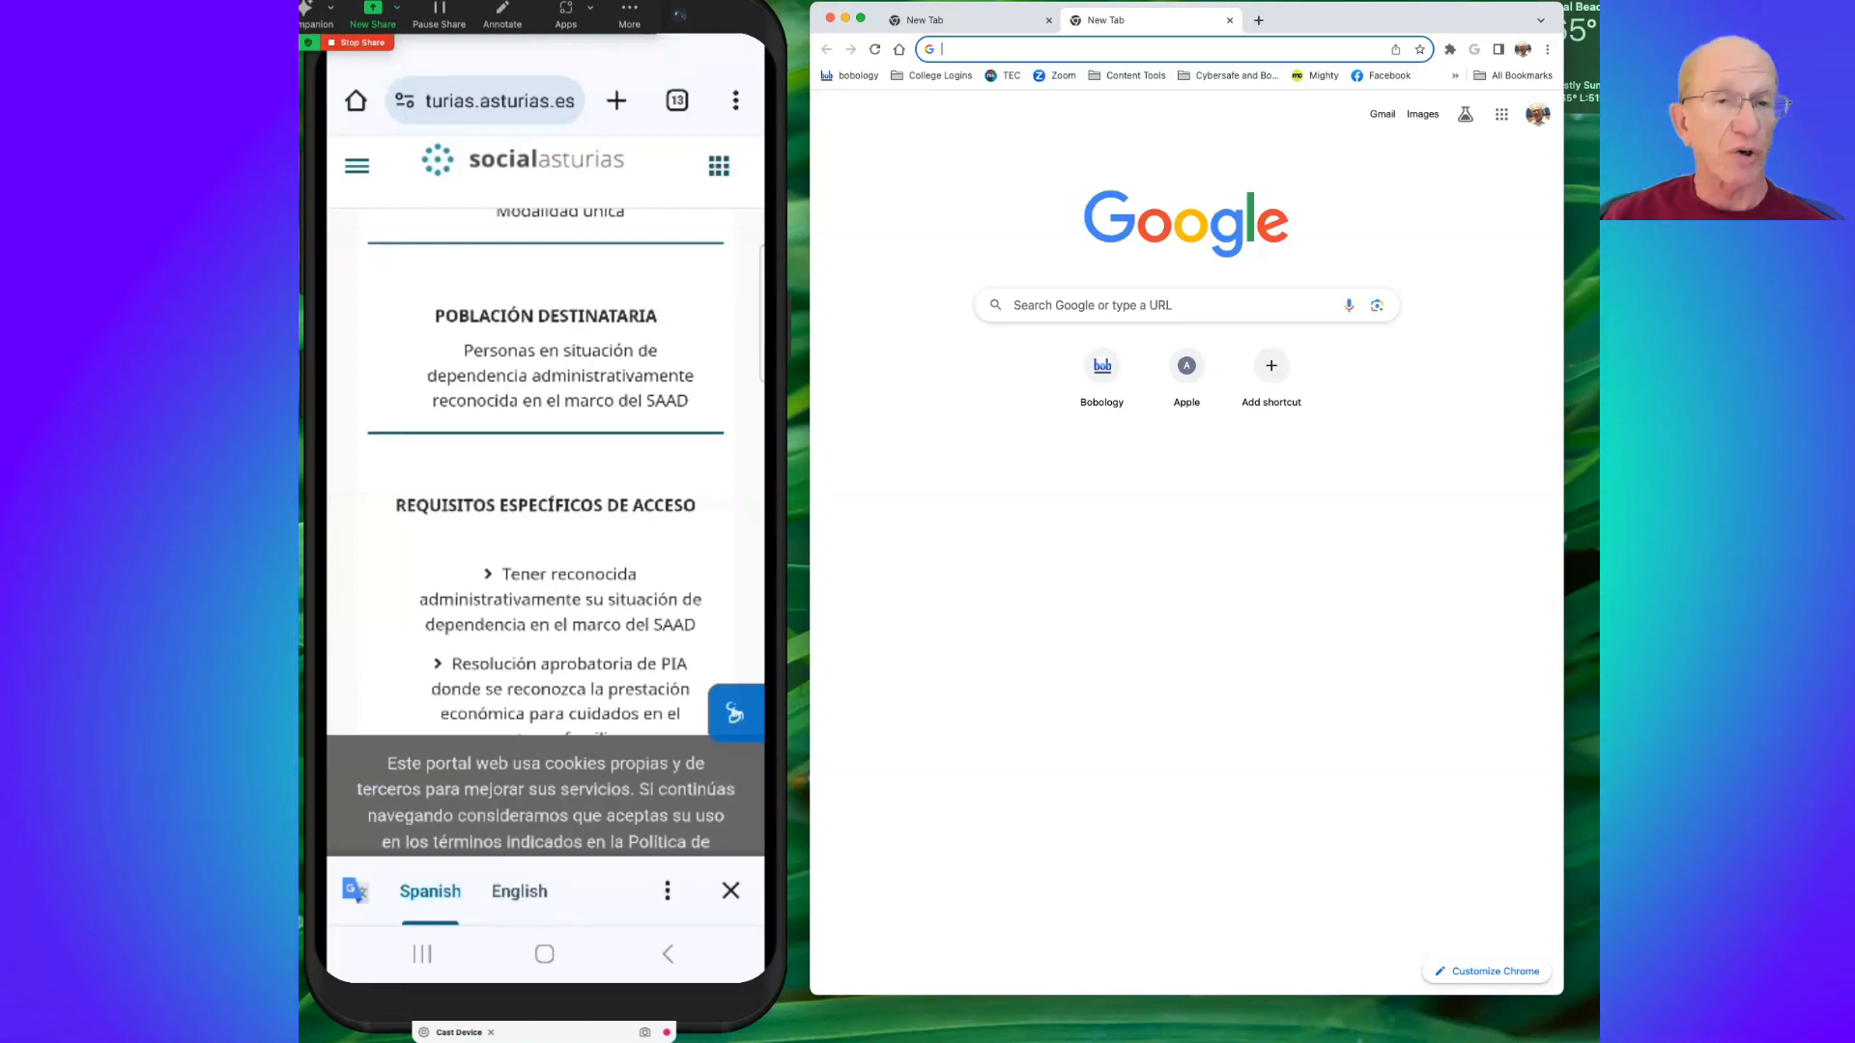
pyautogui.scroll(-3)
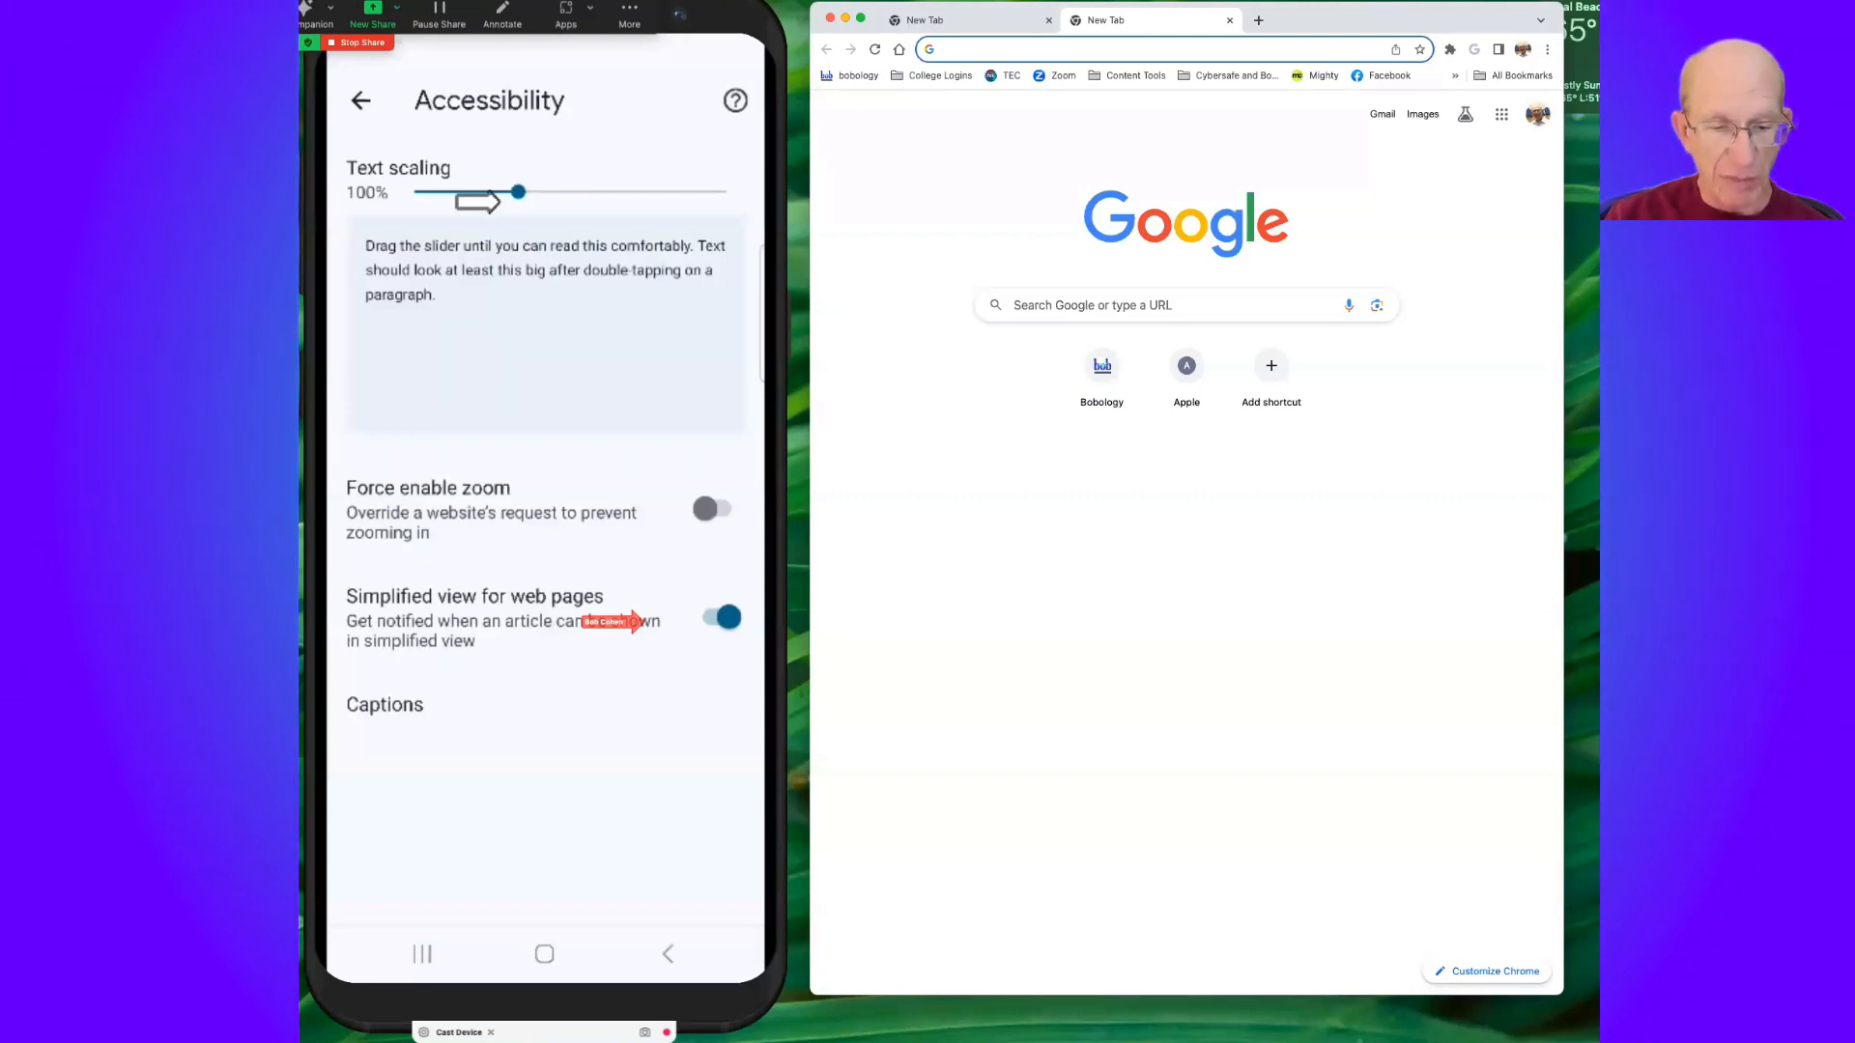
# Set phone Chrome text scaling to 120% and switch off simplified view for web pages
pyautogui.moveTo(516, 190); pyautogui.dragTo(559, 190)
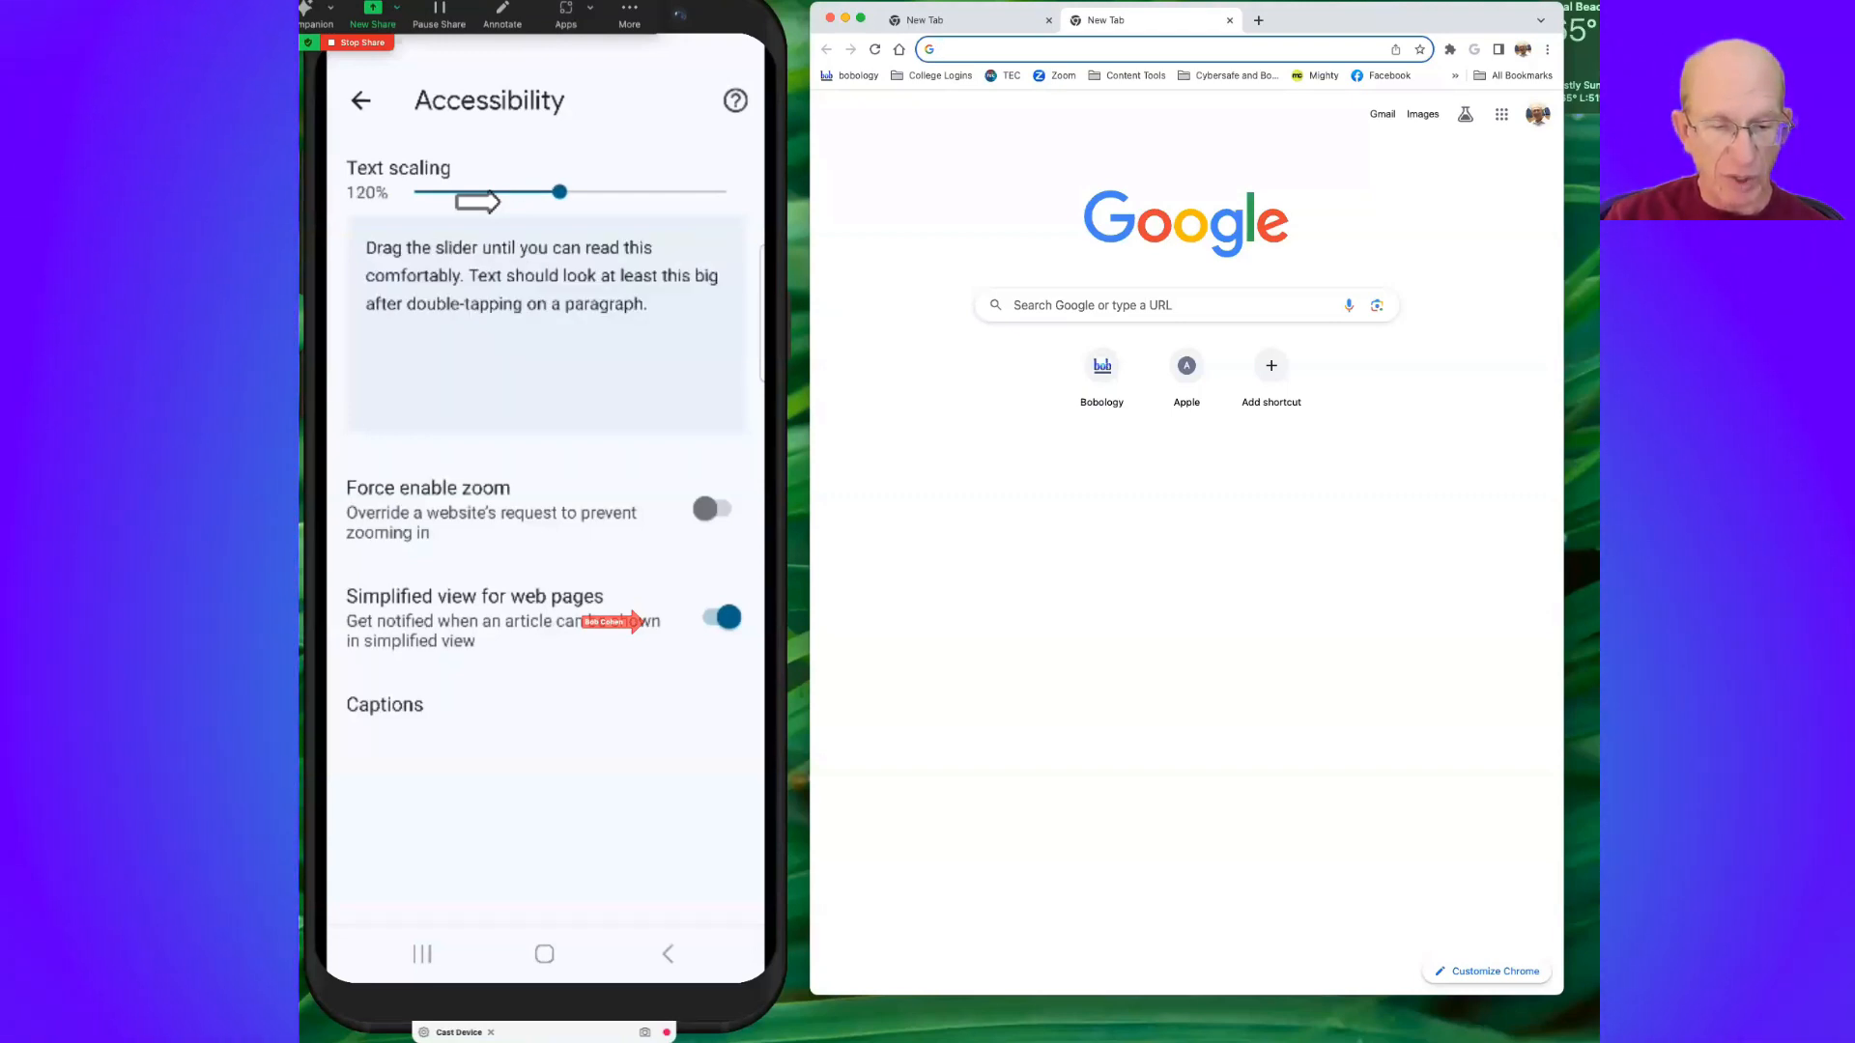
pyautogui.click(721, 616)
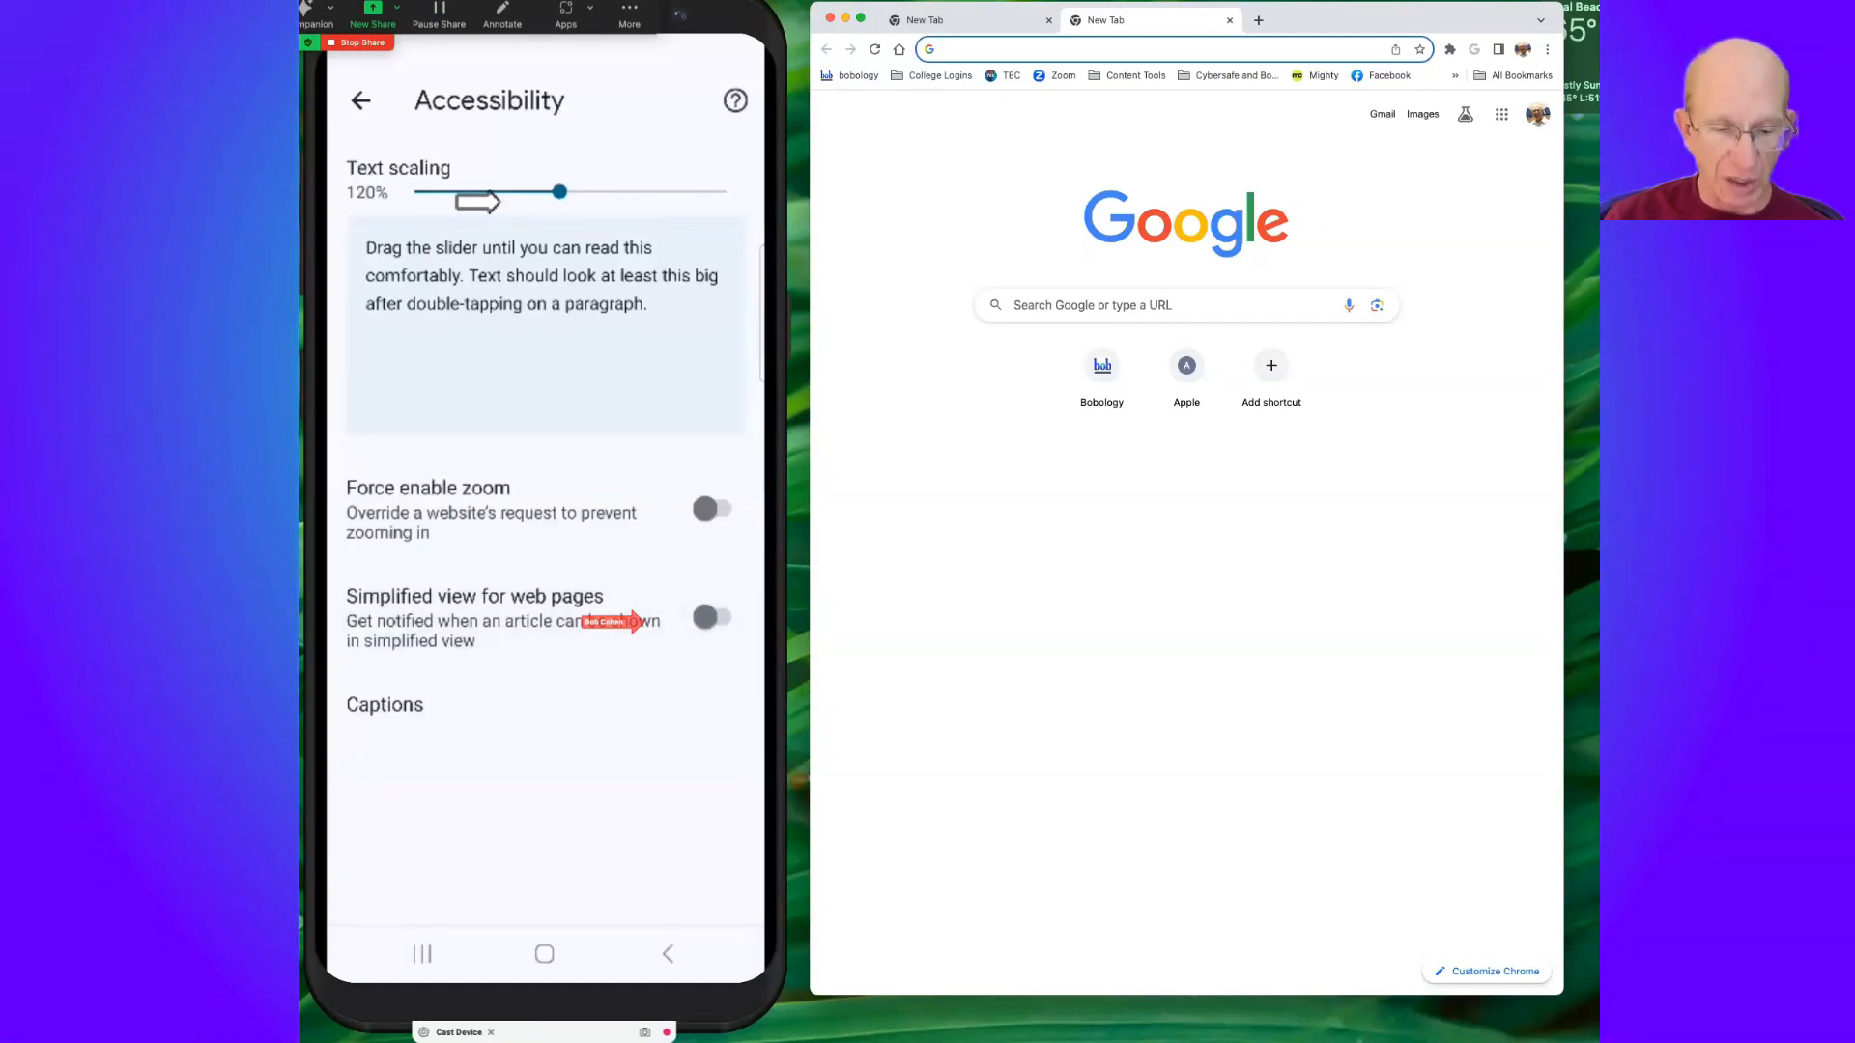
pyautogui.click(713, 616)
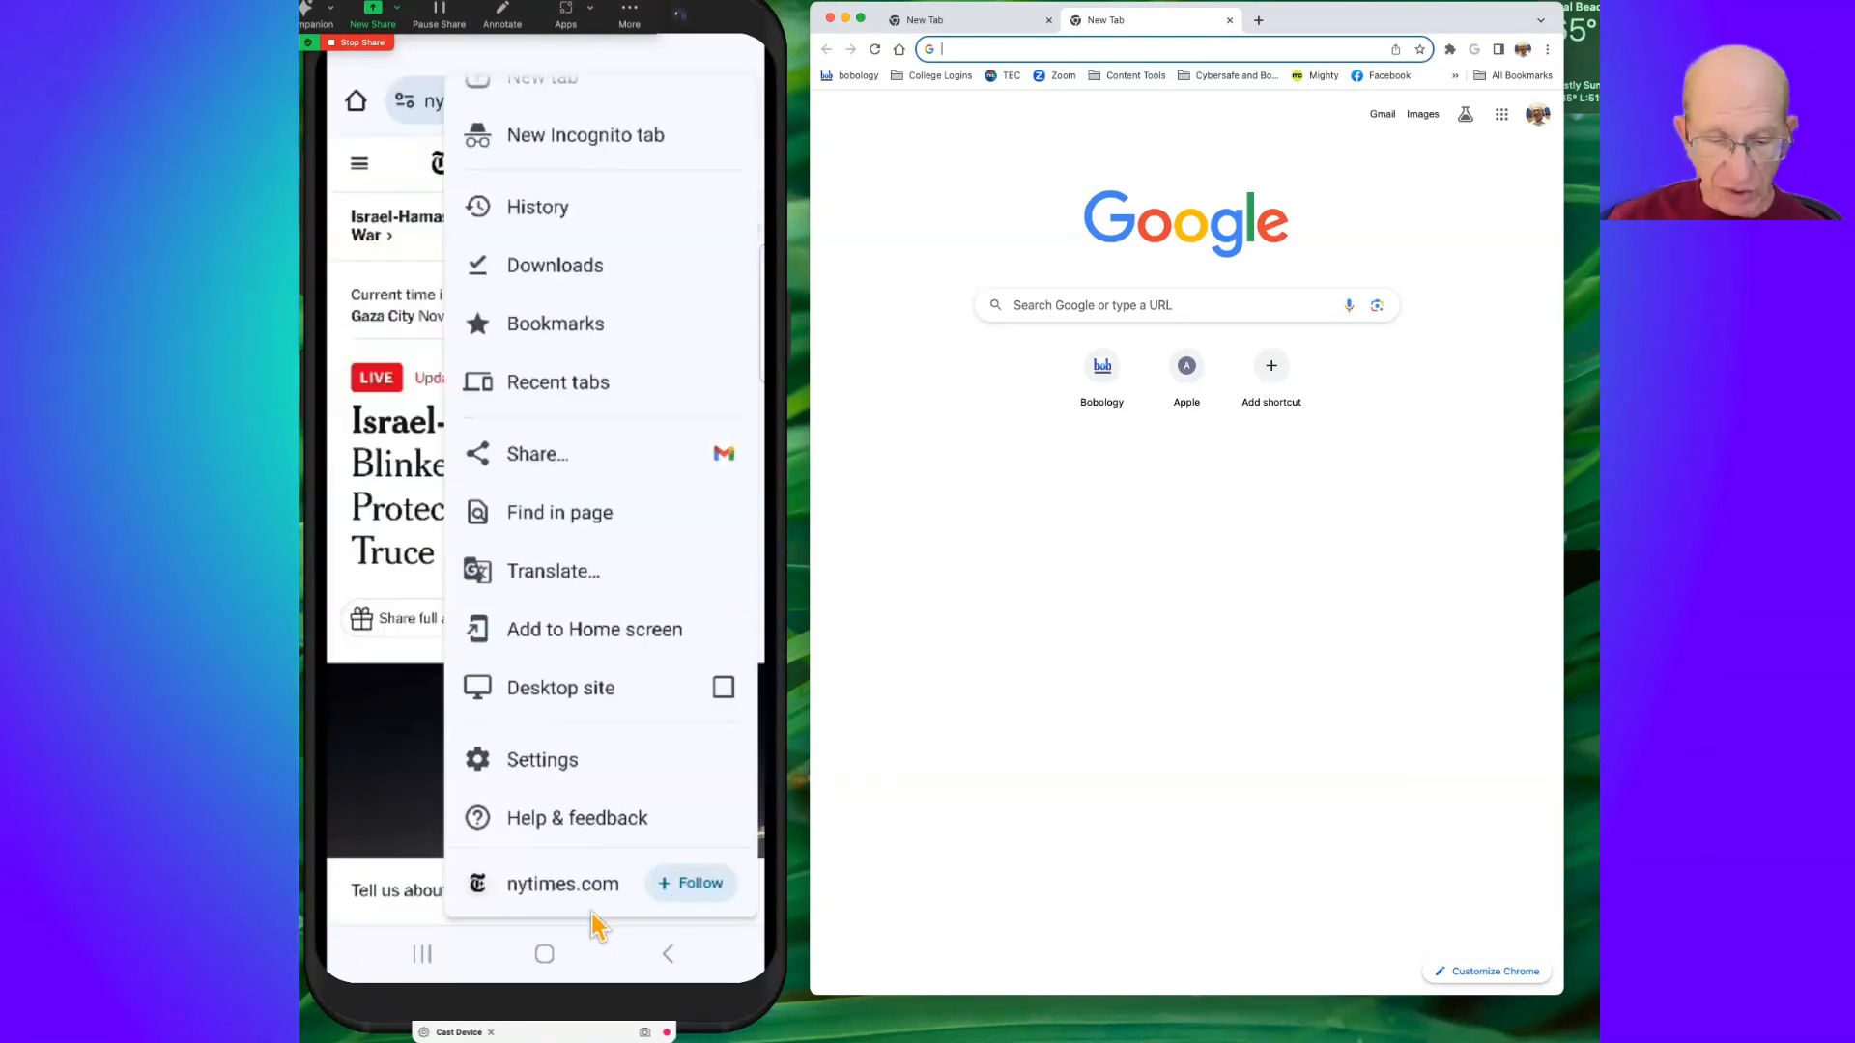
# Start sharing the New York Times article link via Gmail with recipient 'bo', then discard the draft
pyautogui.click(536, 453)
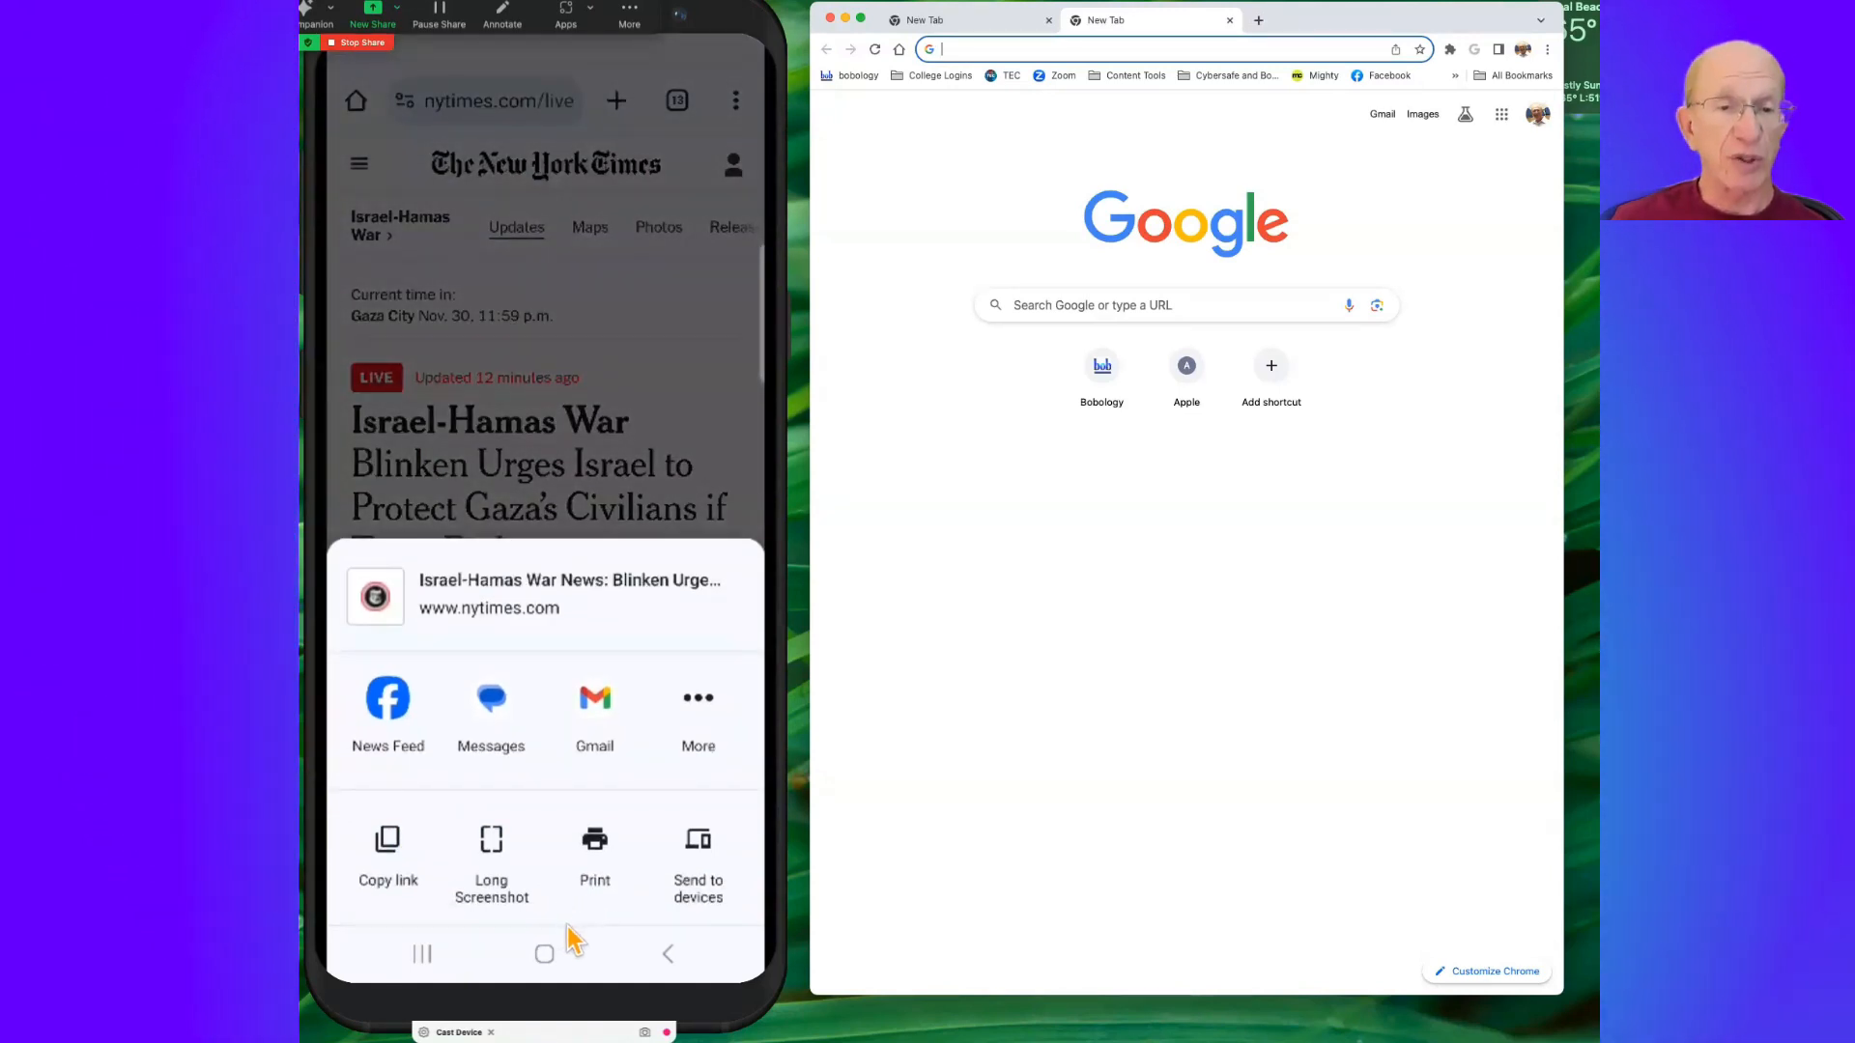
pyautogui.moveTo(632, 959)
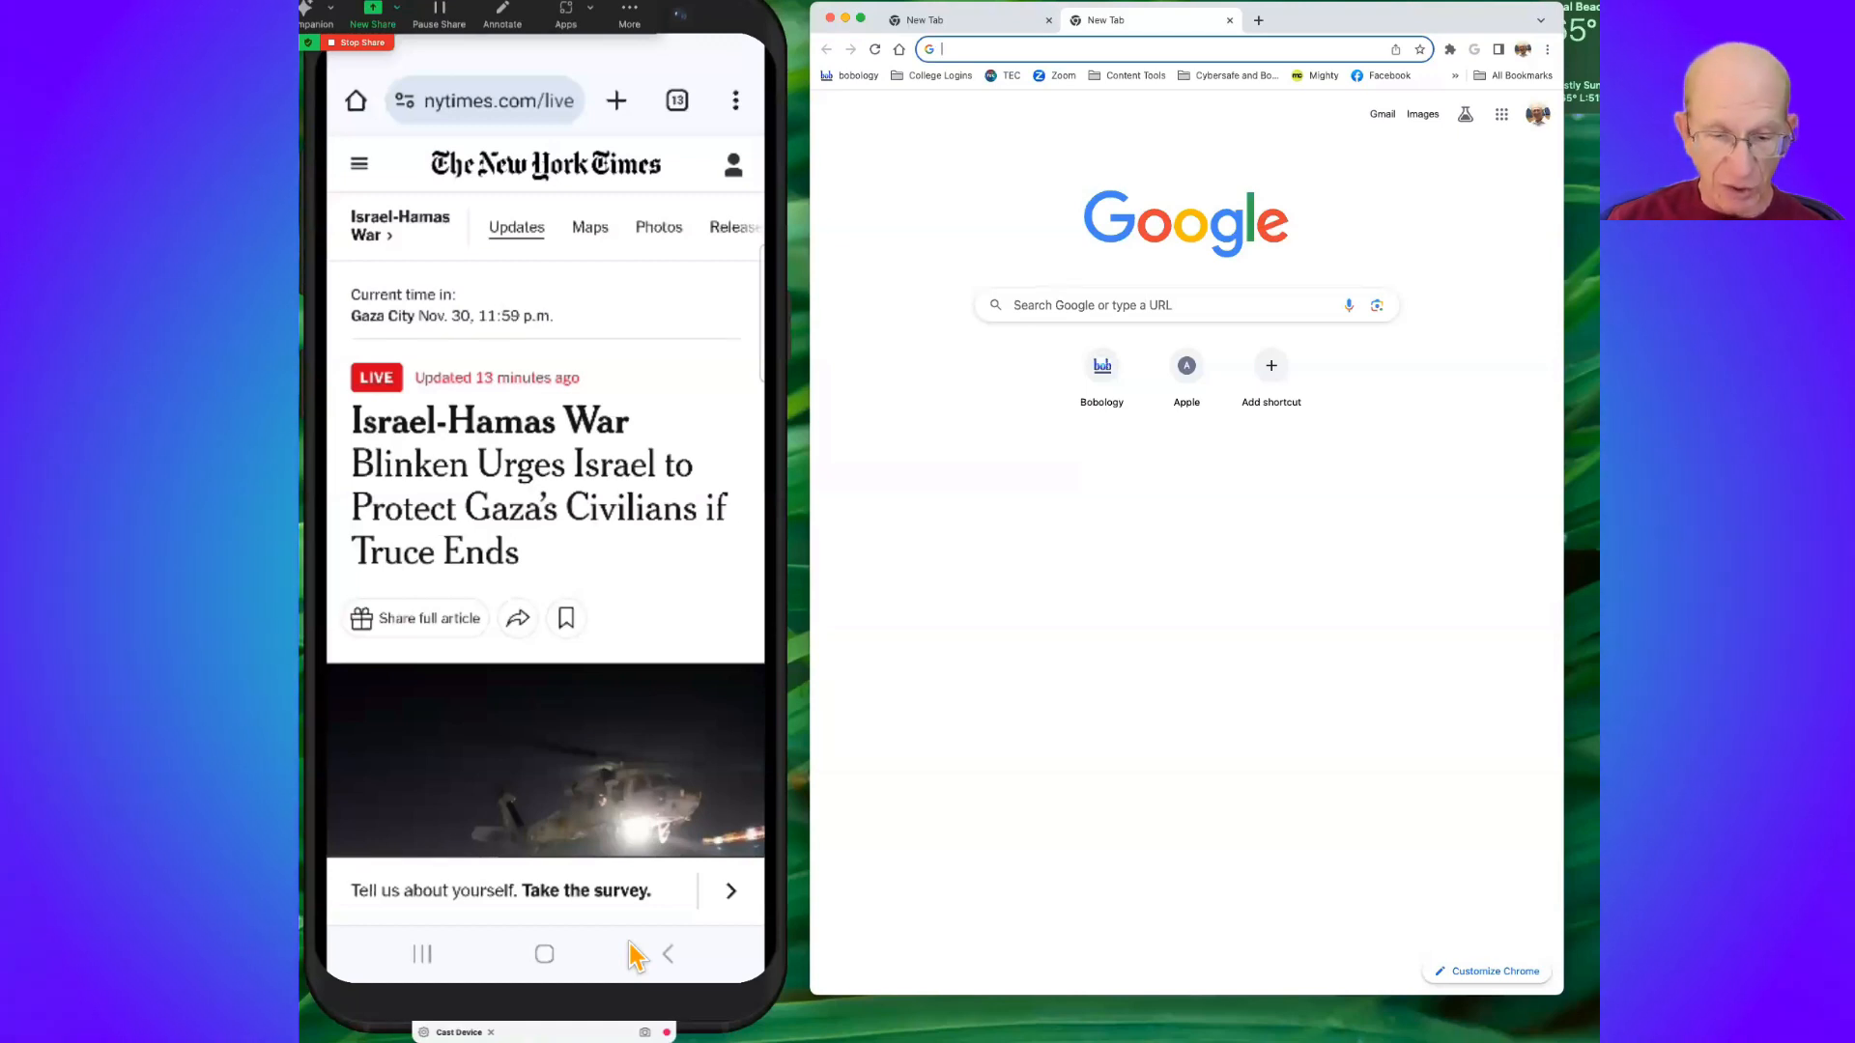
pyautogui.click(734, 101)
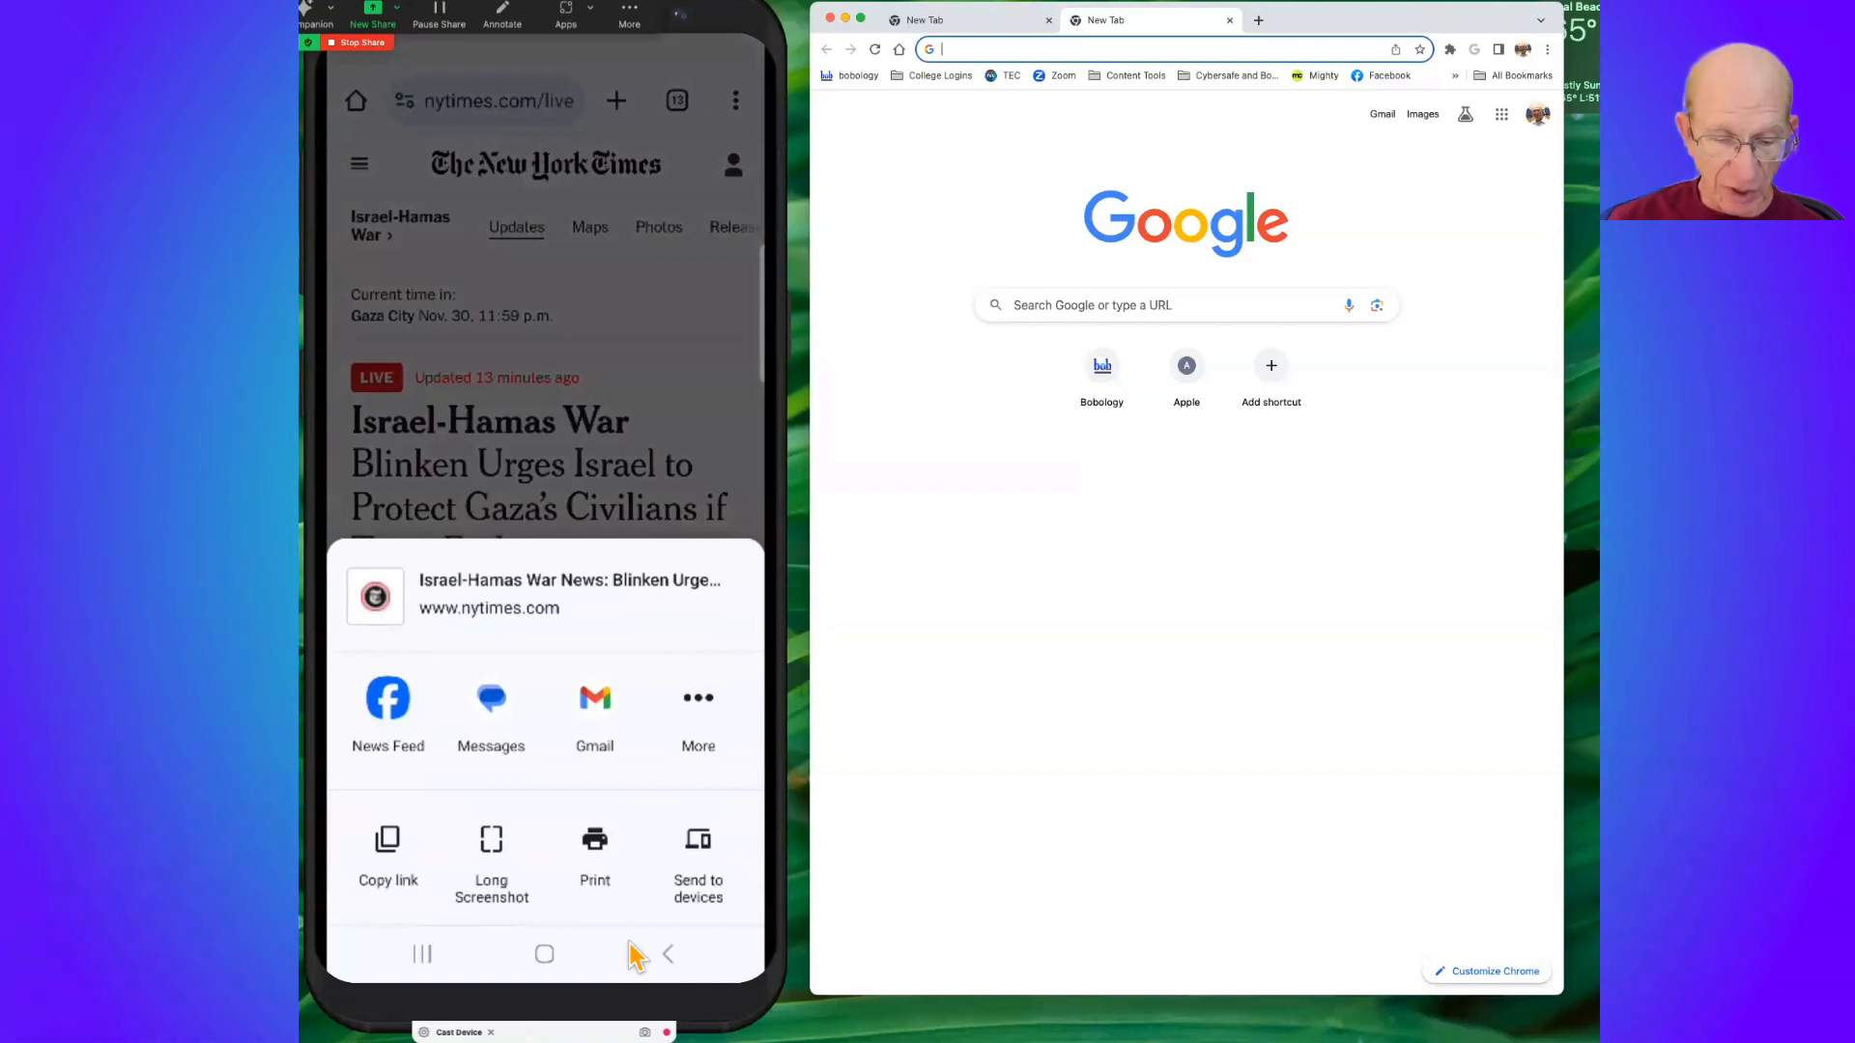
pyautogui.click(594, 696)
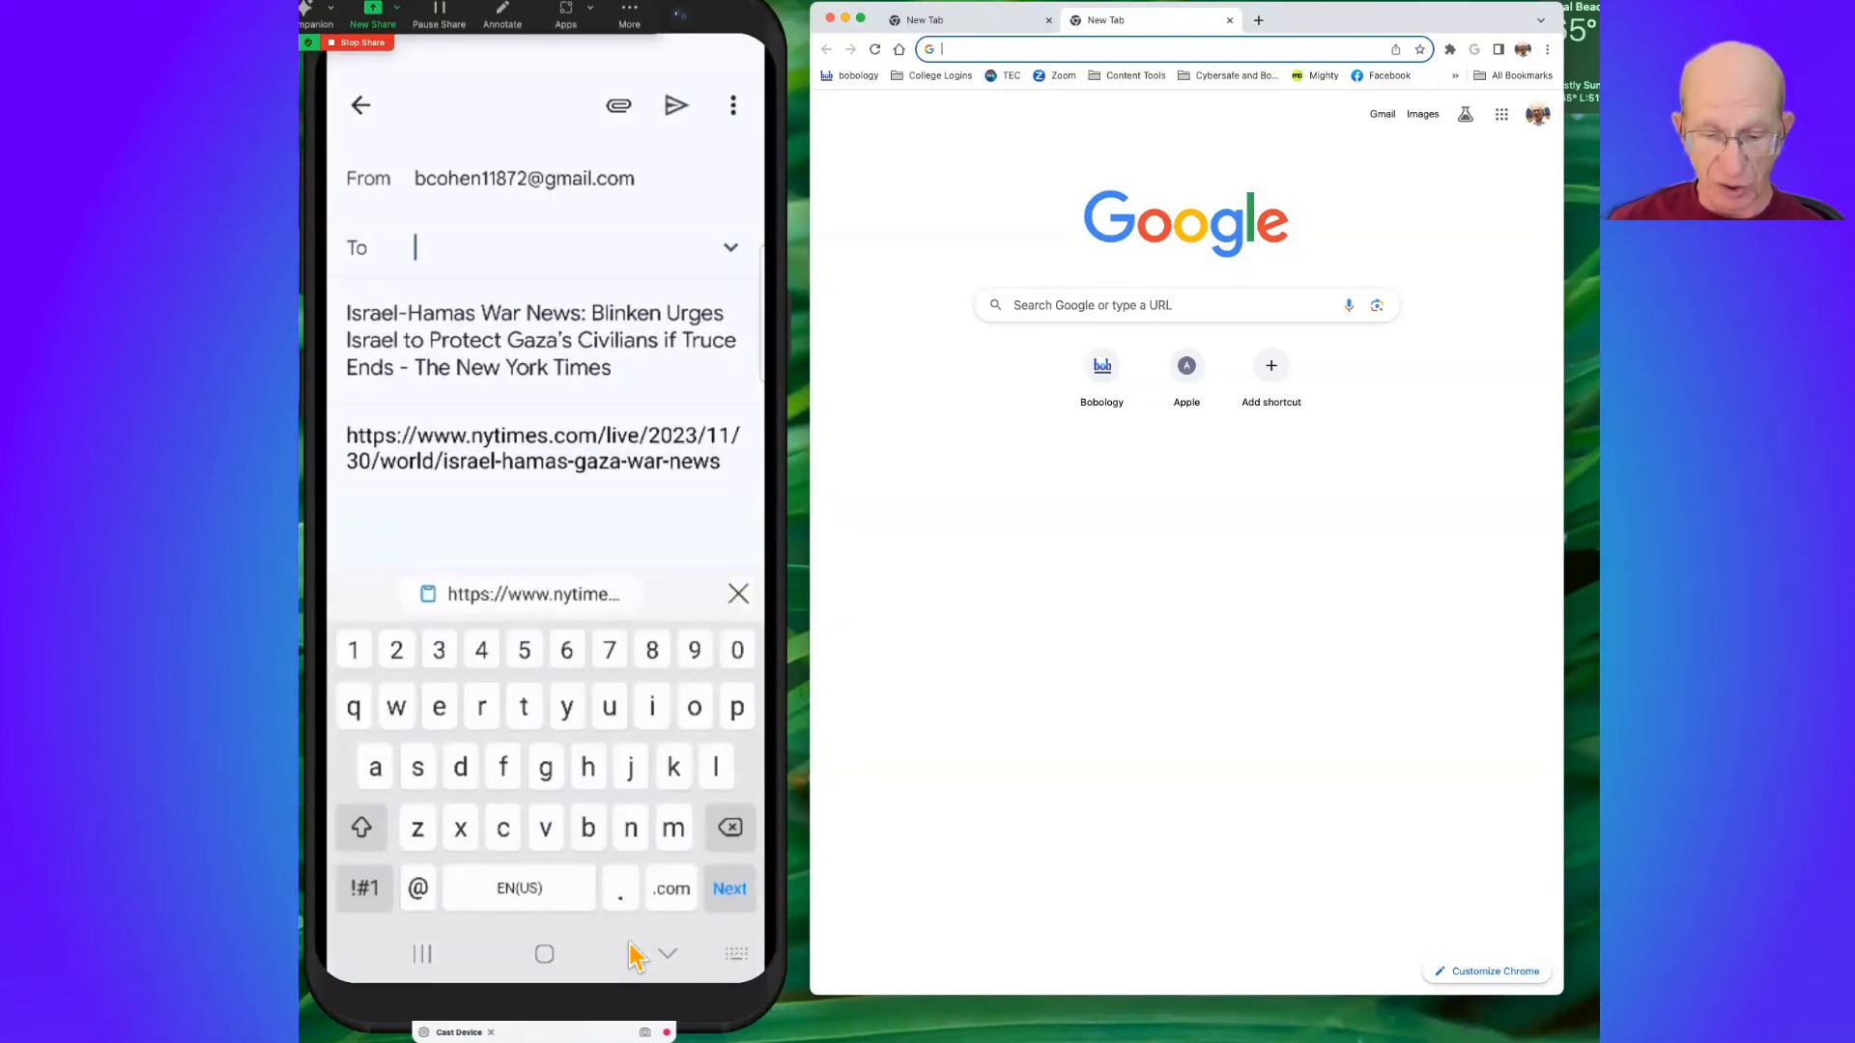
pyautogui.write('bo')
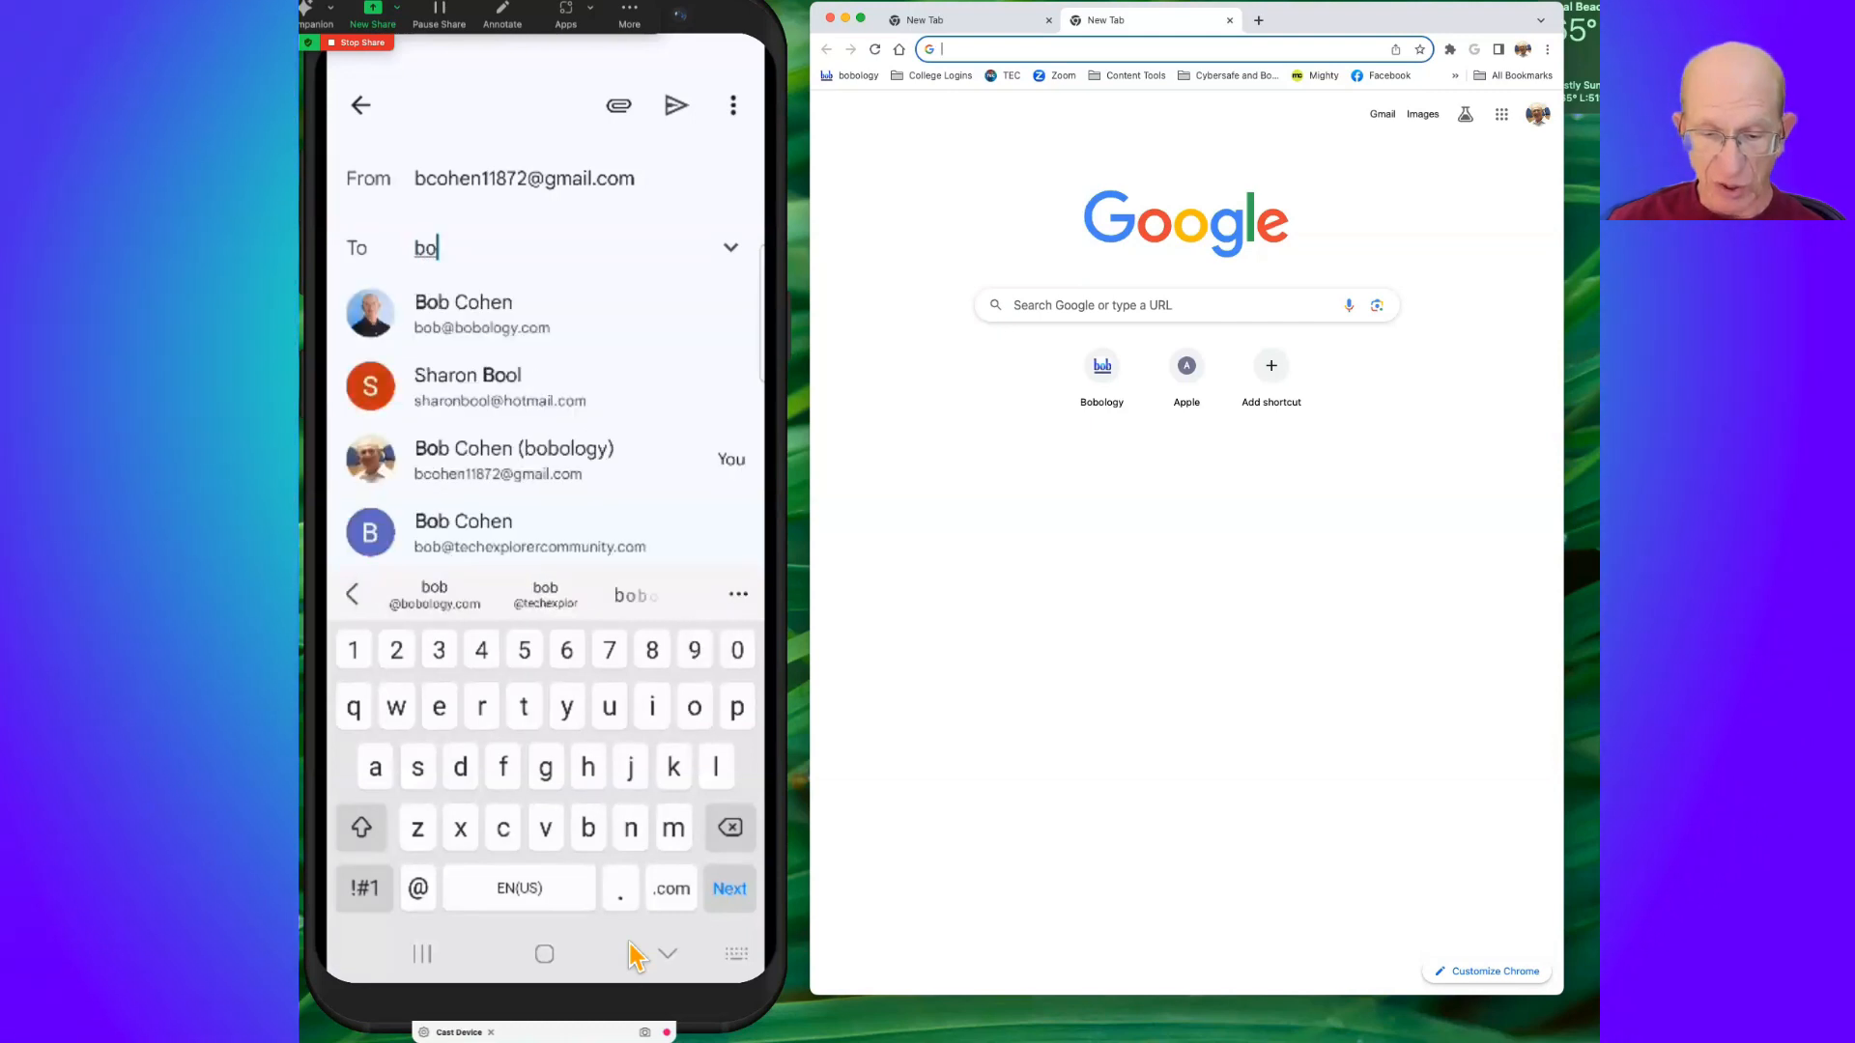
pyautogui.click(463, 313)
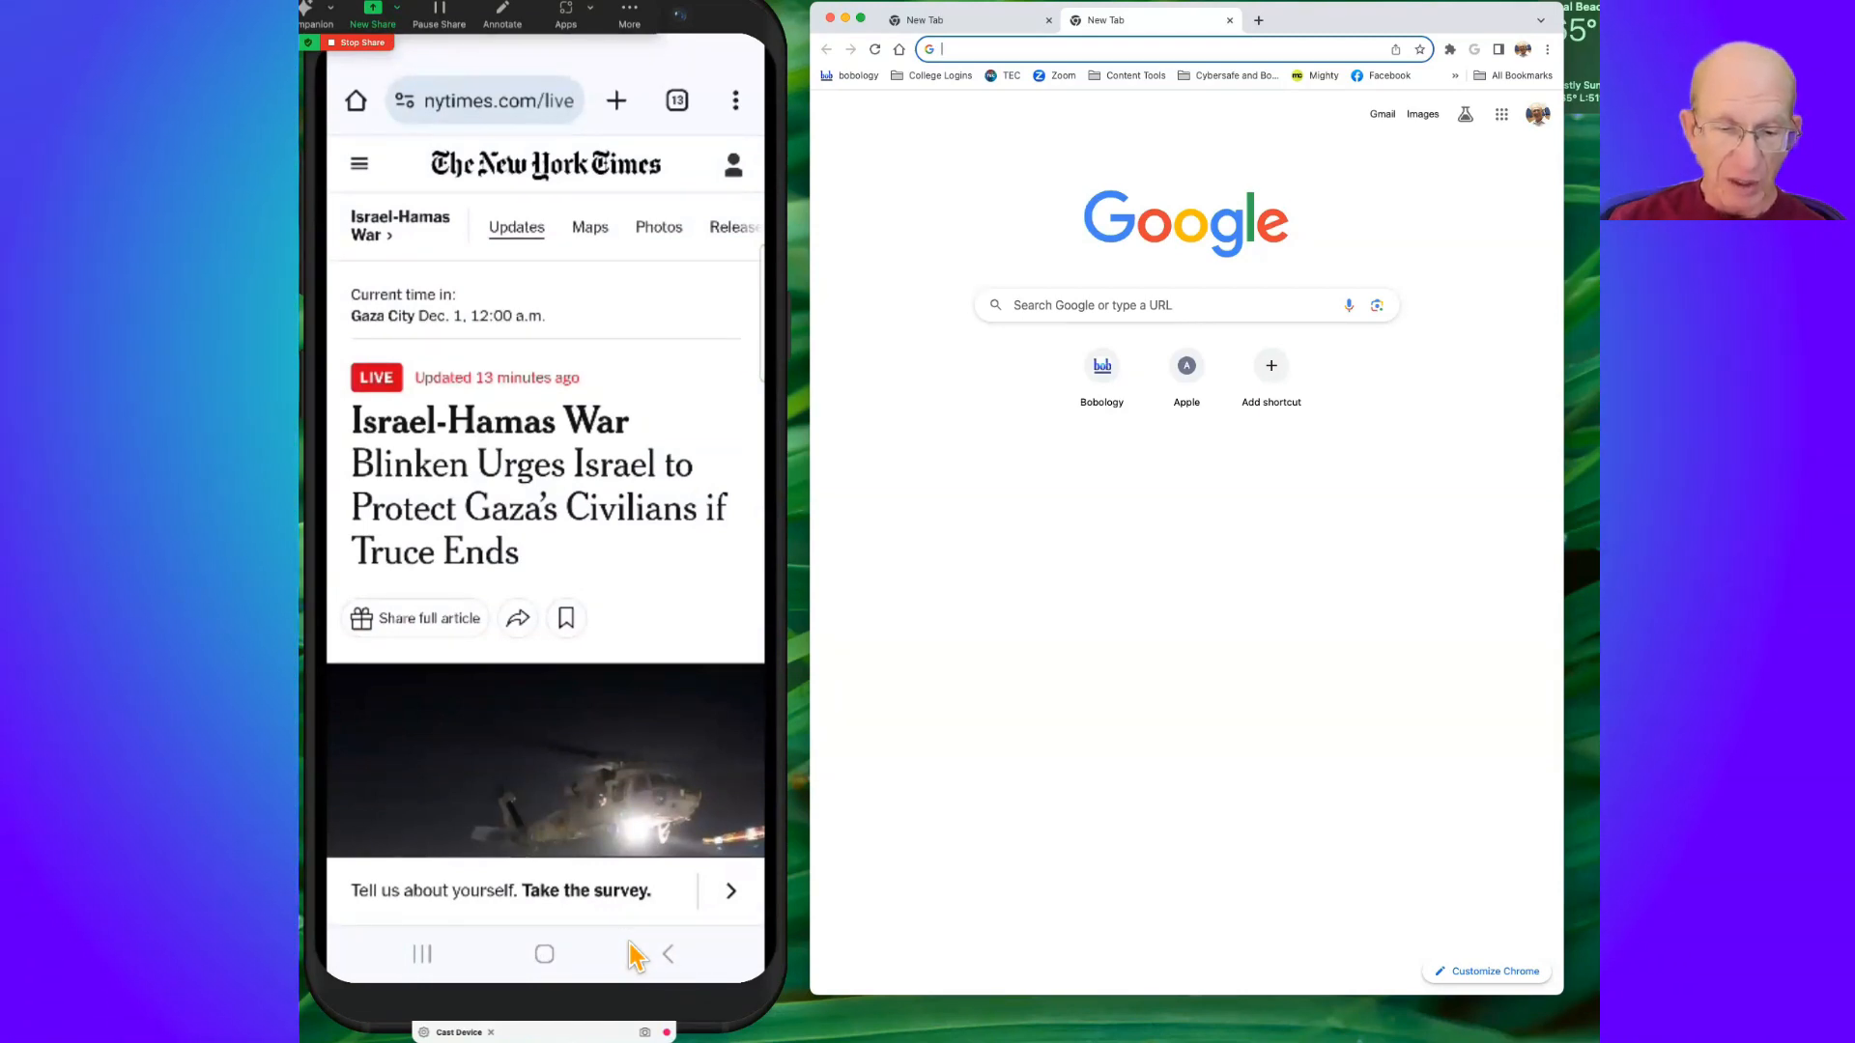
pyautogui.click(517, 617)
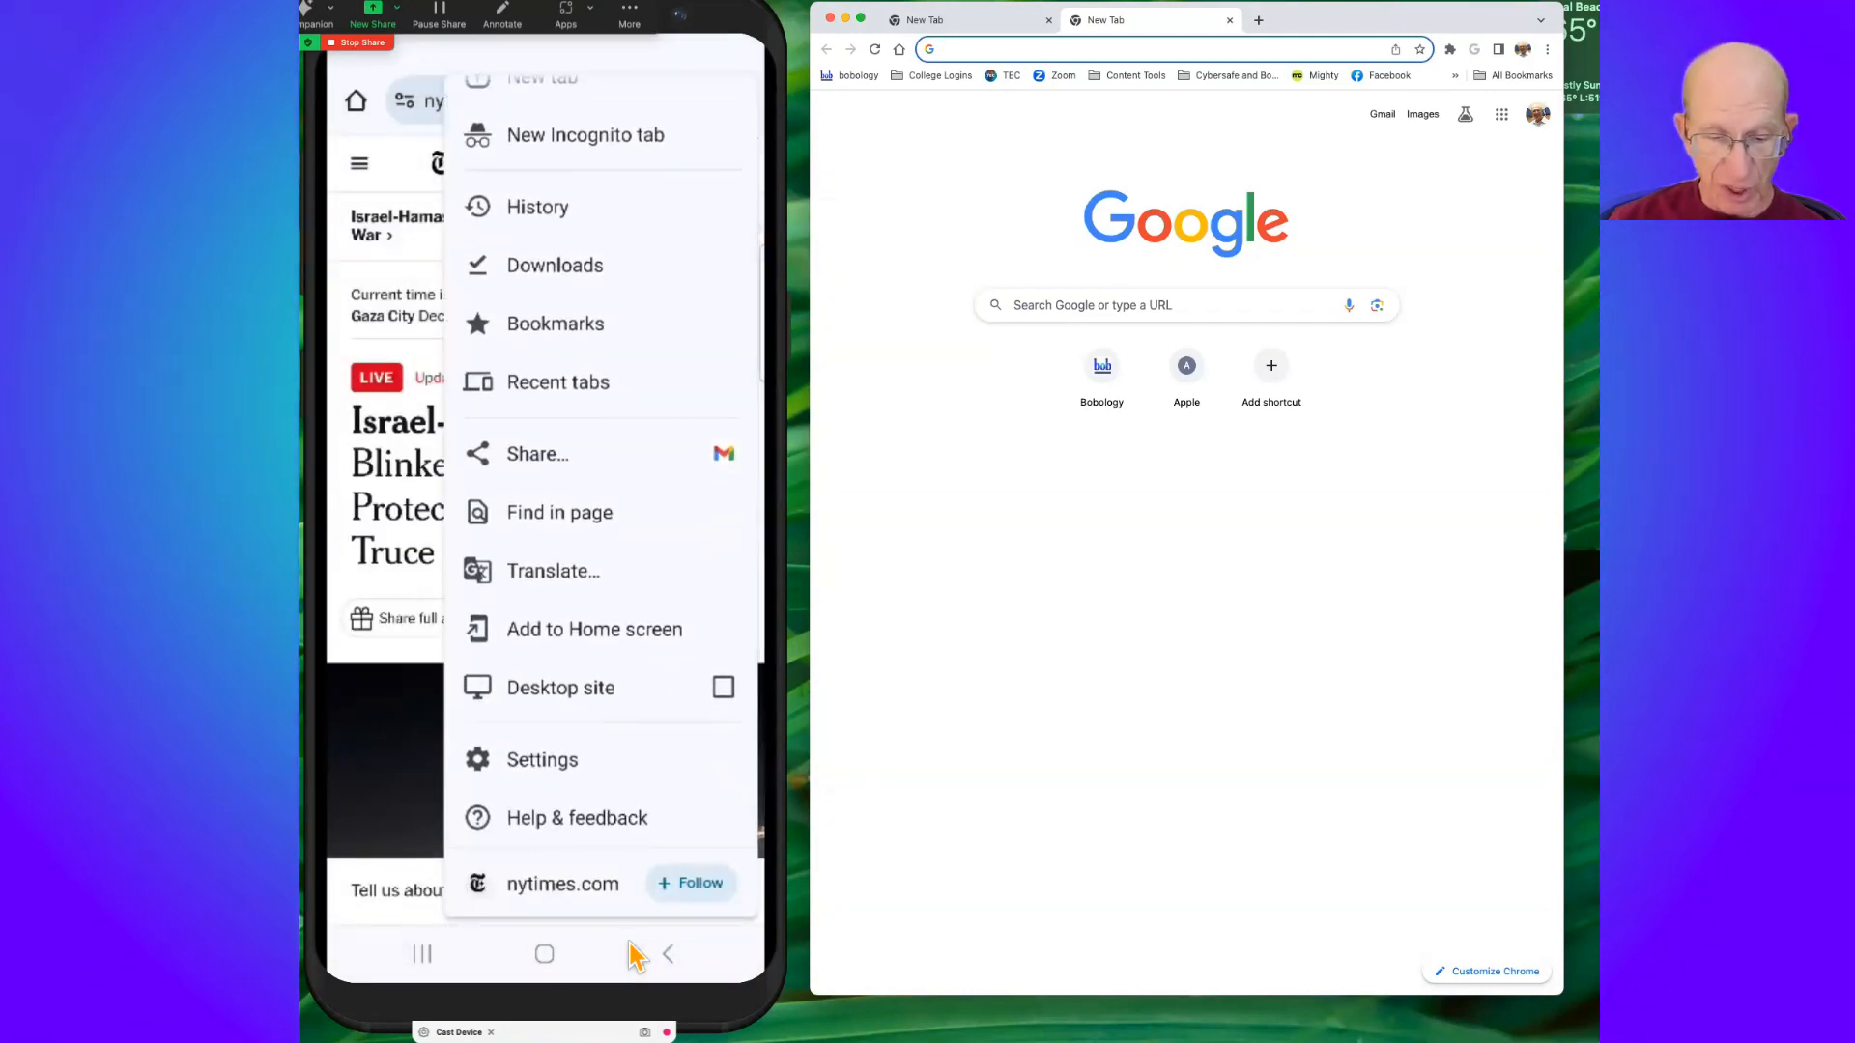
# Send the article to the MacBook via Send to devices and show it in a new desktop tab
pyautogui.click(536, 453)
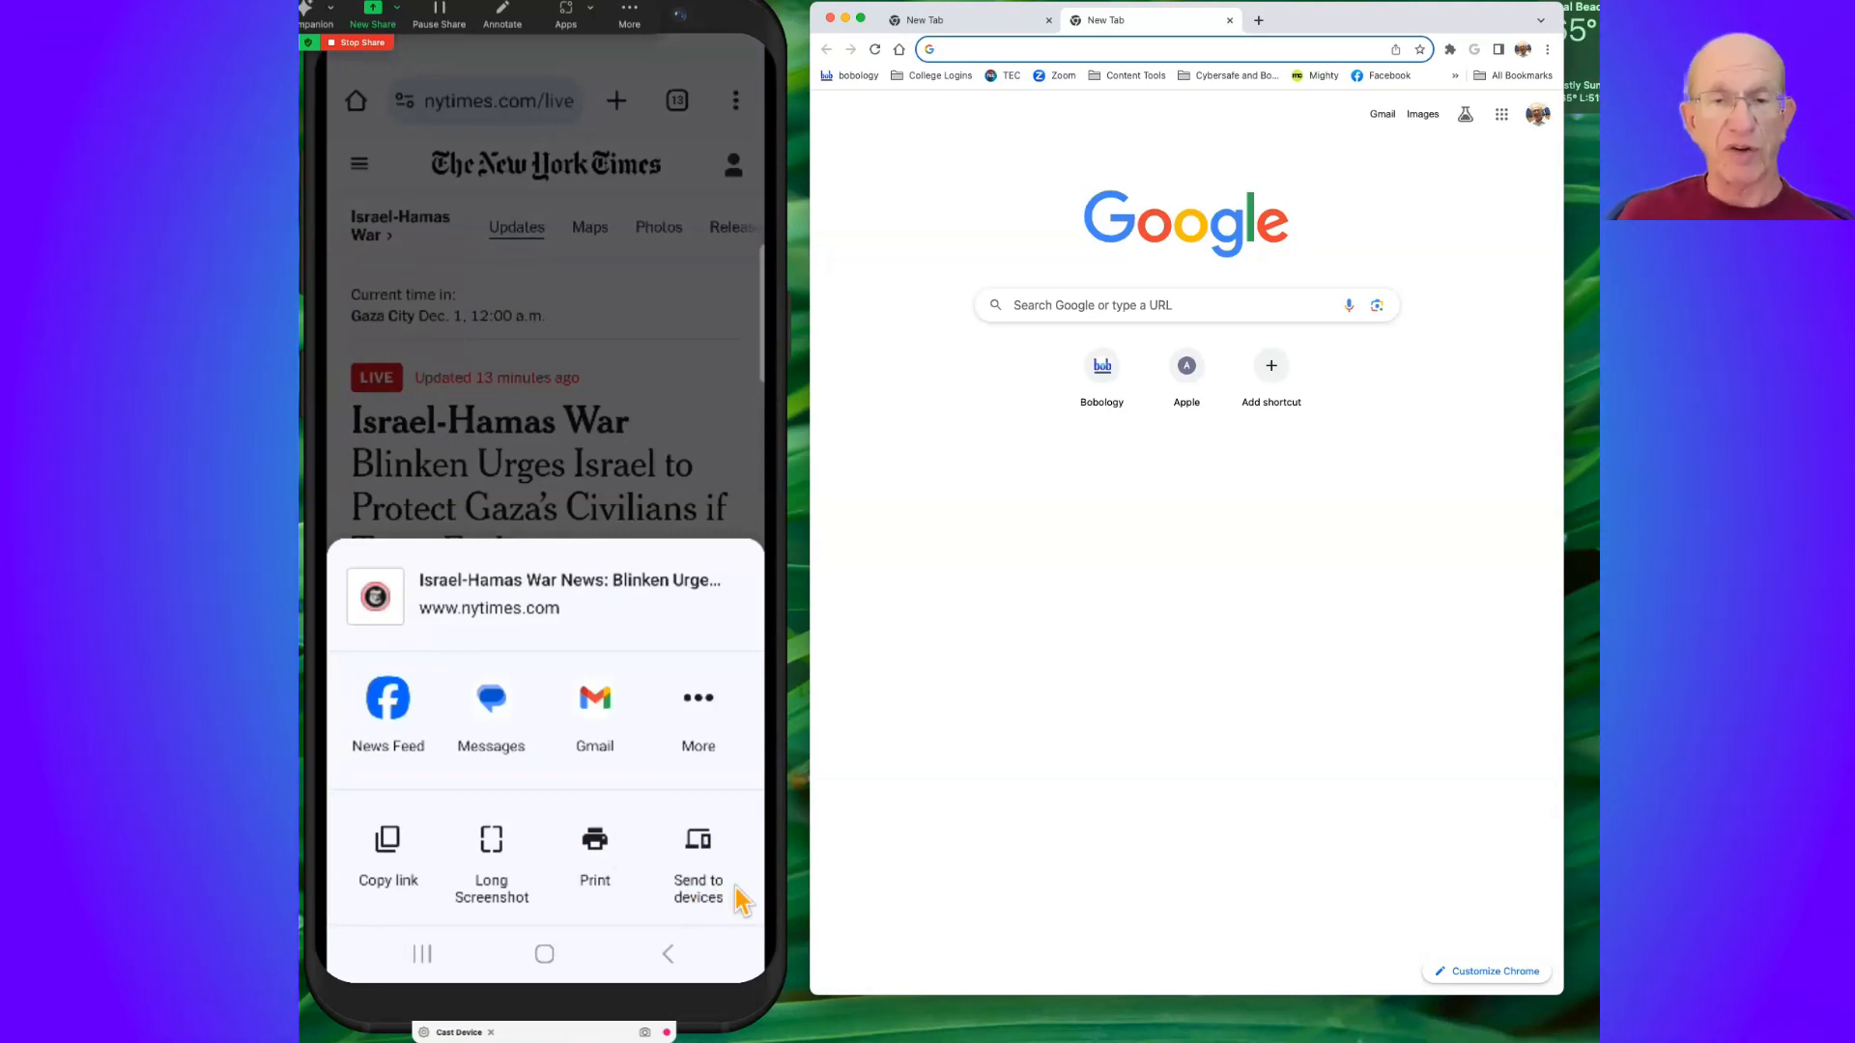
pyautogui.moveTo(1023, 627)
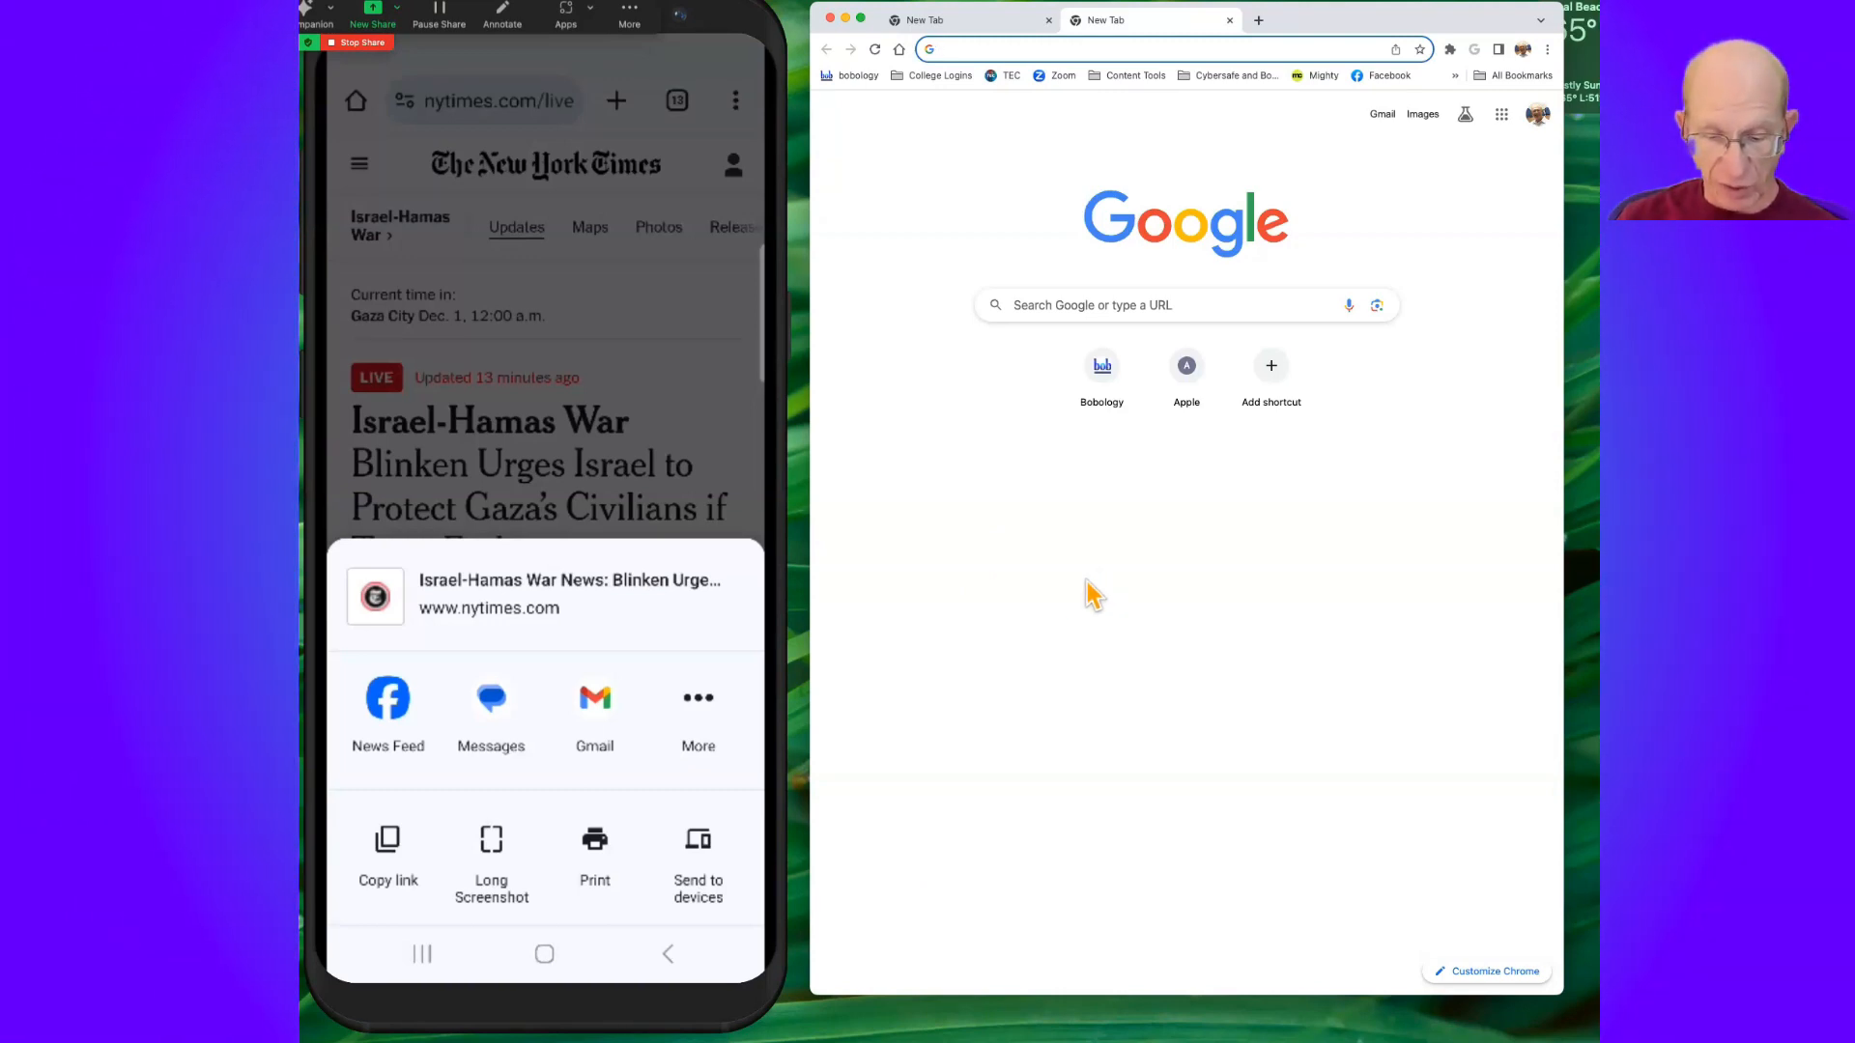
pyautogui.click(697, 852)
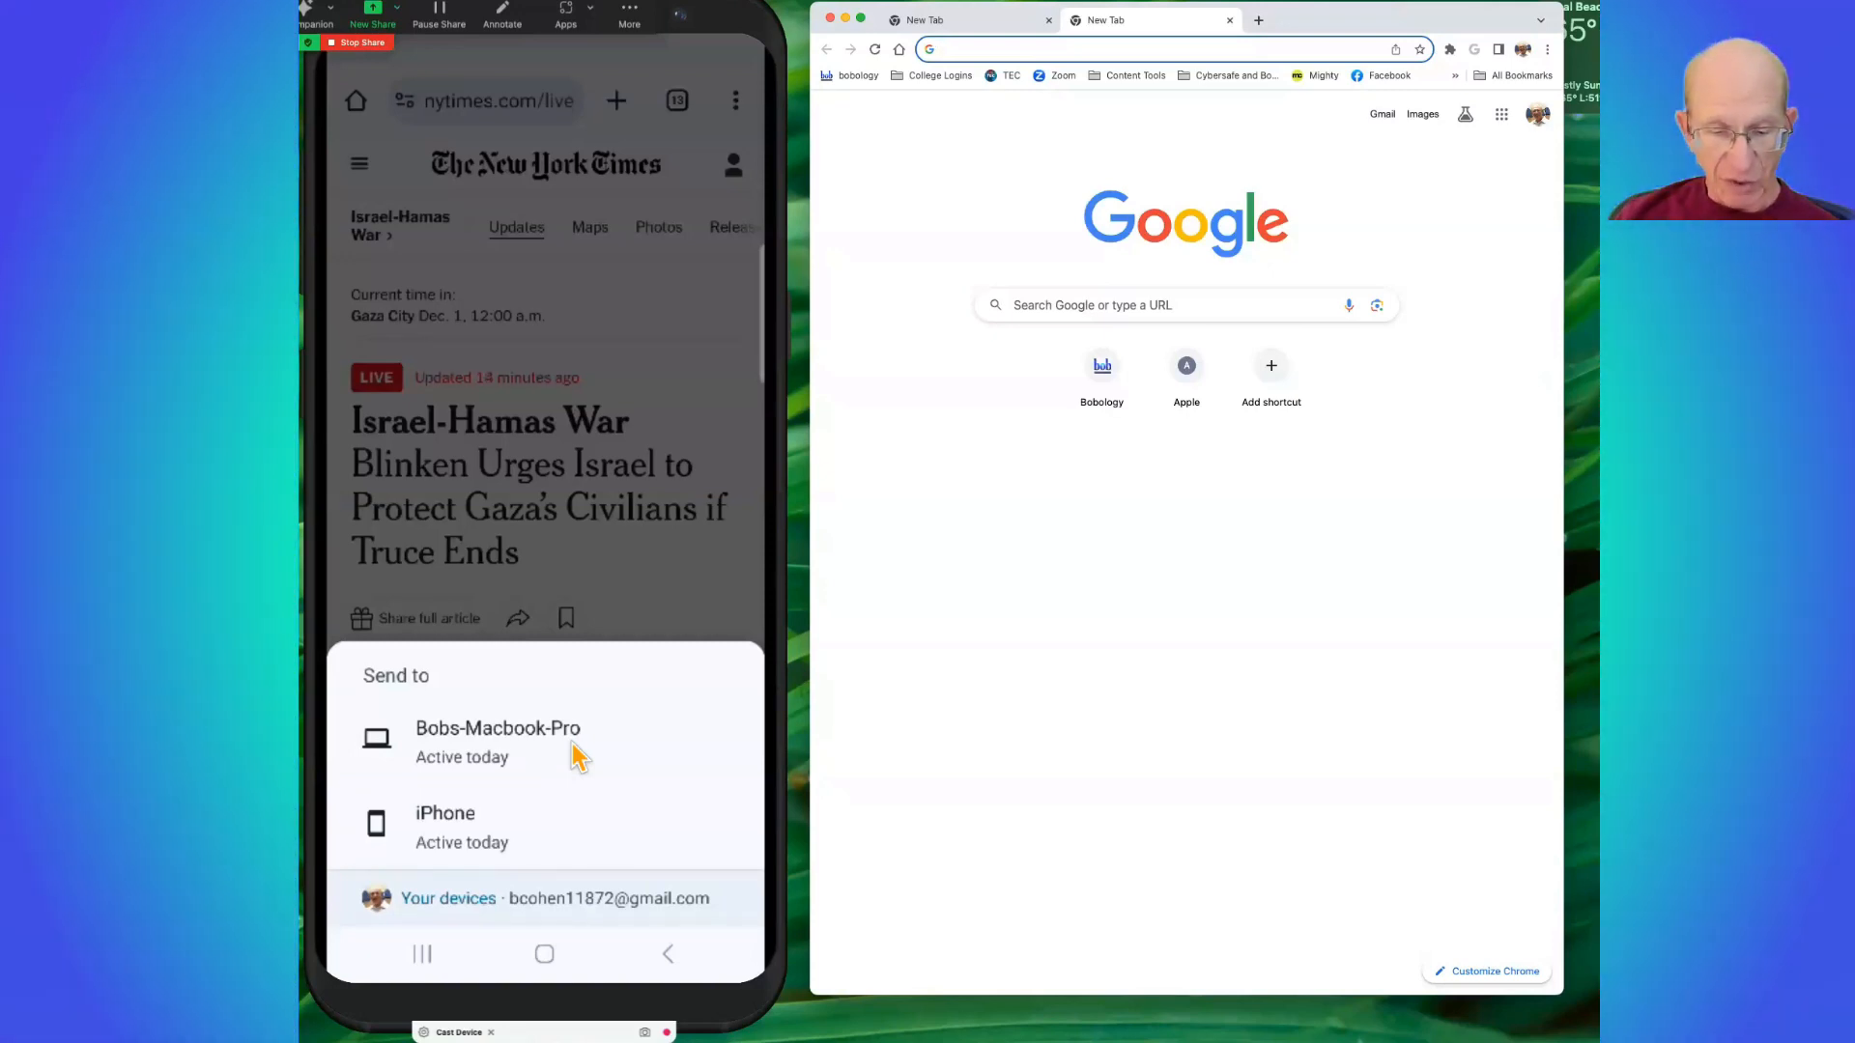
pyautogui.click(497, 739)
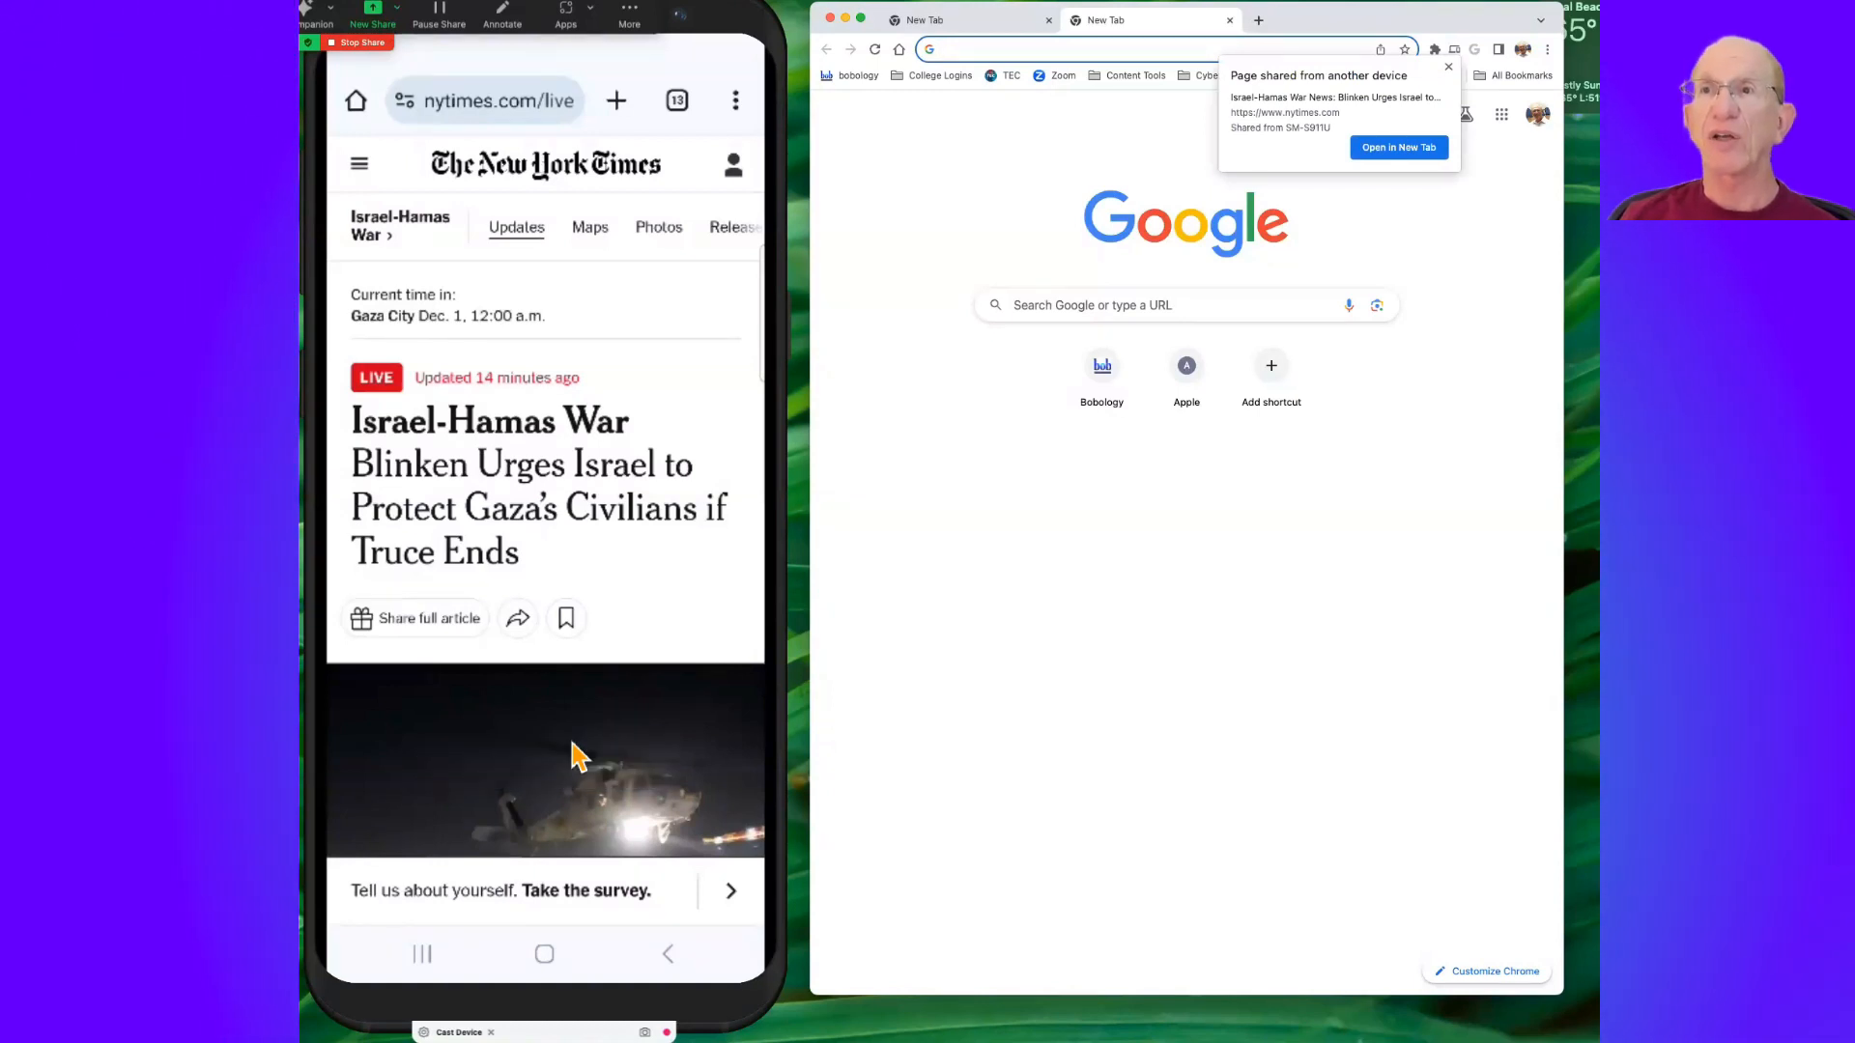
pyautogui.moveTo(1398, 147)
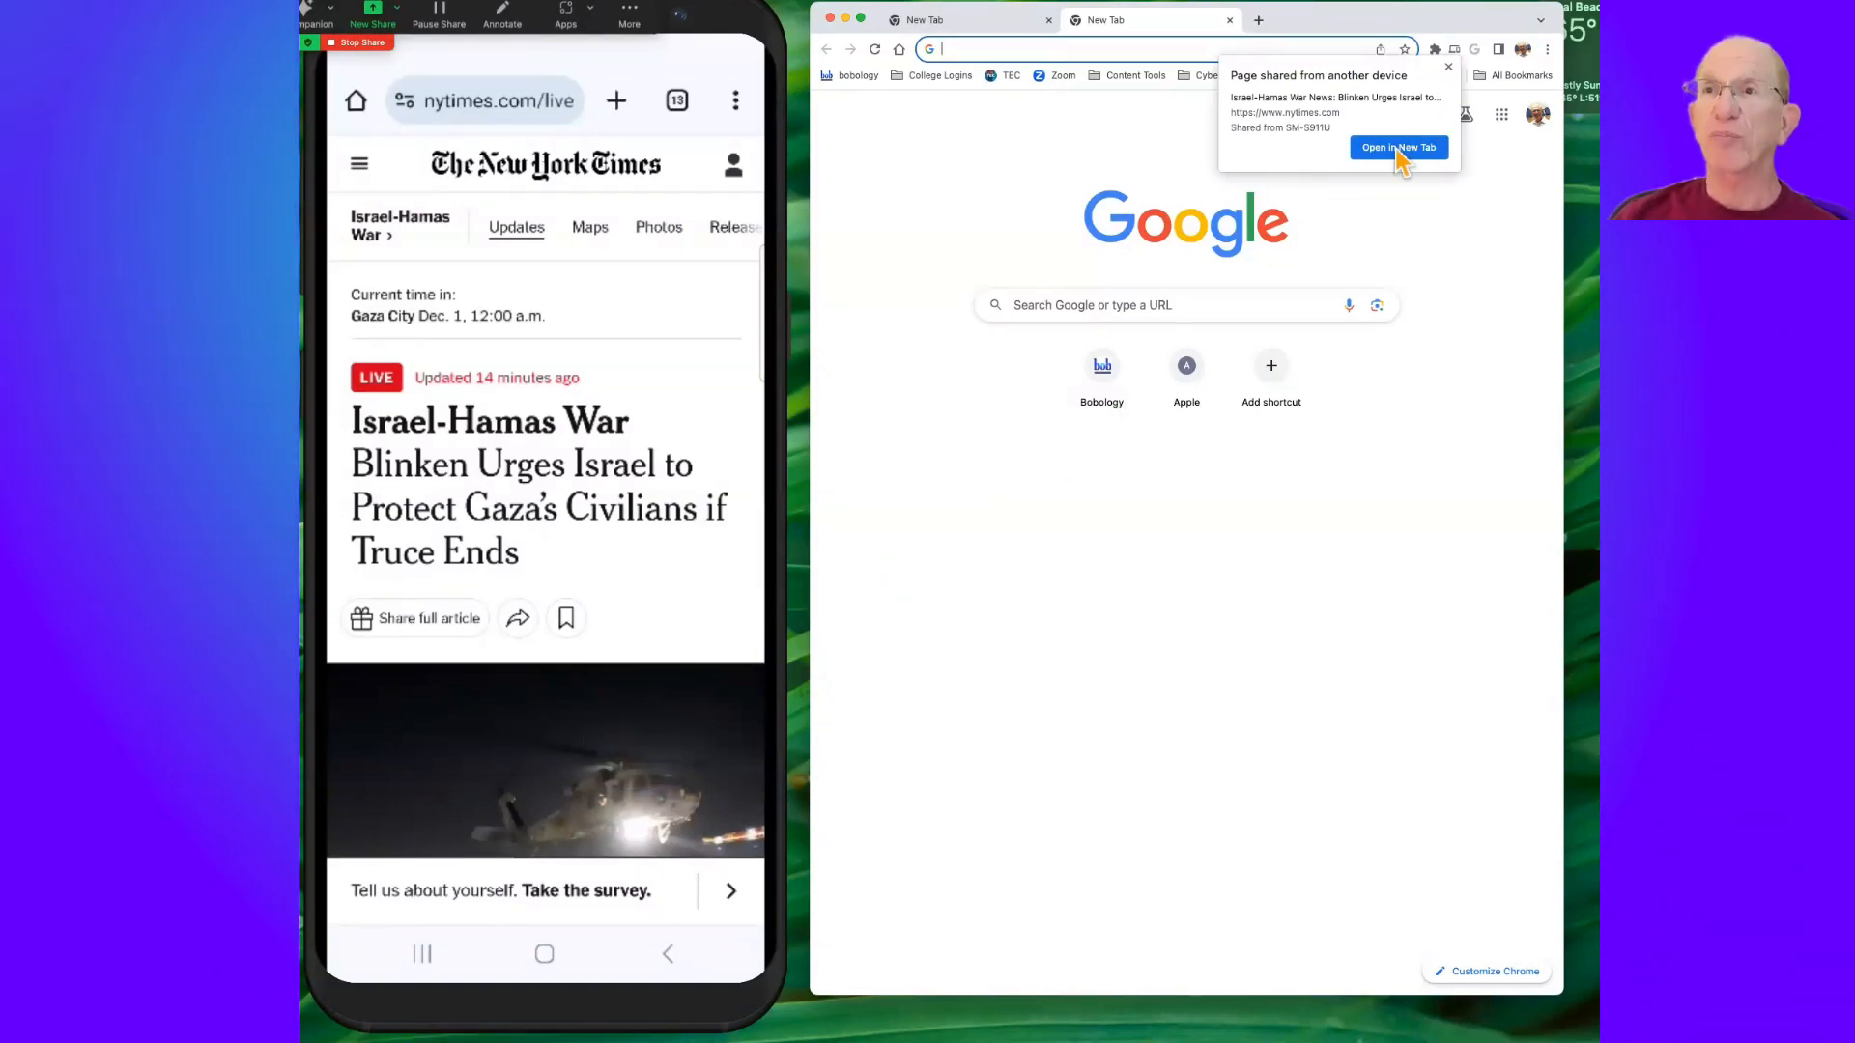
pyautogui.moveTo(1369, 169)
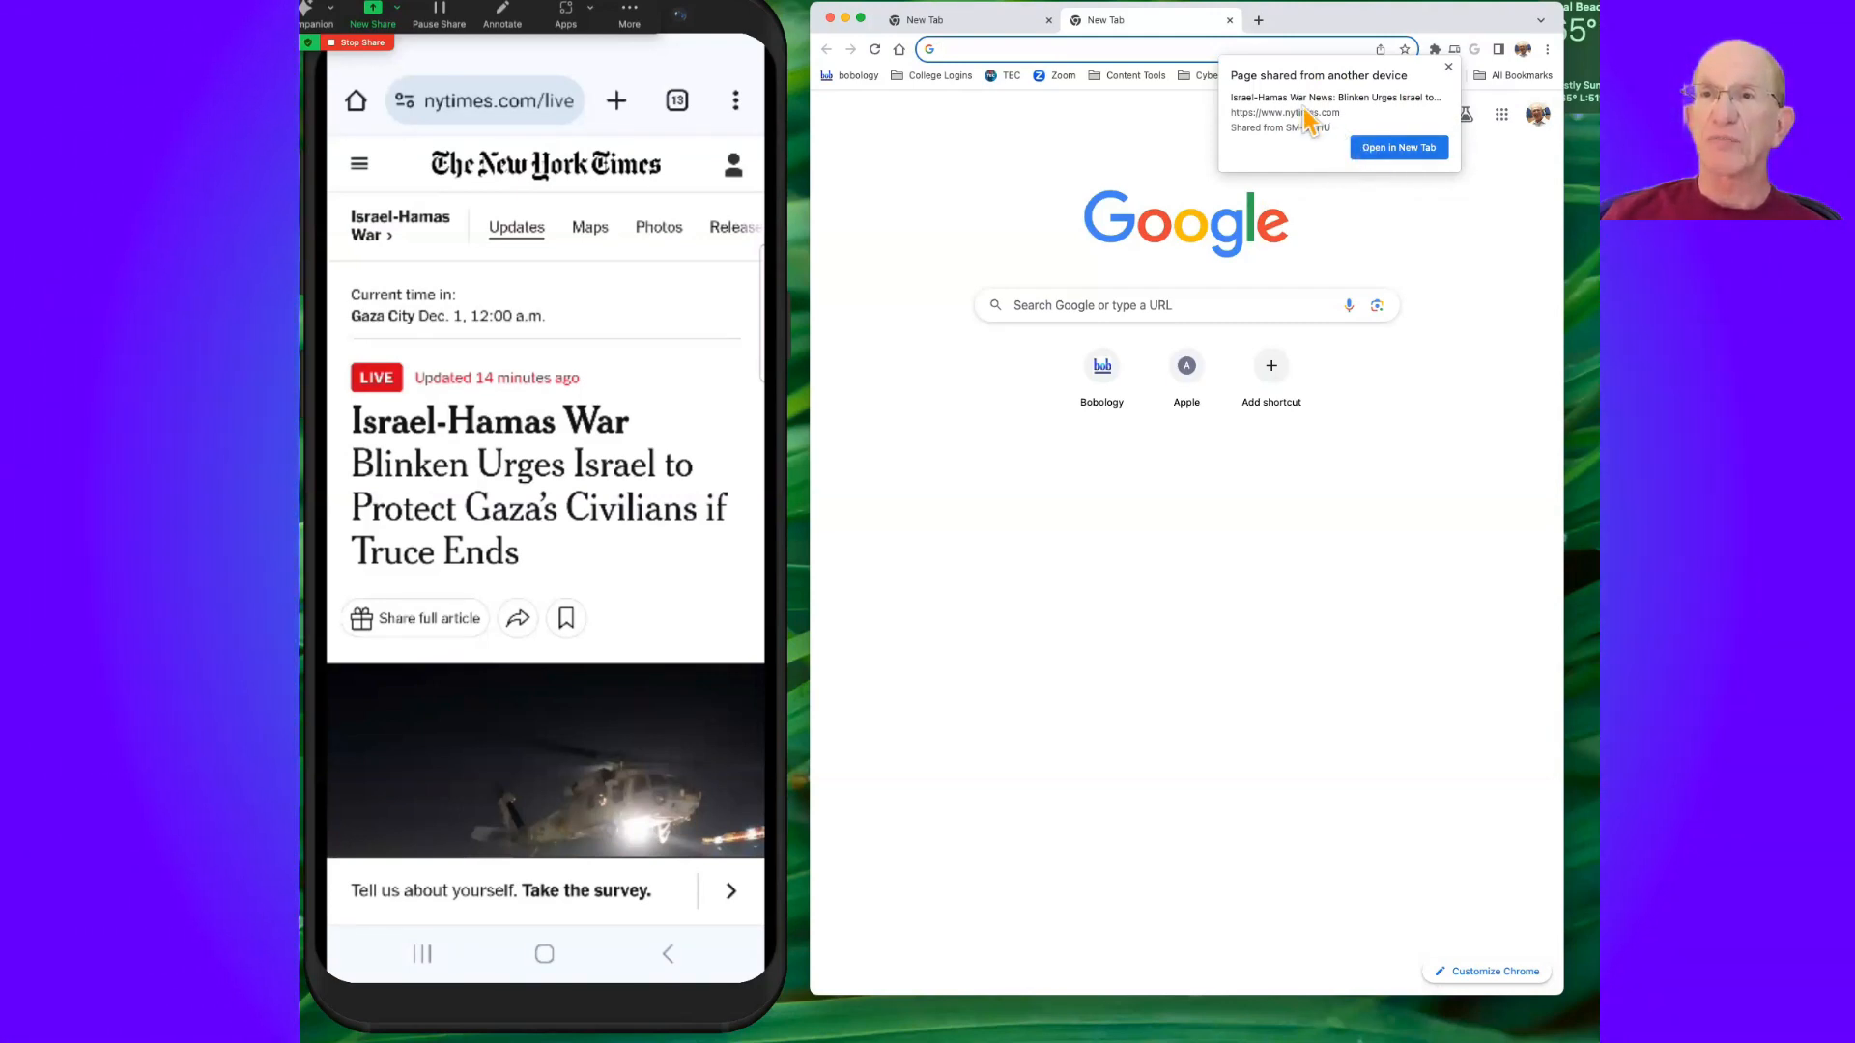
pyautogui.moveTo(1402, 166)
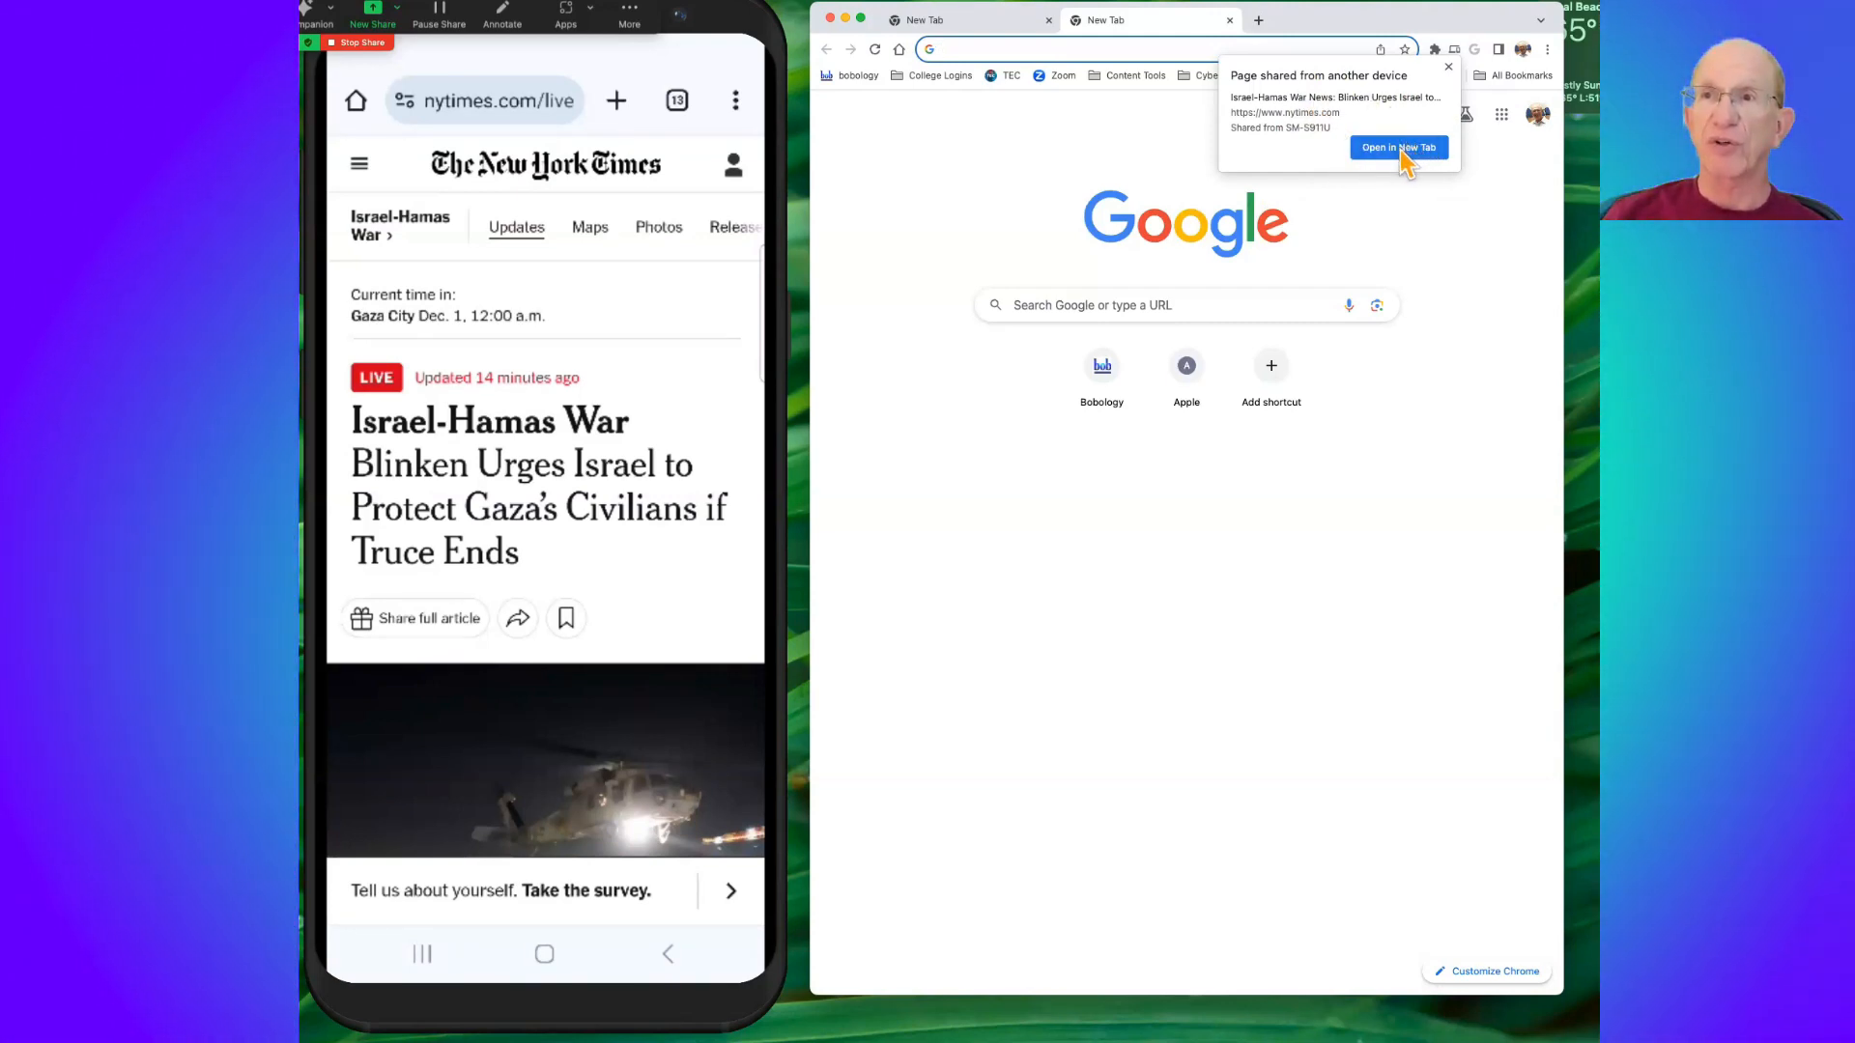
pyautogui.click(1447, 67)
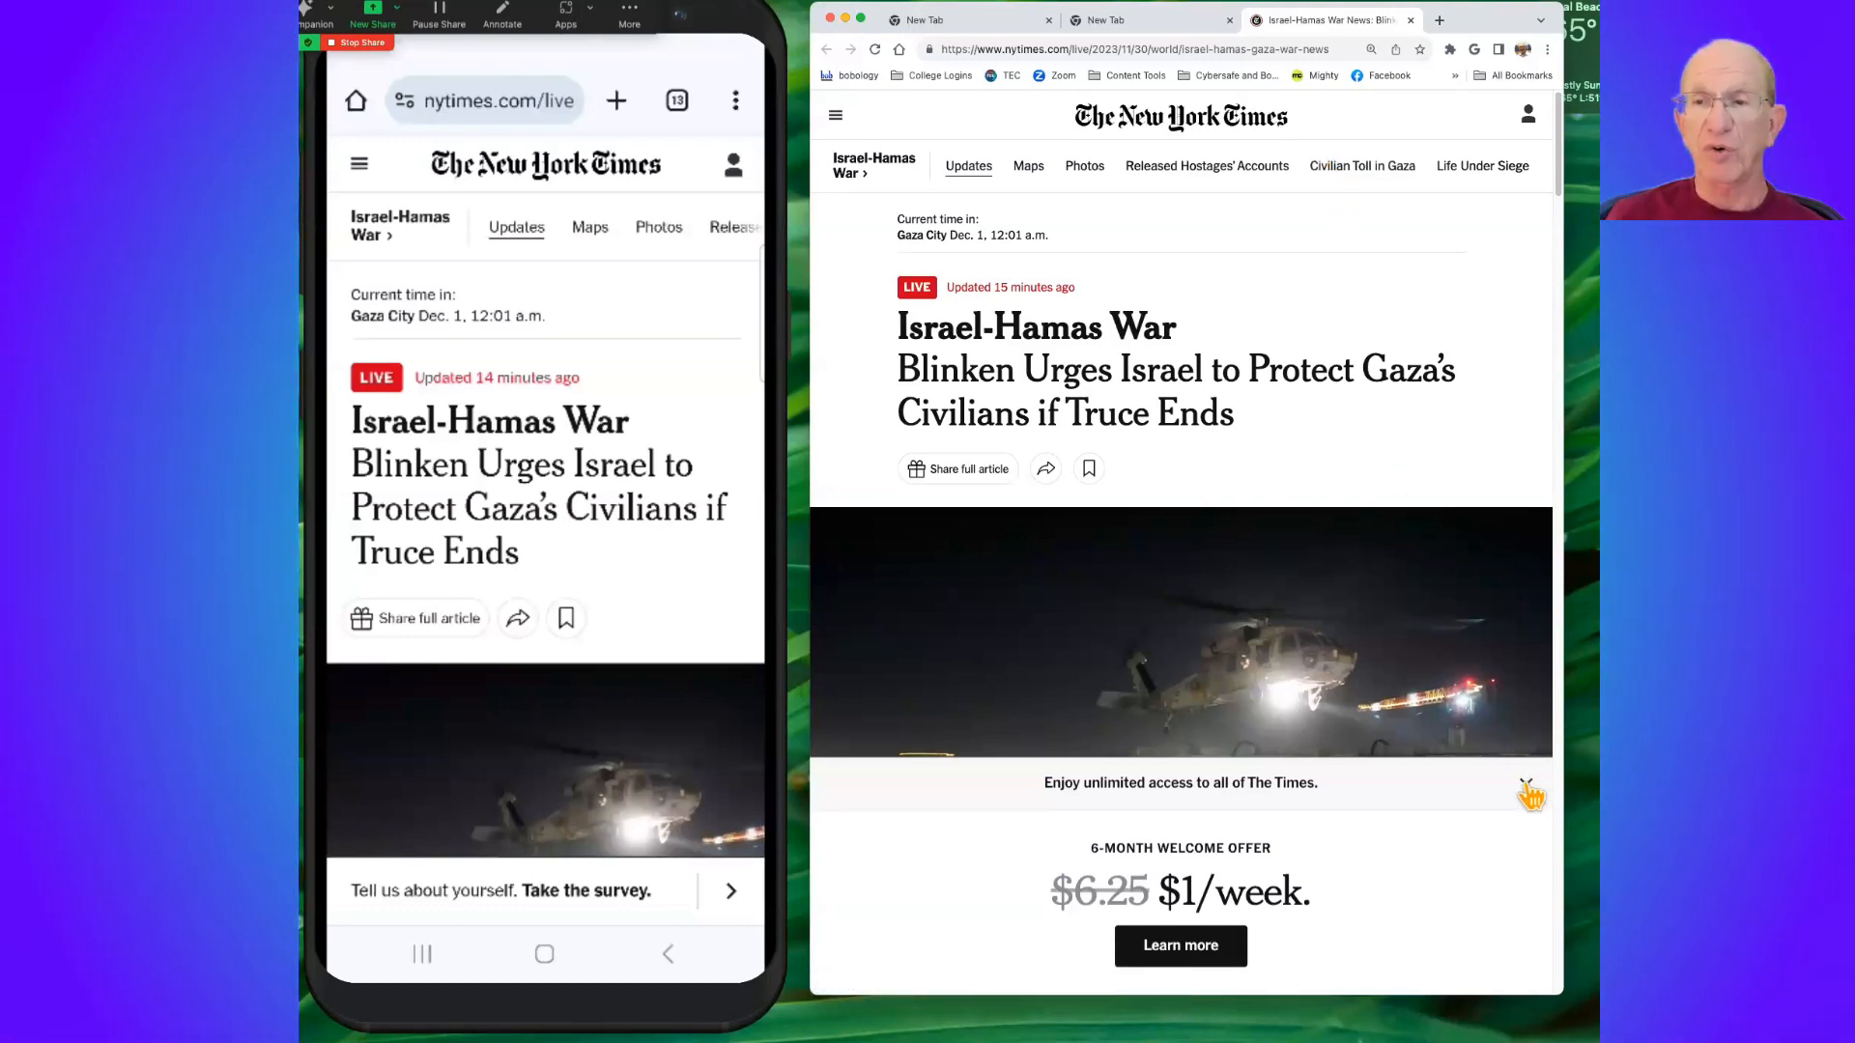
pyautogui.click(1529, 792)
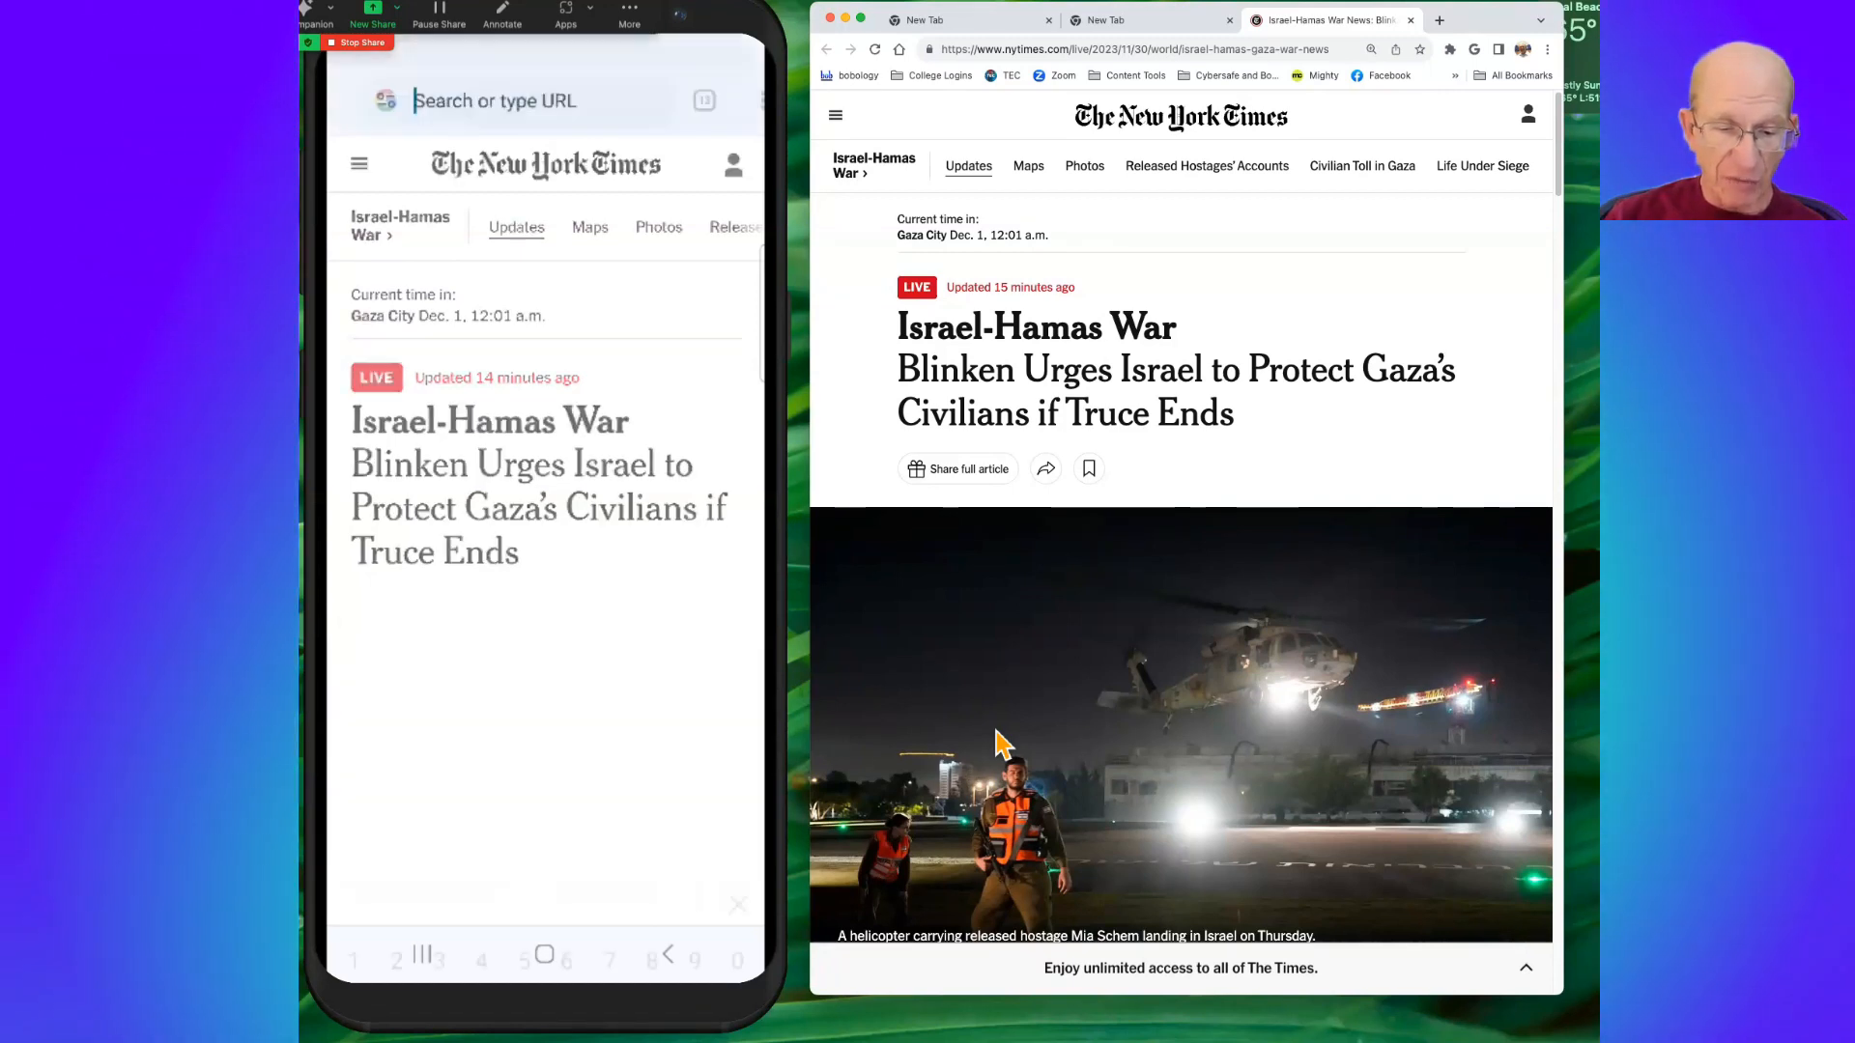
# Go to bobology.com and open the Three Places to Learn Prompt Engineering article
pyautogui.click(494, 99)
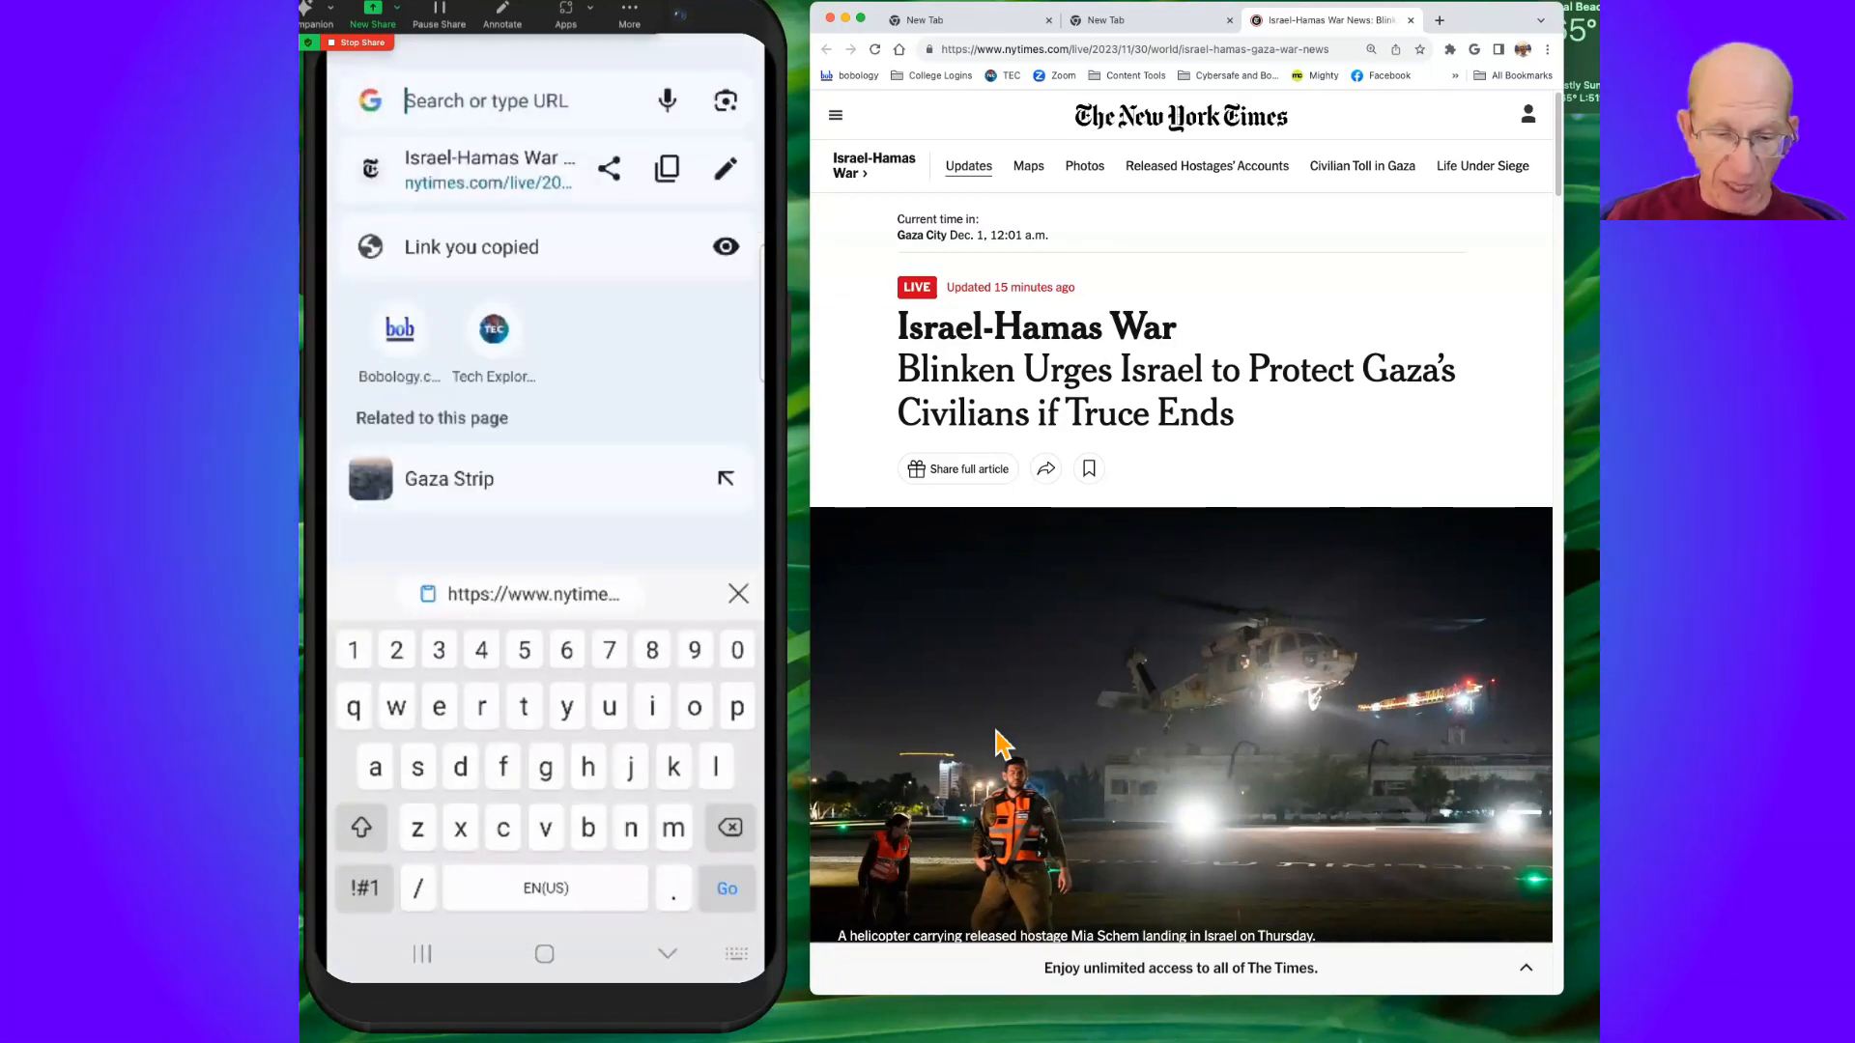
pyautogui.write('bobology.com')
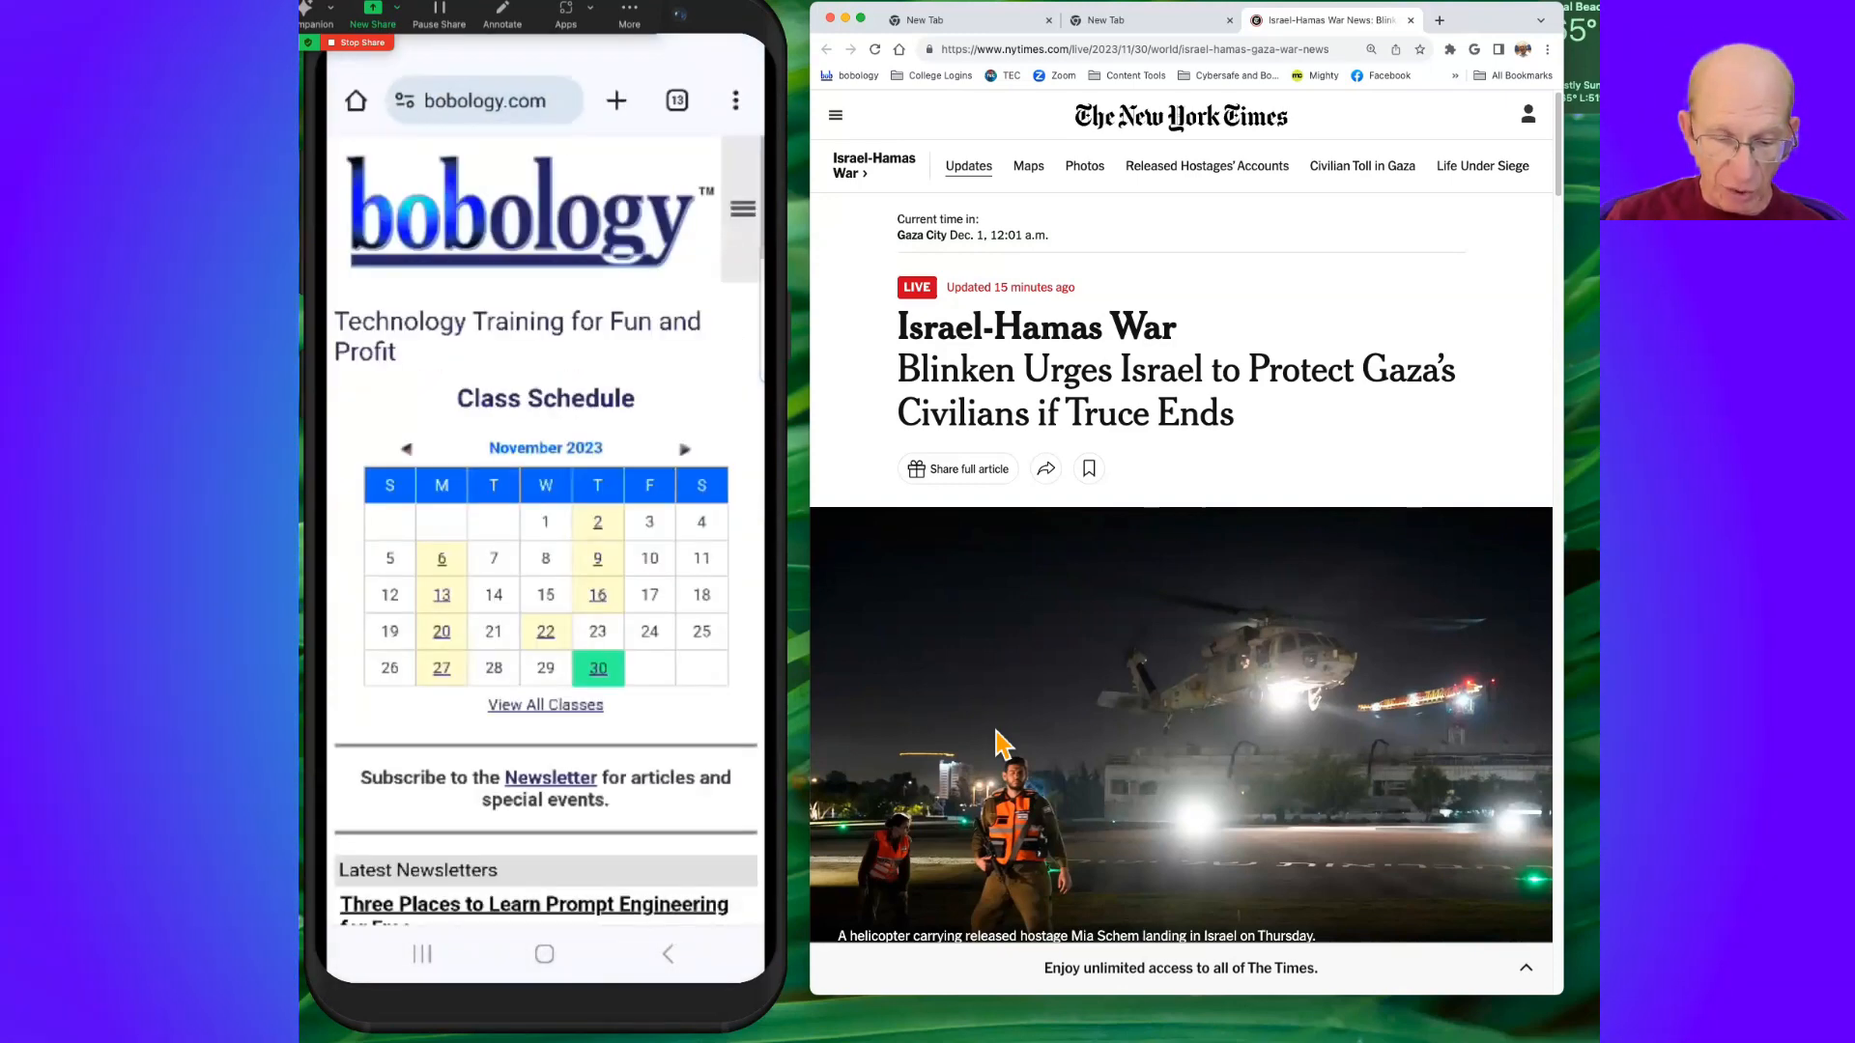
pyautogui.scroll(-3)
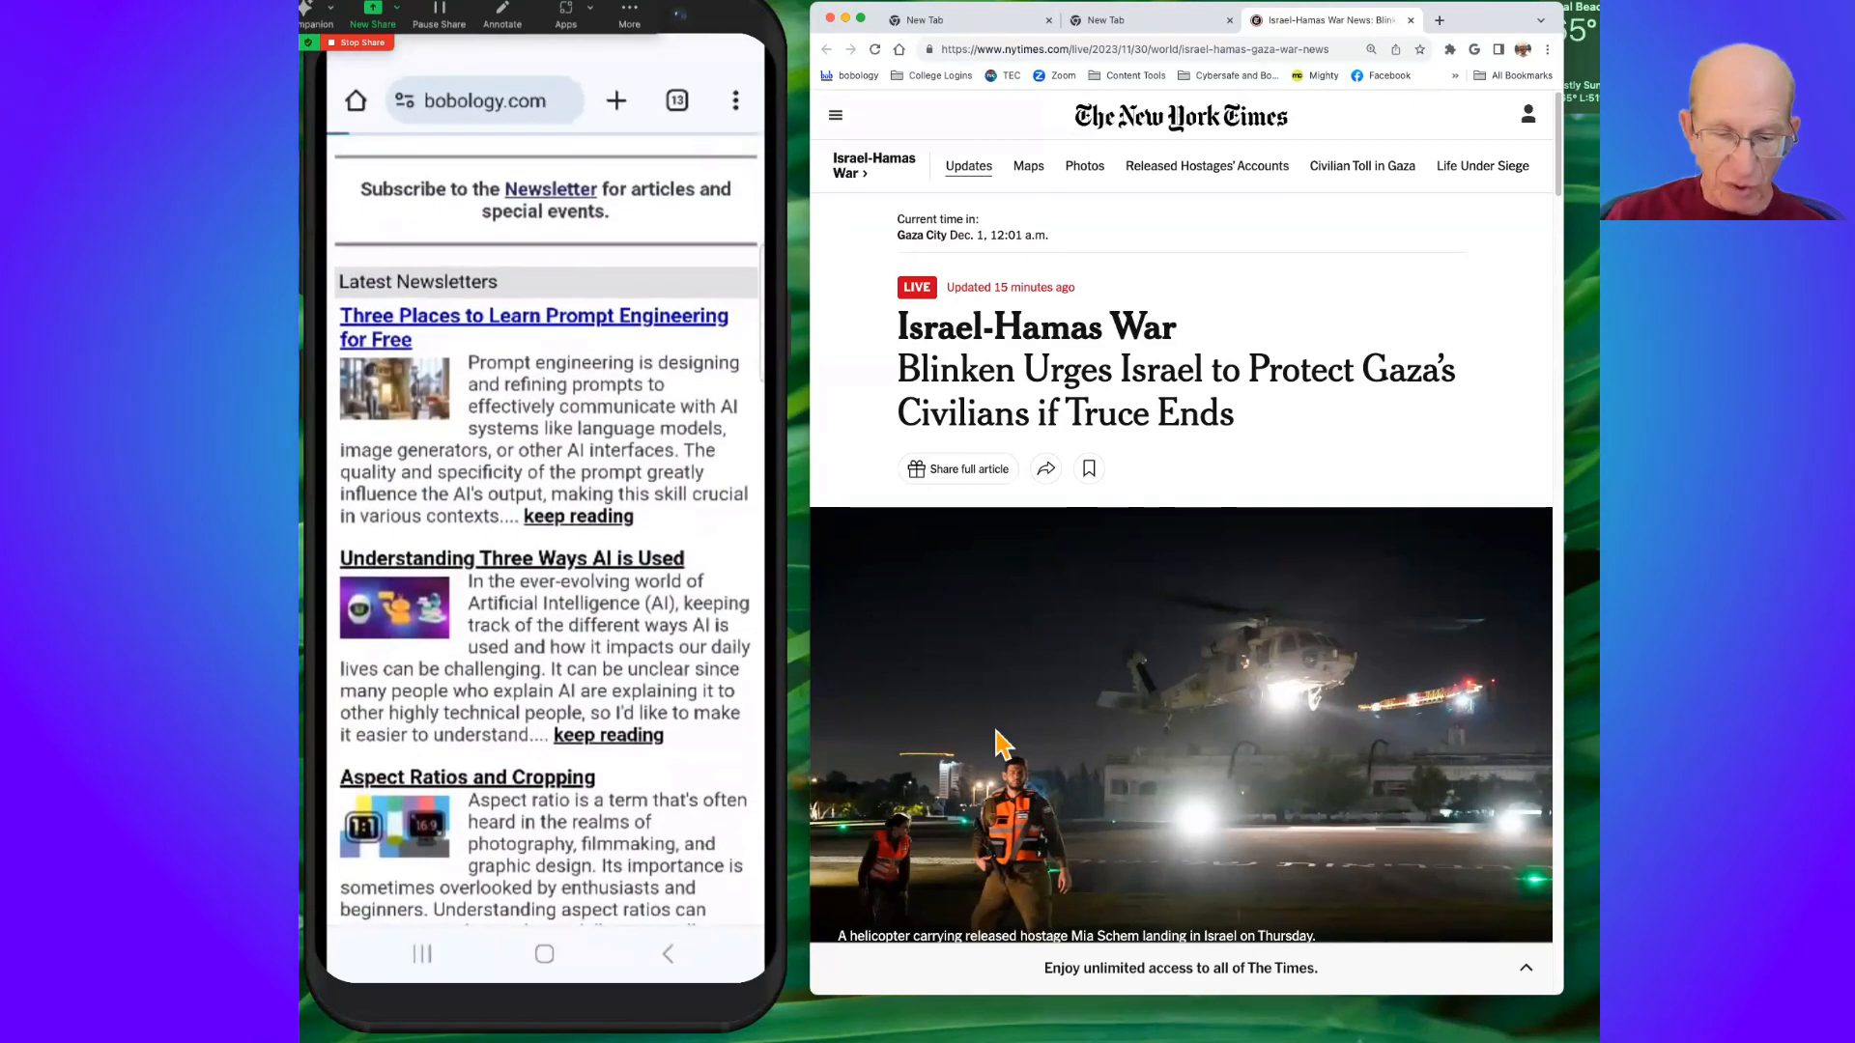
pyautogui.click(532, 328)
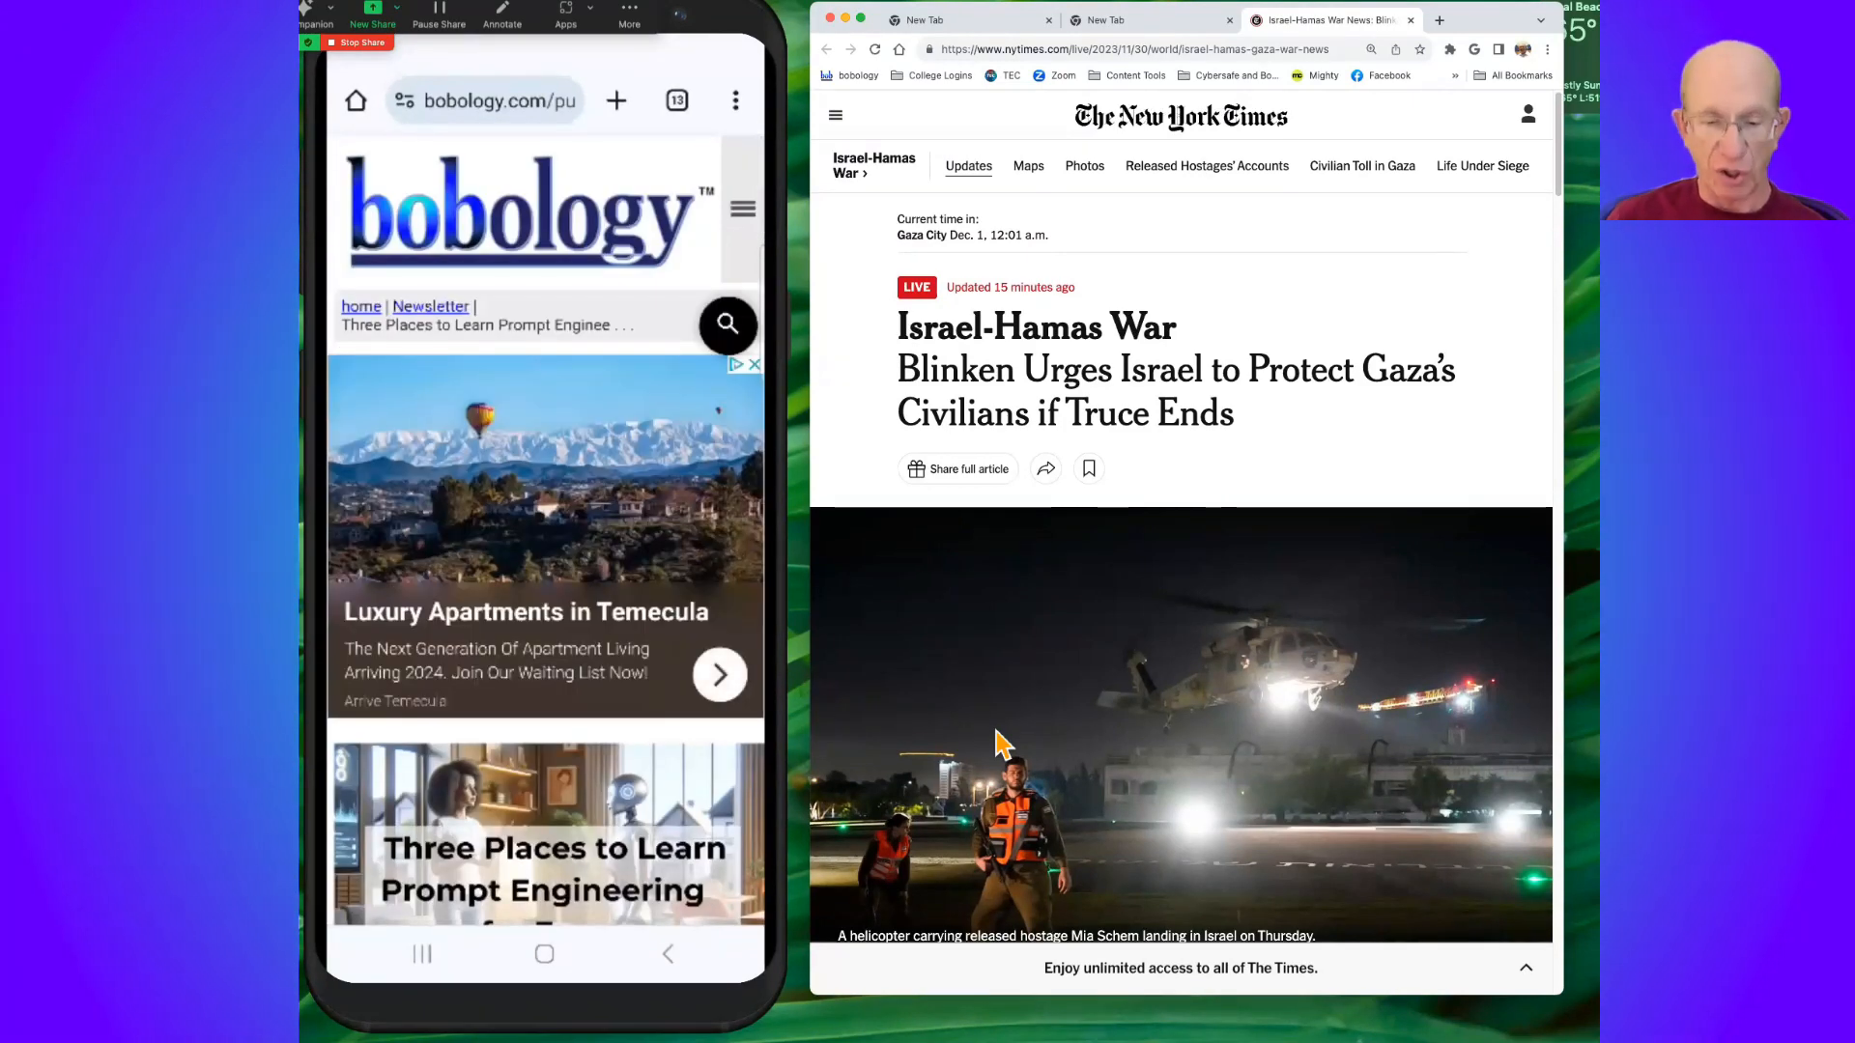
# Send the article to the MacBook and open it in a new desktop Chrome tab
pyautogui.click(734, 100)
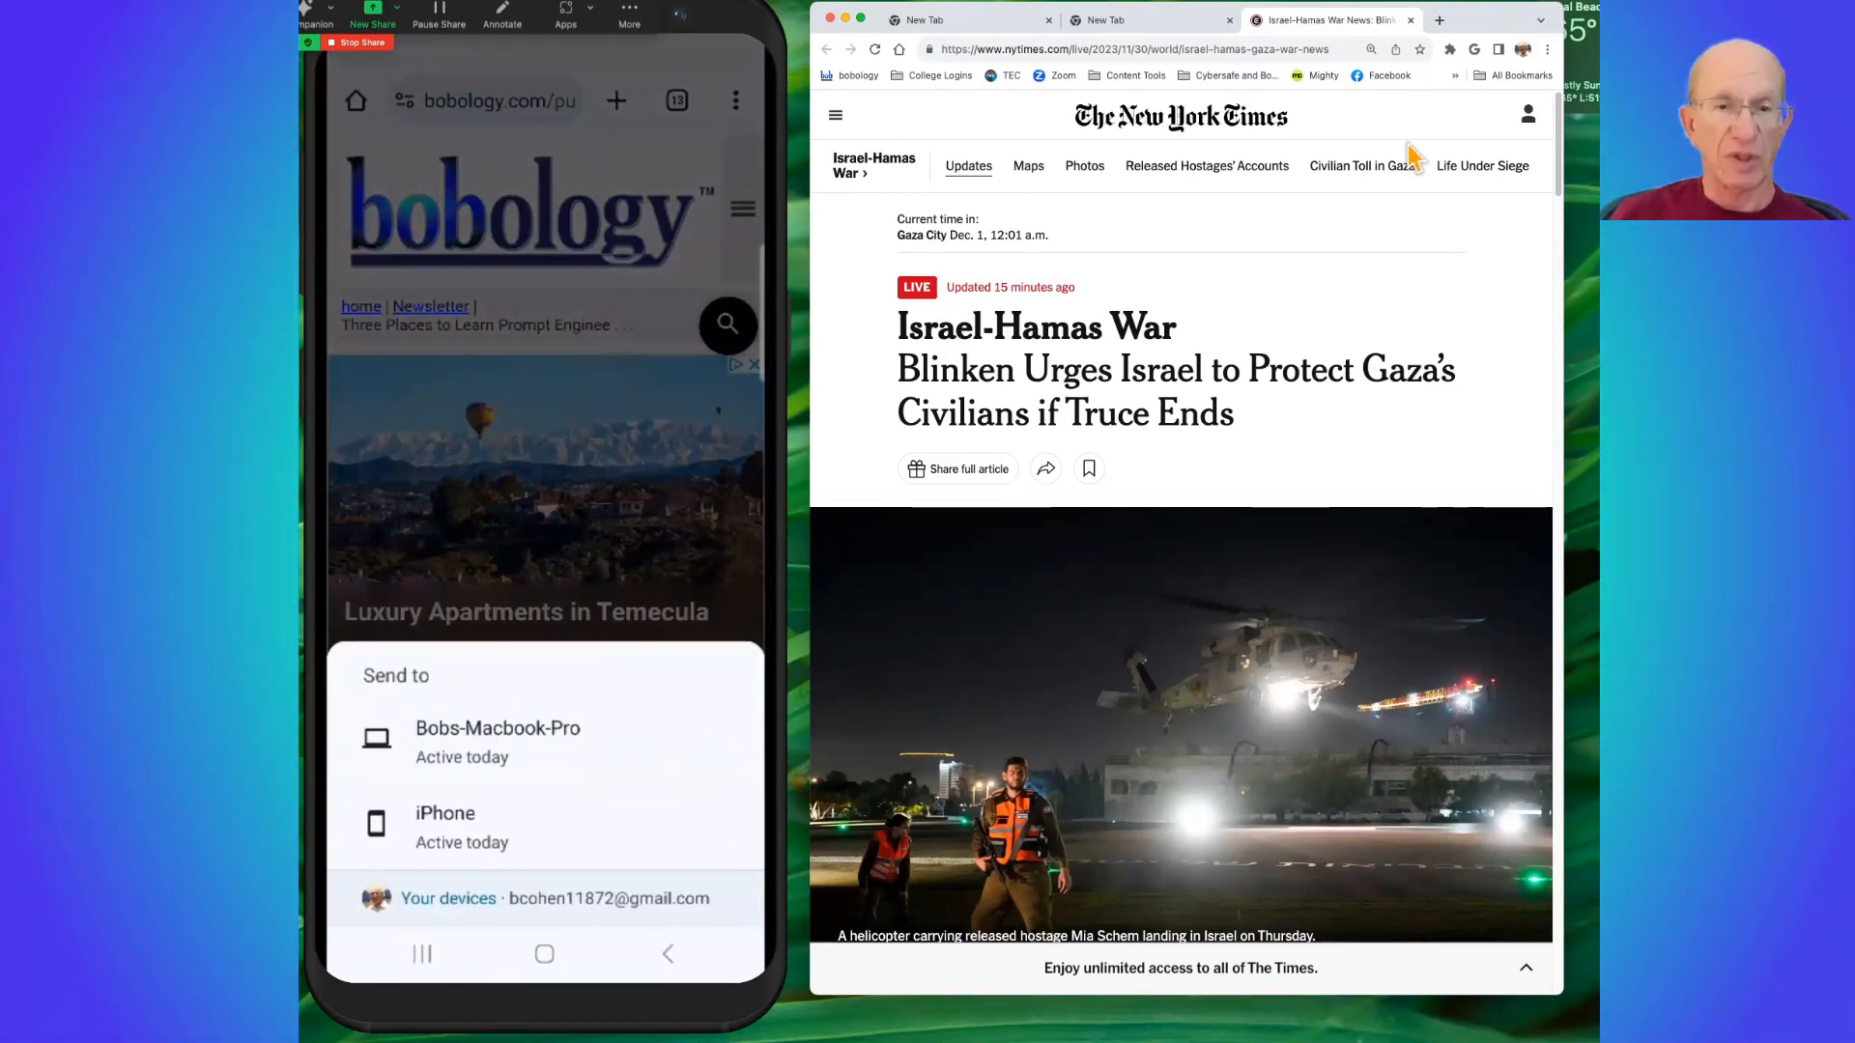
pyautogui.click(497, 727)
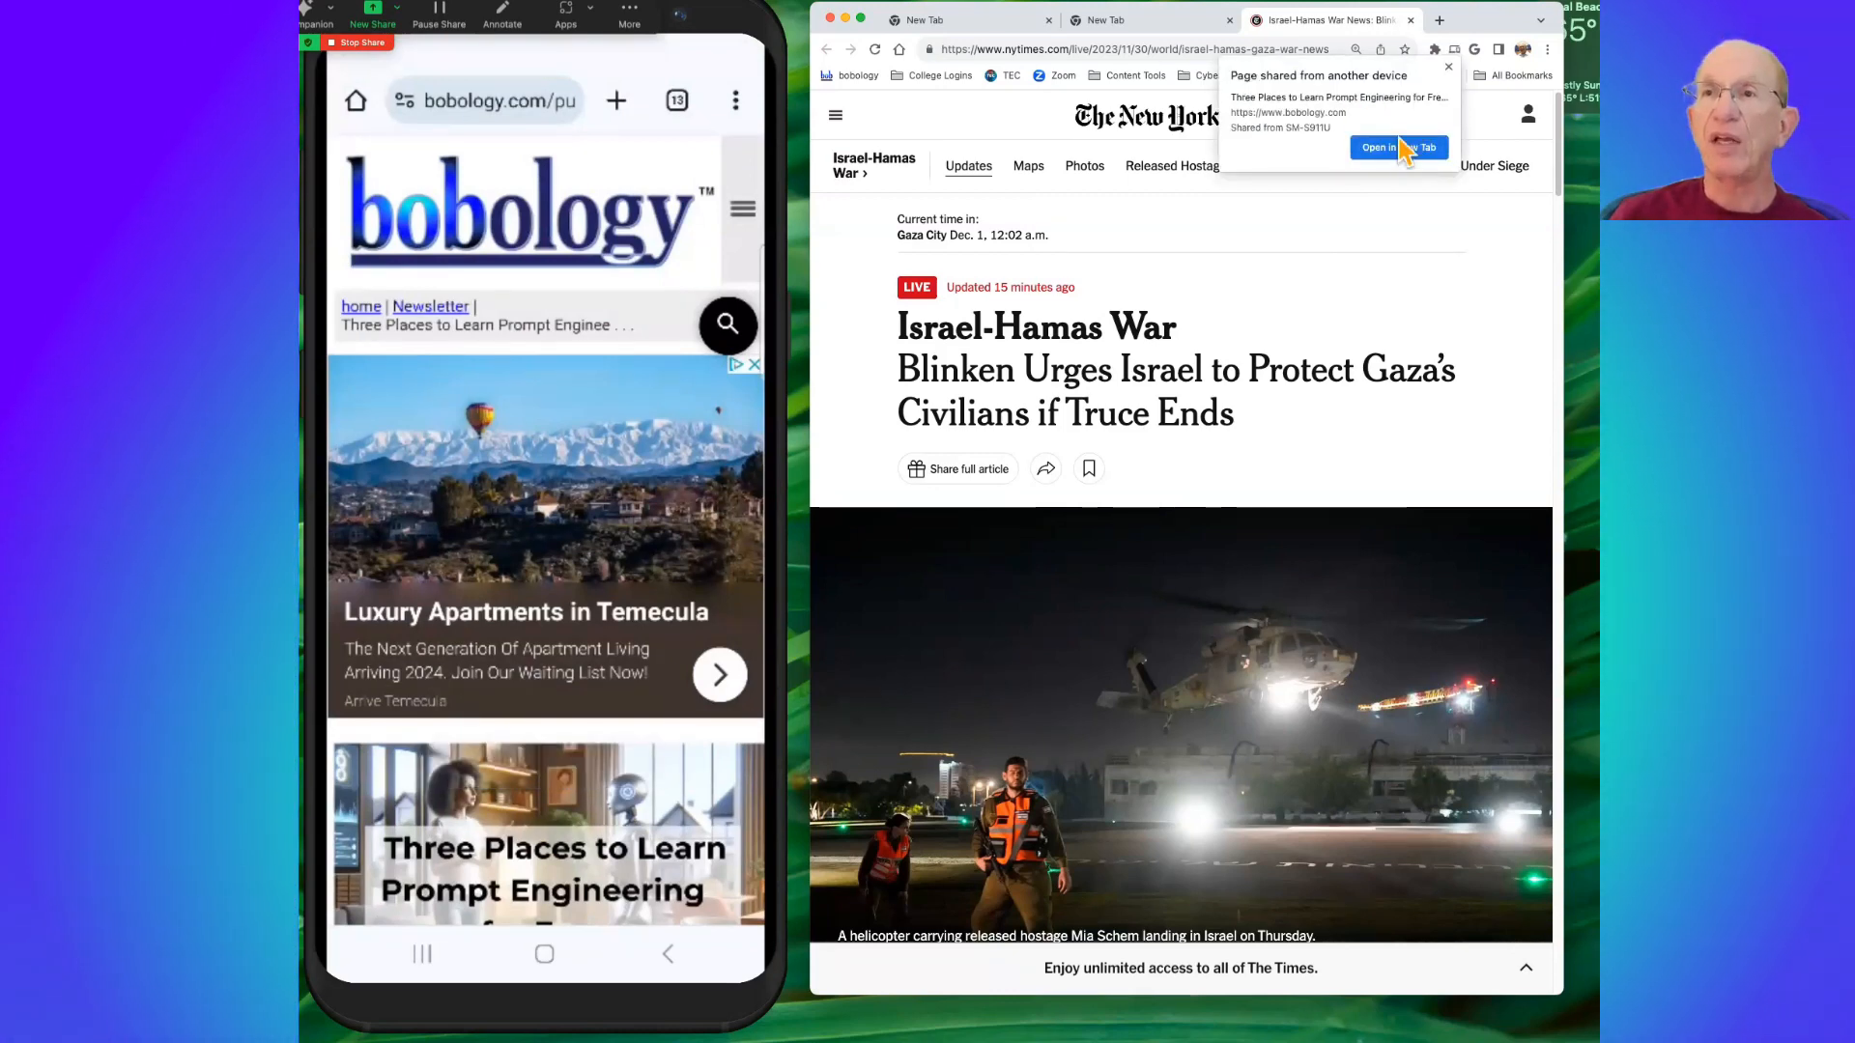
pyautogui.click(1397, 148)
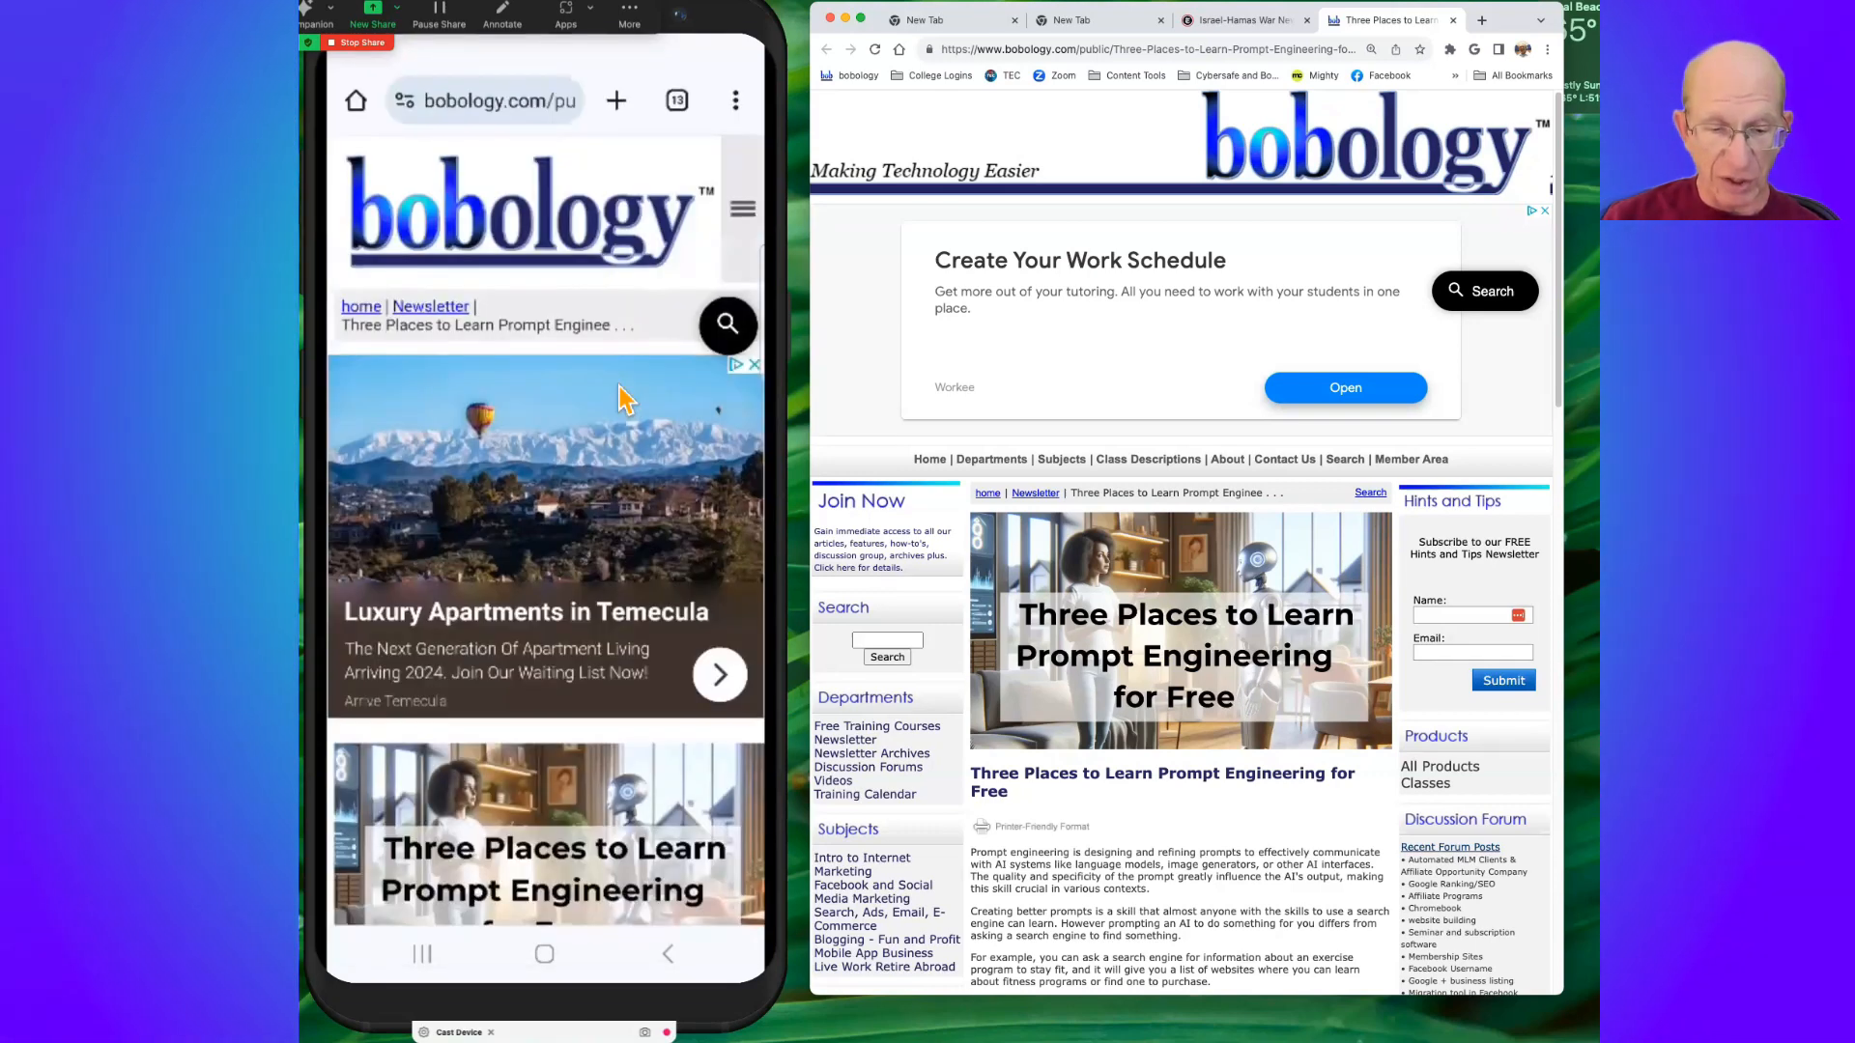
# Show Chrome's three-dot options list scrolled down to the Settings entry
pyautogui.click(734, 100)
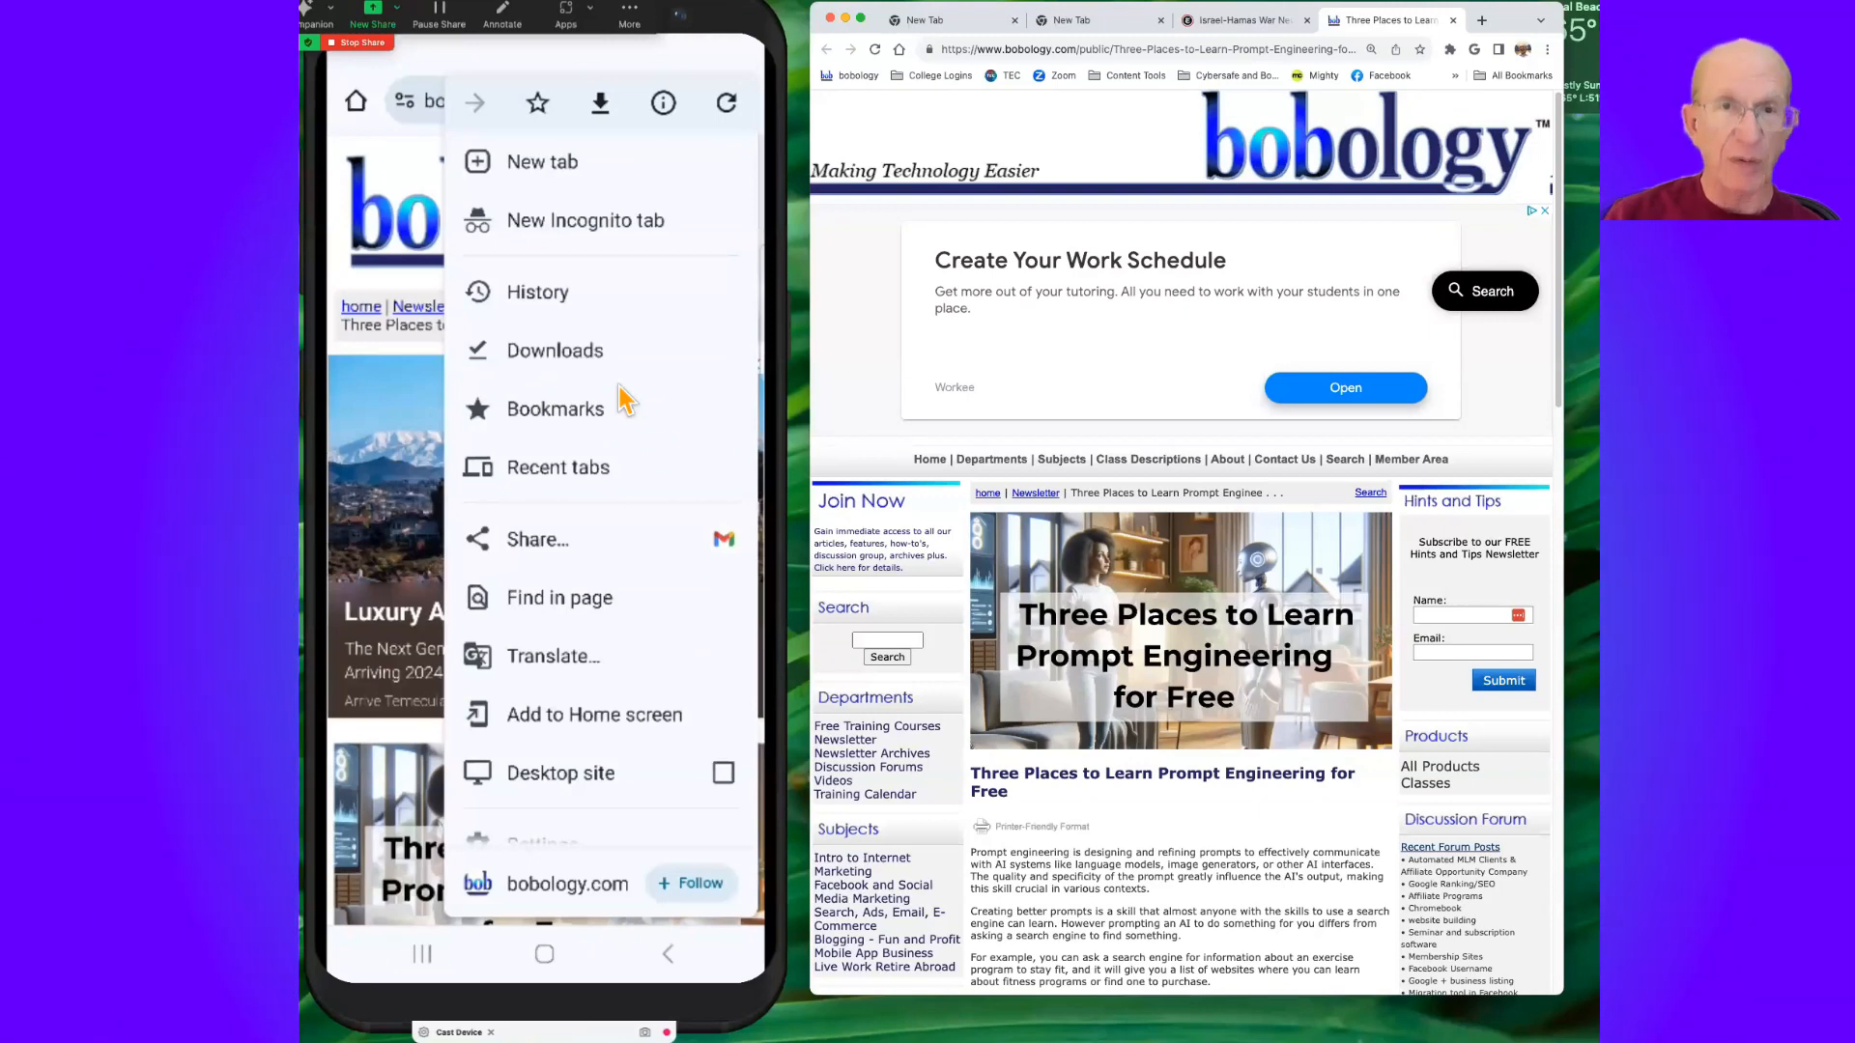
pyautogui.moveTo(602, 118)
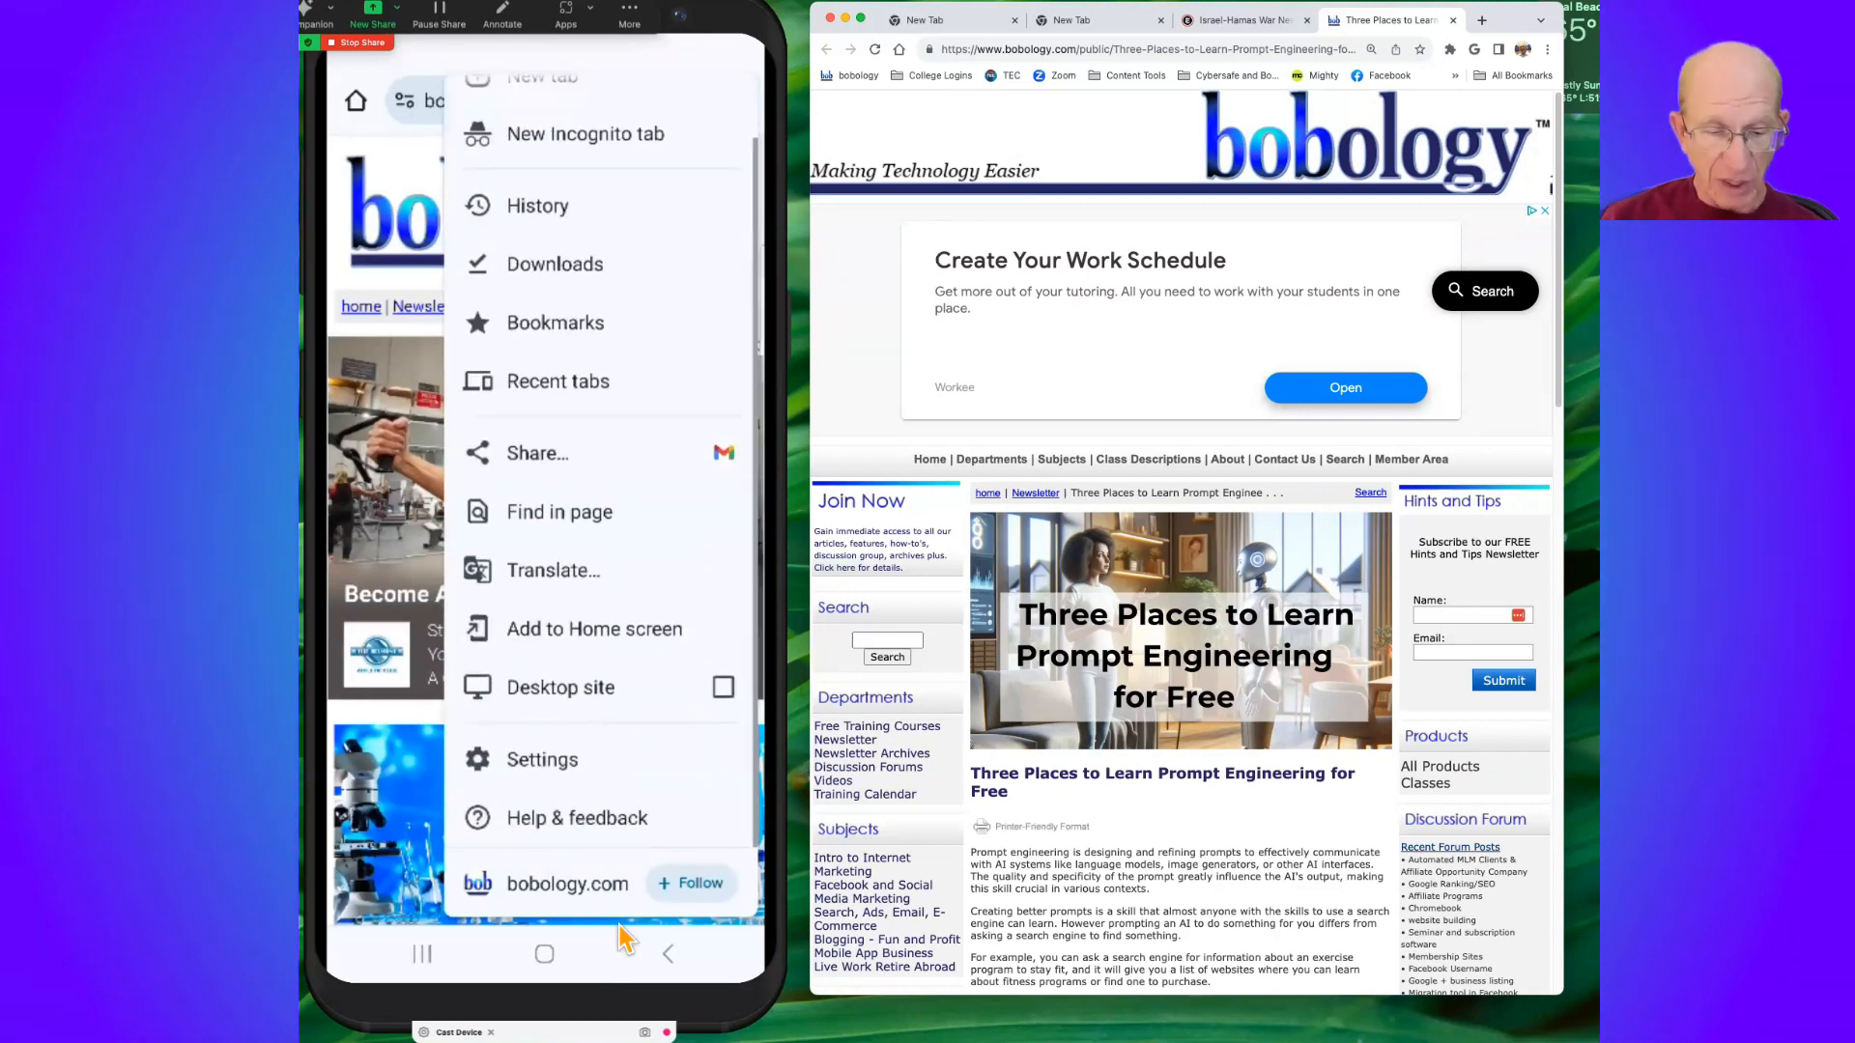
pyautogui.click(559, 511)
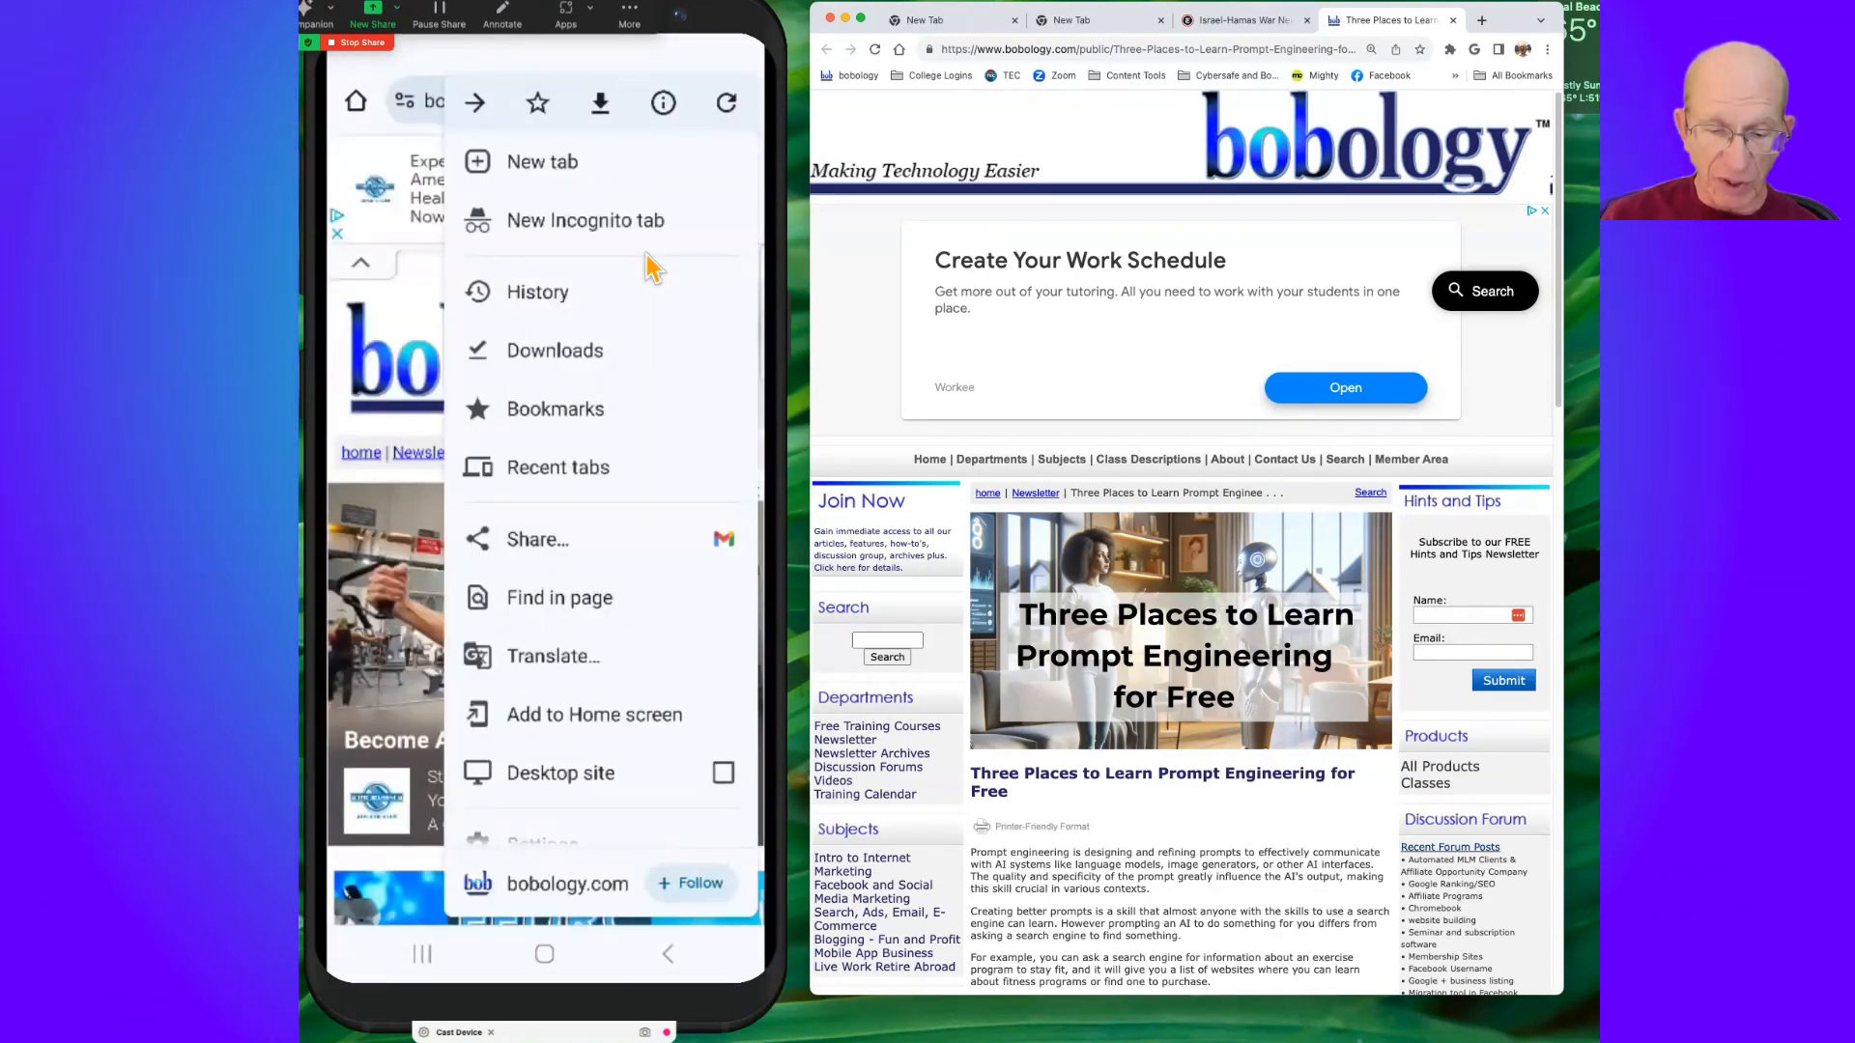
pyautogui.scroll(-3)
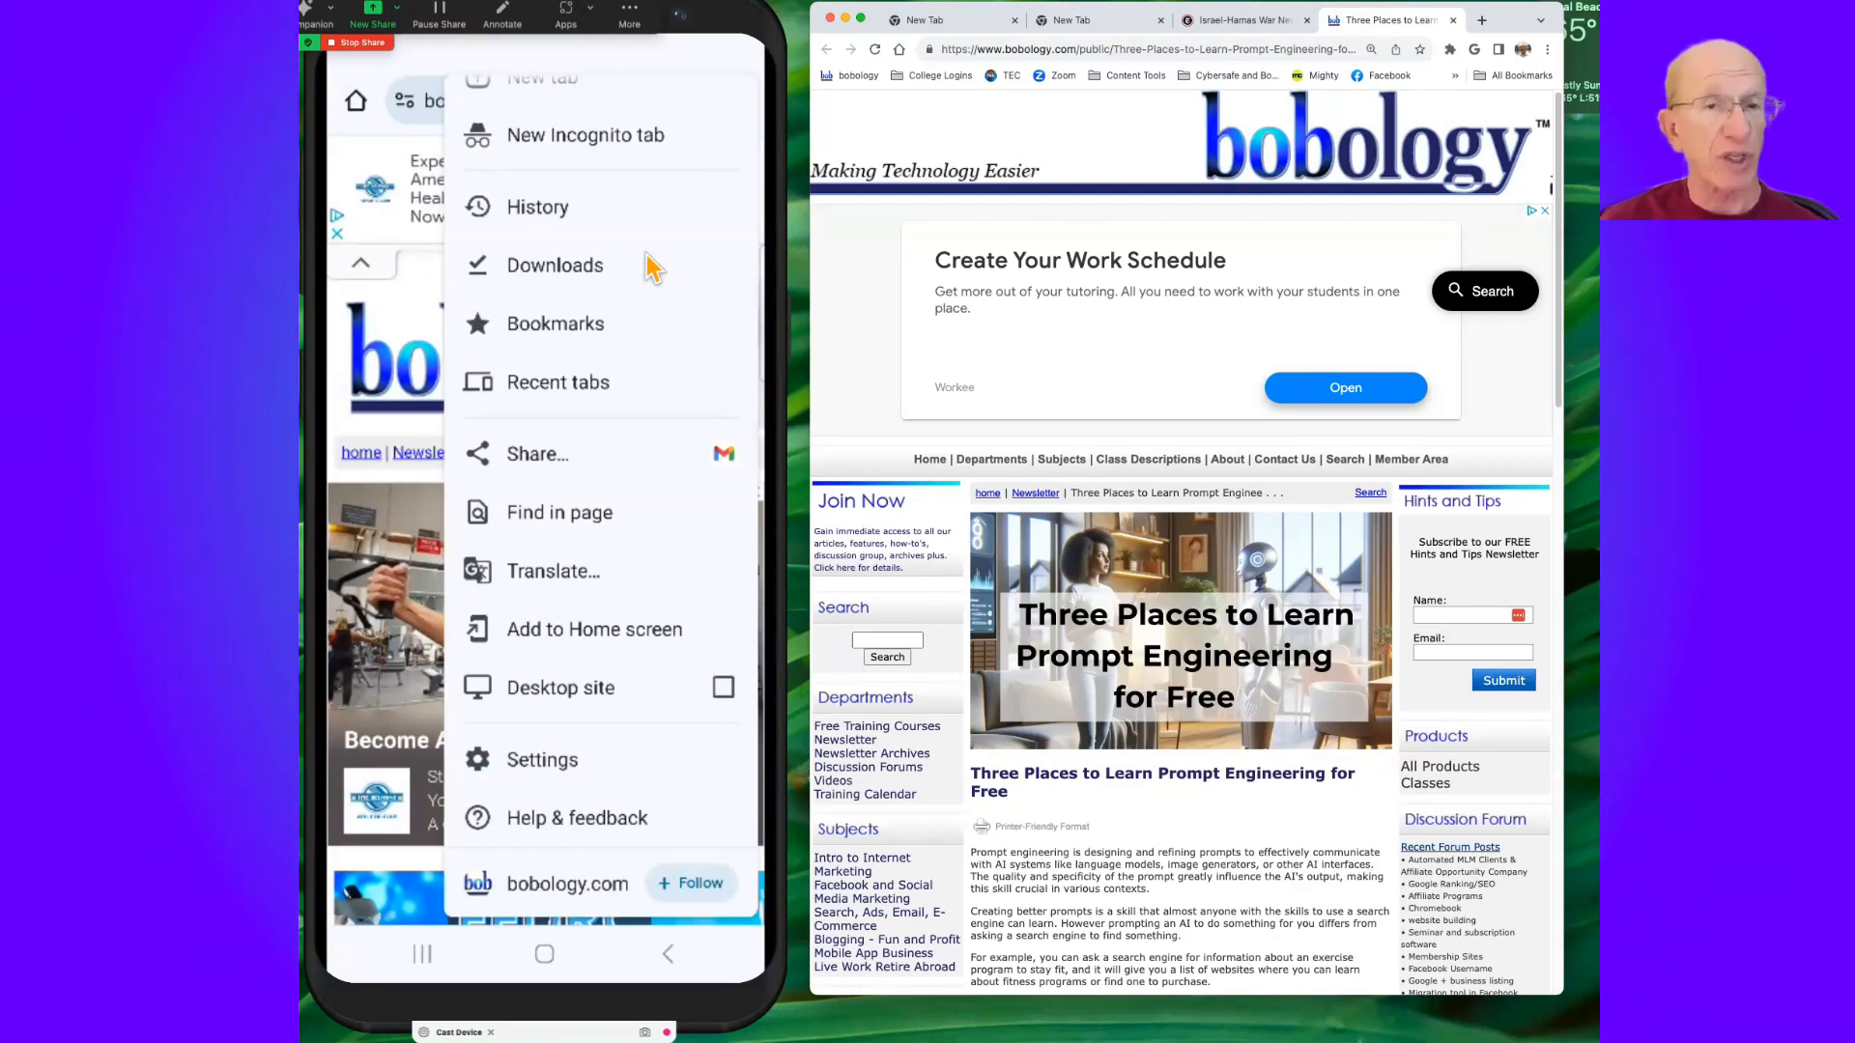
pyautogui.moveTo(663, 674)
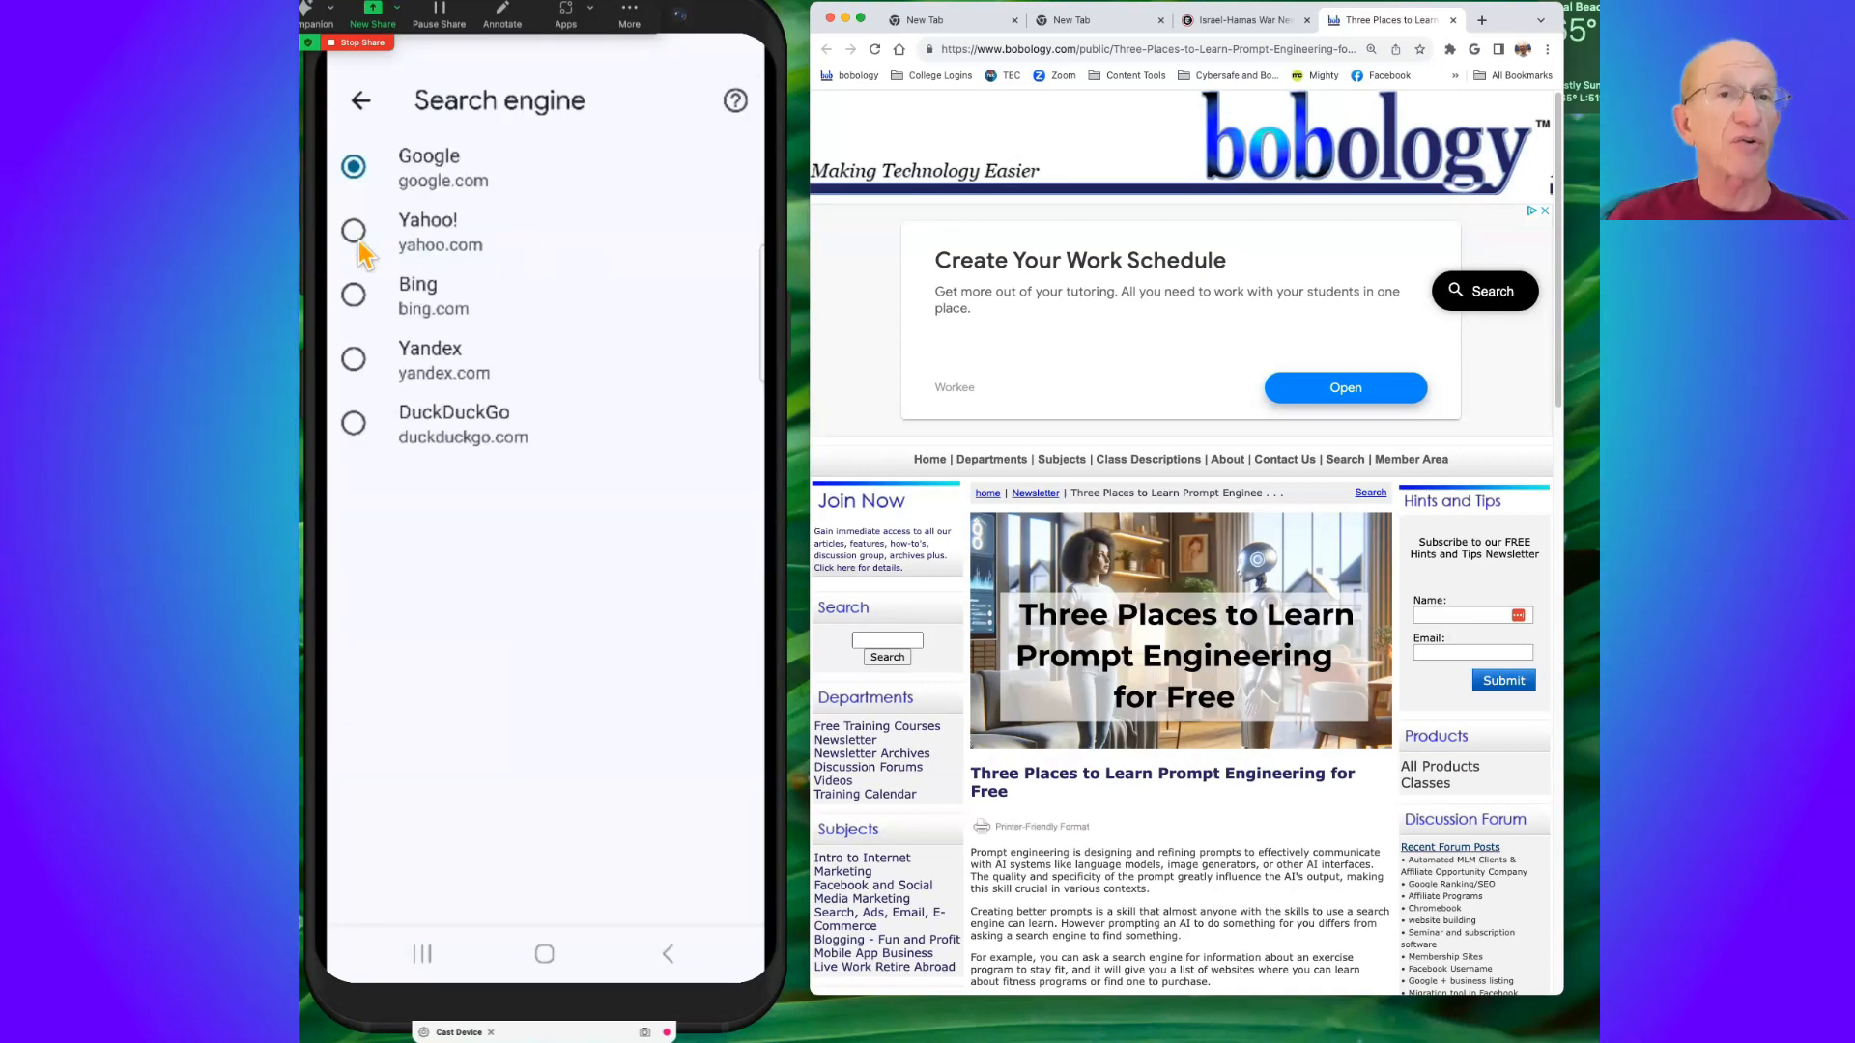
pyautogui.moveTo(358, 316)
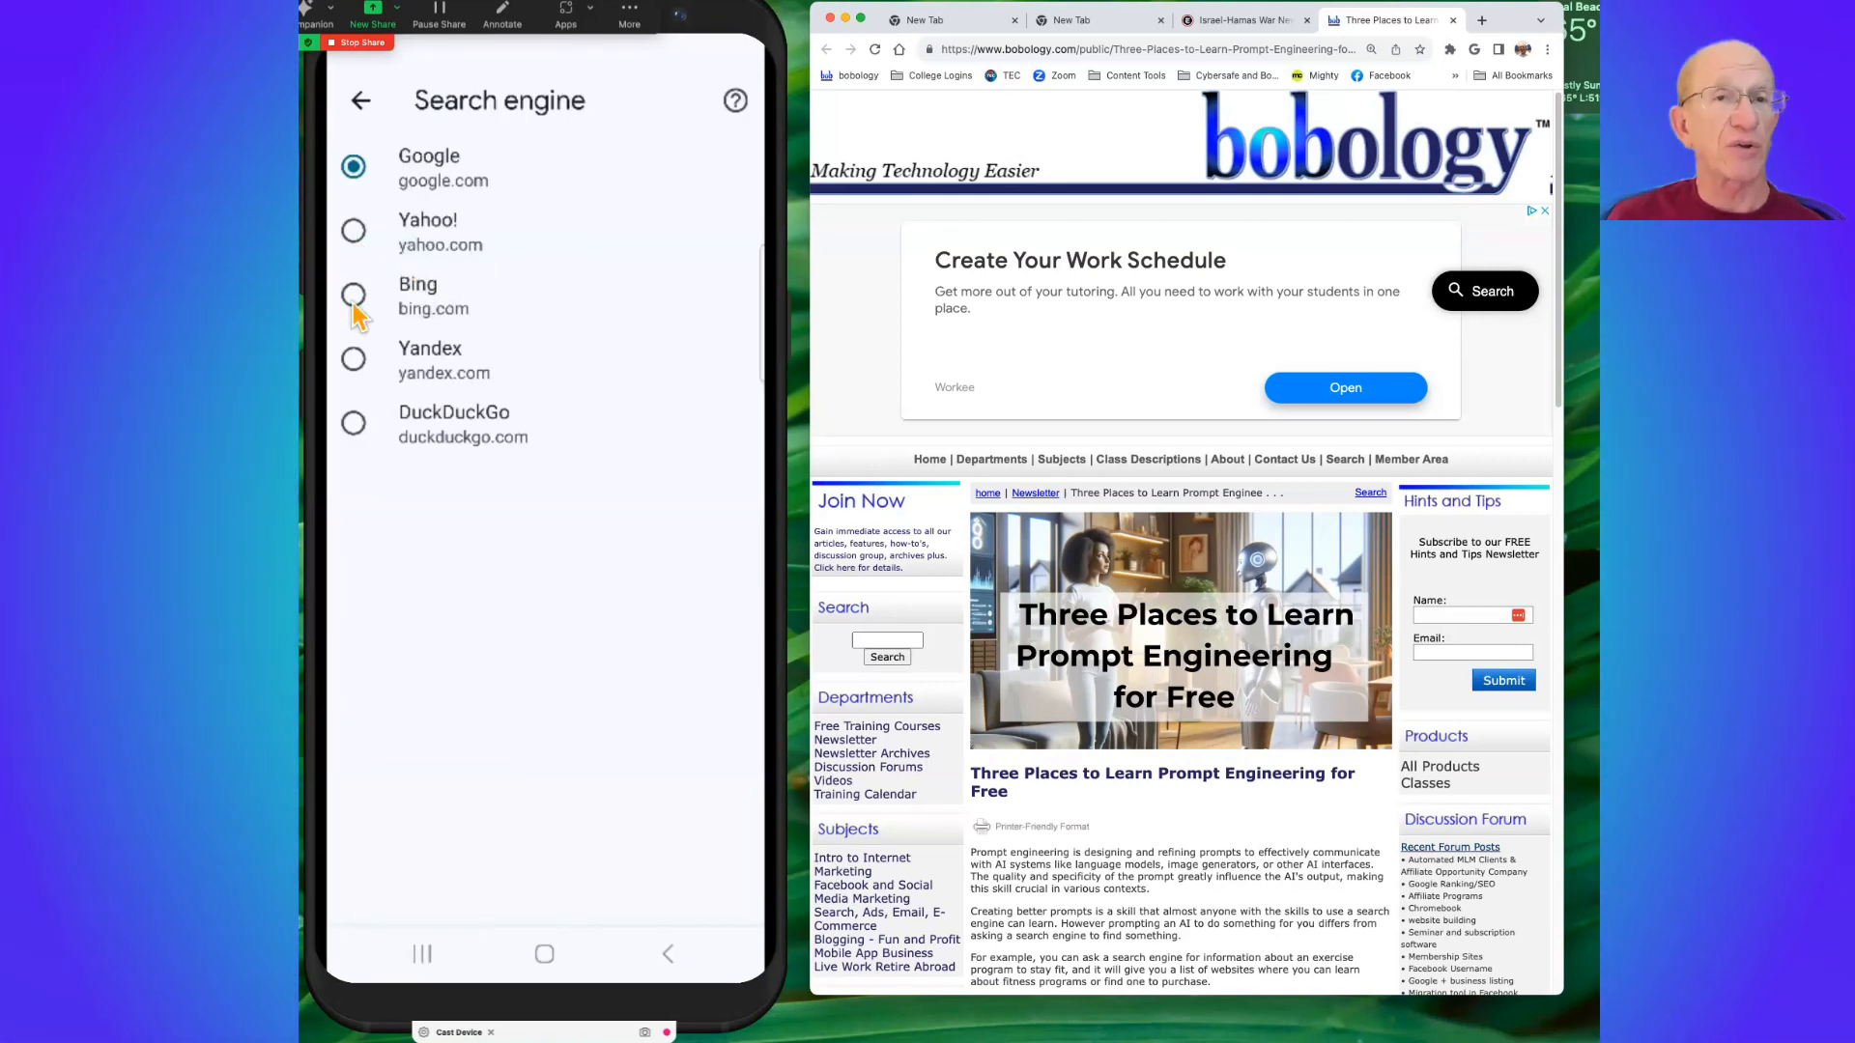
pyautogui.moveTo(447, 455)
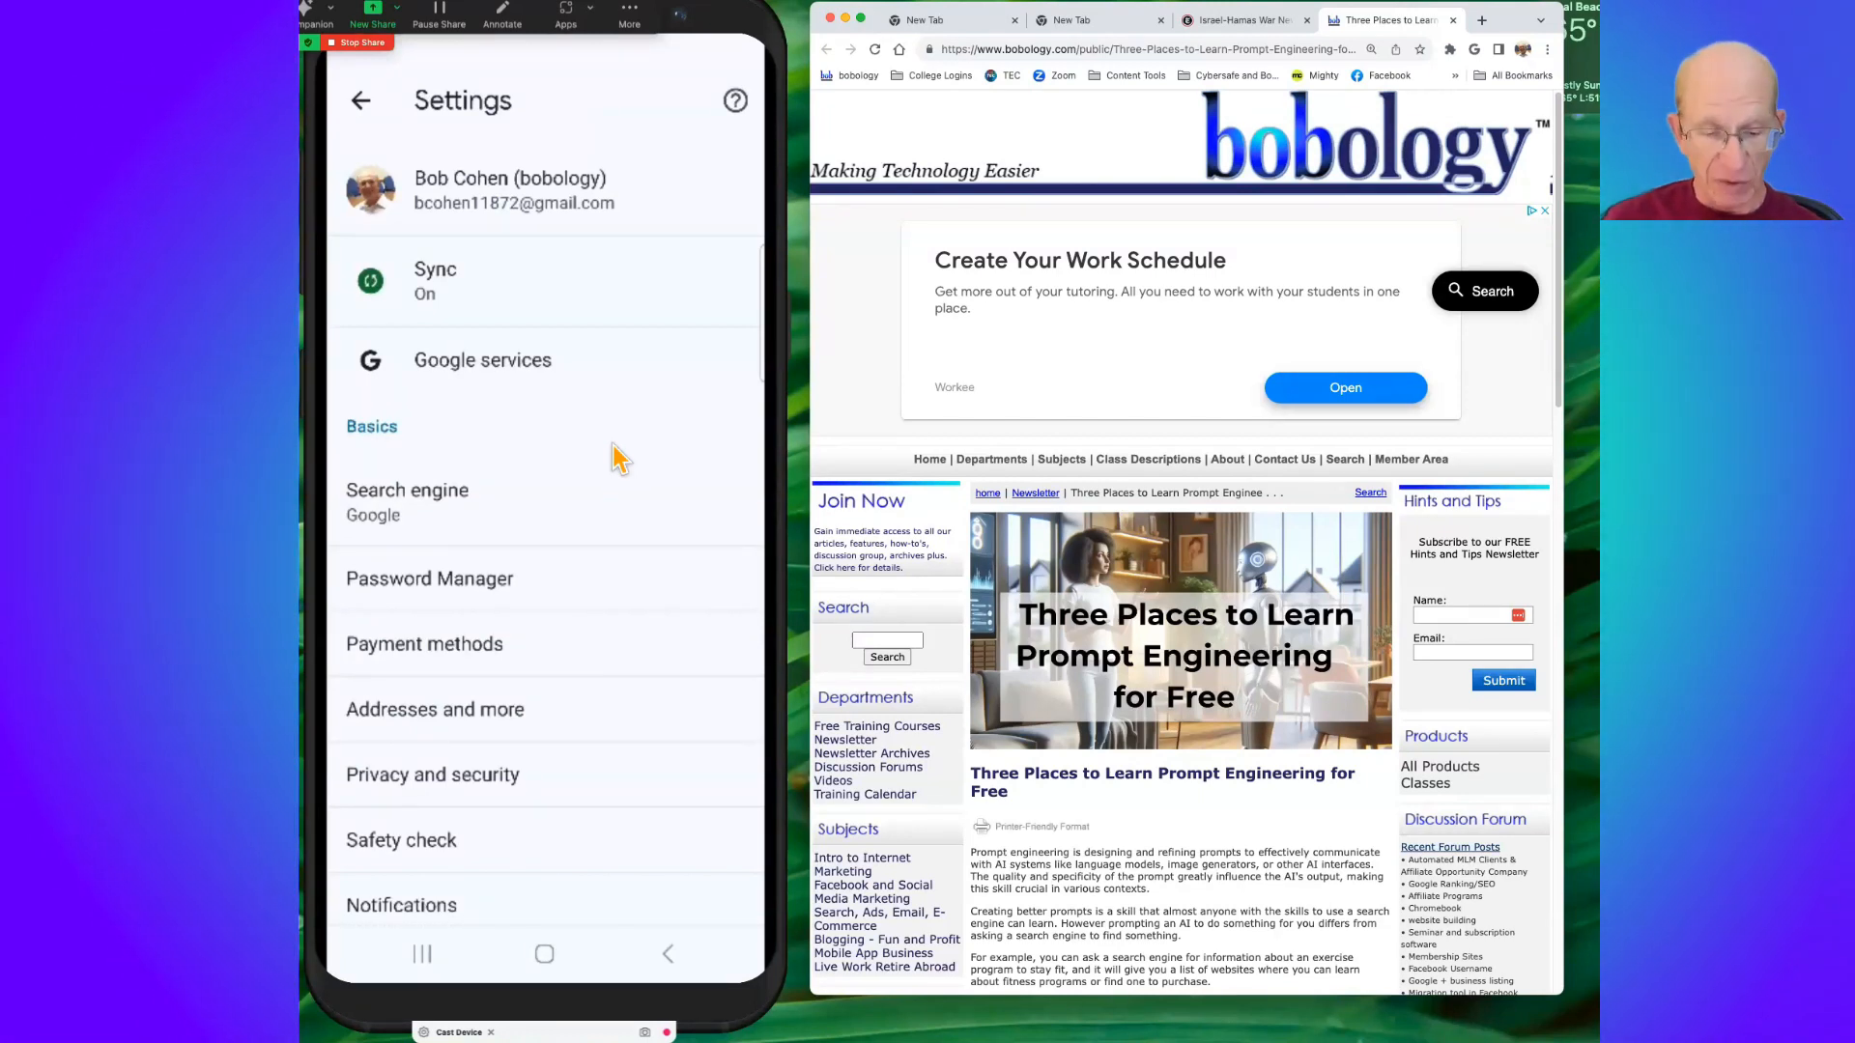
# Browse the Basics and Advanced settings, then leave settings with Google kept as search engine
pyautogui.scroll(-3)
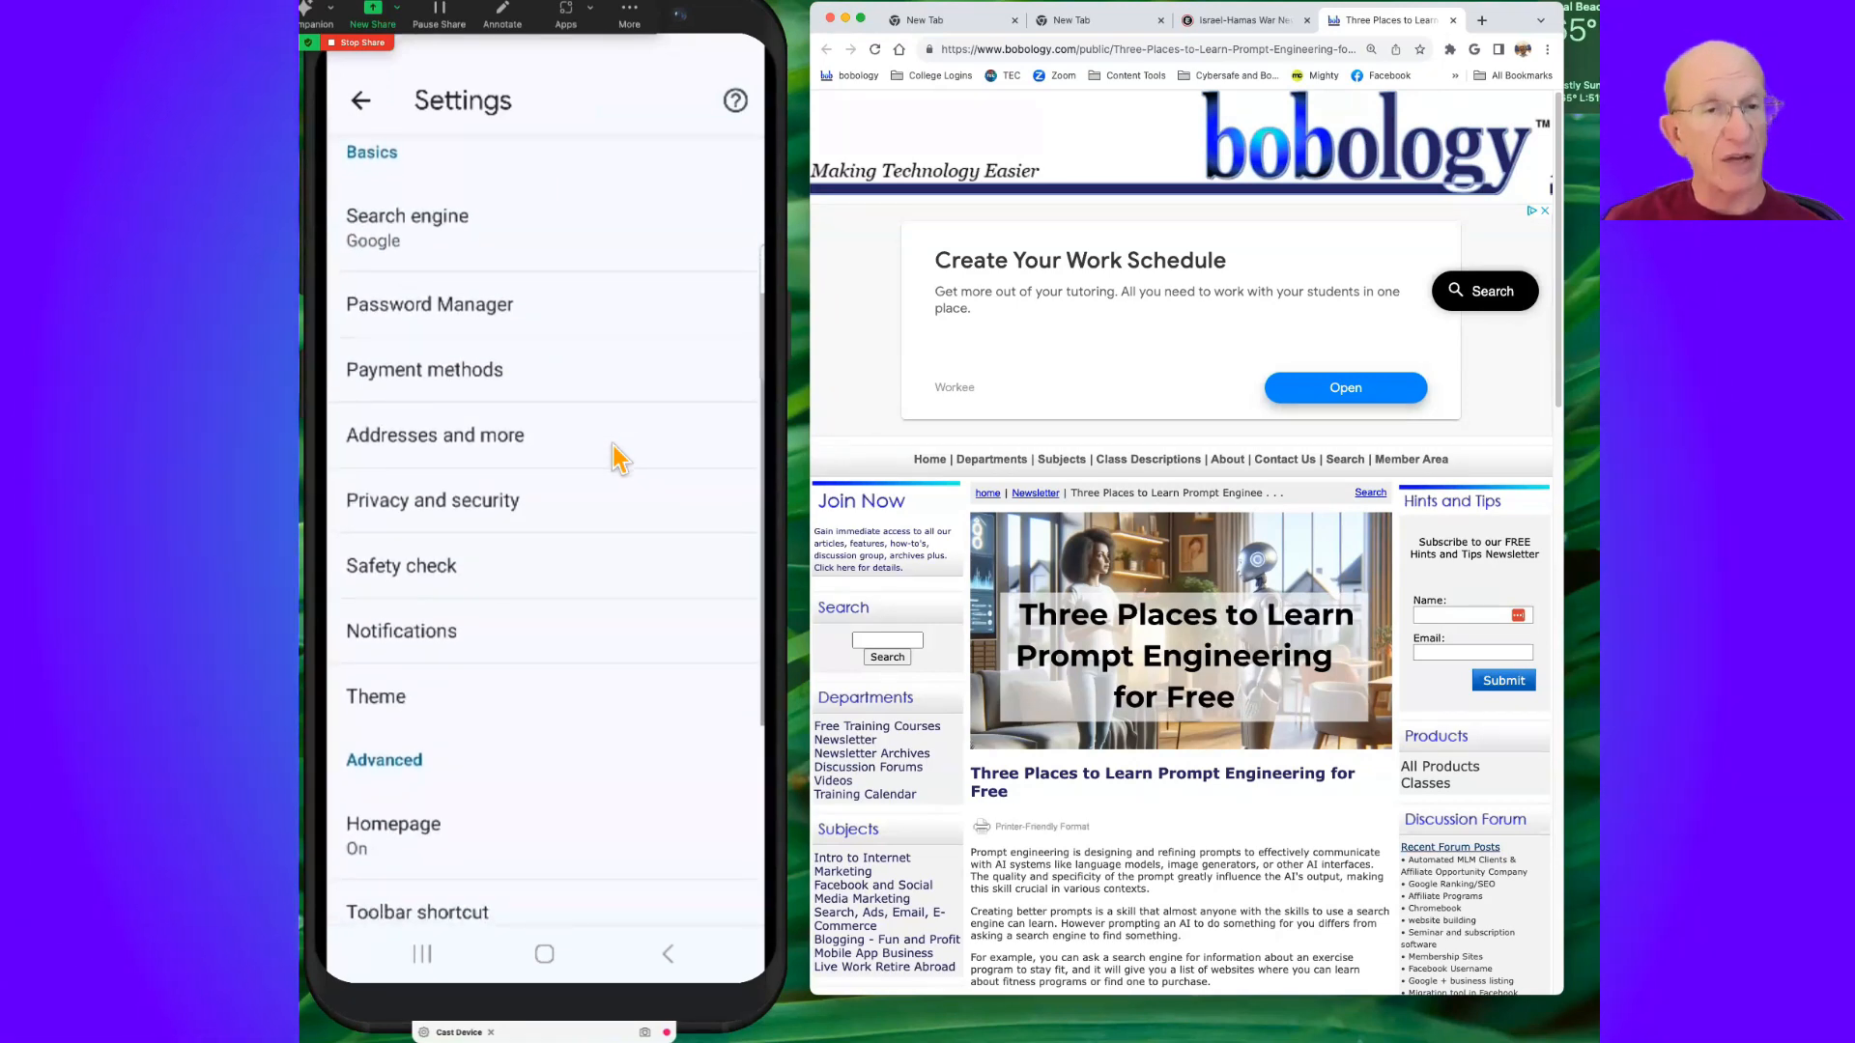
pyautogui.scroll(-3)
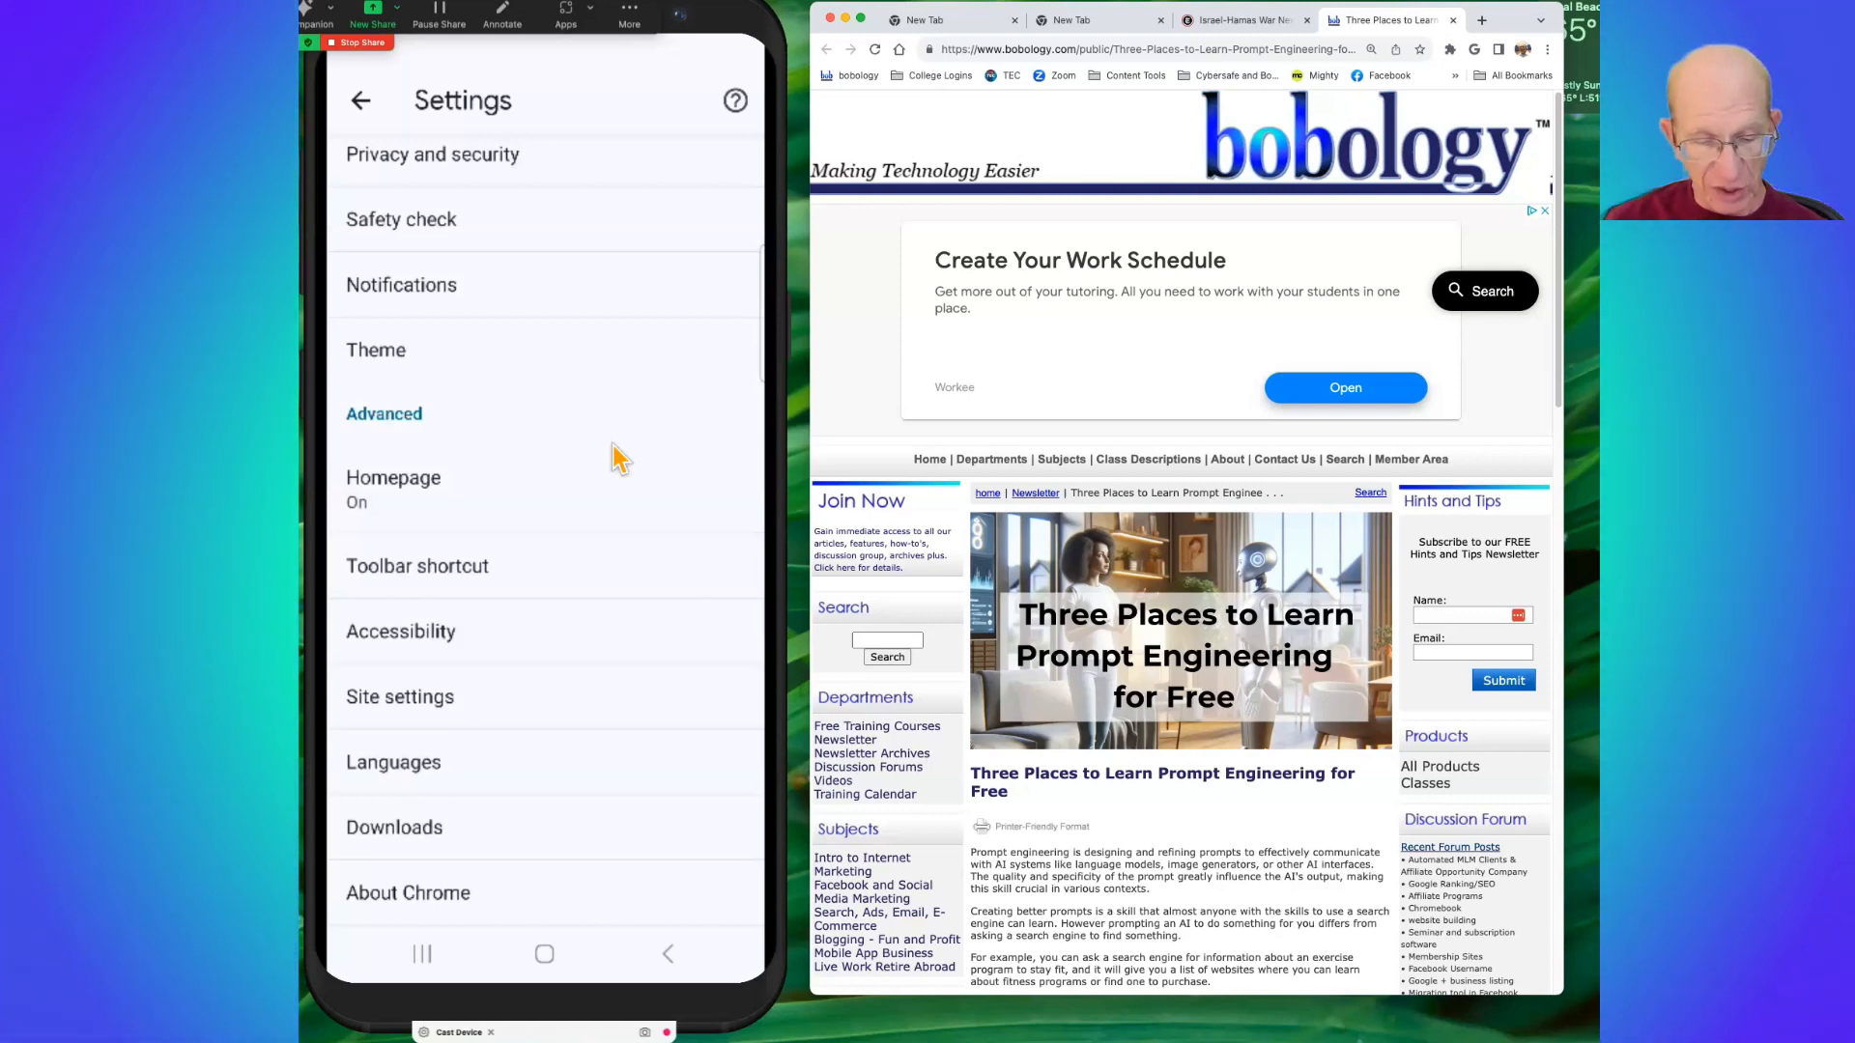
pyautogui.click(407, 892)
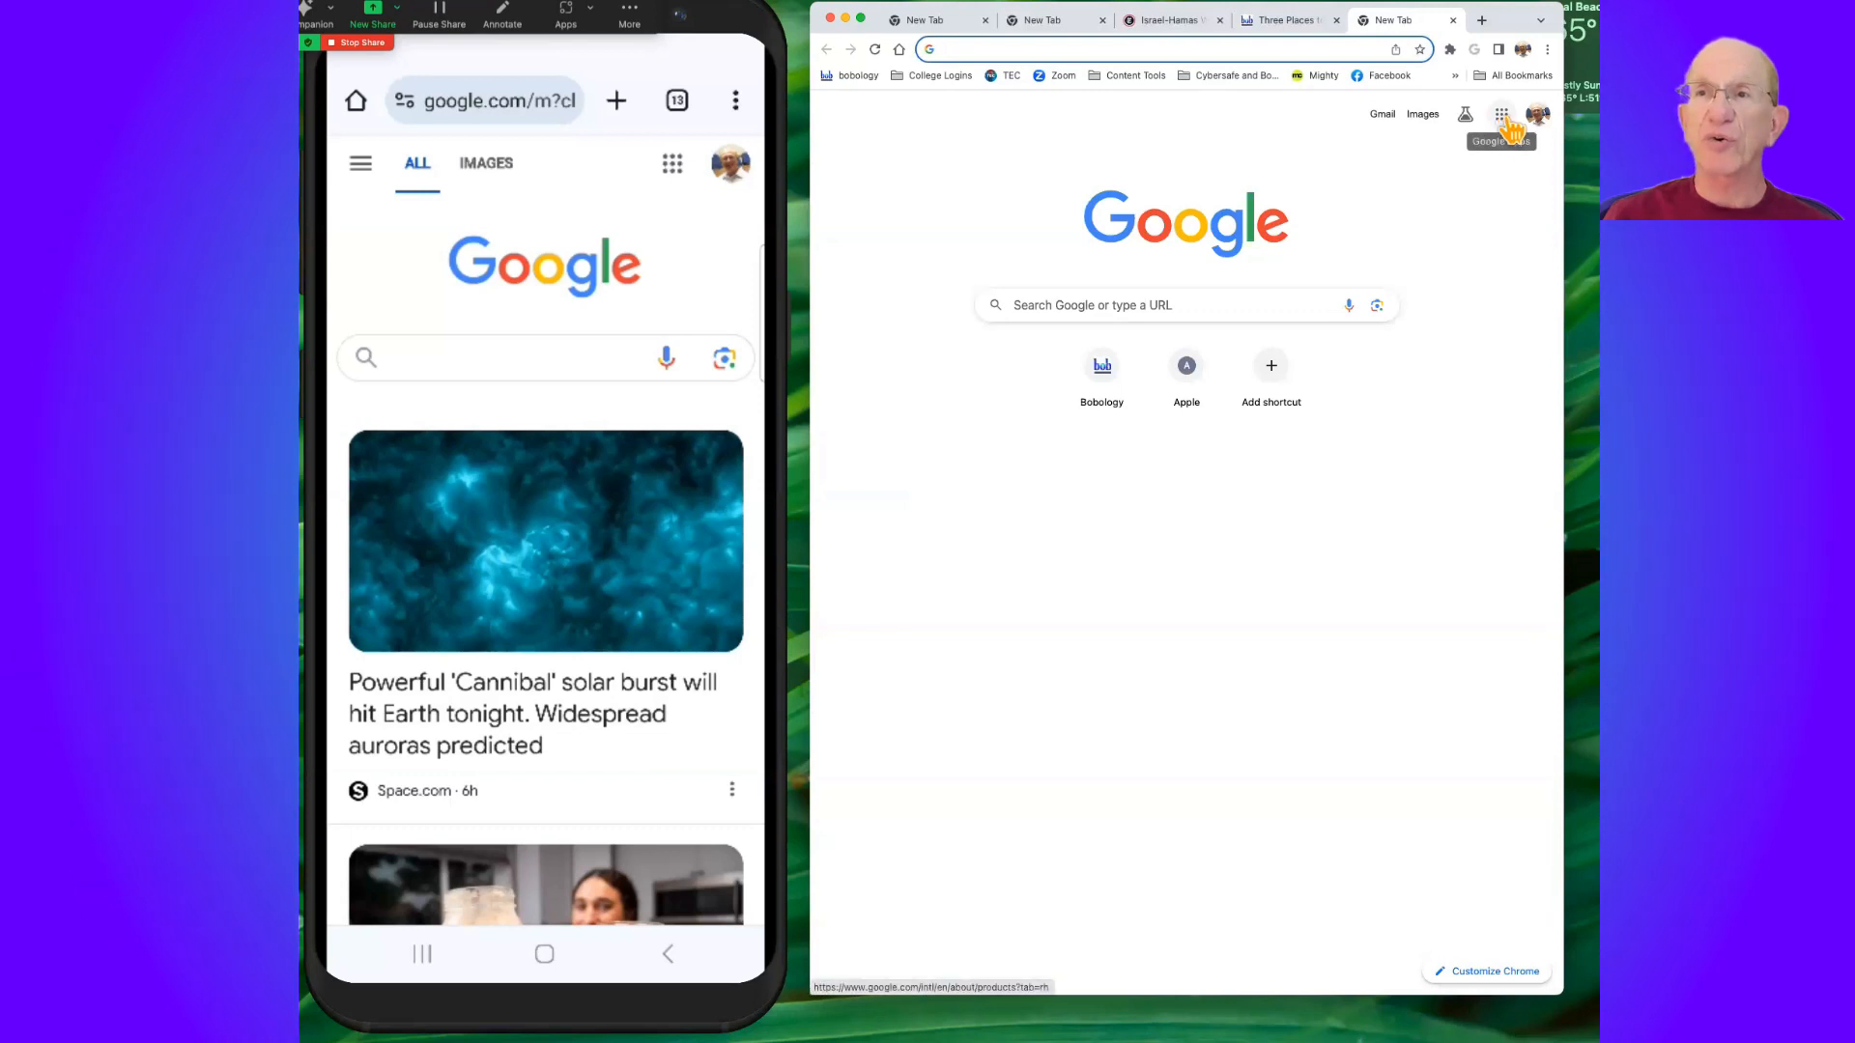
# Show the Google apps launcher on desktop and phone, open Docs, then return to google.com
pyautogui.click(1500, 115)
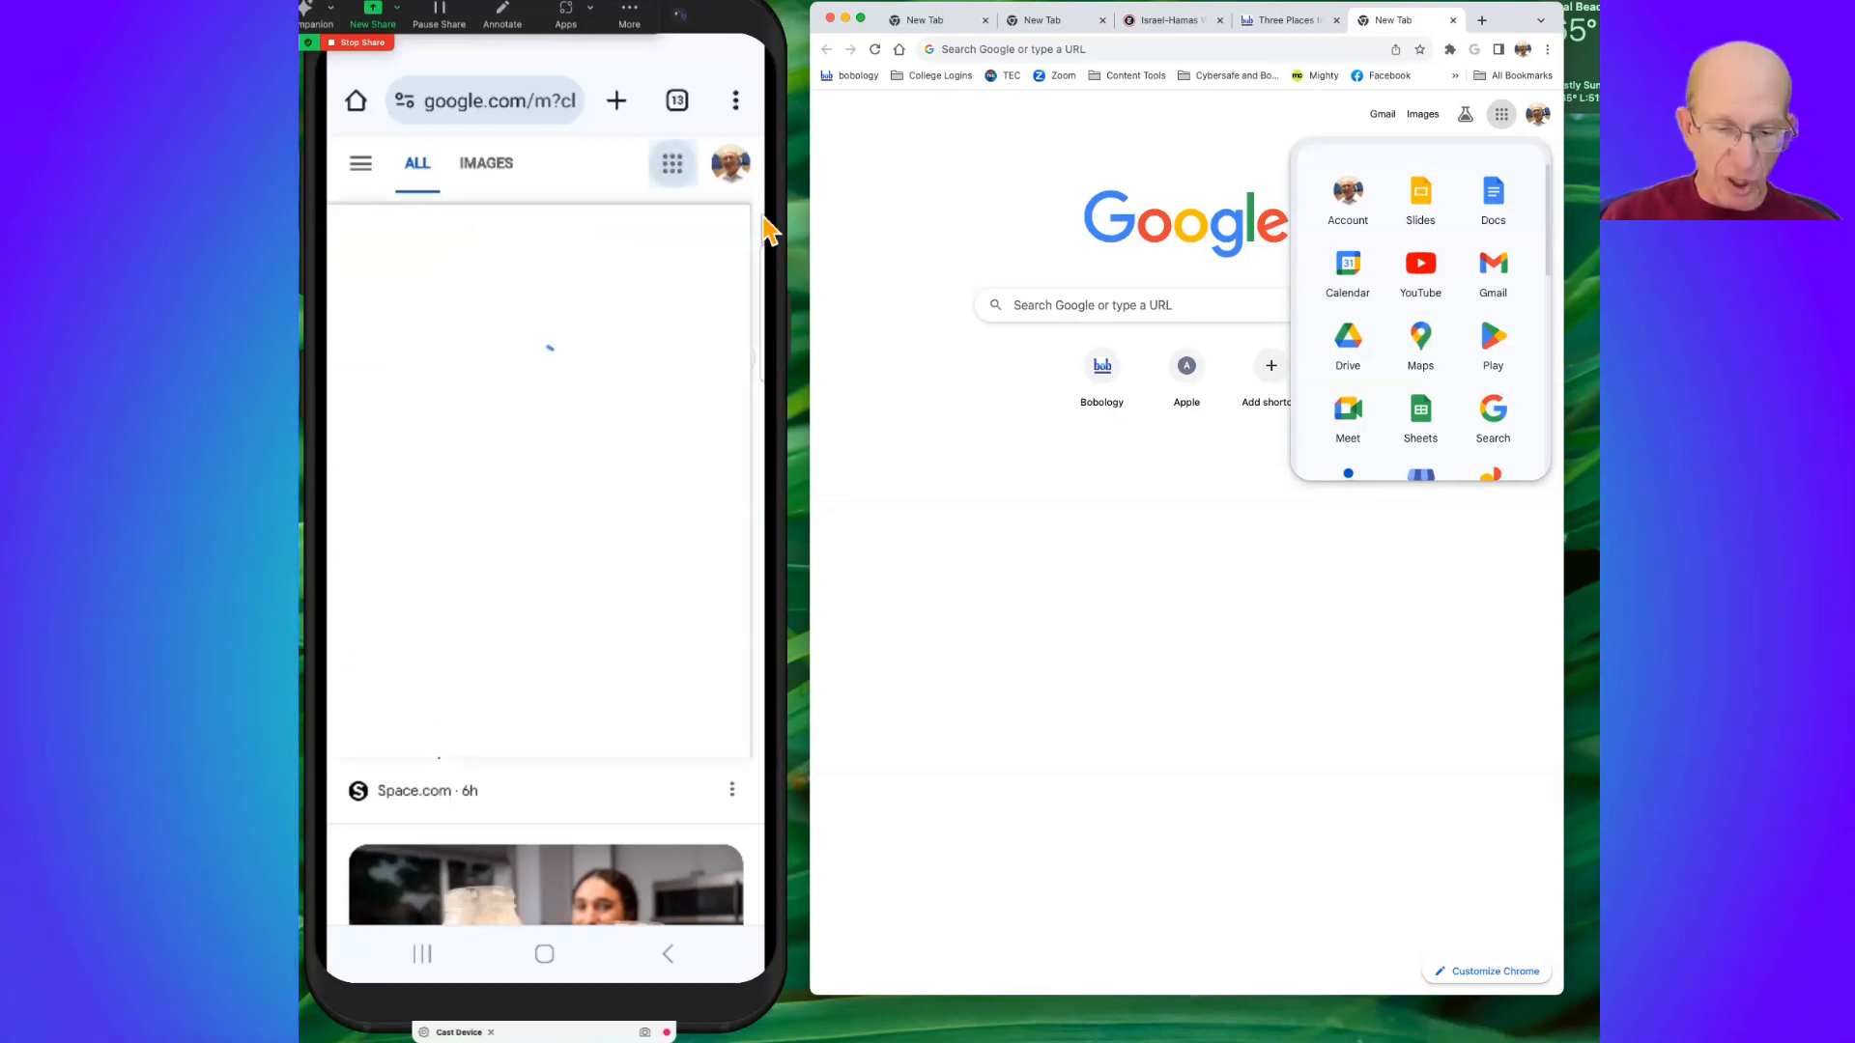
pyautogui.click(672, 163)
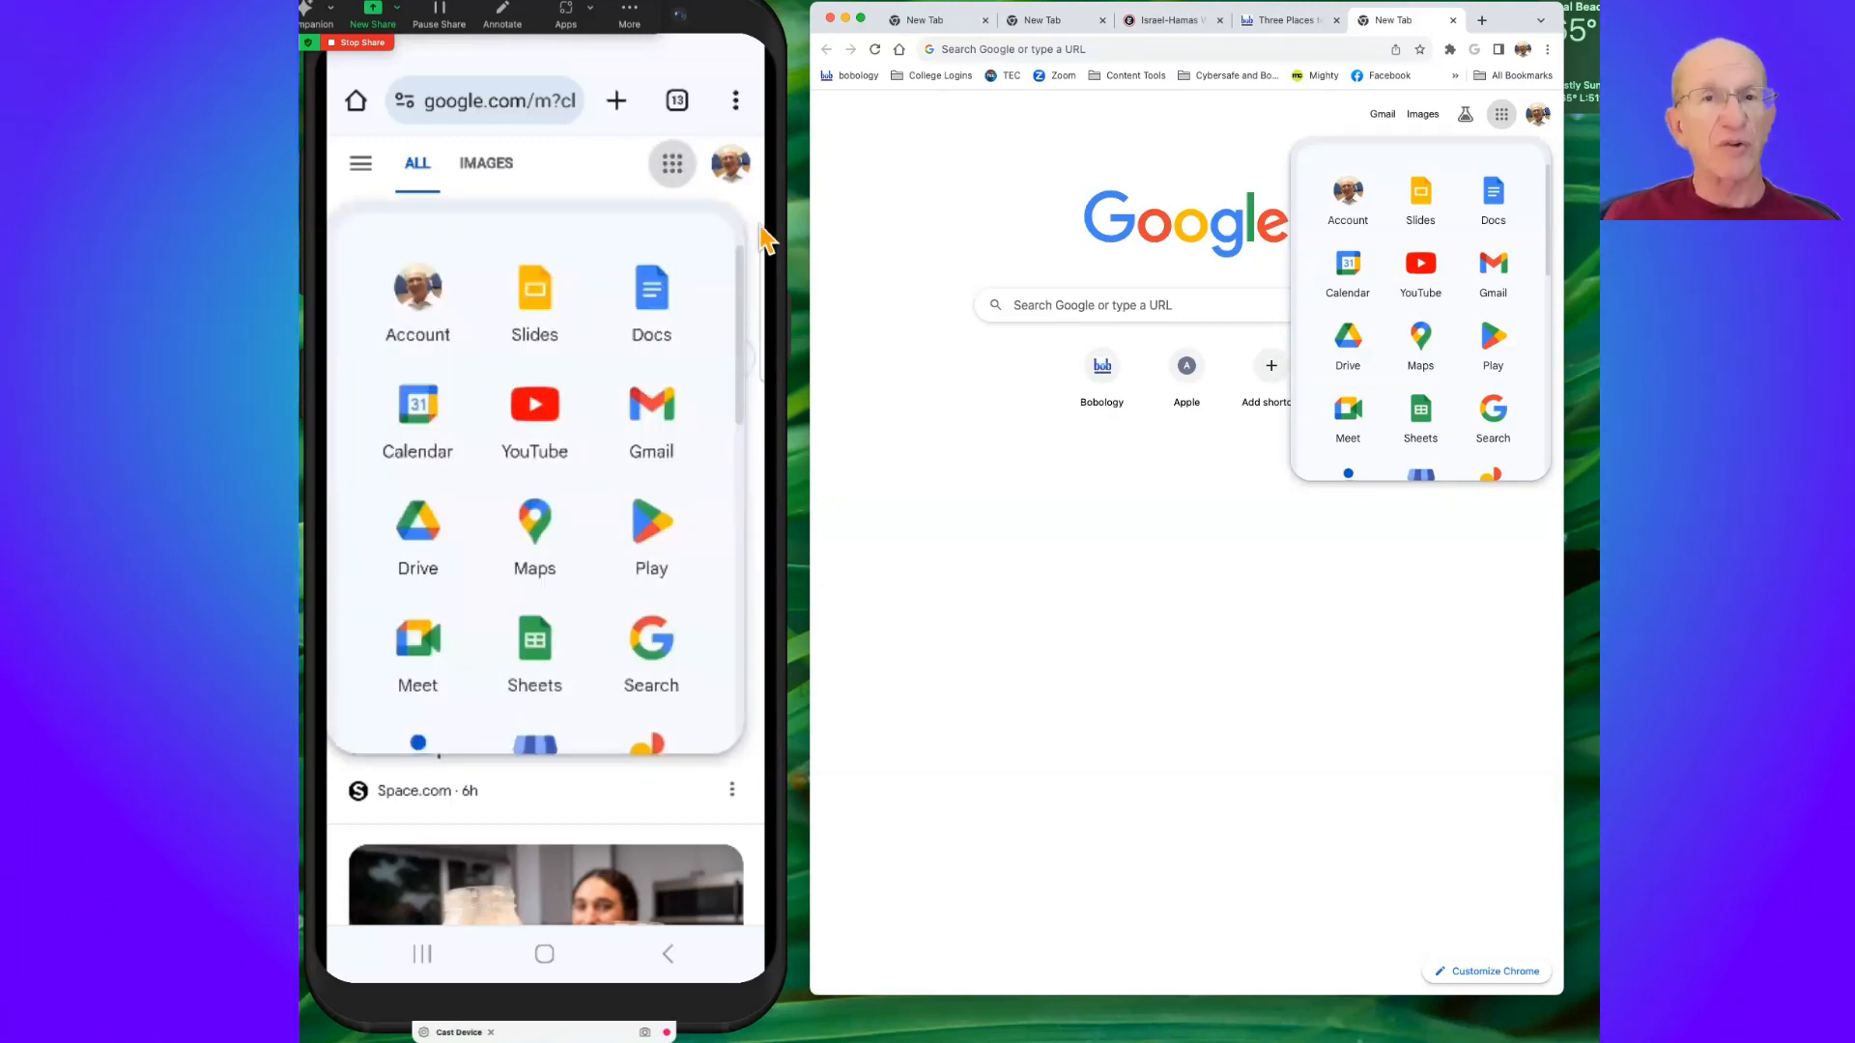
pyautogui.moveTo(697, 479)
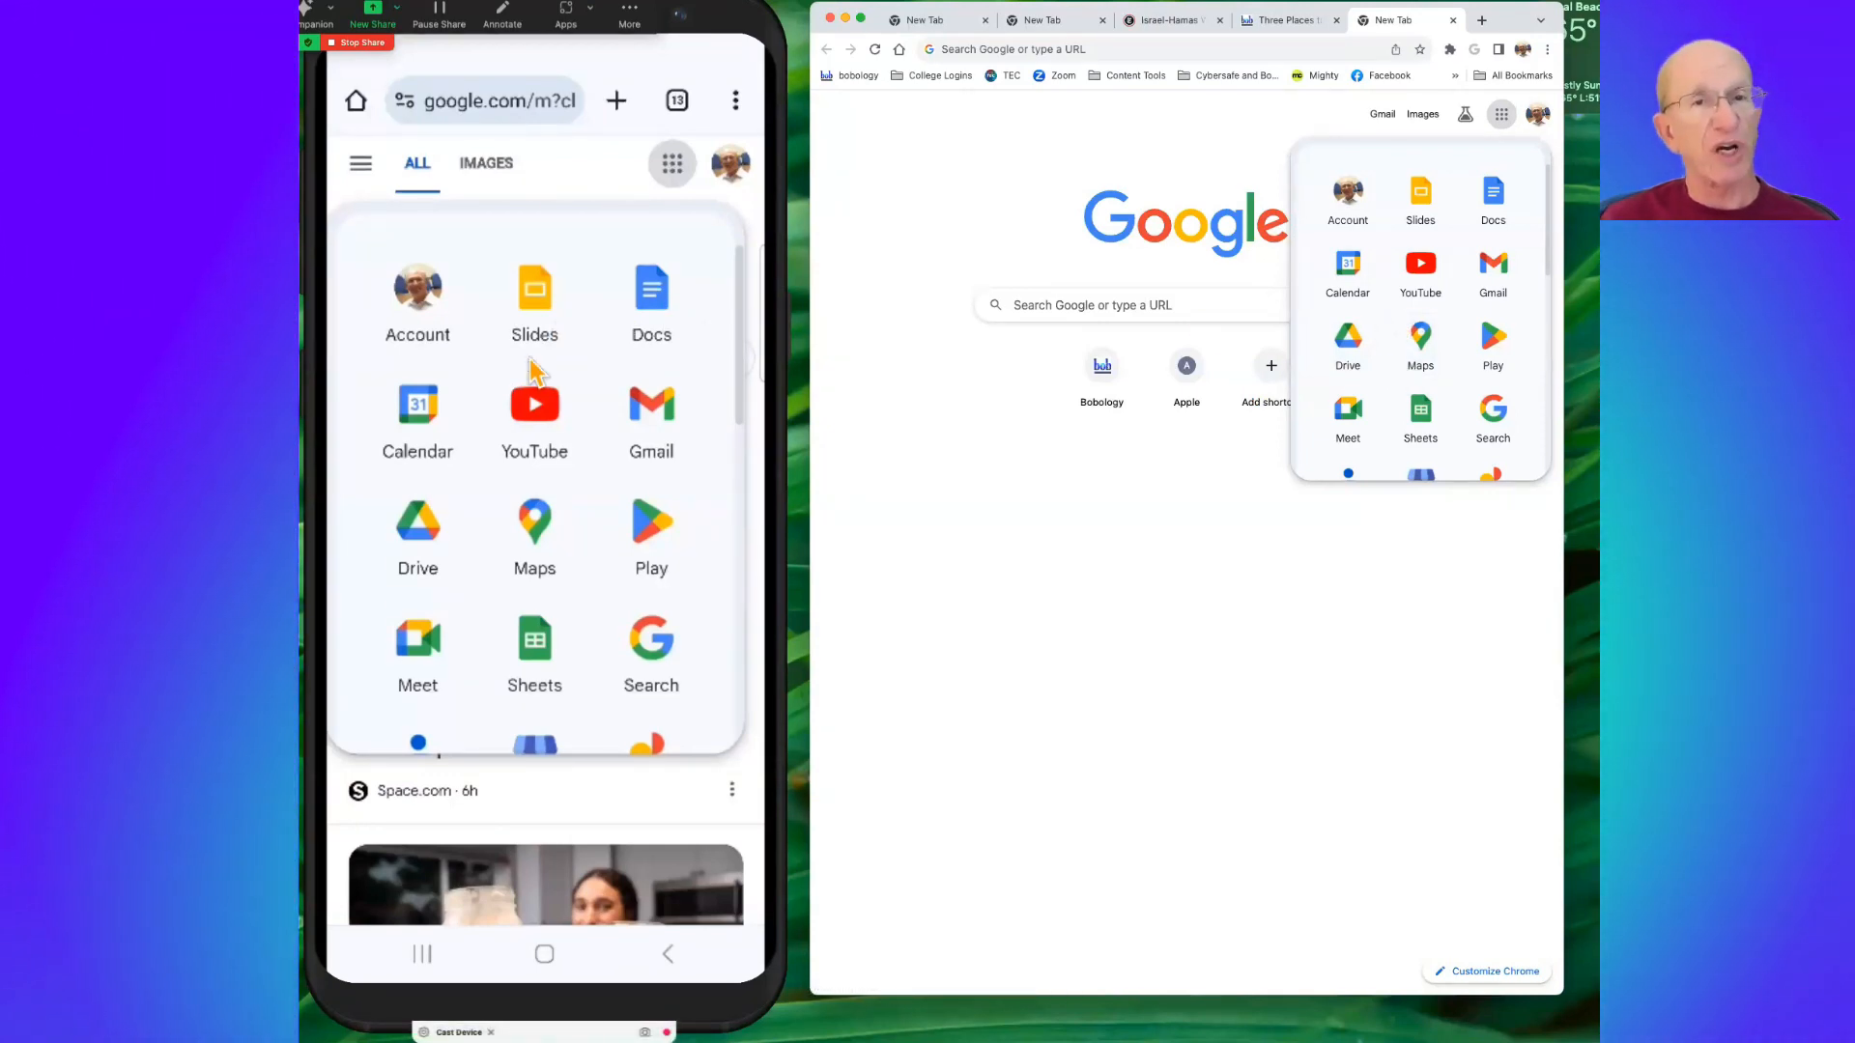
pyautogui.moveTo(621, 364)
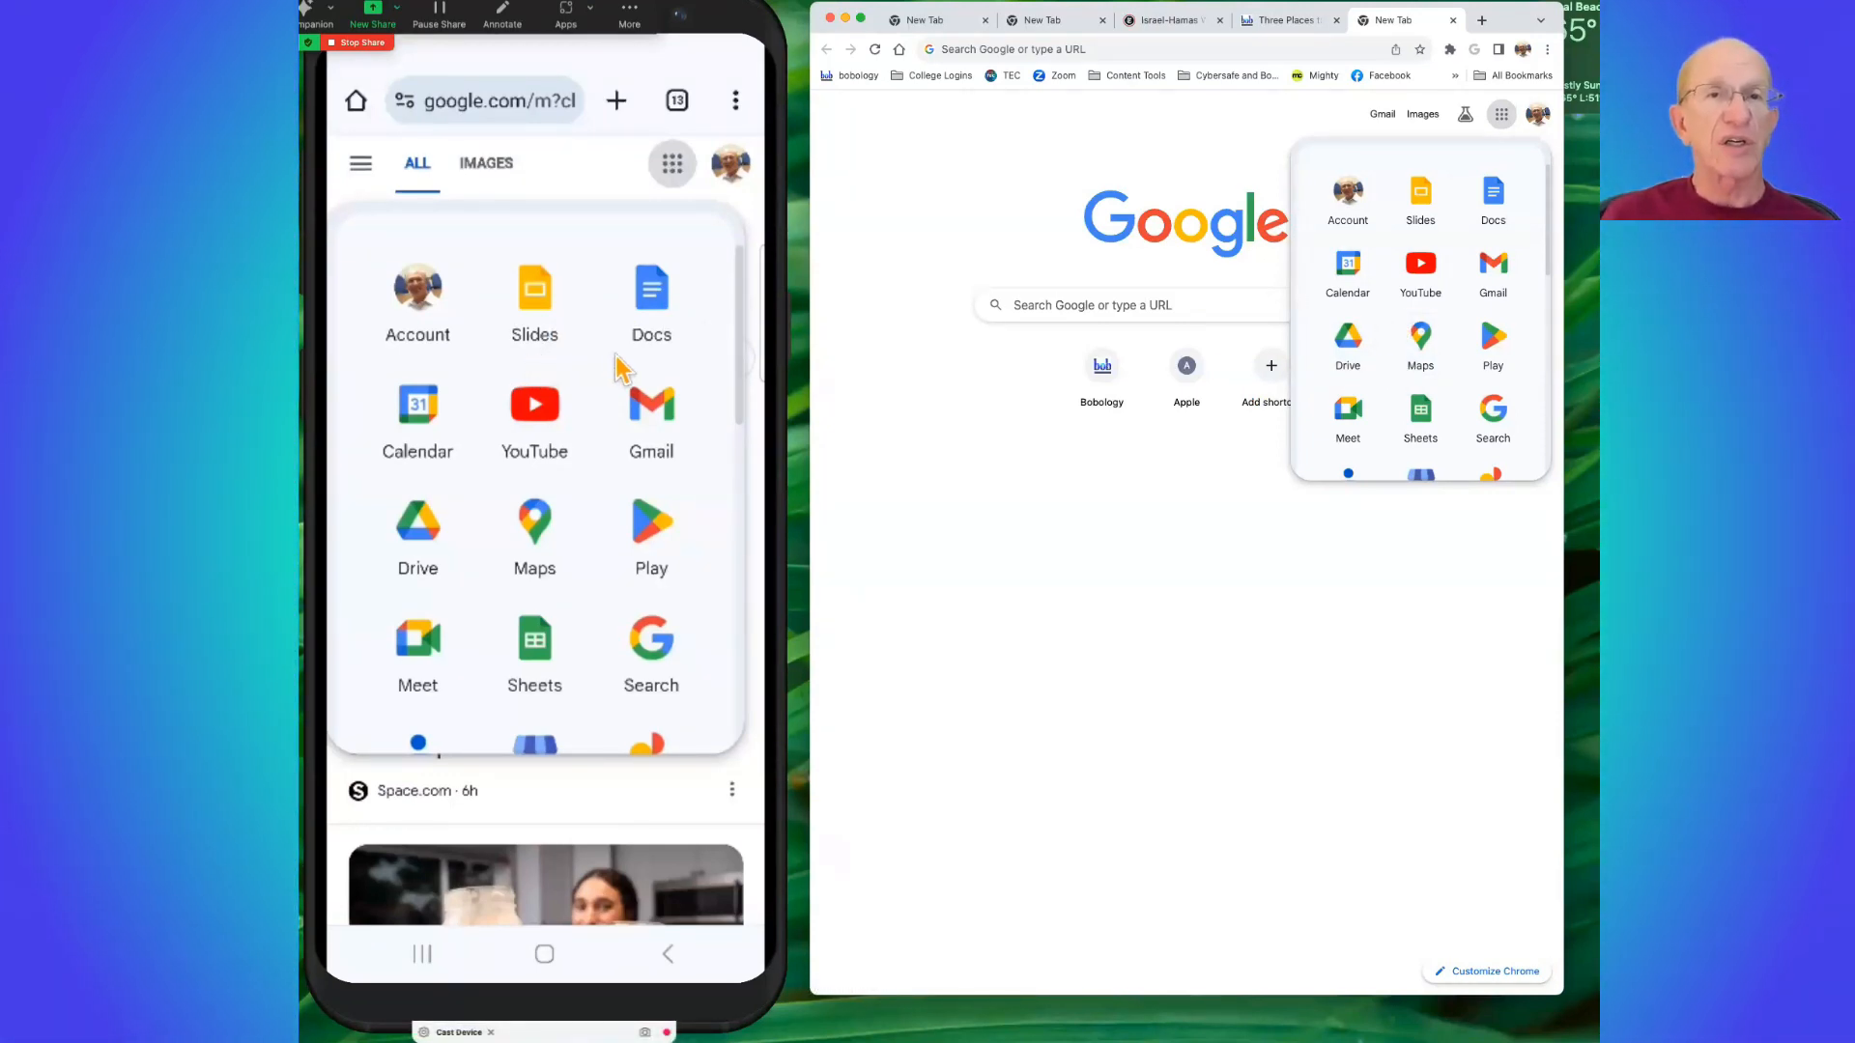
pyautogui.moveTo(686, 473)
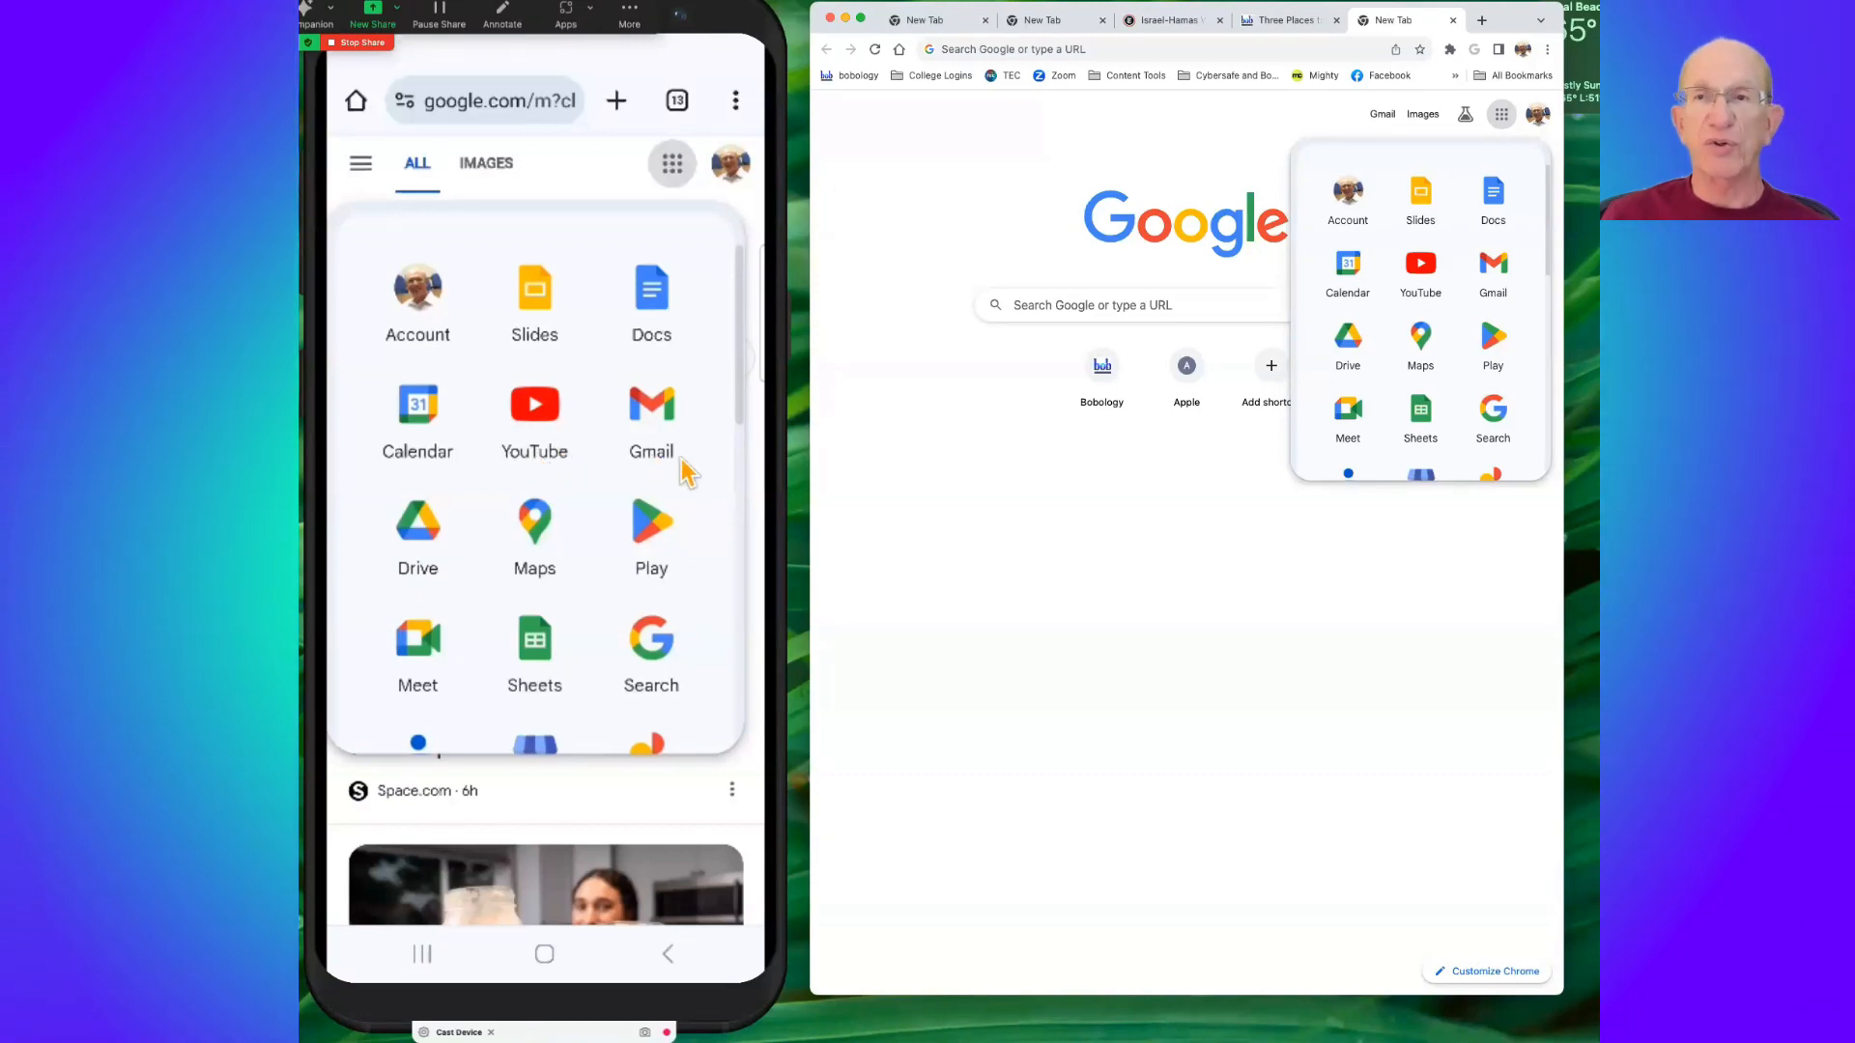
pyautogui.moveTo(1419, 343)
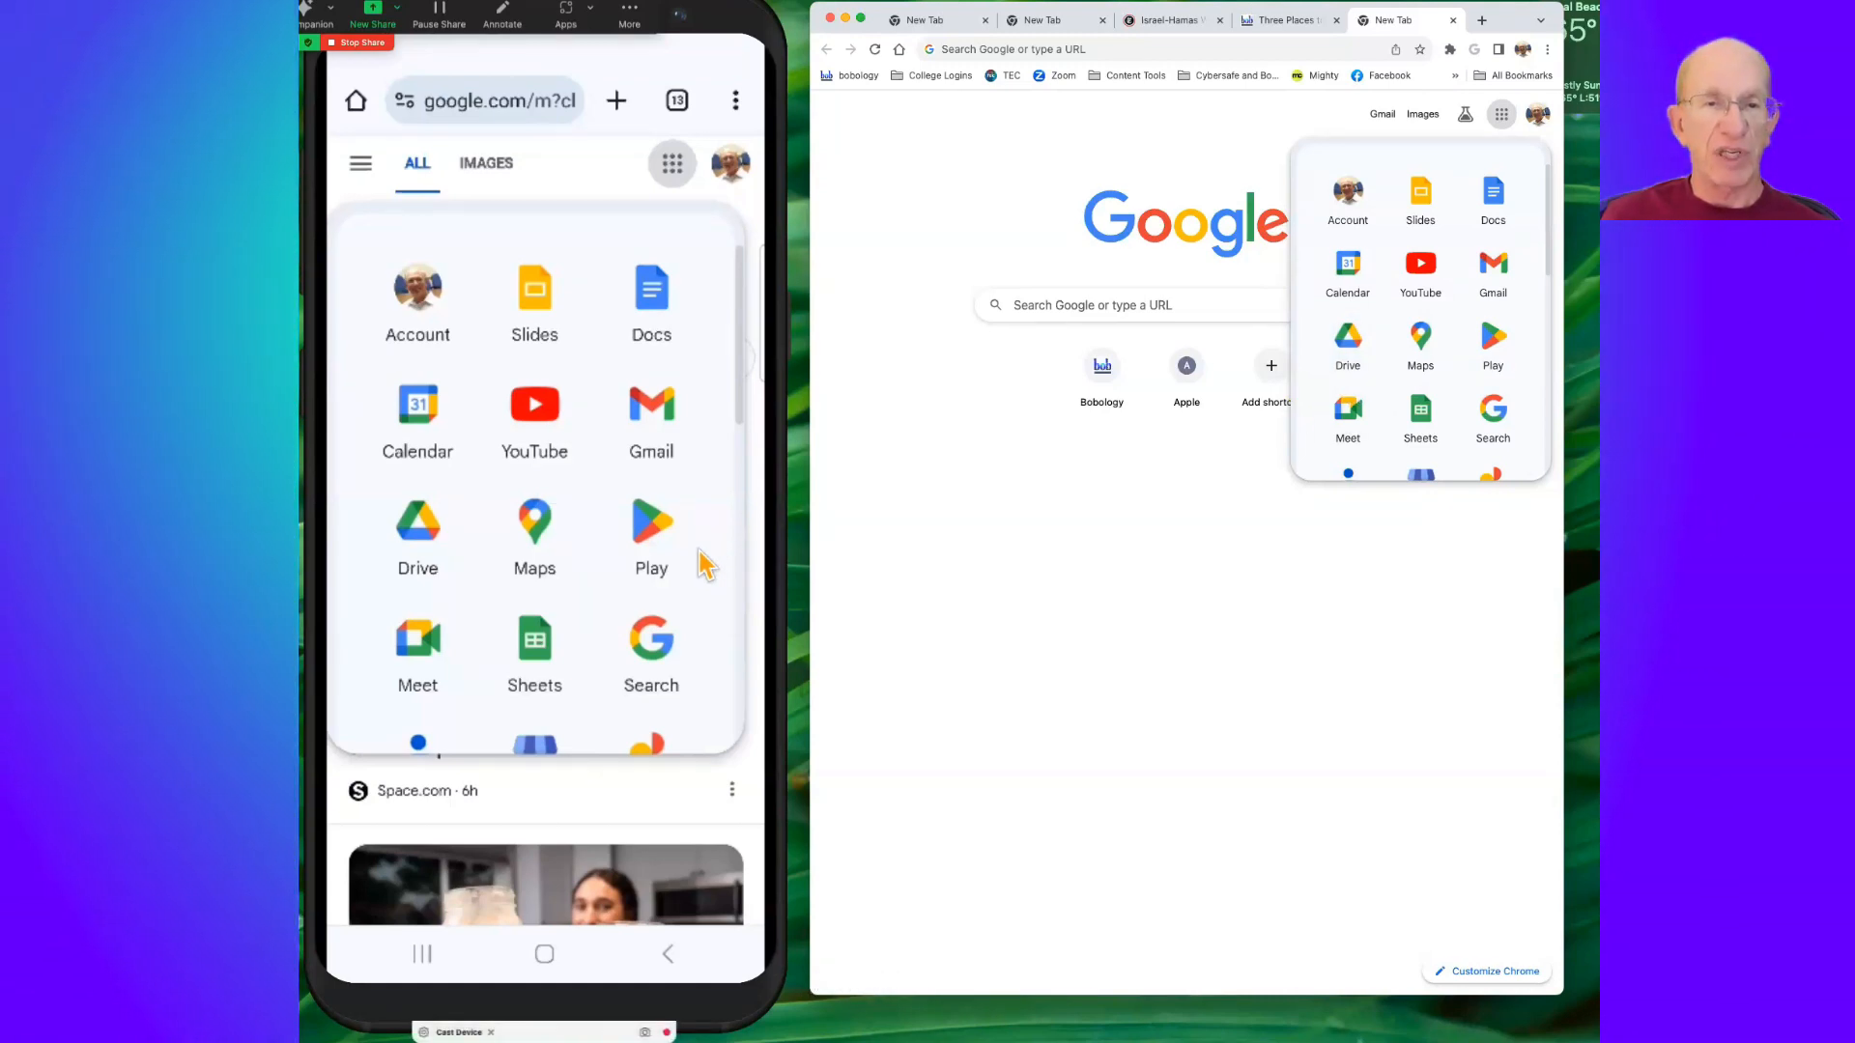
pyautogui.moveTo(597, 396)
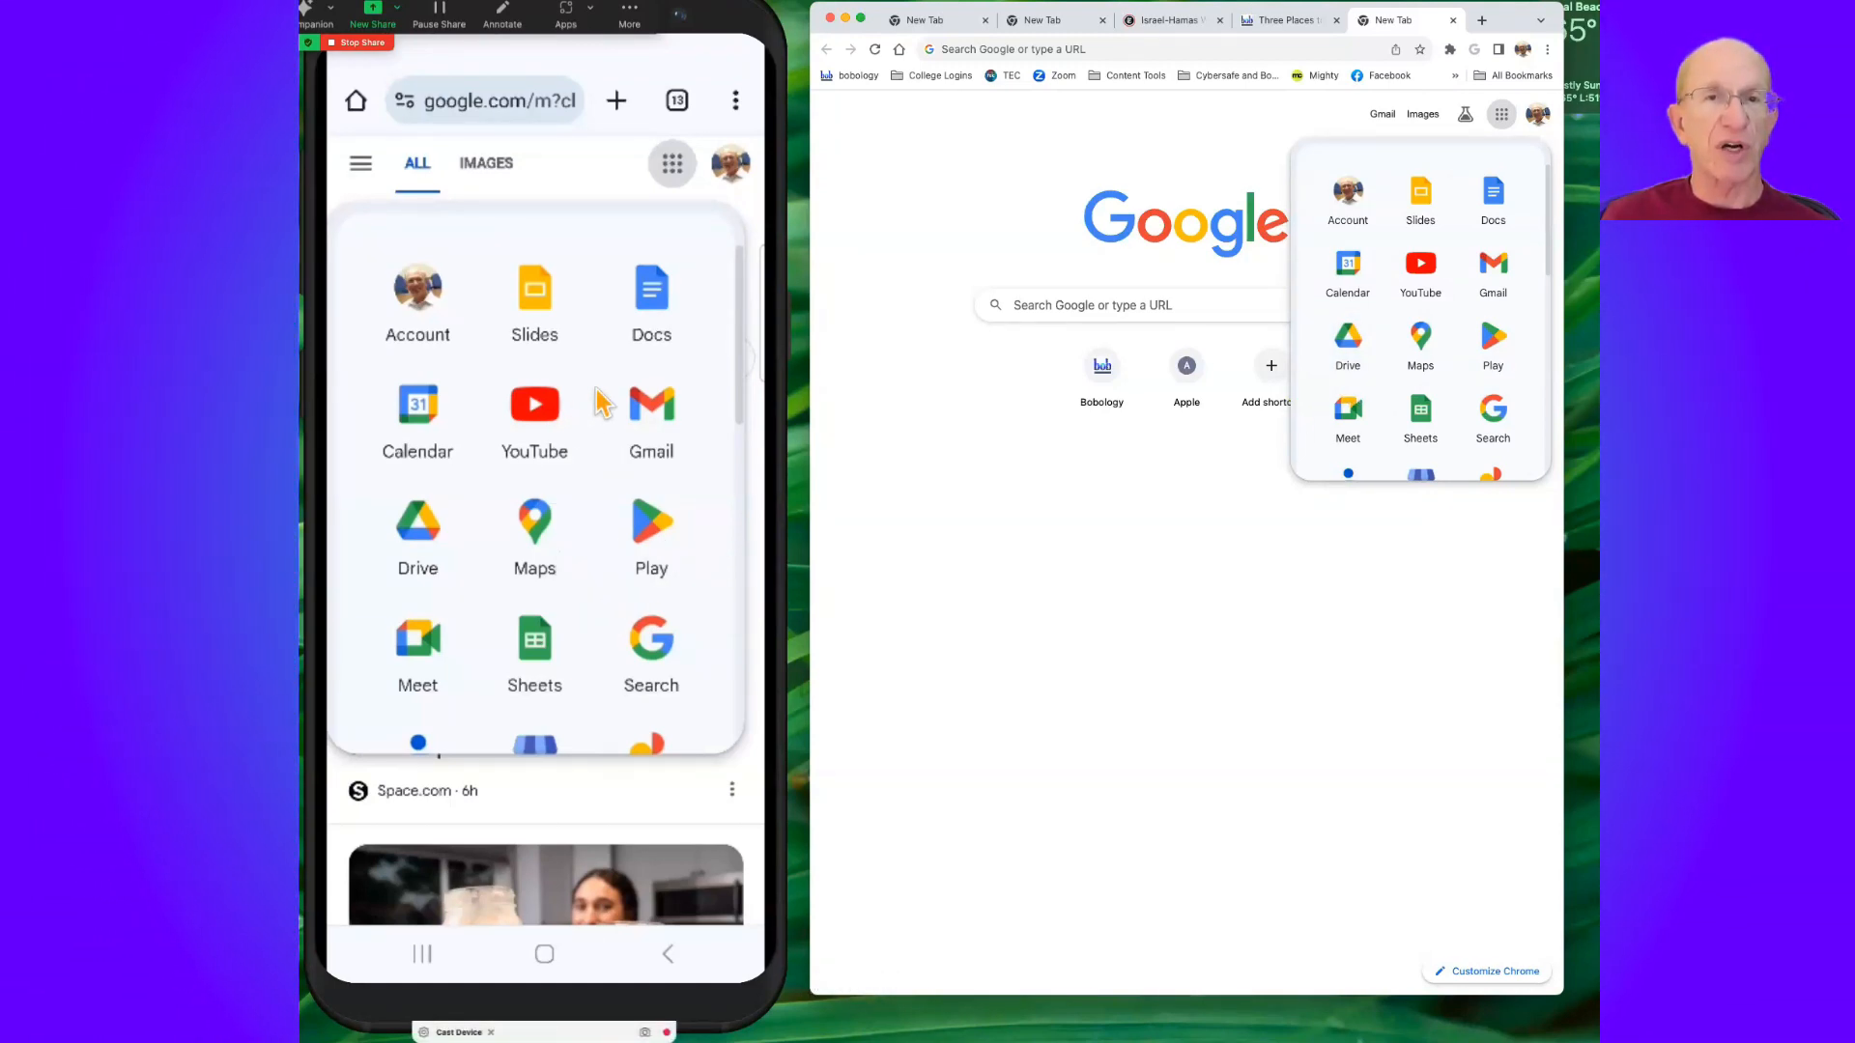
pyautogui.moveTo(668, 329)
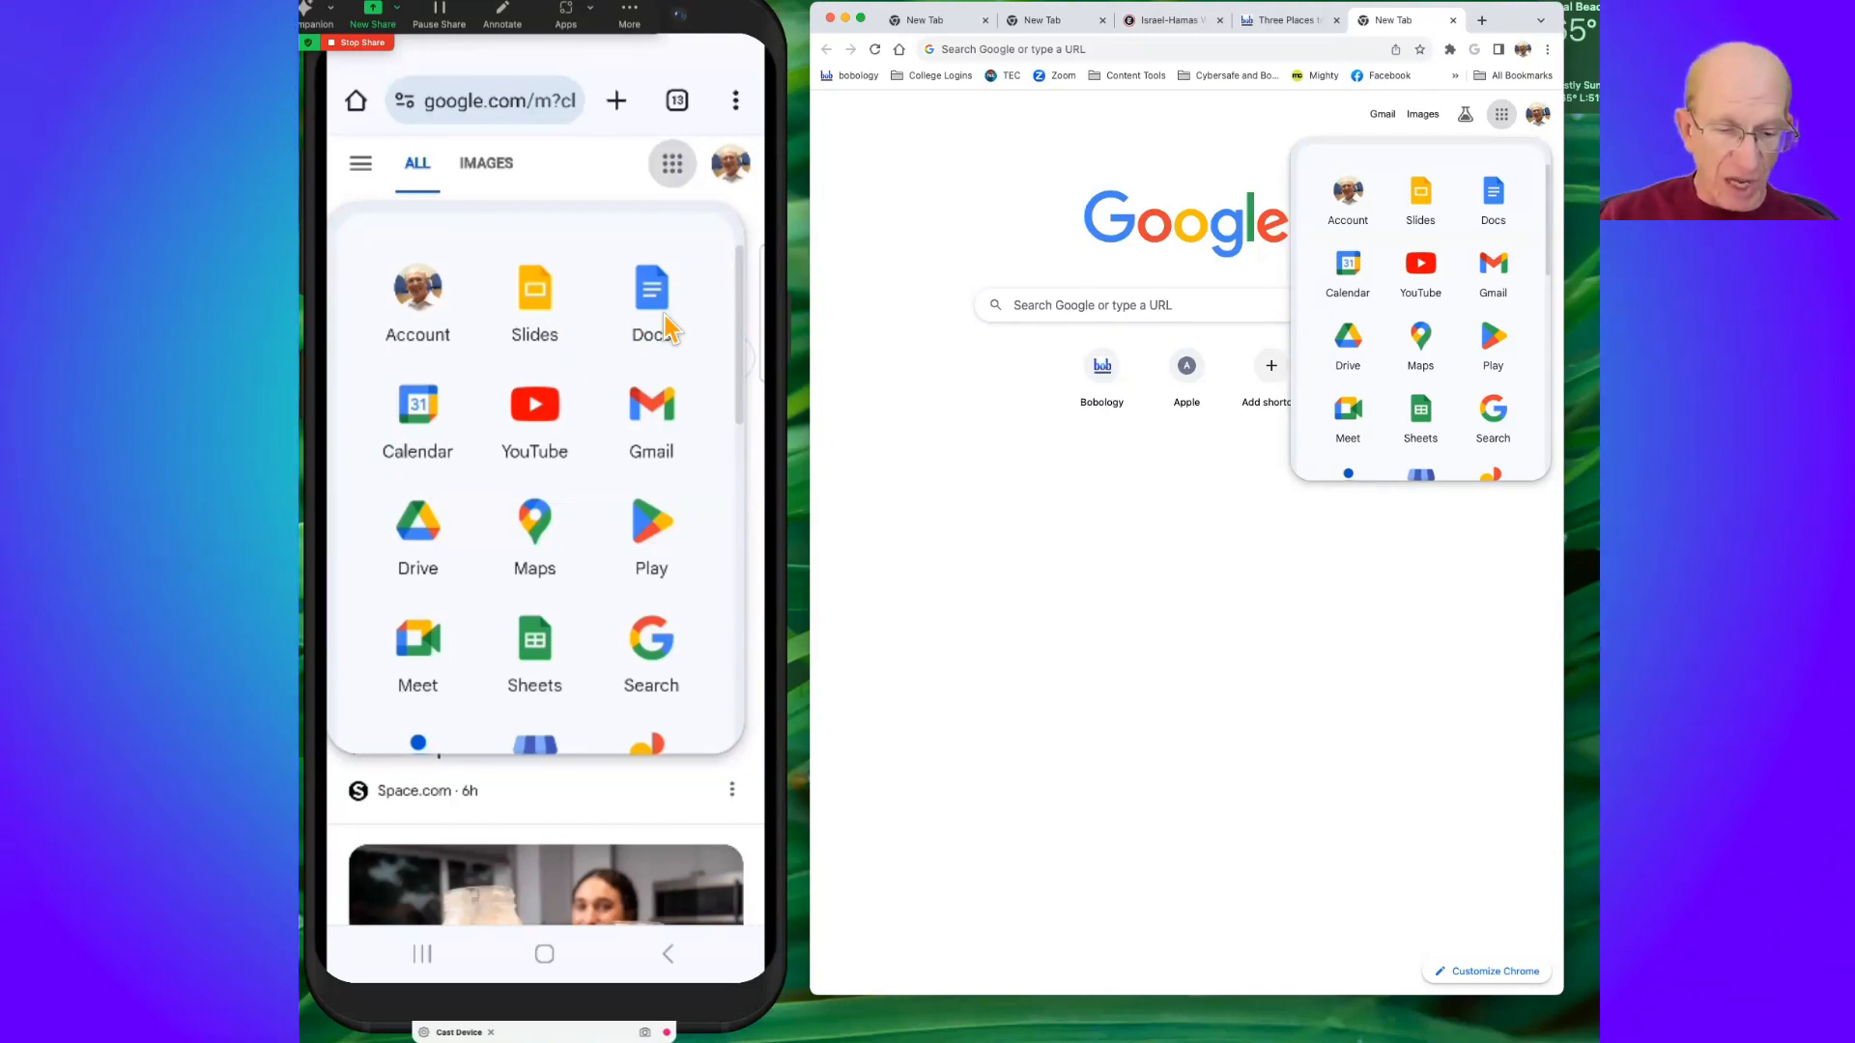
pyautogui.click(650, 301)
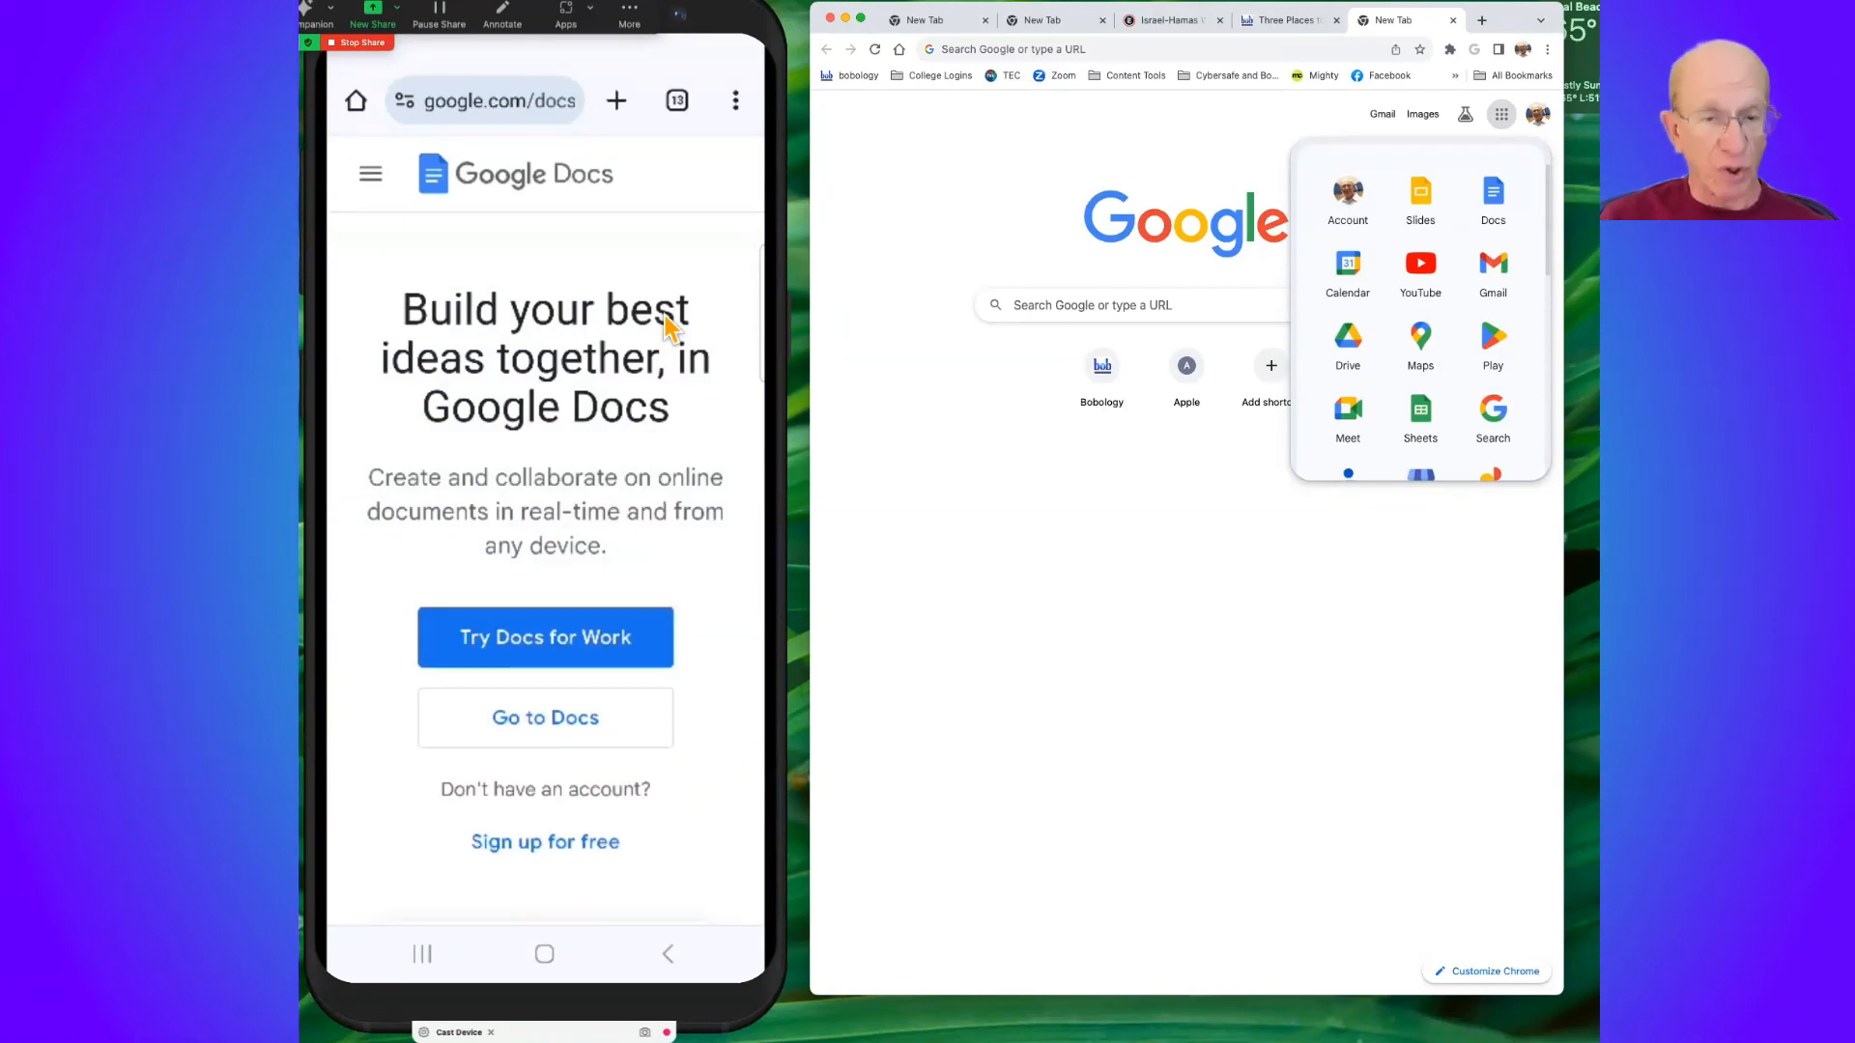
pyautogui.click(734, 100)
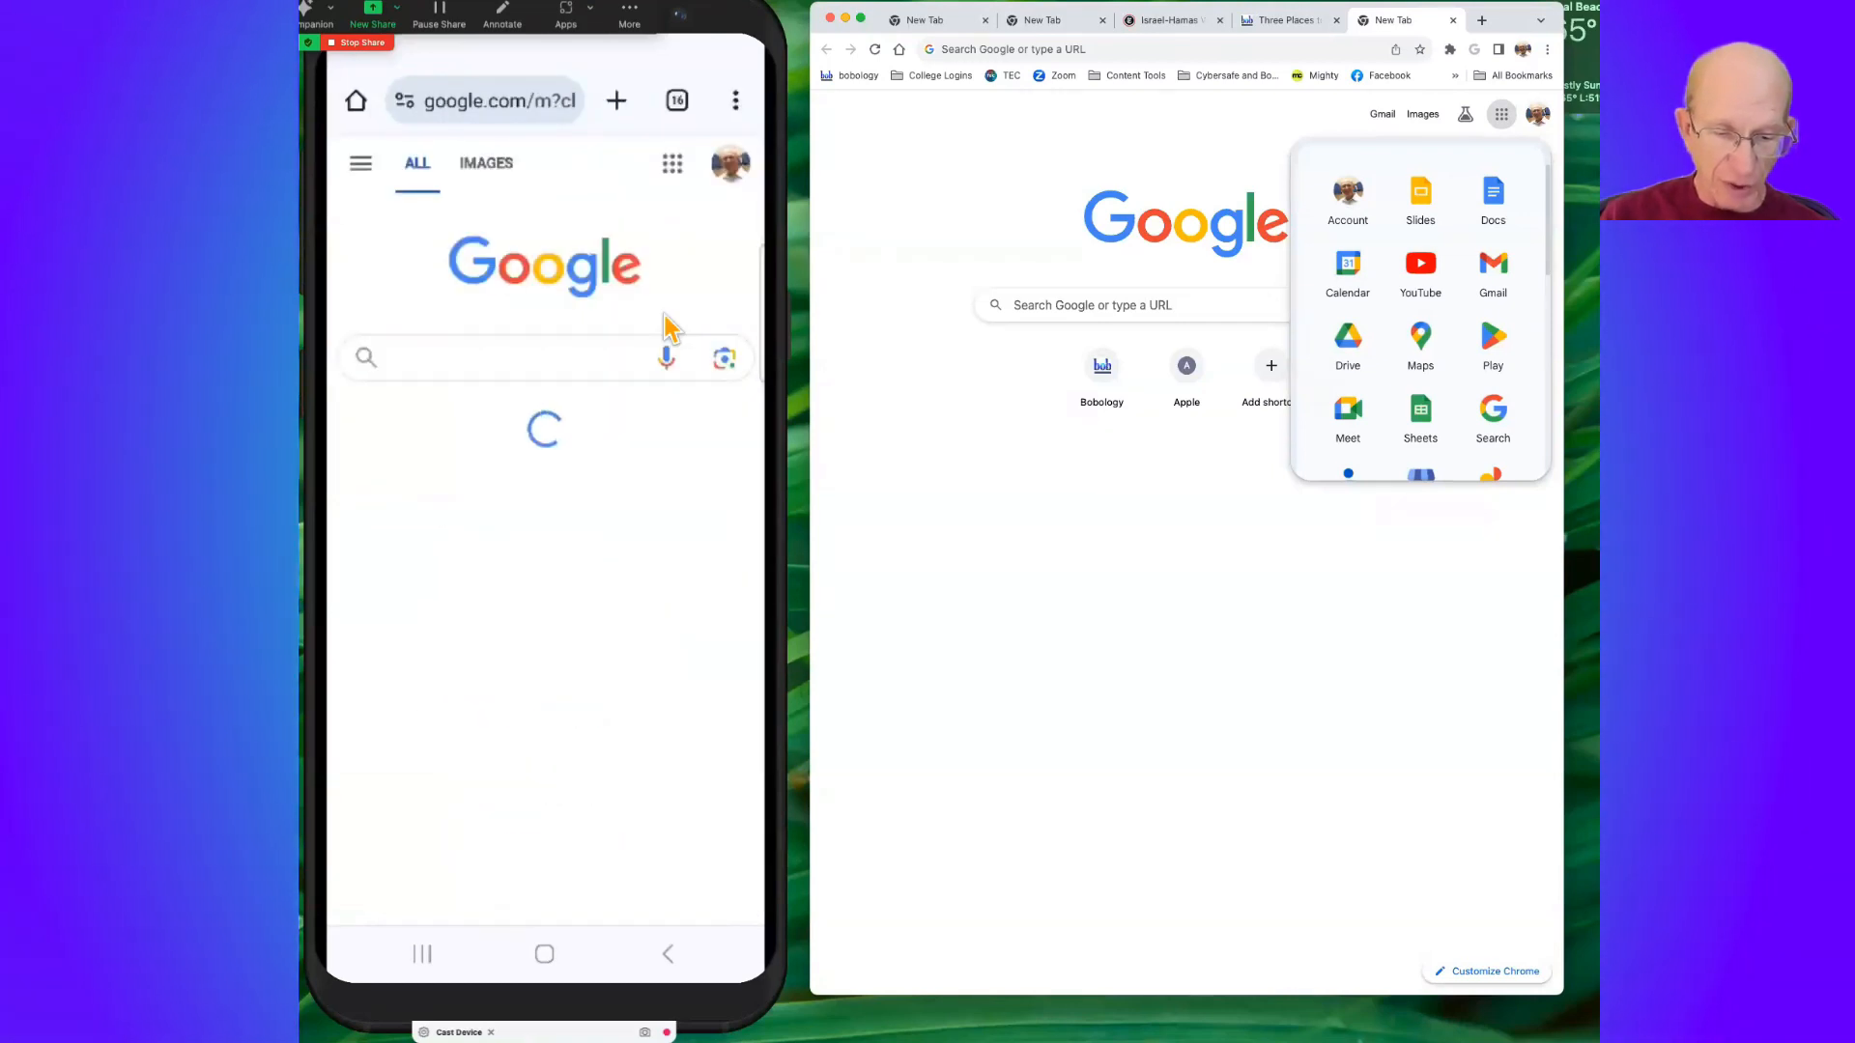
# Launch Google Calendar from the apps grid and scroll the schedule through several months
pyautogui.click(673, 163)
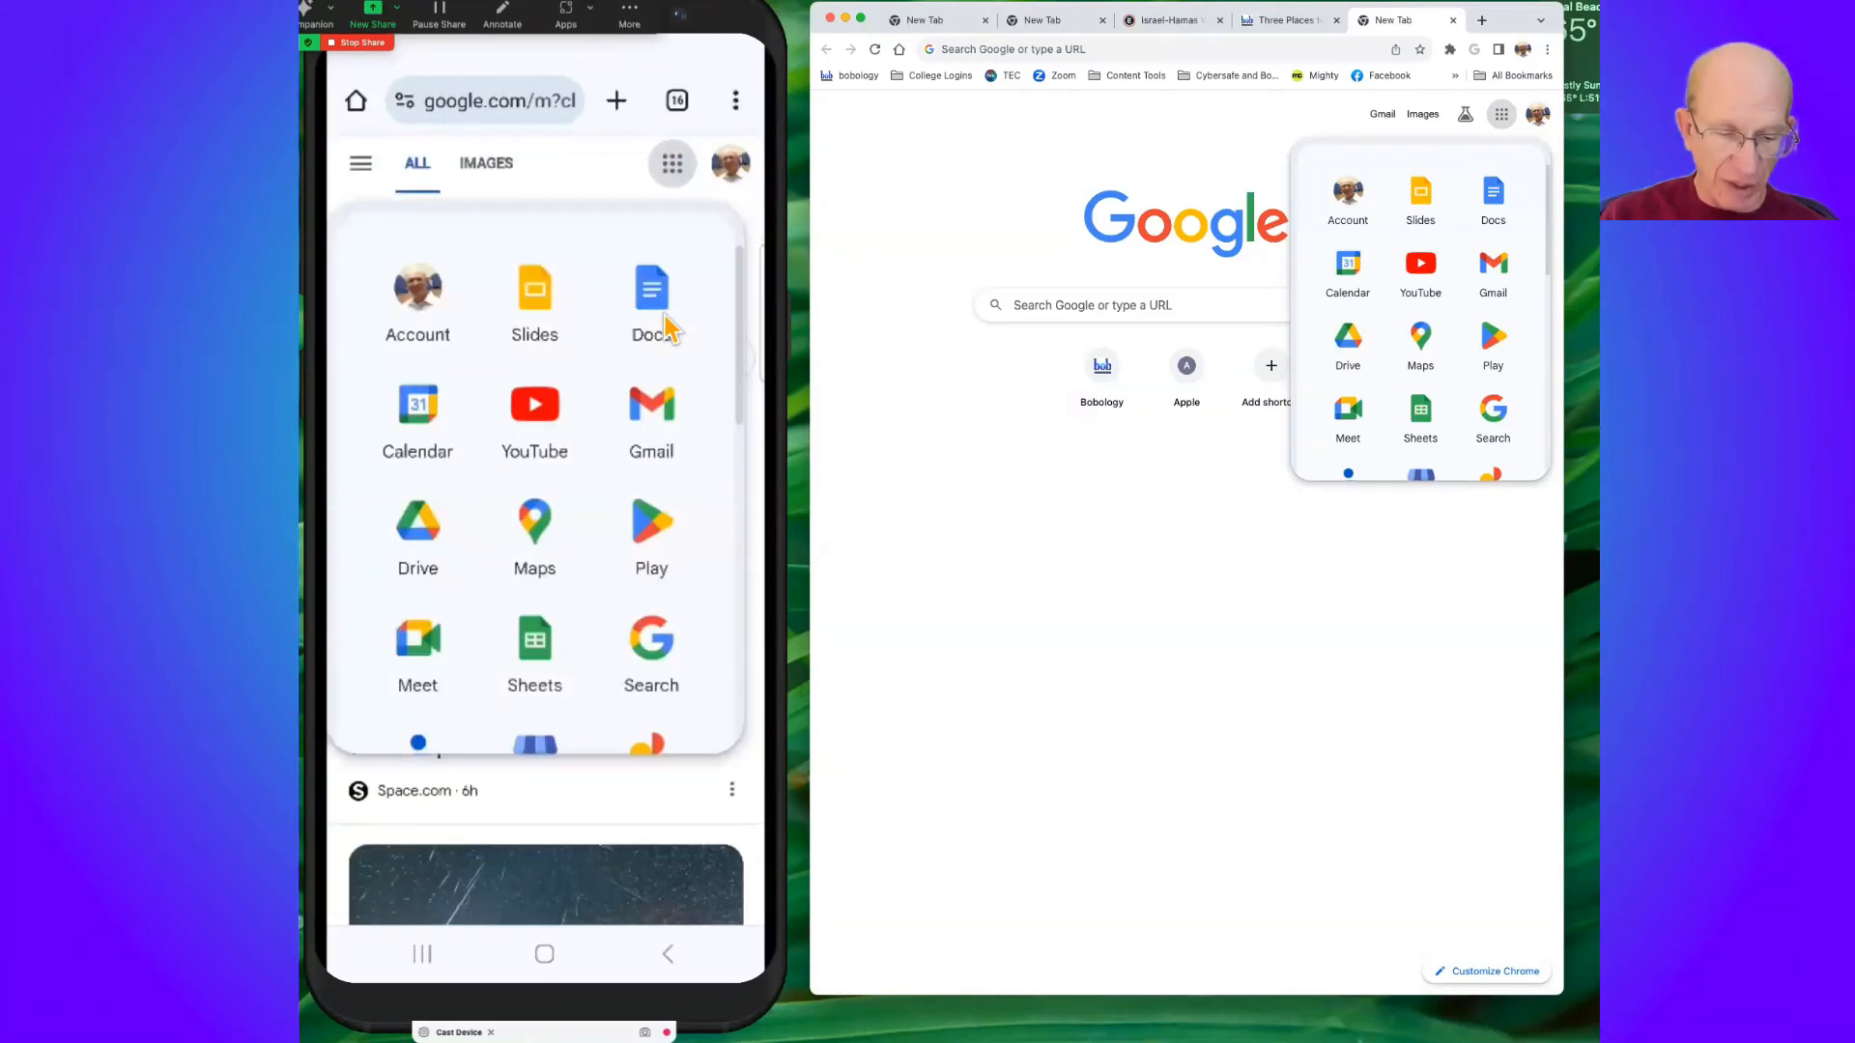
pyautogui.click(670, 164)
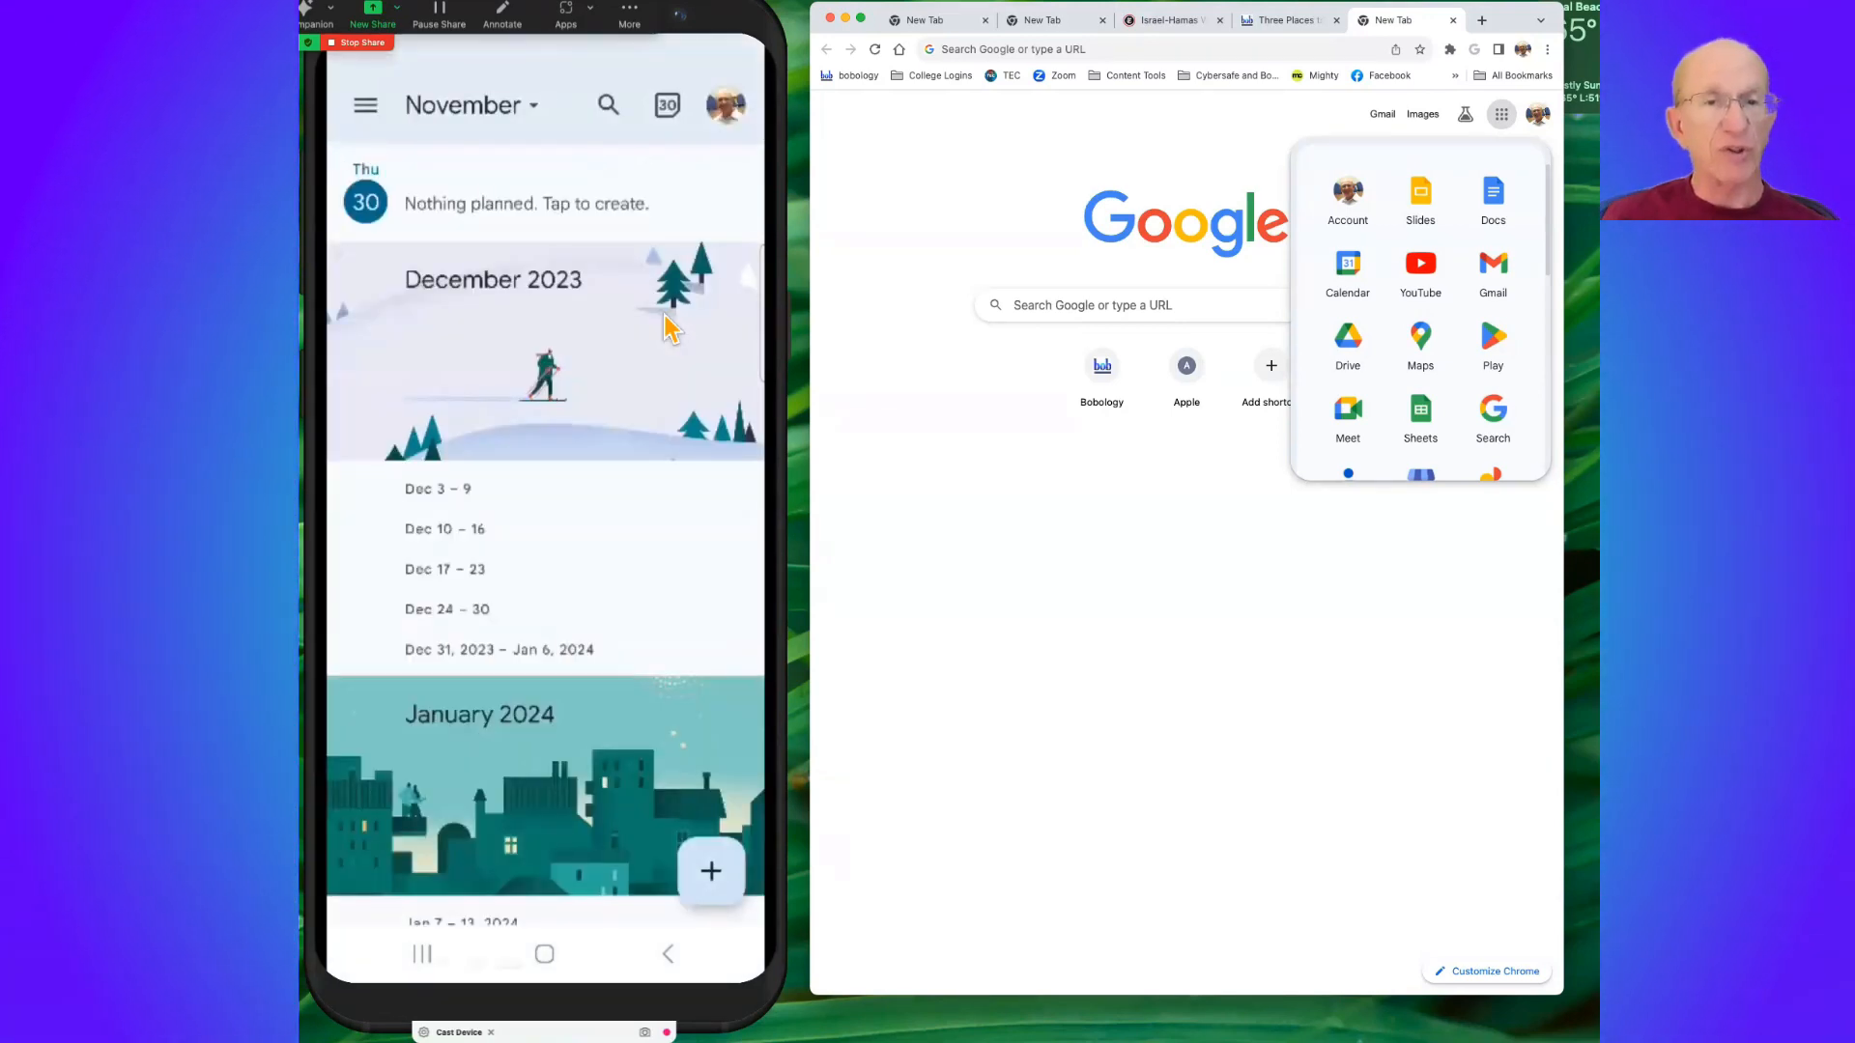
pyautogui.moveTo(625, 489)
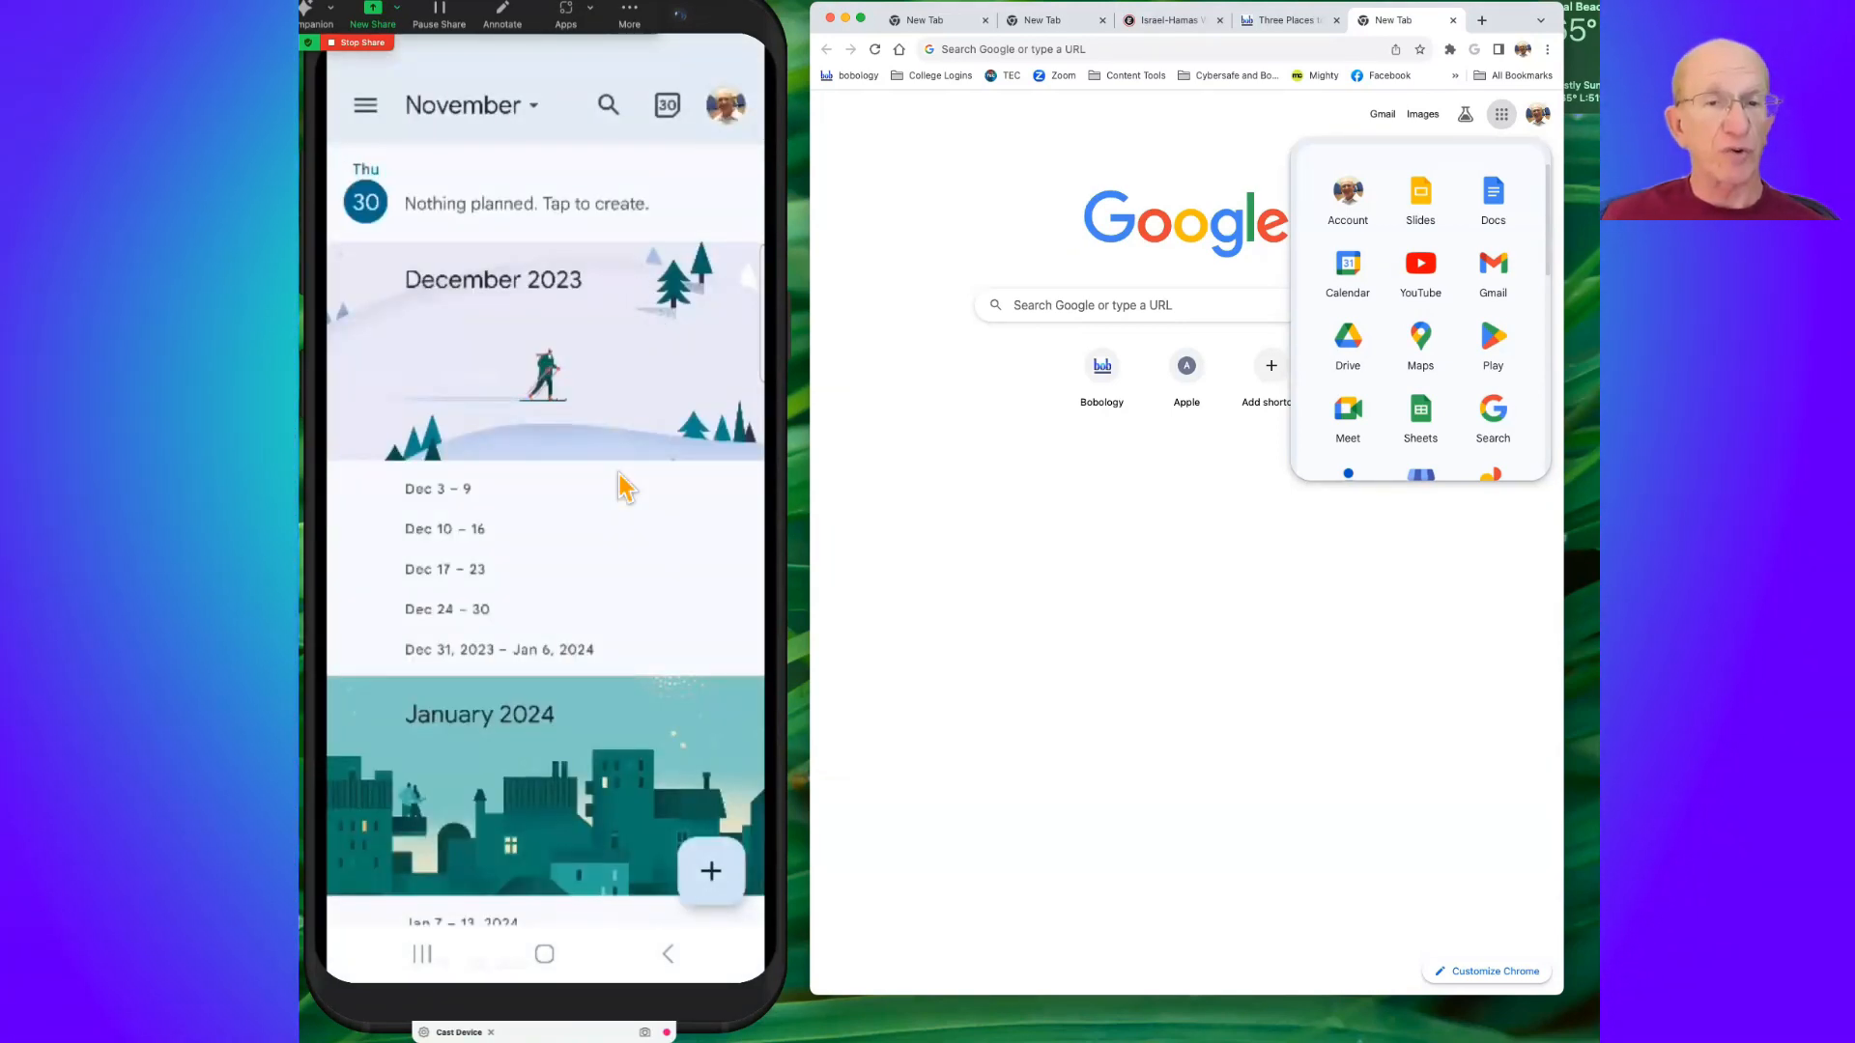
pyautogui.scroll(-3)
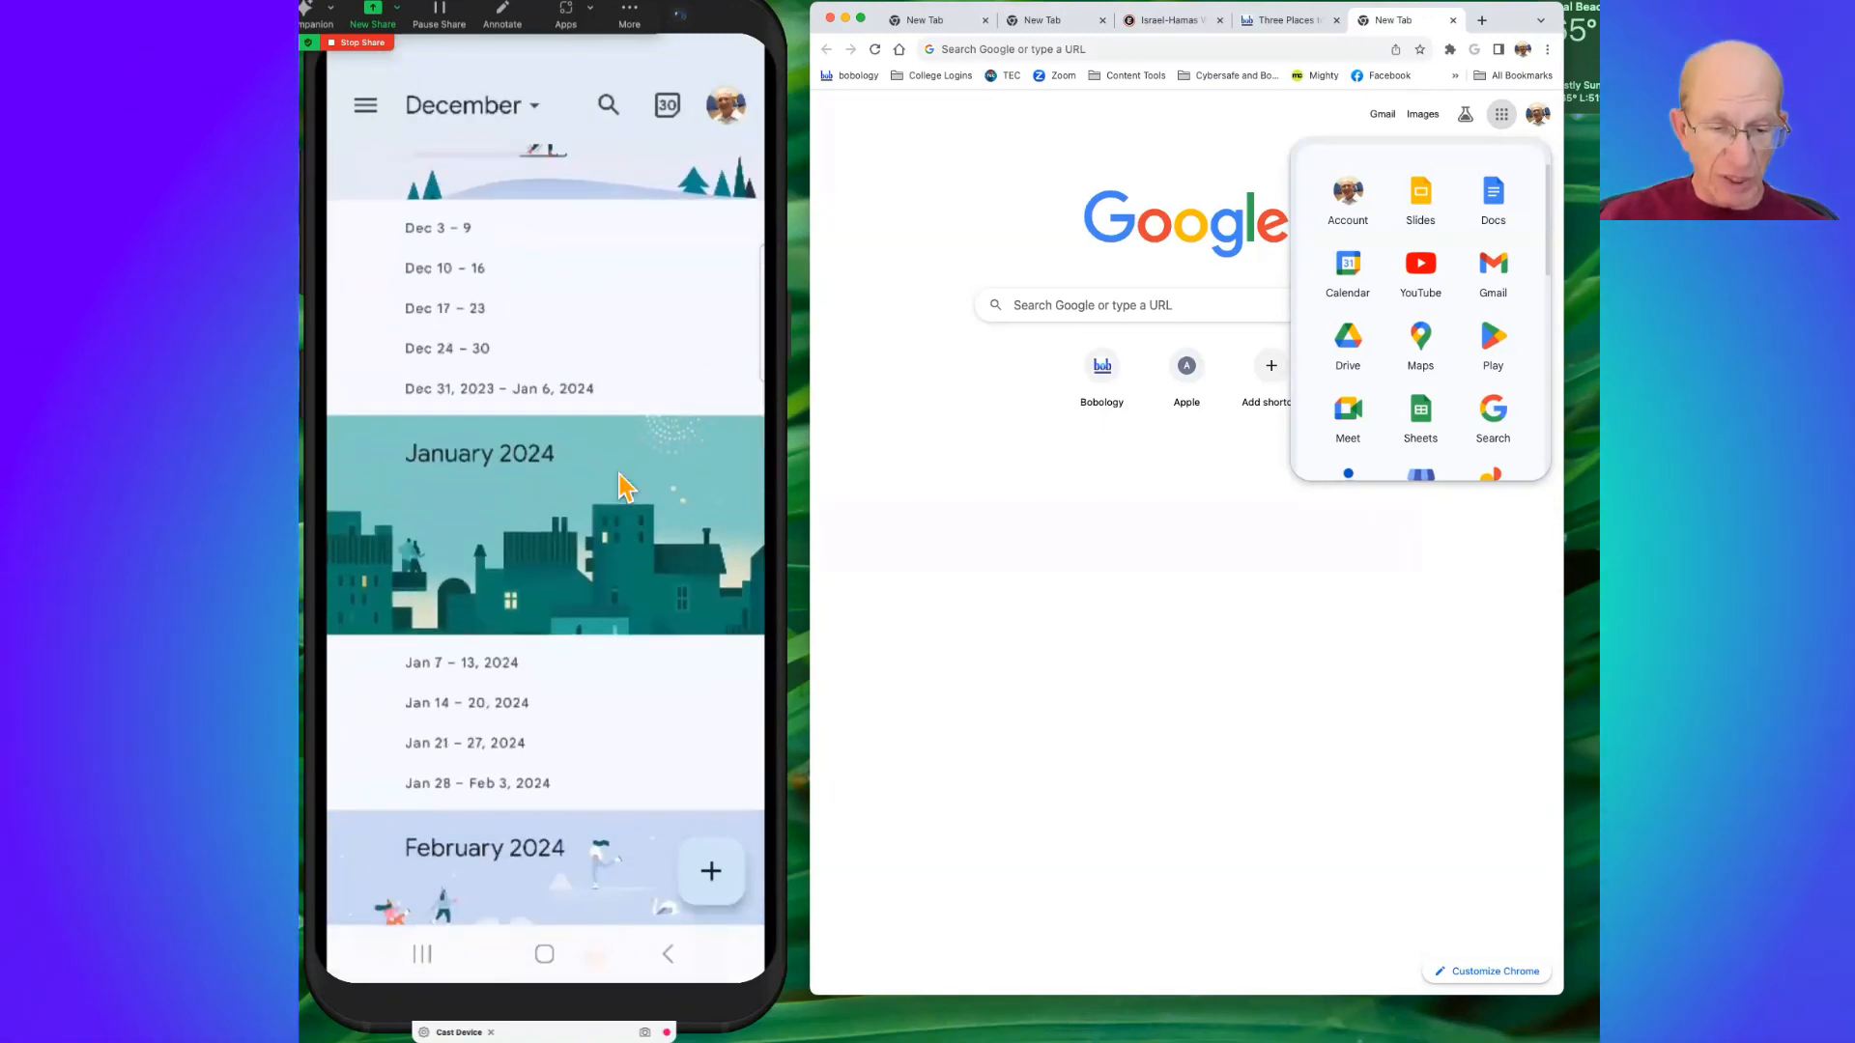
pyautogui.scroll(-3)
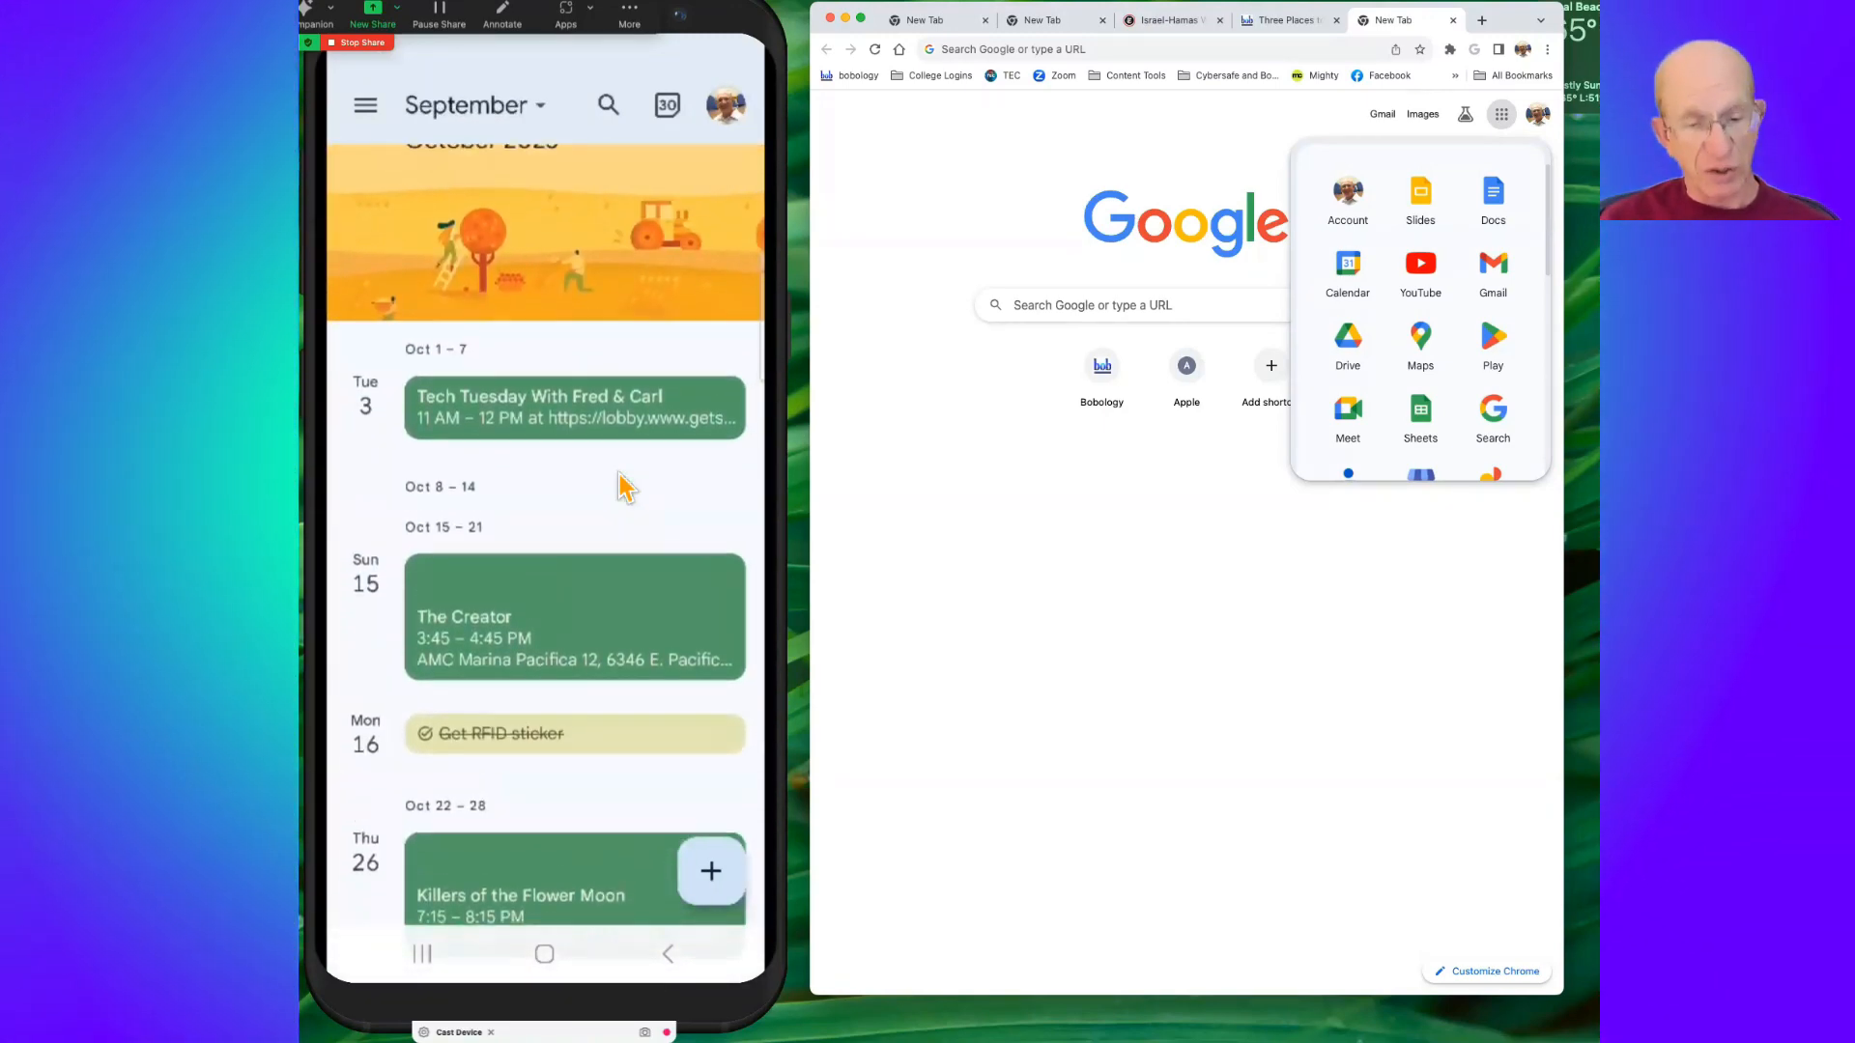
pyautogui.scroll(-3)
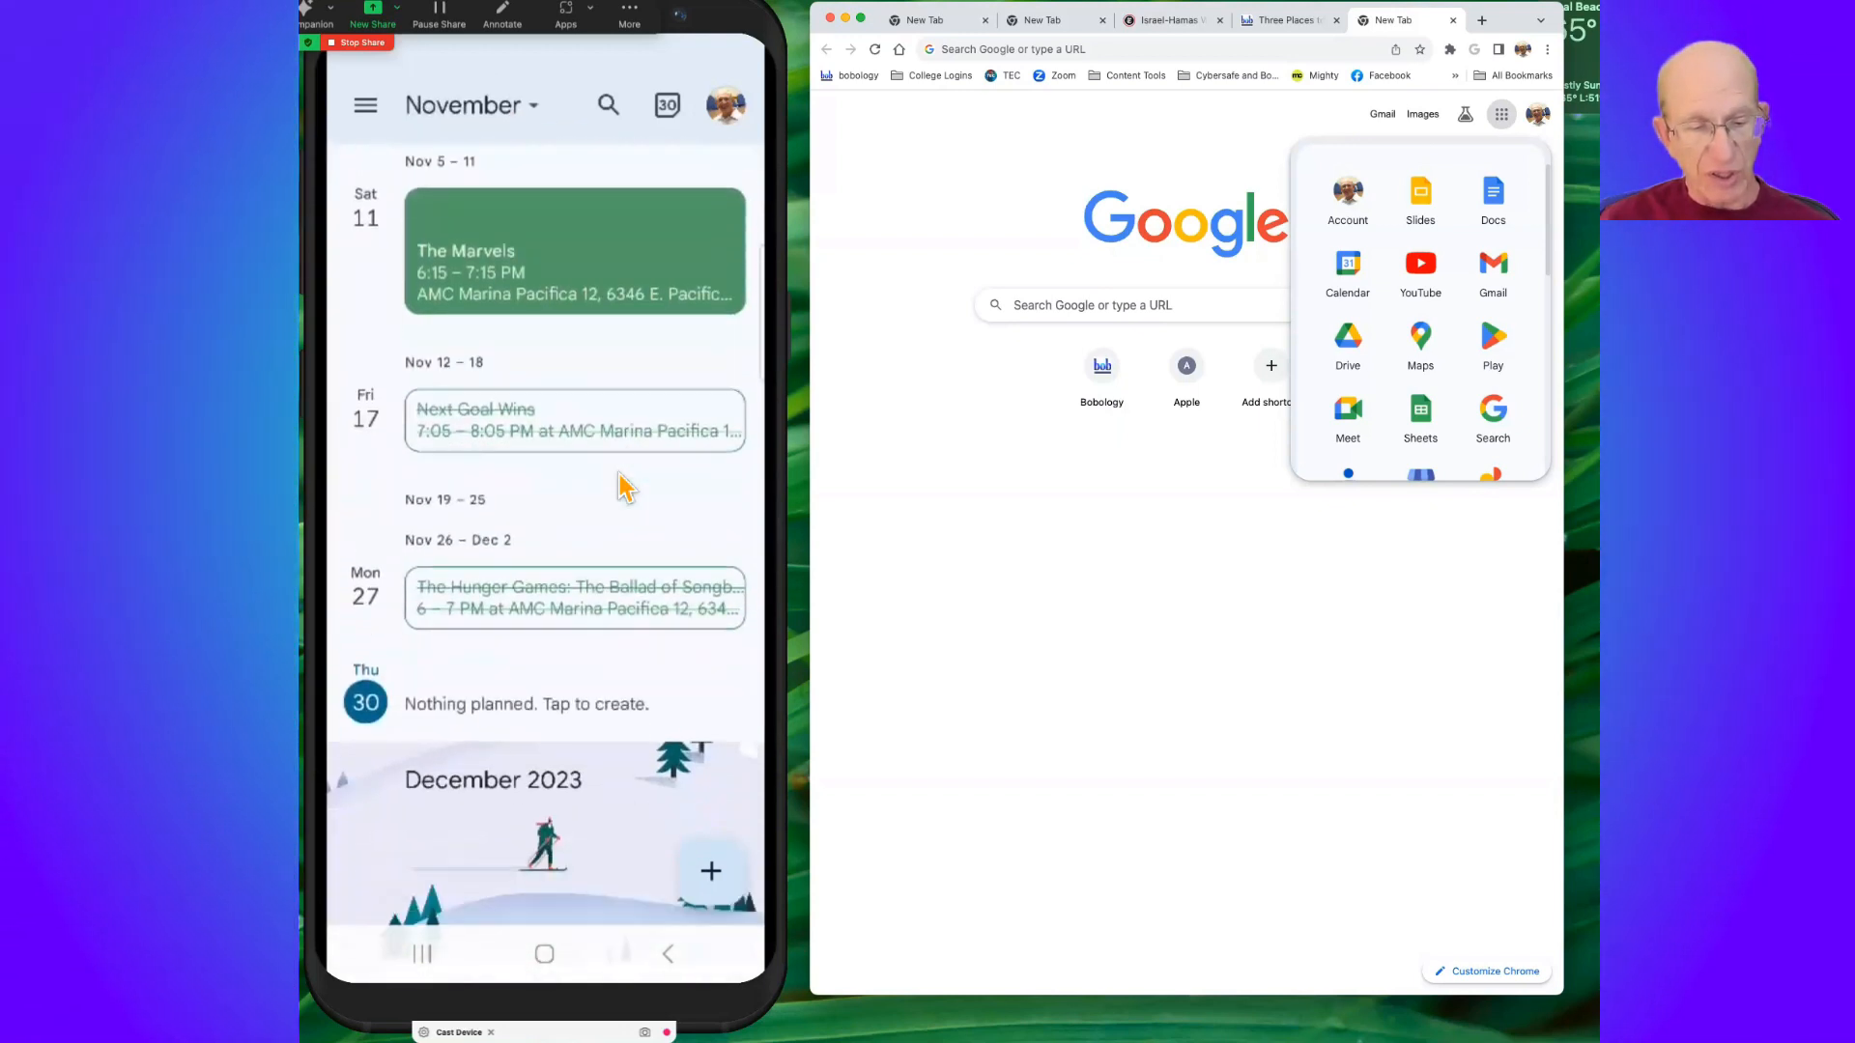
pyautogui.scroll(-3)
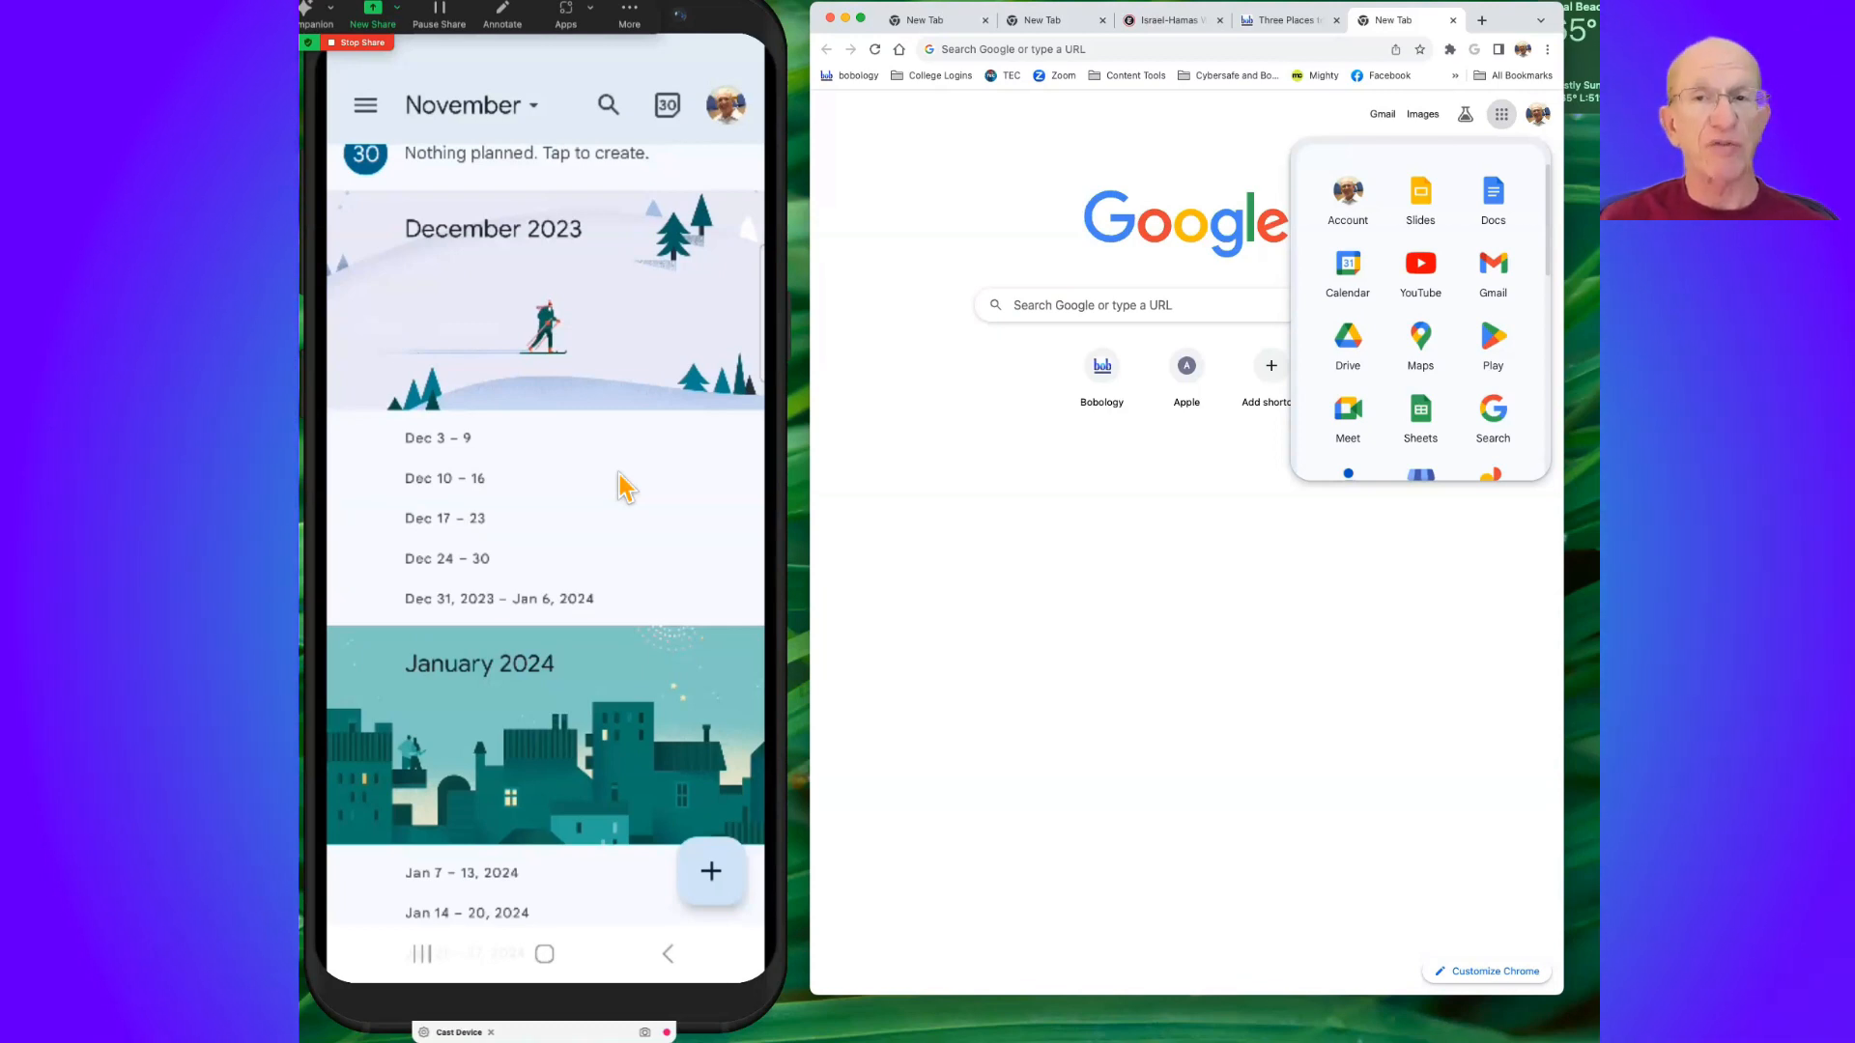
# Leave Calendar and return to Chrome on the google.com home page
pyautogui.click(905, 231)
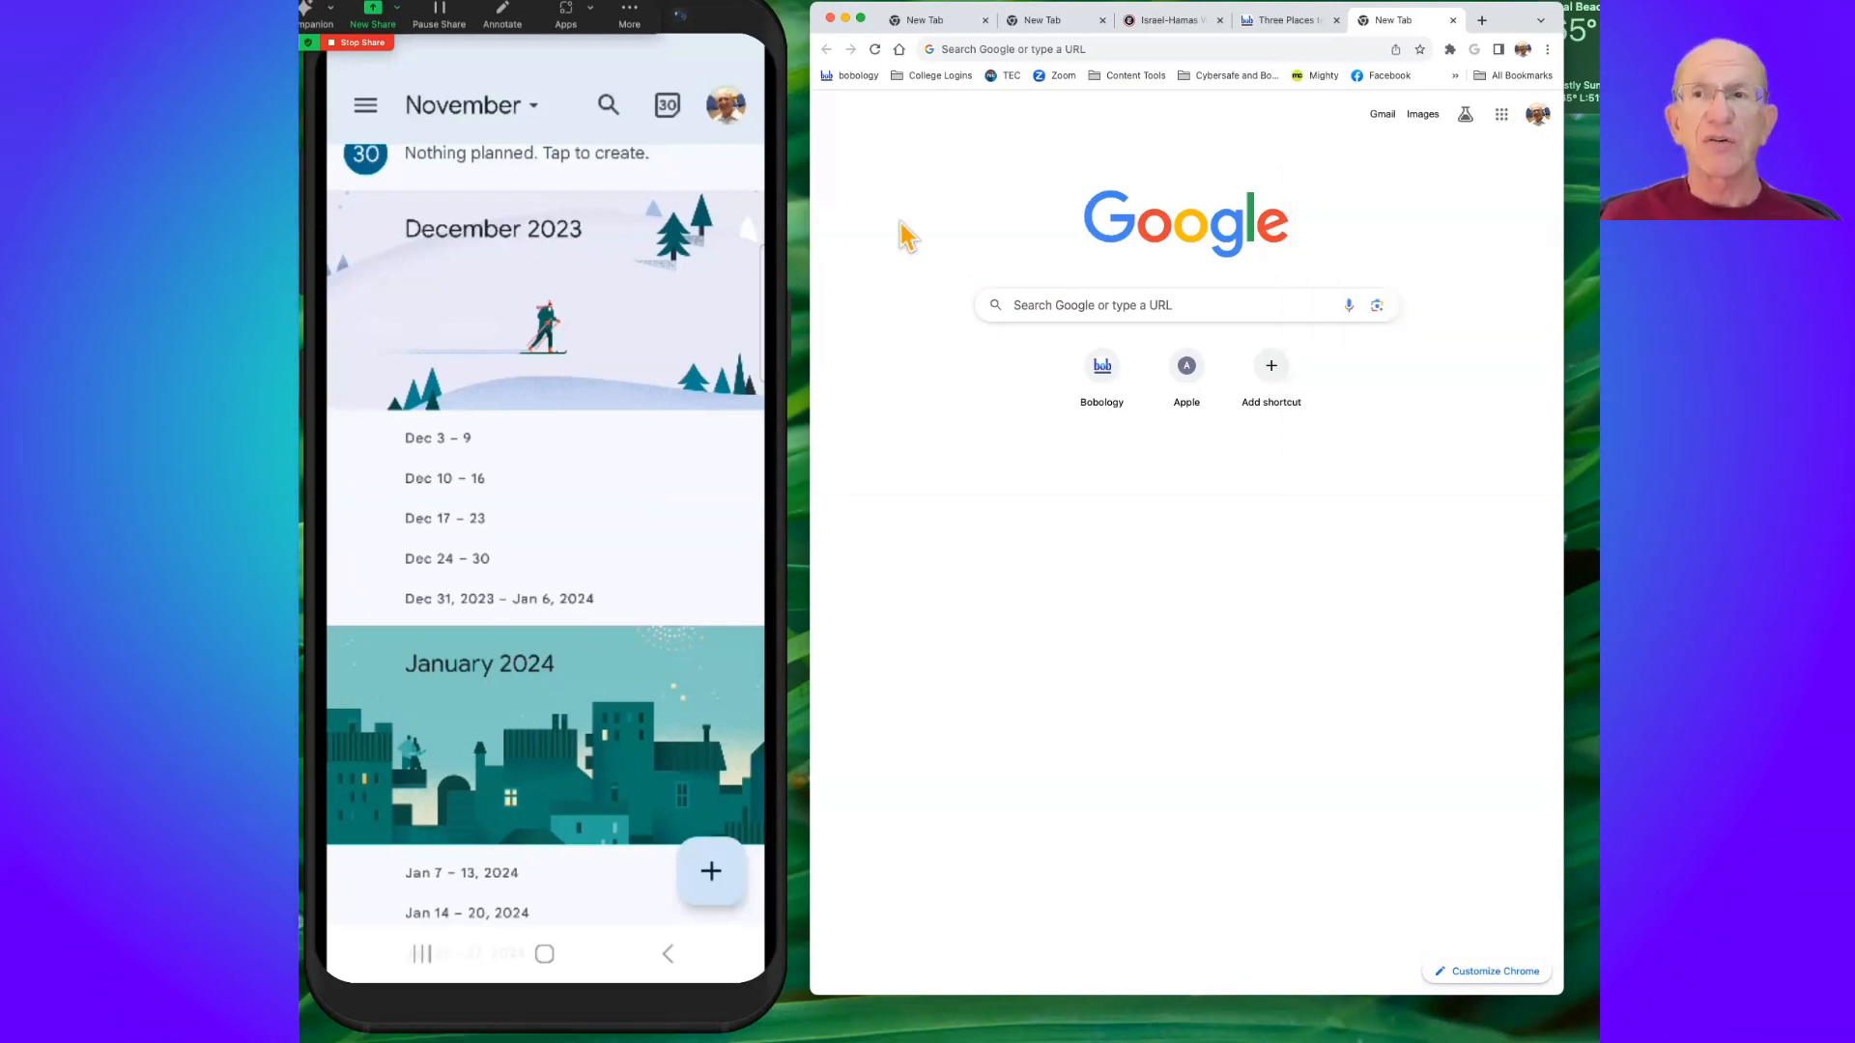
pyautogui.moveTo(958, 201)
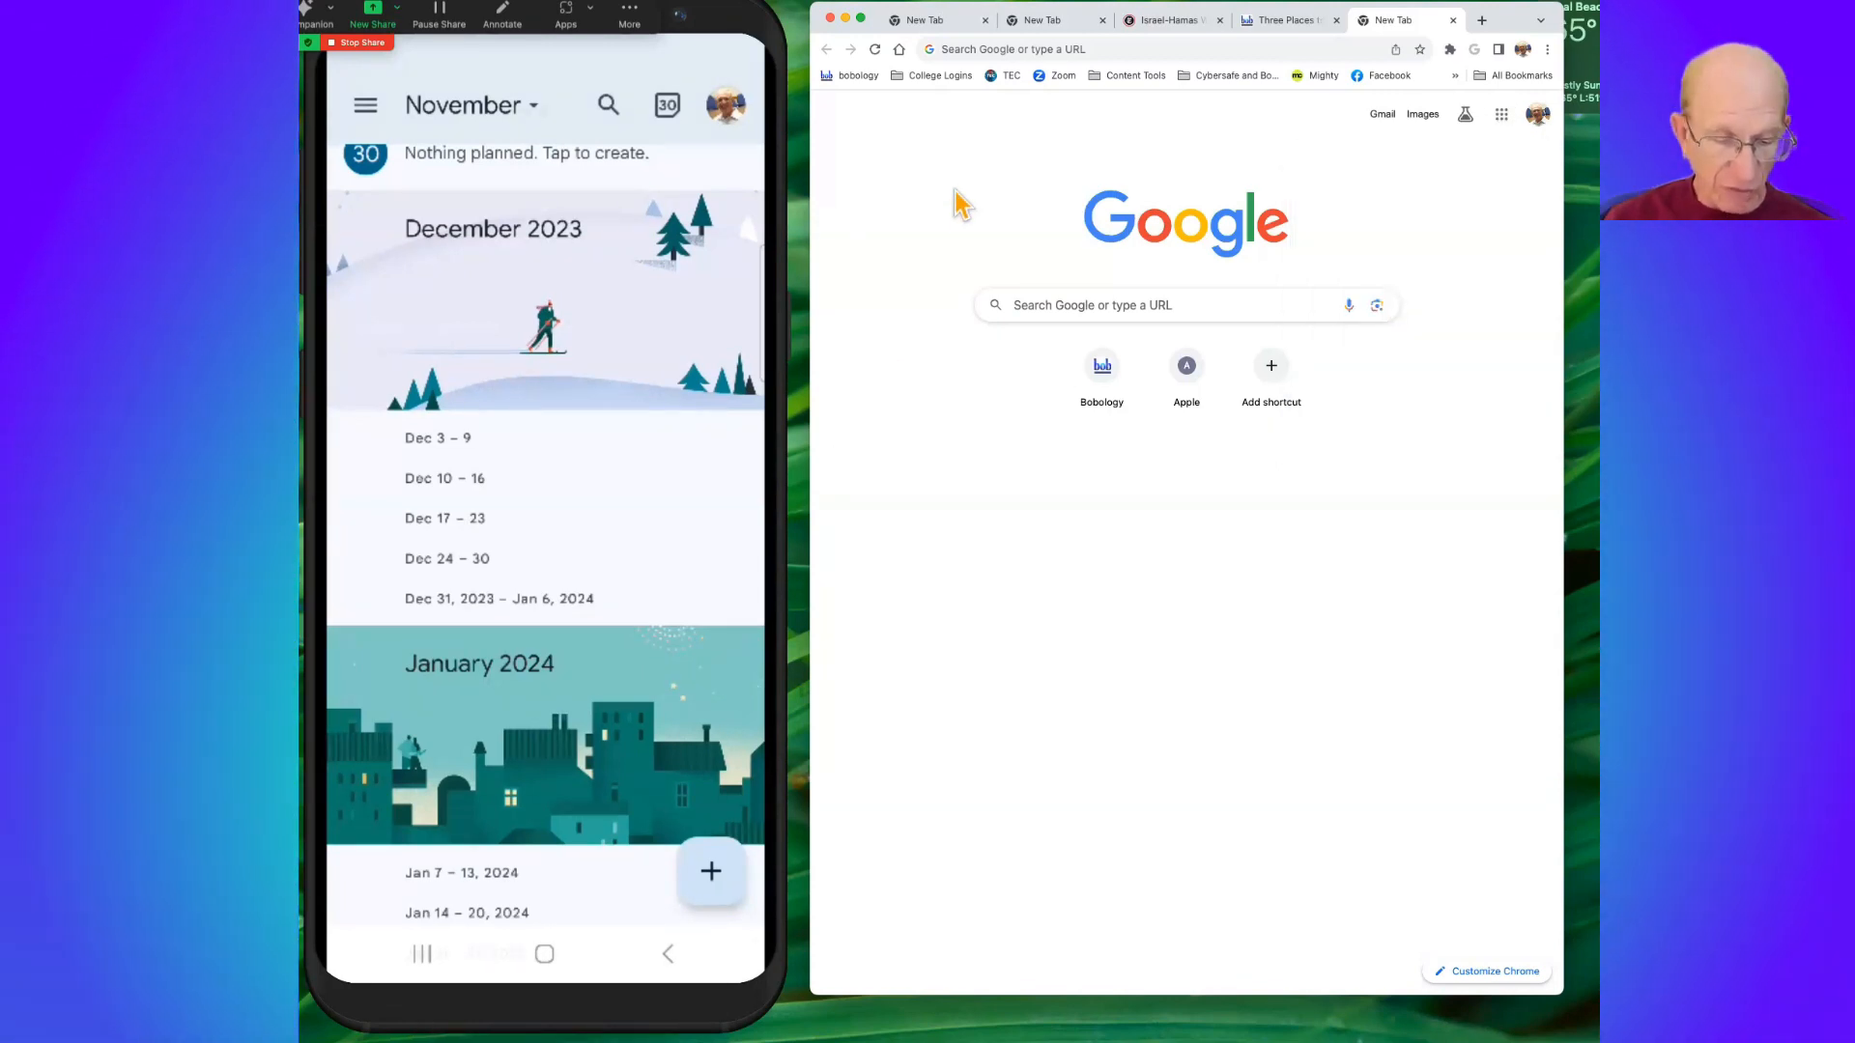
pyautogui.click(711, 871)
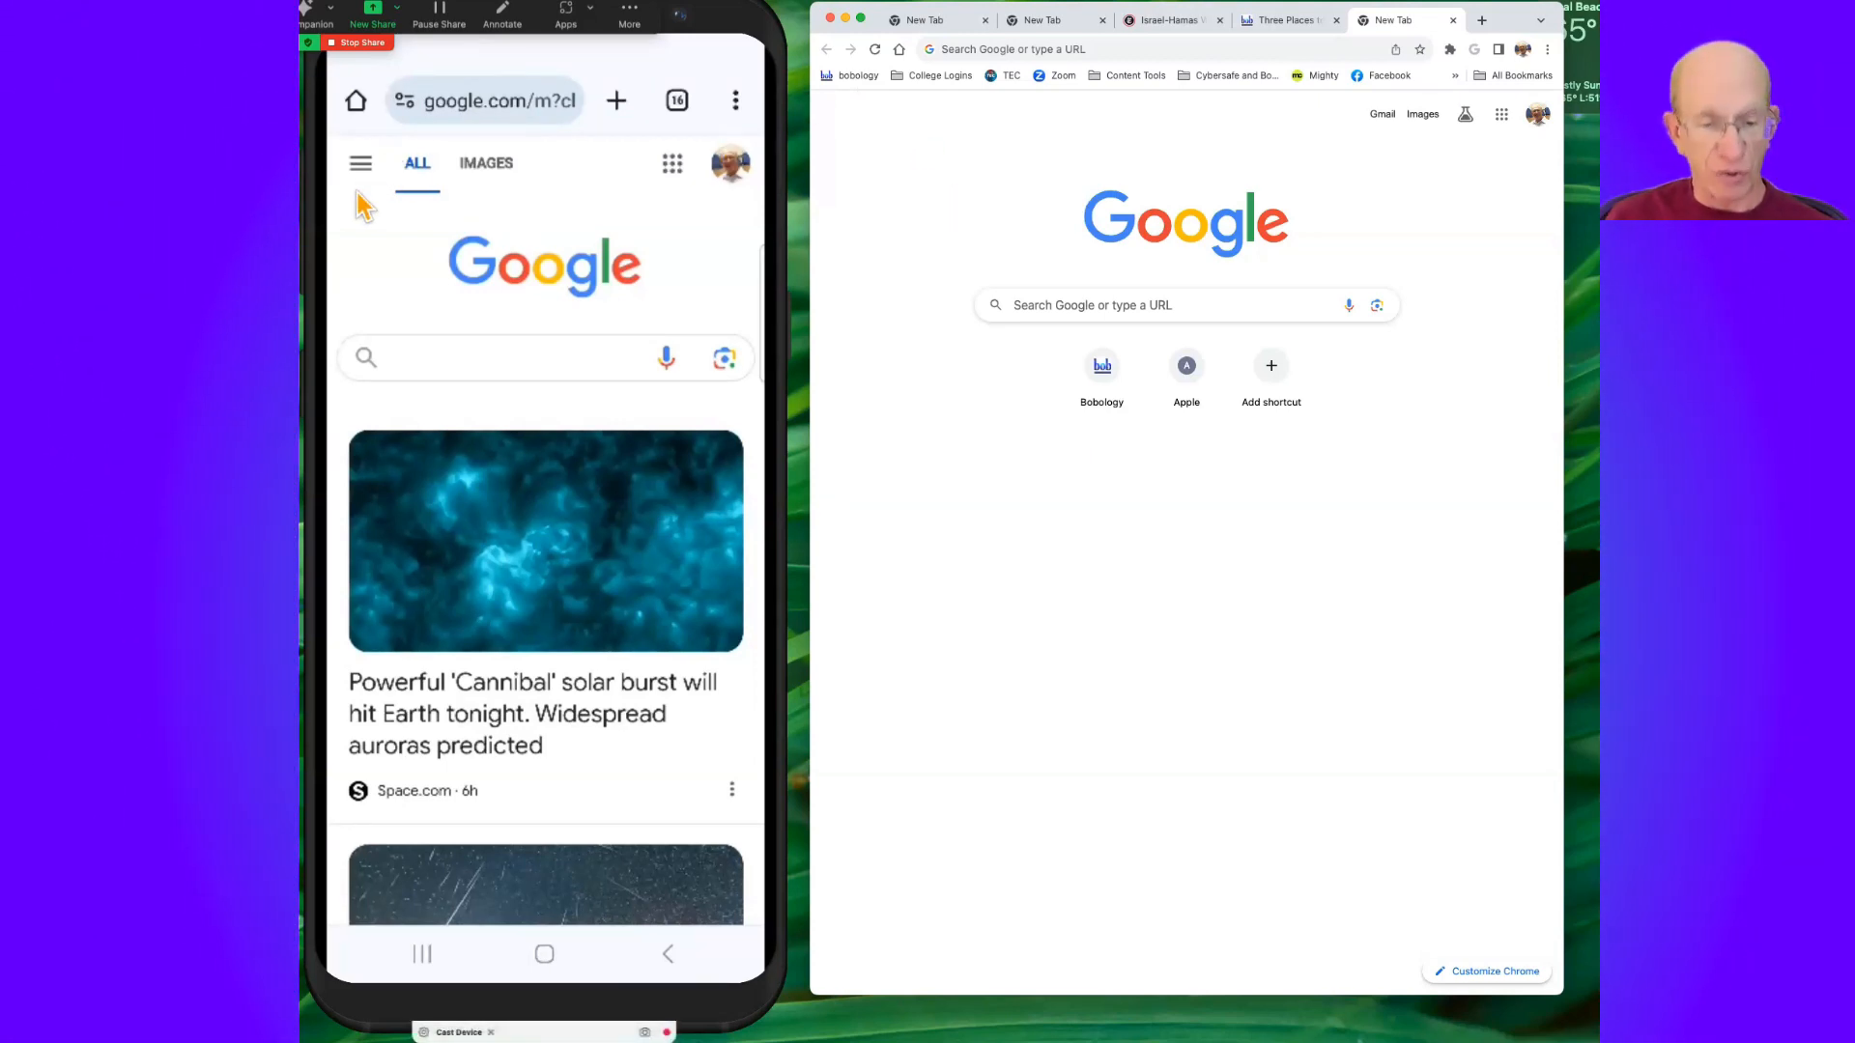
# Reach Google's Advanced Search form via the search settings panel
pyautogui.click(360, 163)
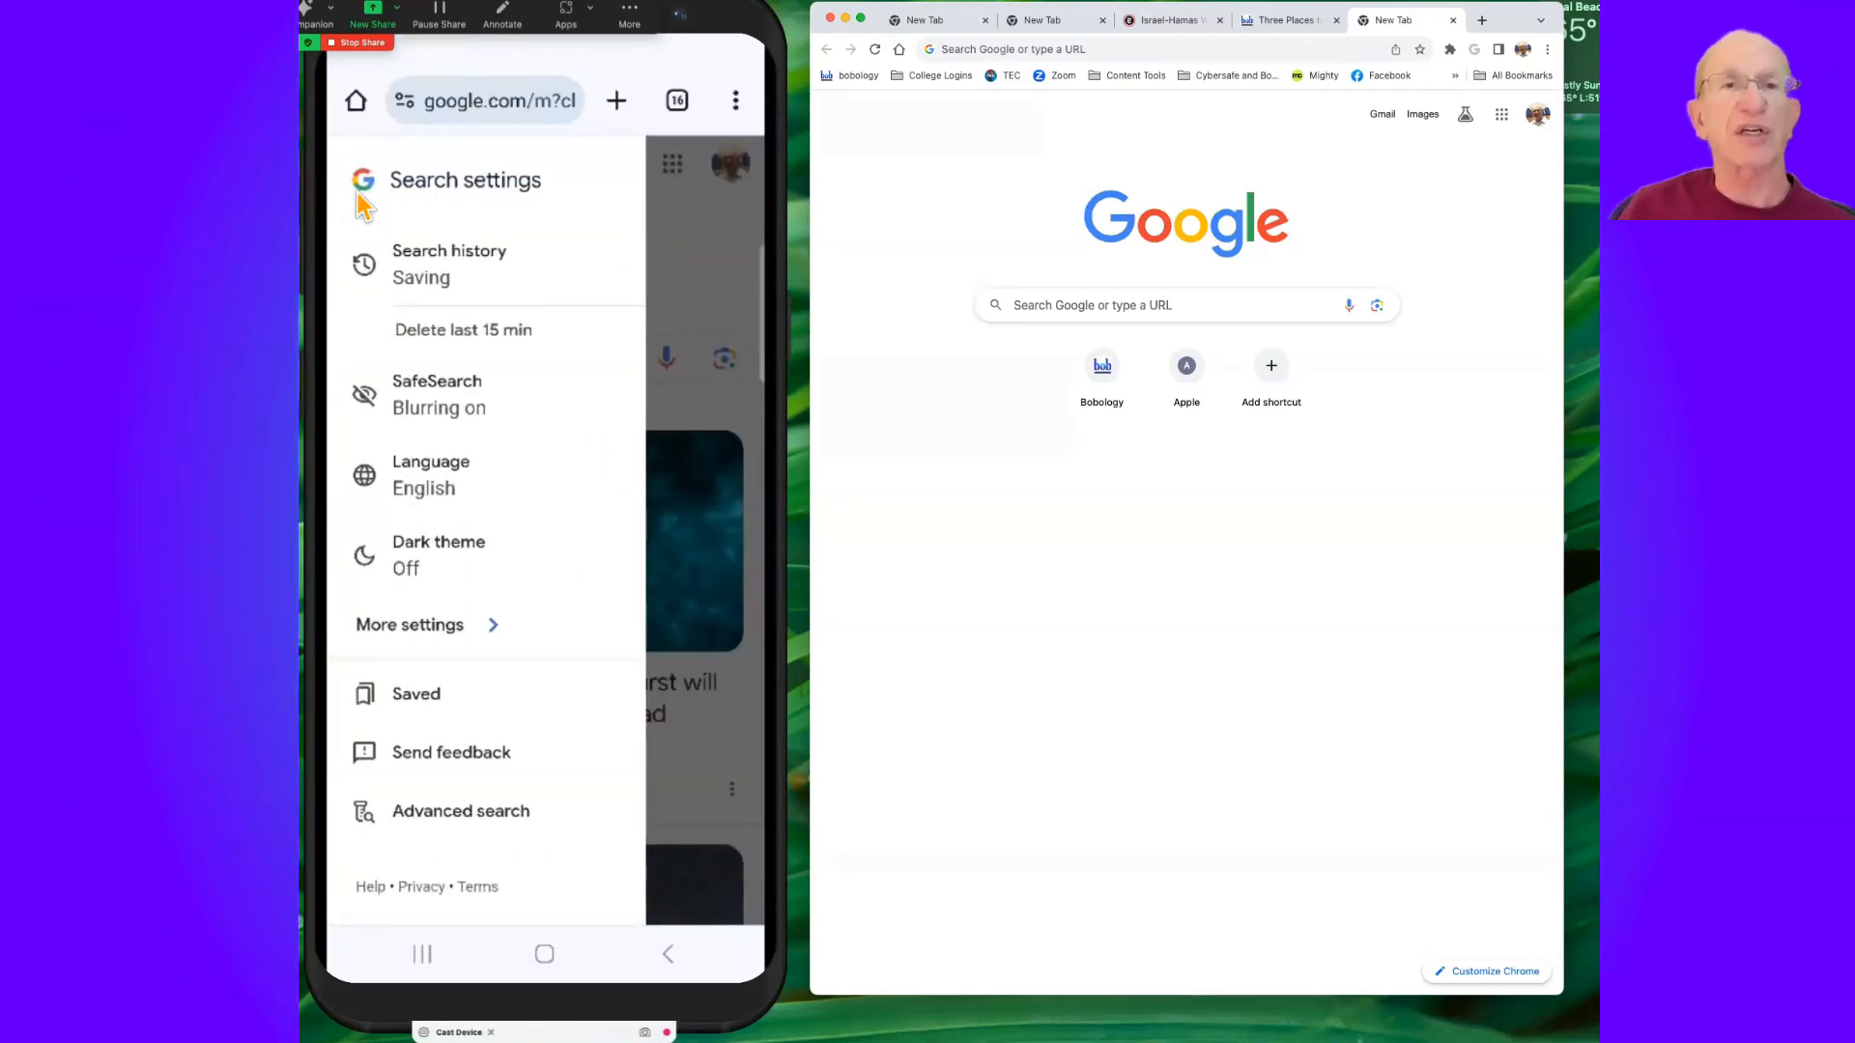
pyautogui.moveTo(481, 354)
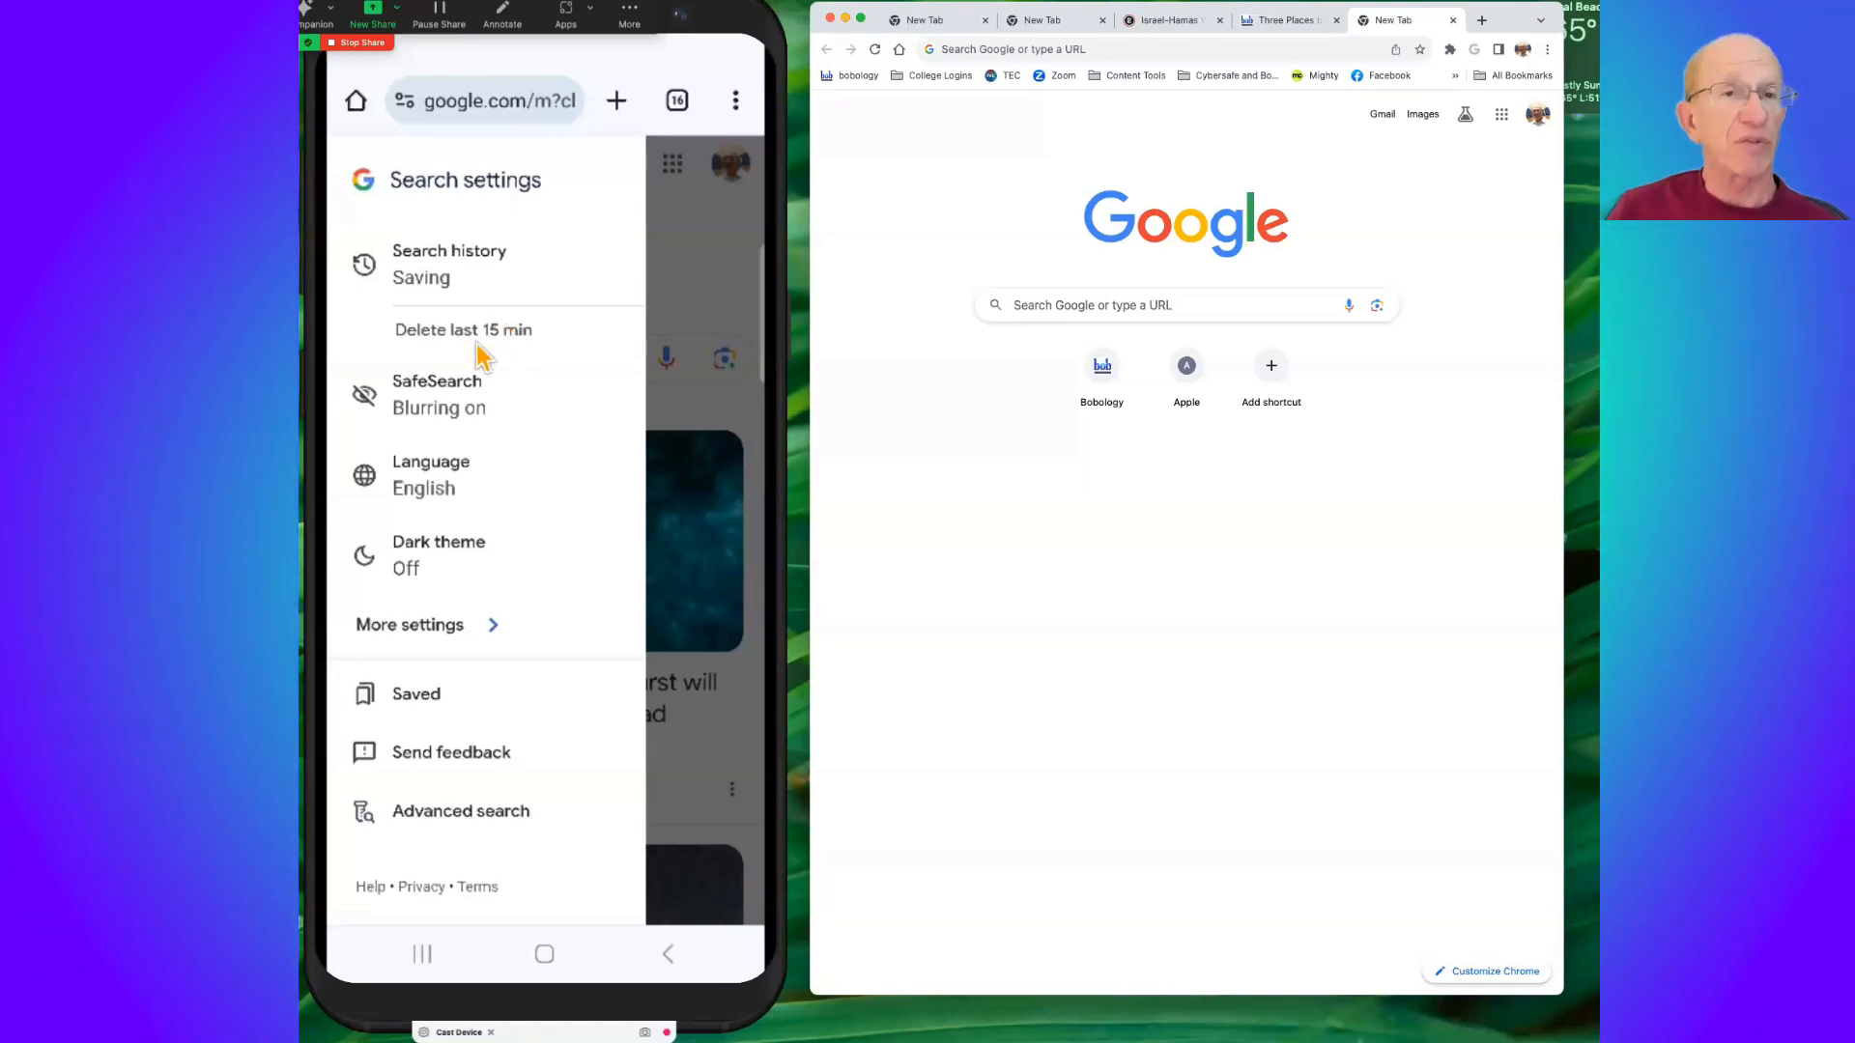
pyautogui.moveTo(509, 416)
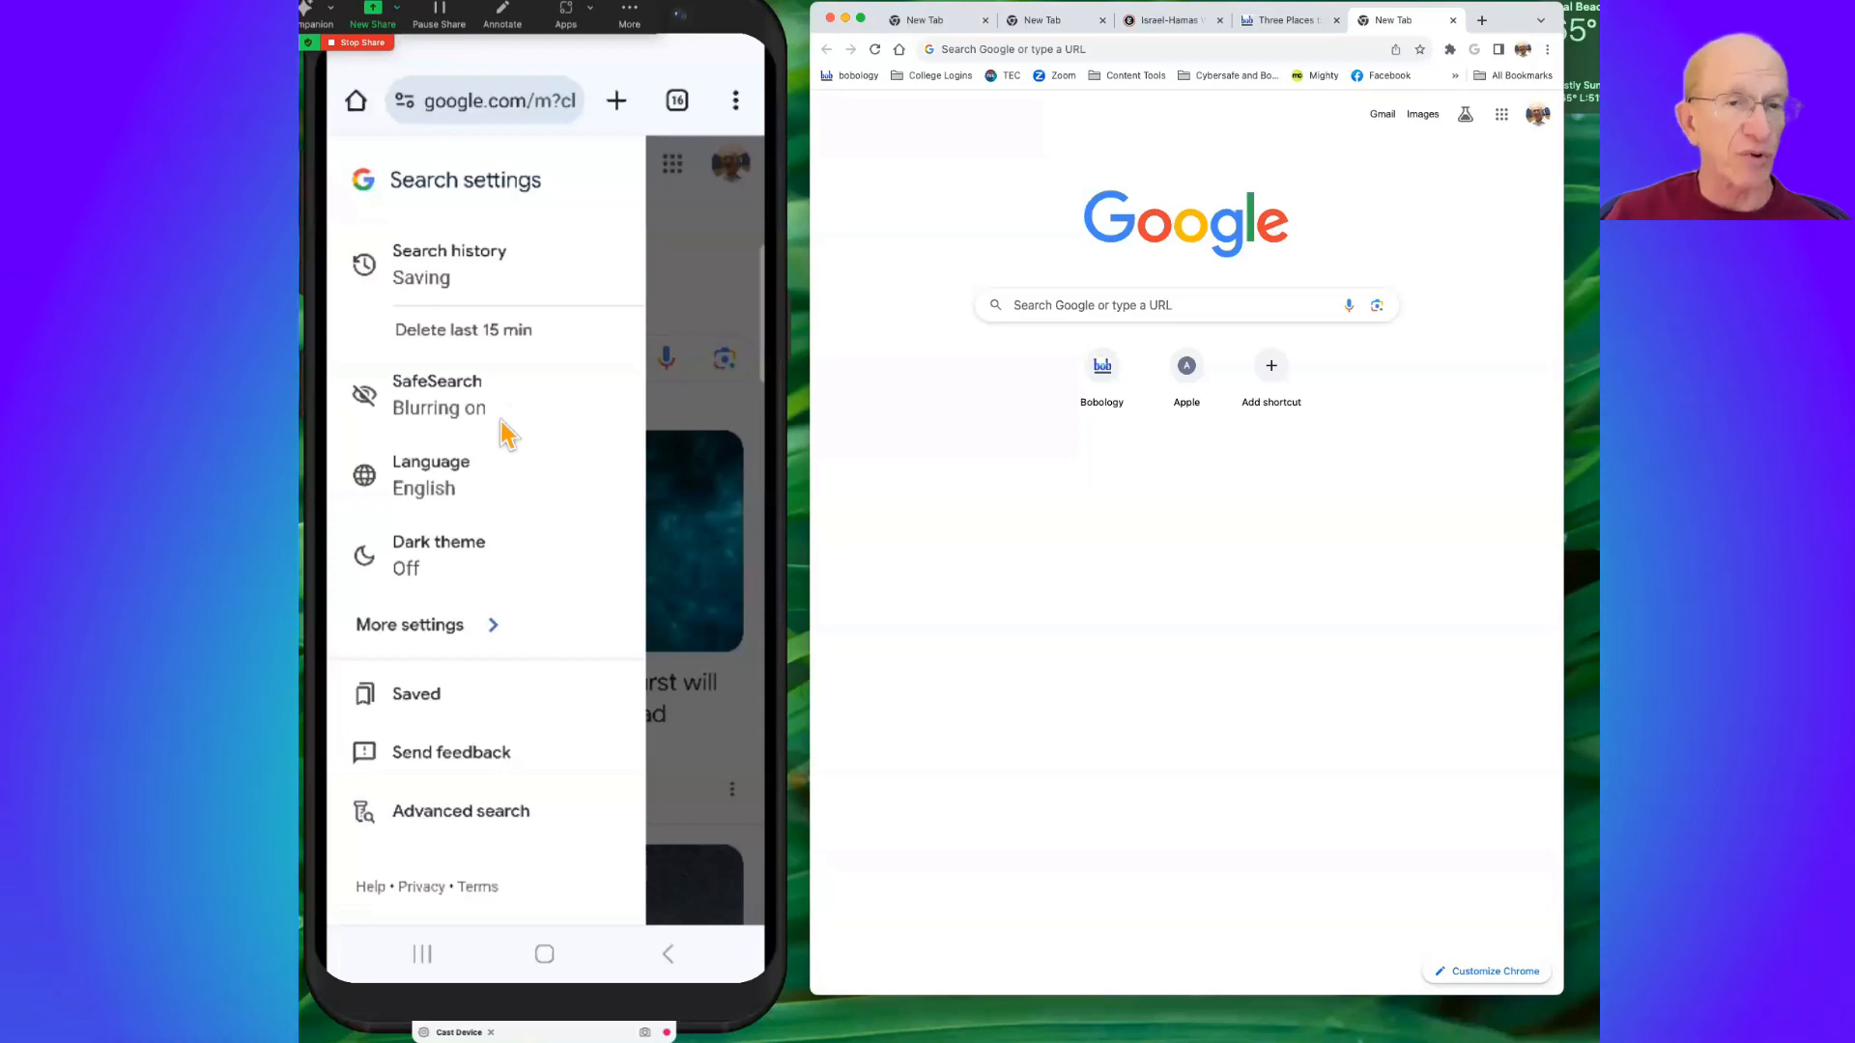
pyautogui.moveTo(524, 532)
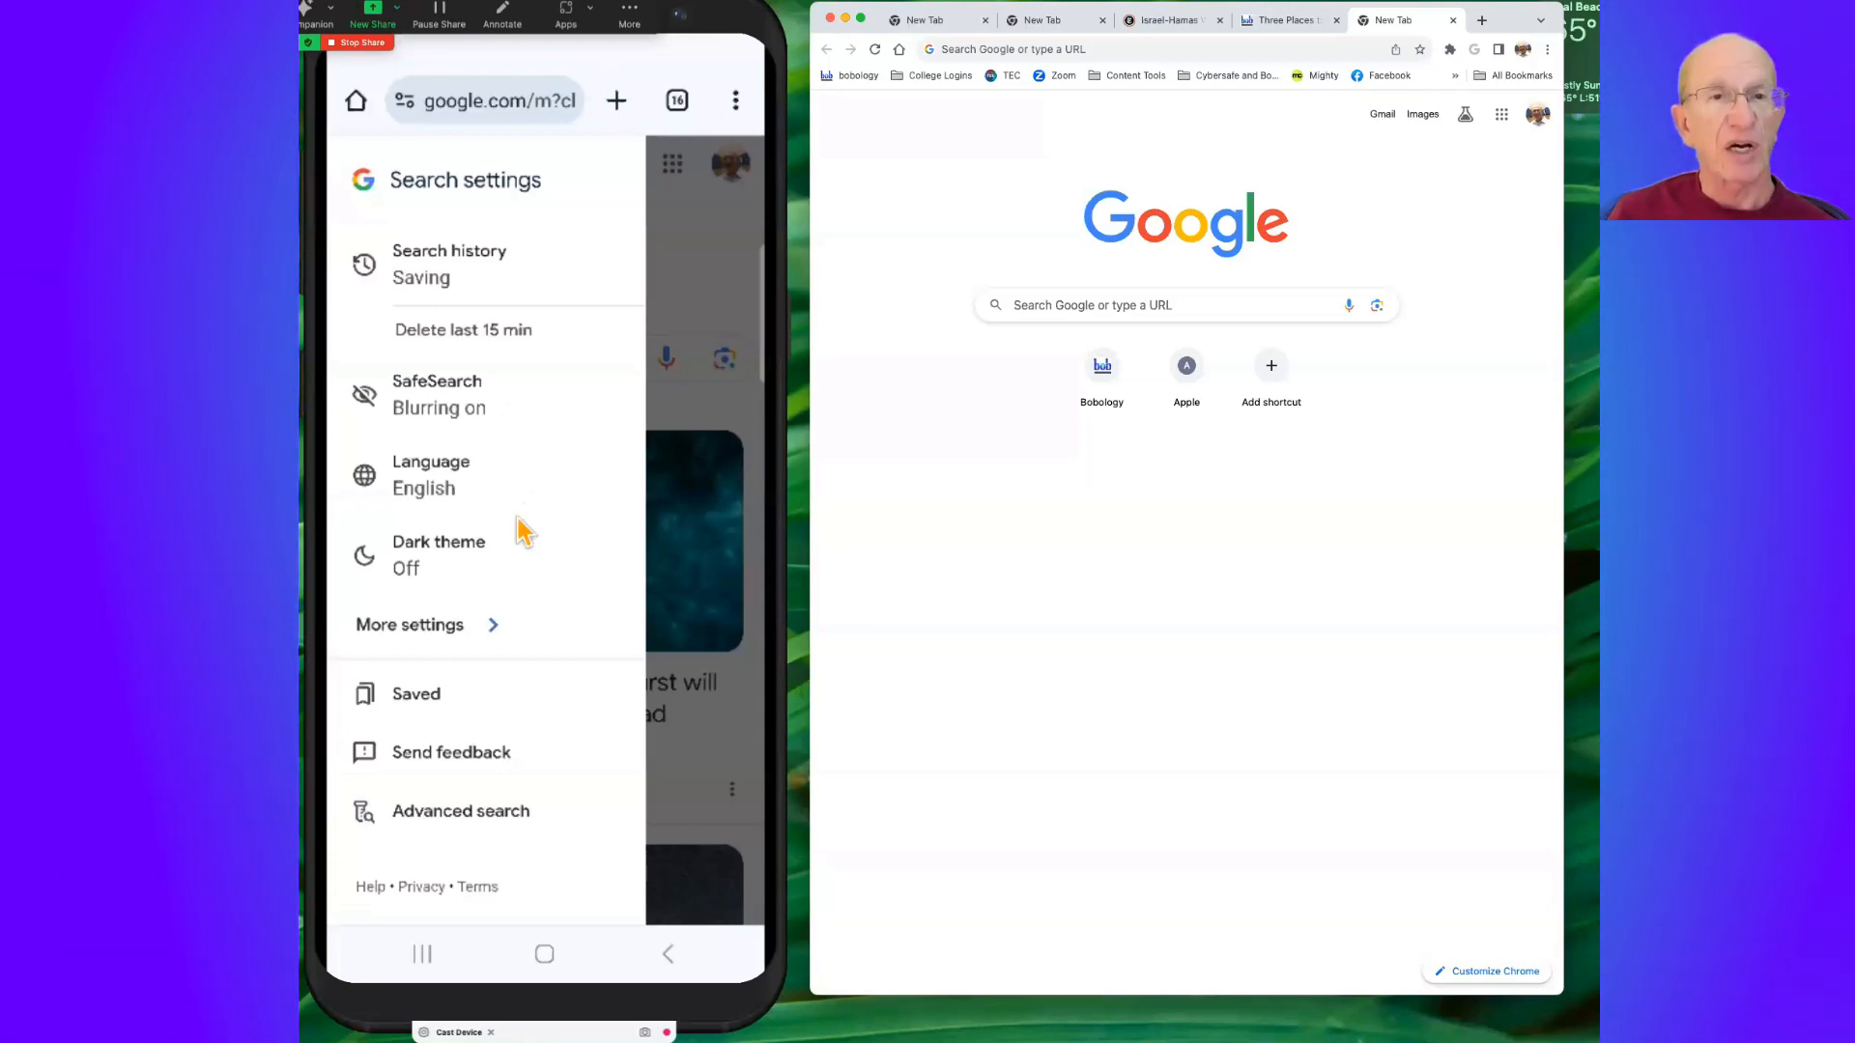
pyautogui.moveTo(506, 569)
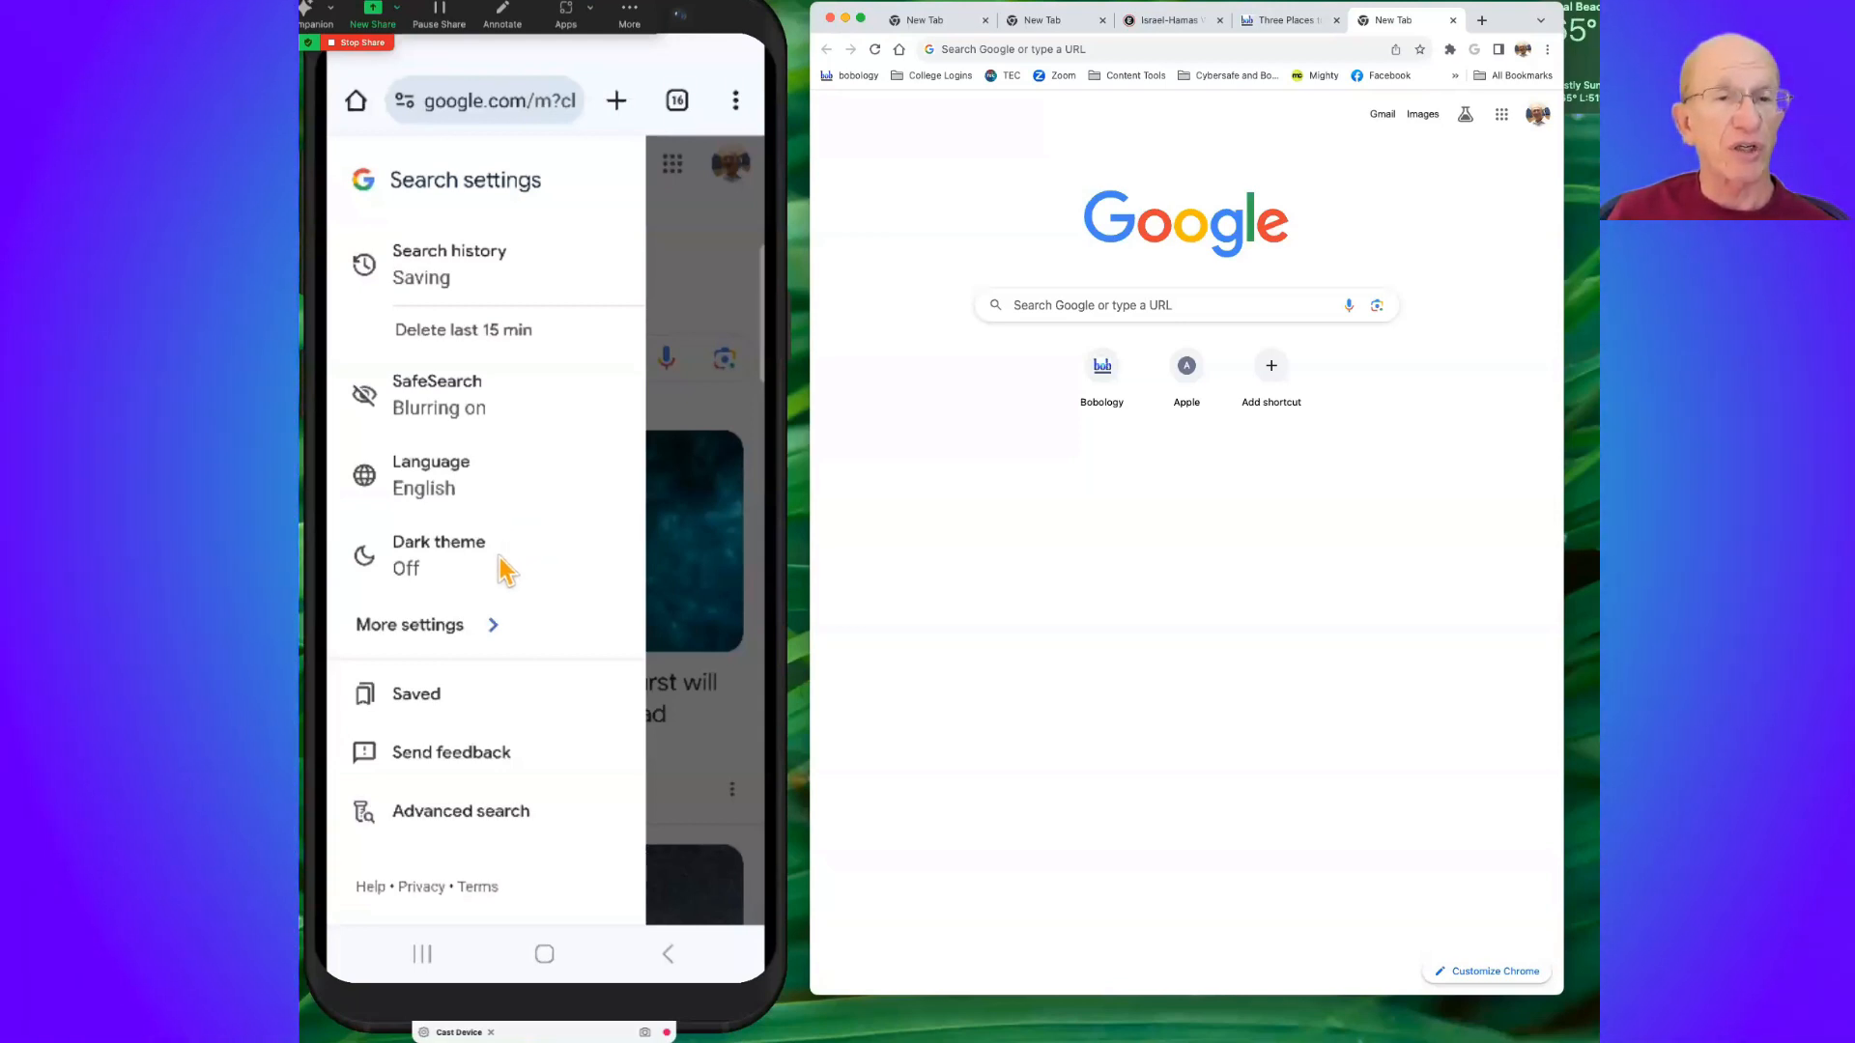
pyautogui.moveTo(520, 728)
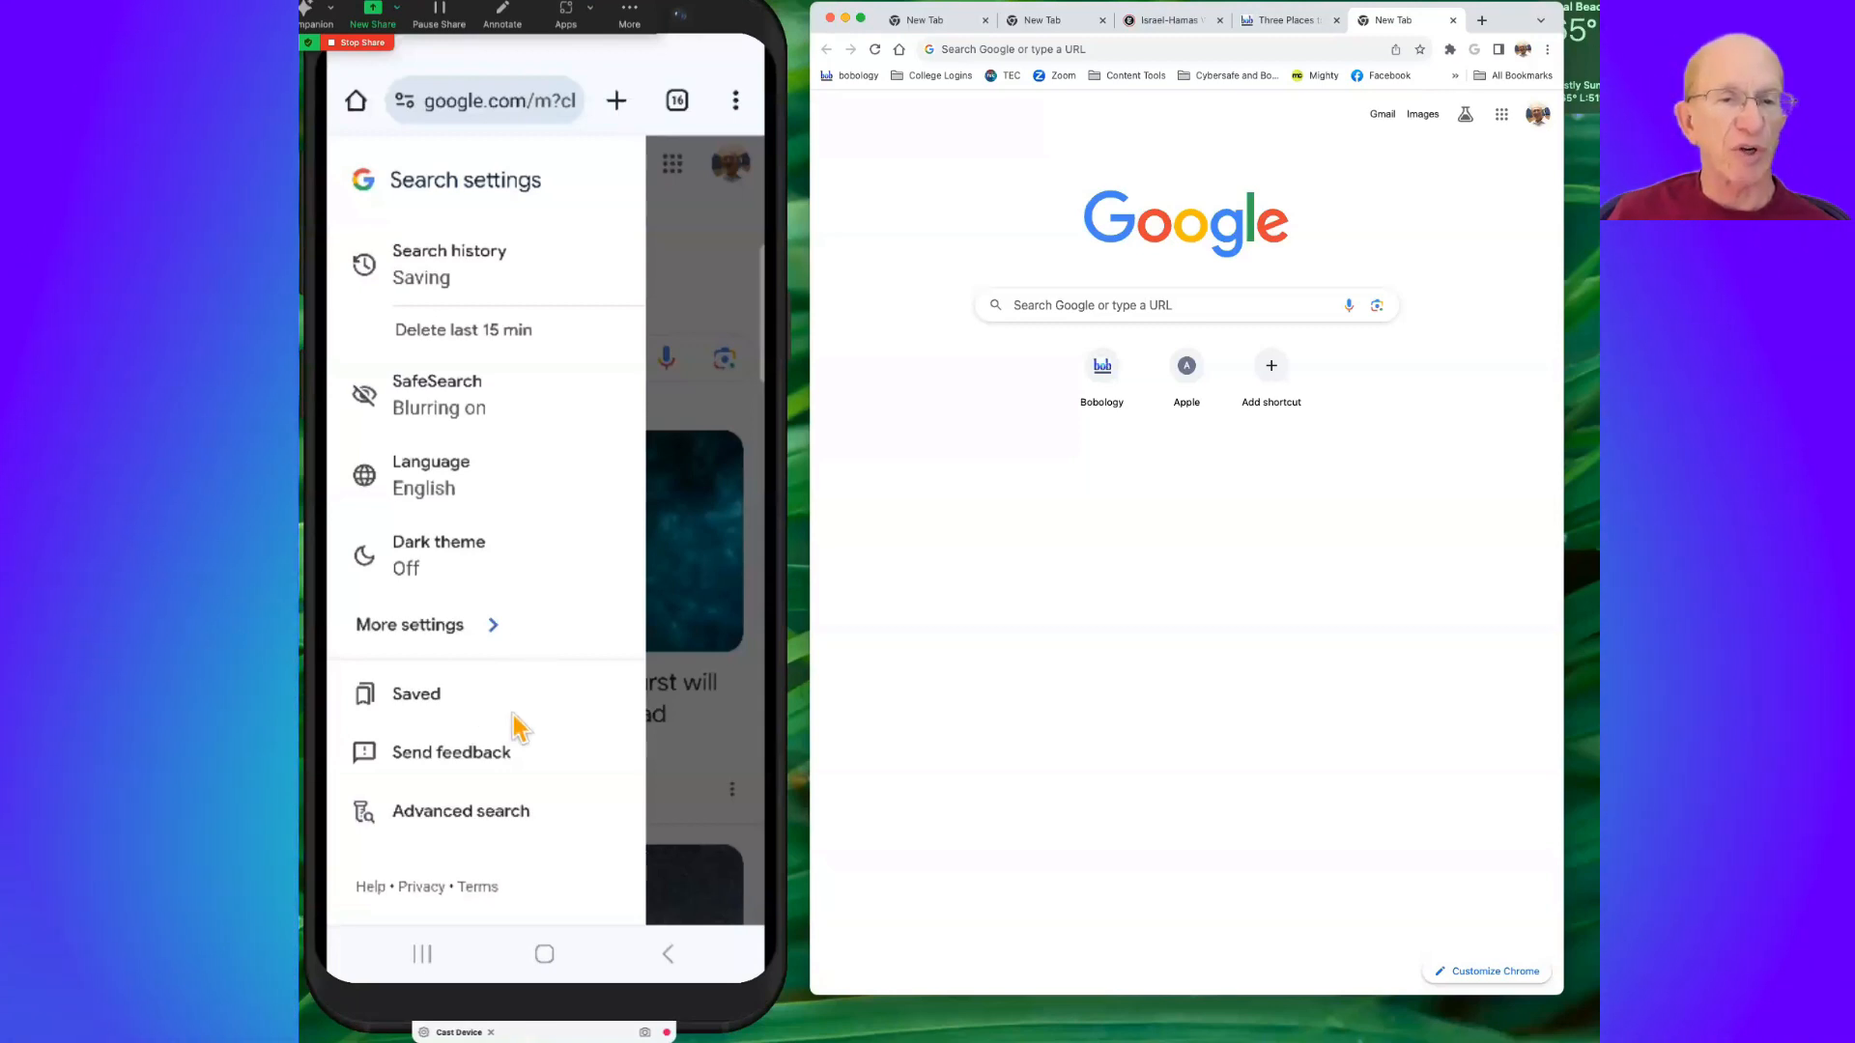
pyautogui.moveTo(405, 839)
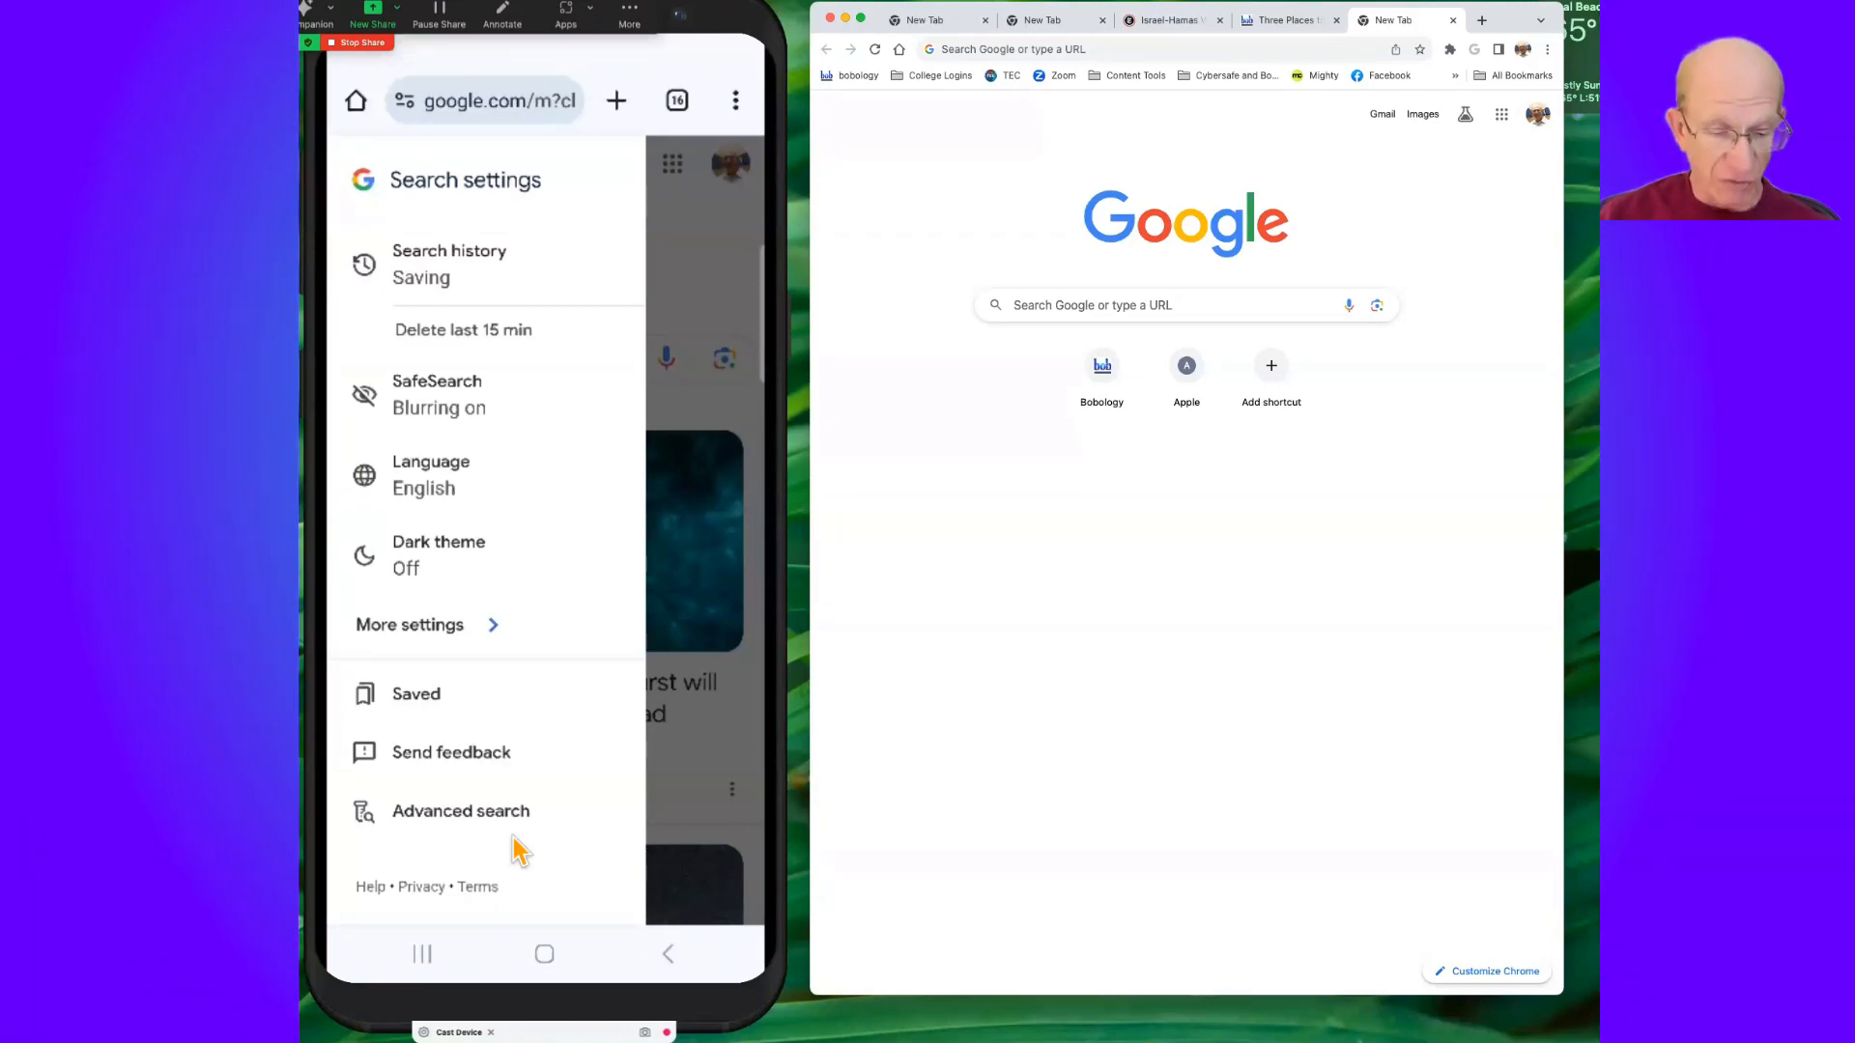
pyautogui.click(459, 811)
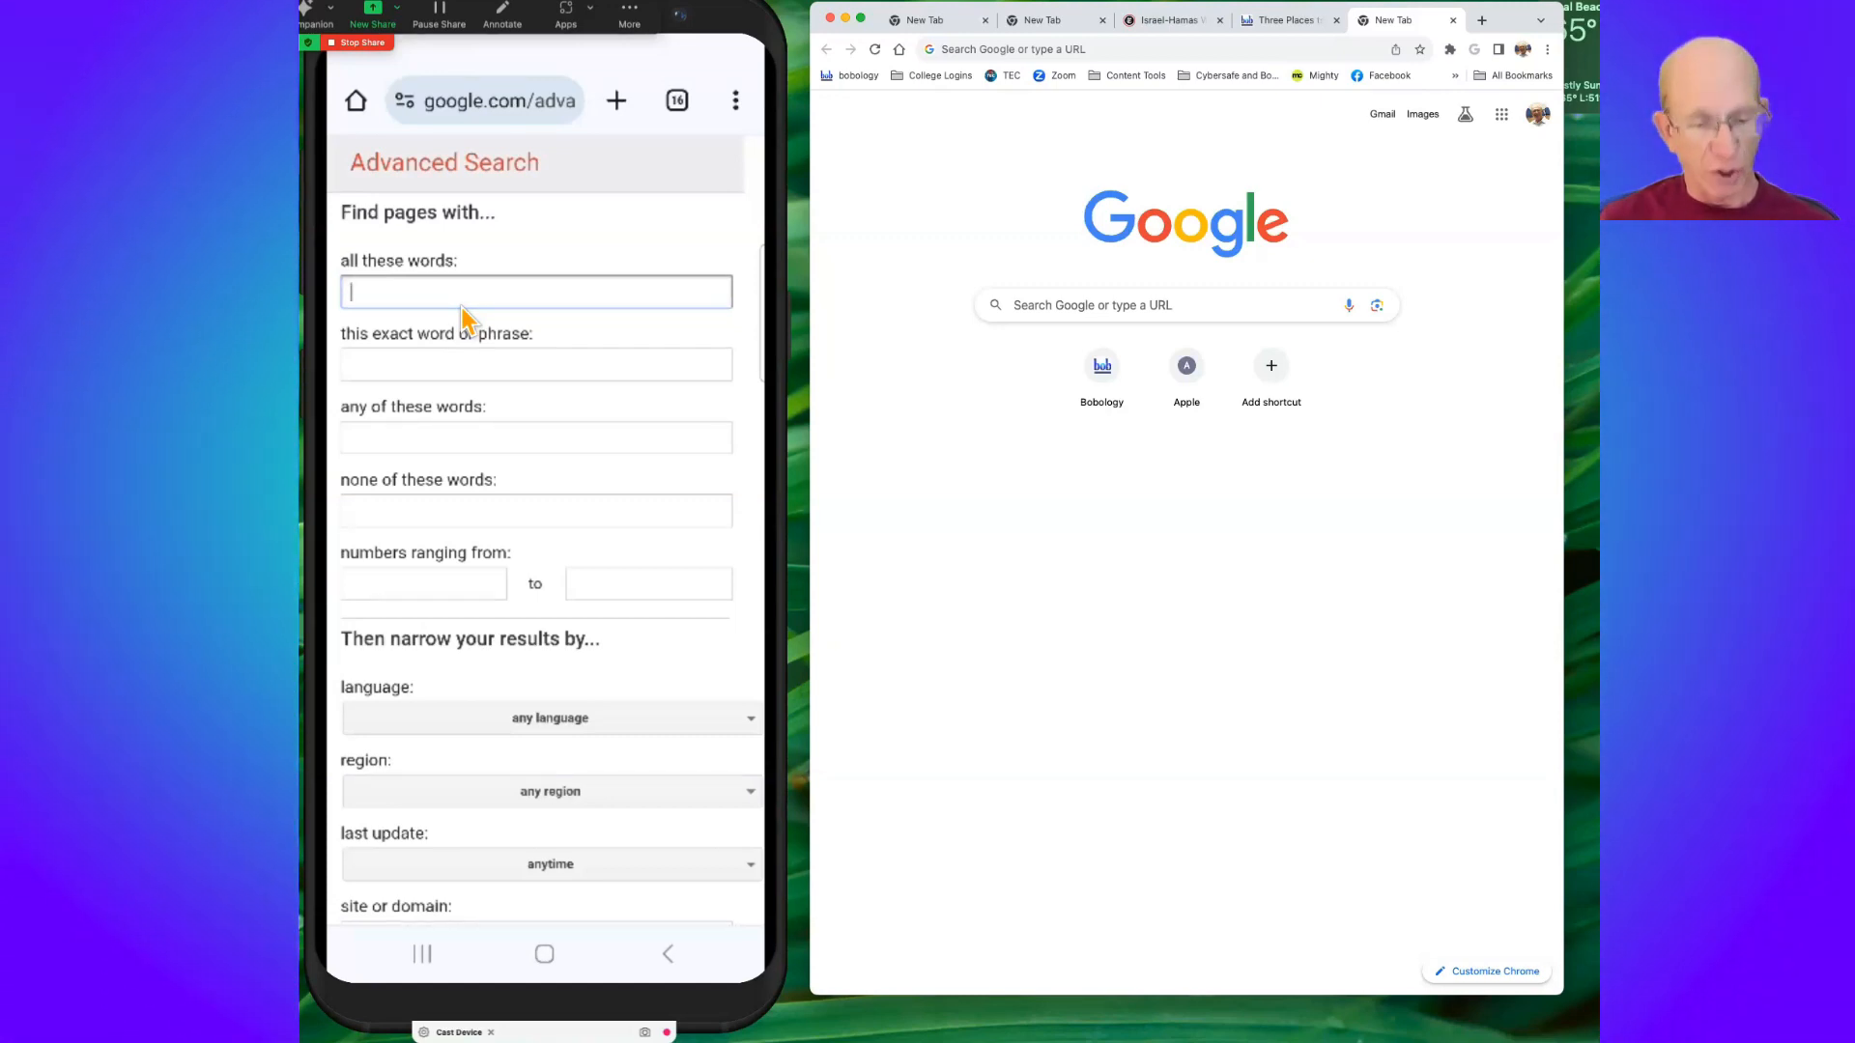
# Try words such as Furniture in the 'all these words' field, then clear it
pyautogui.click(536, 292)
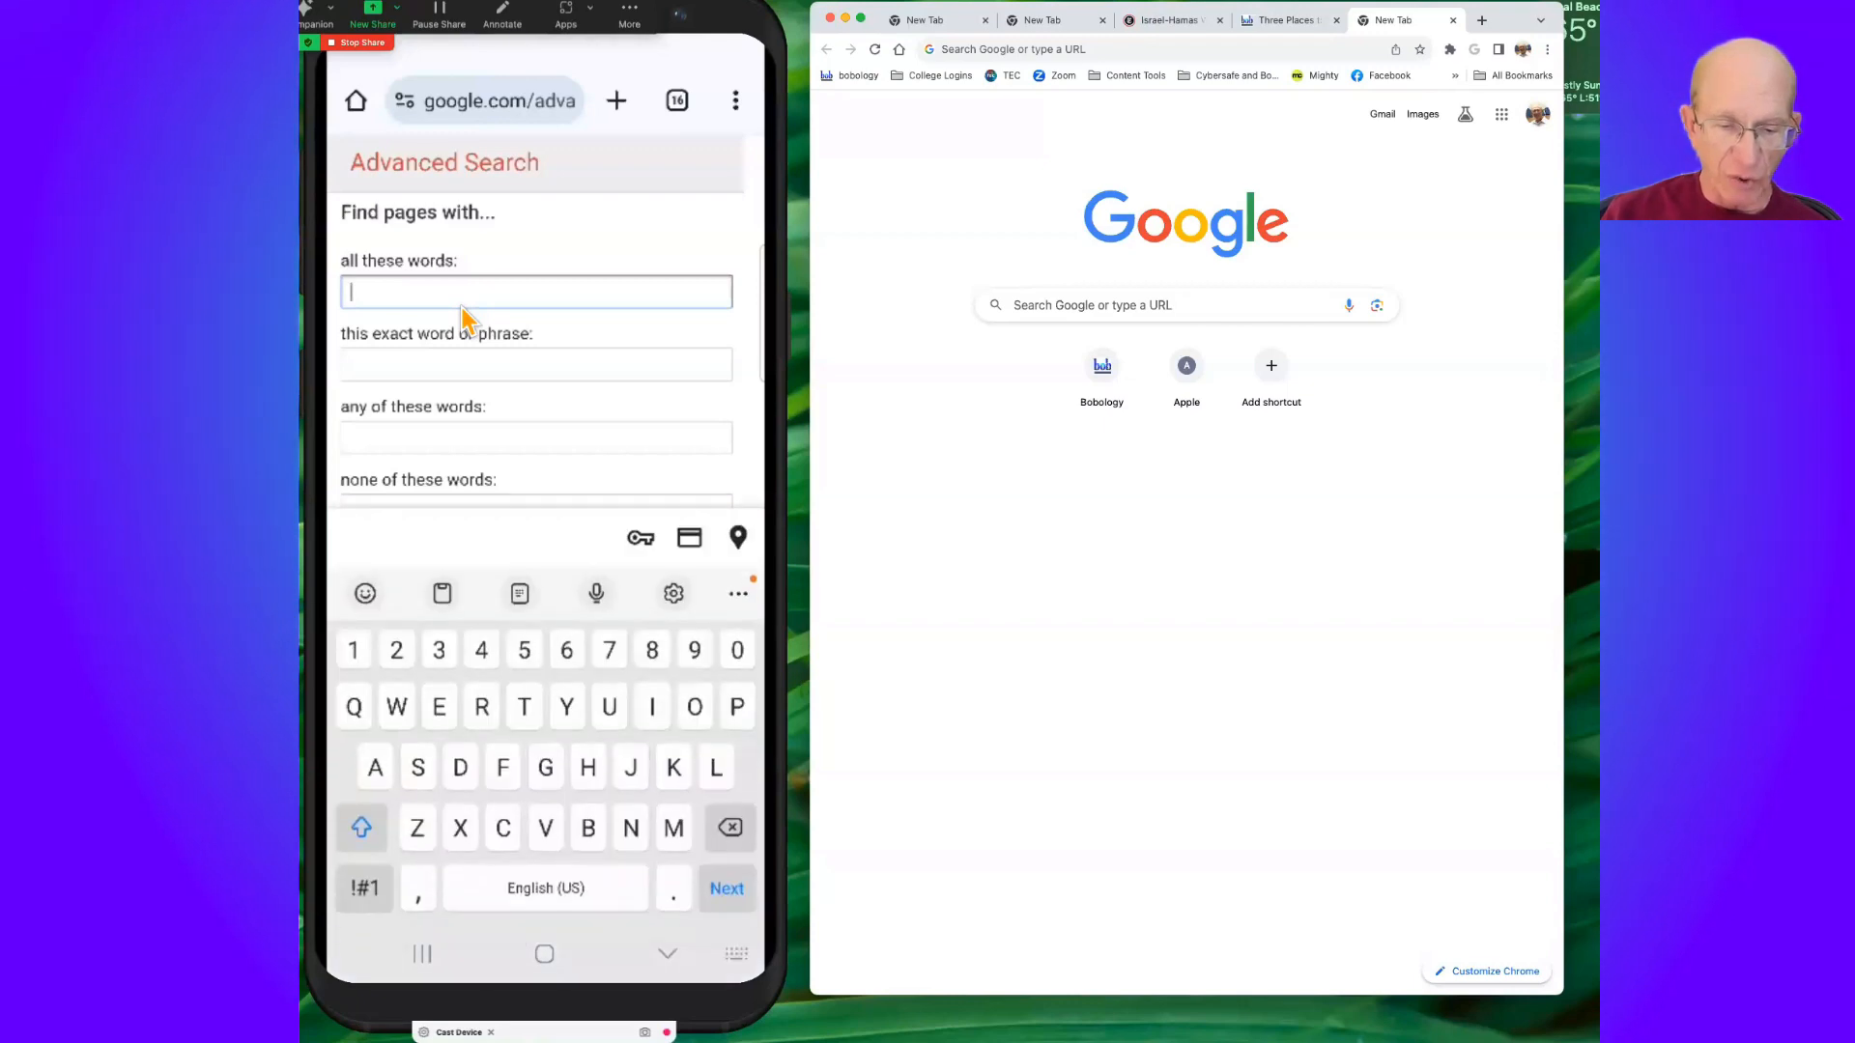
pyautogui.write('Furniture')
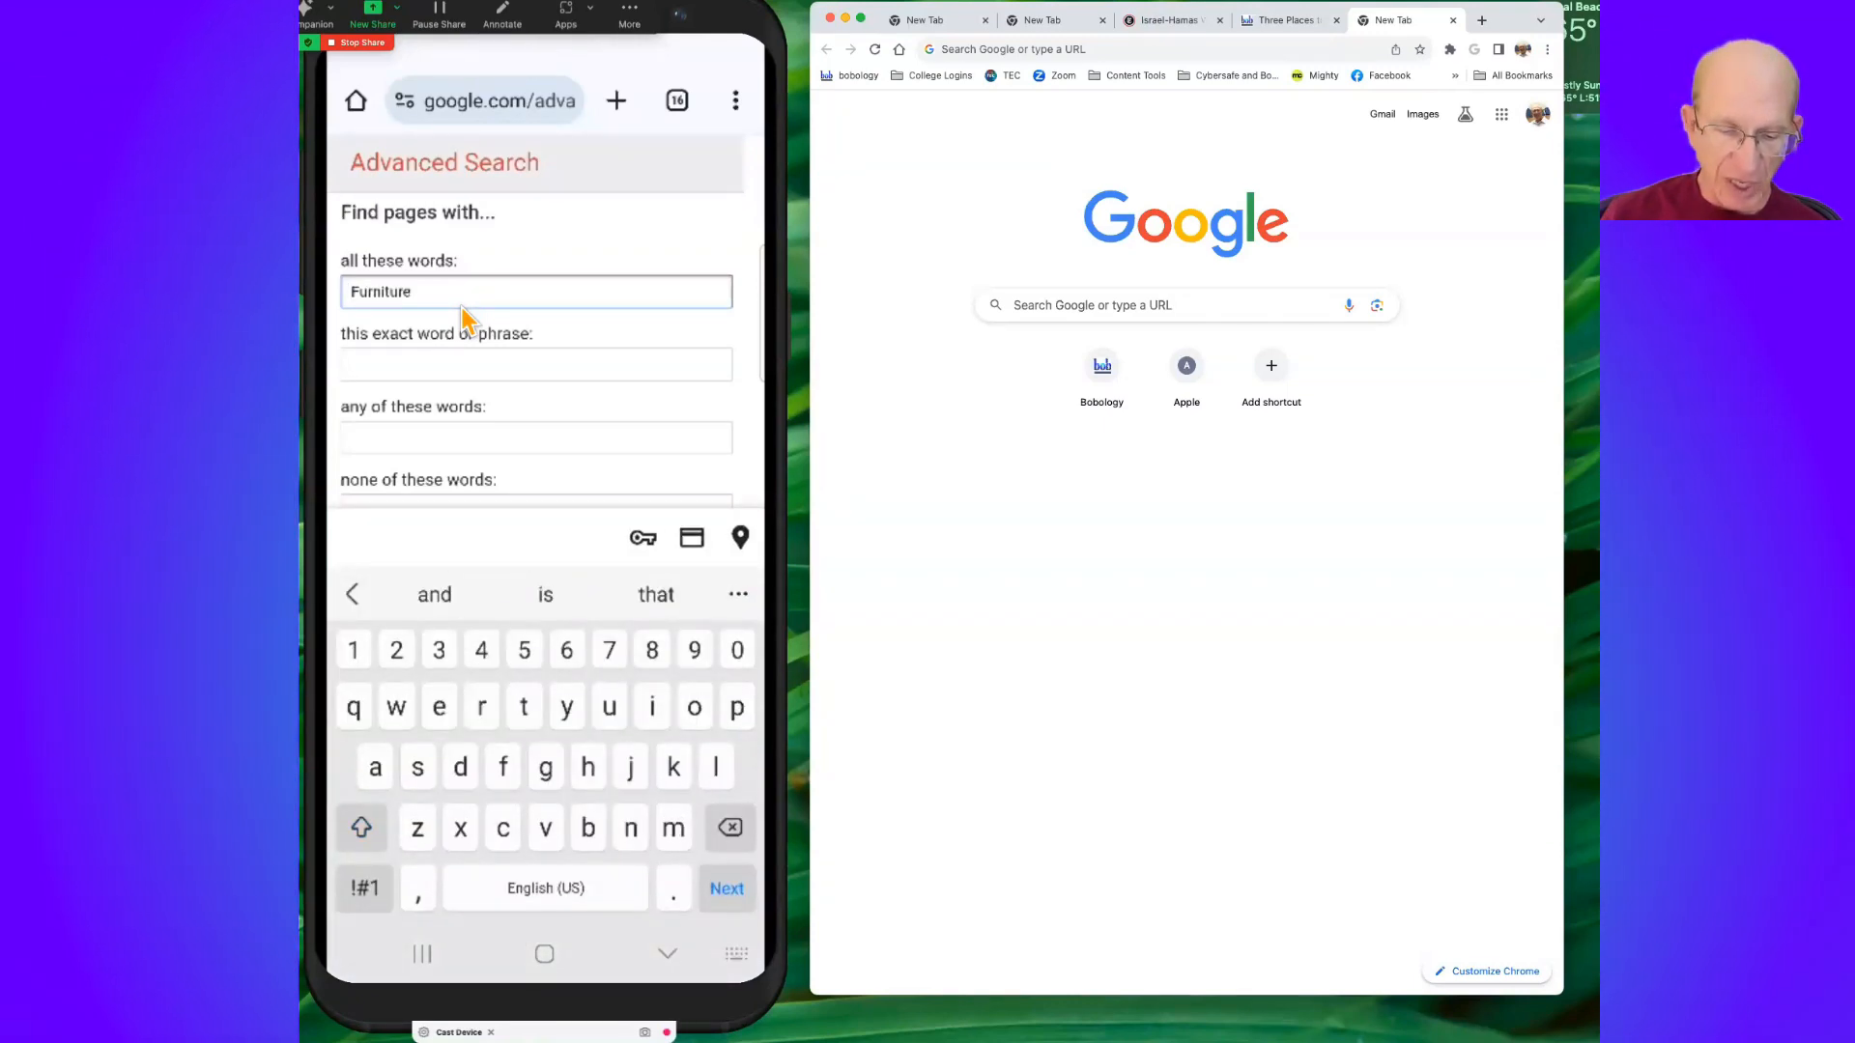
pyautogui.write('take home home today')
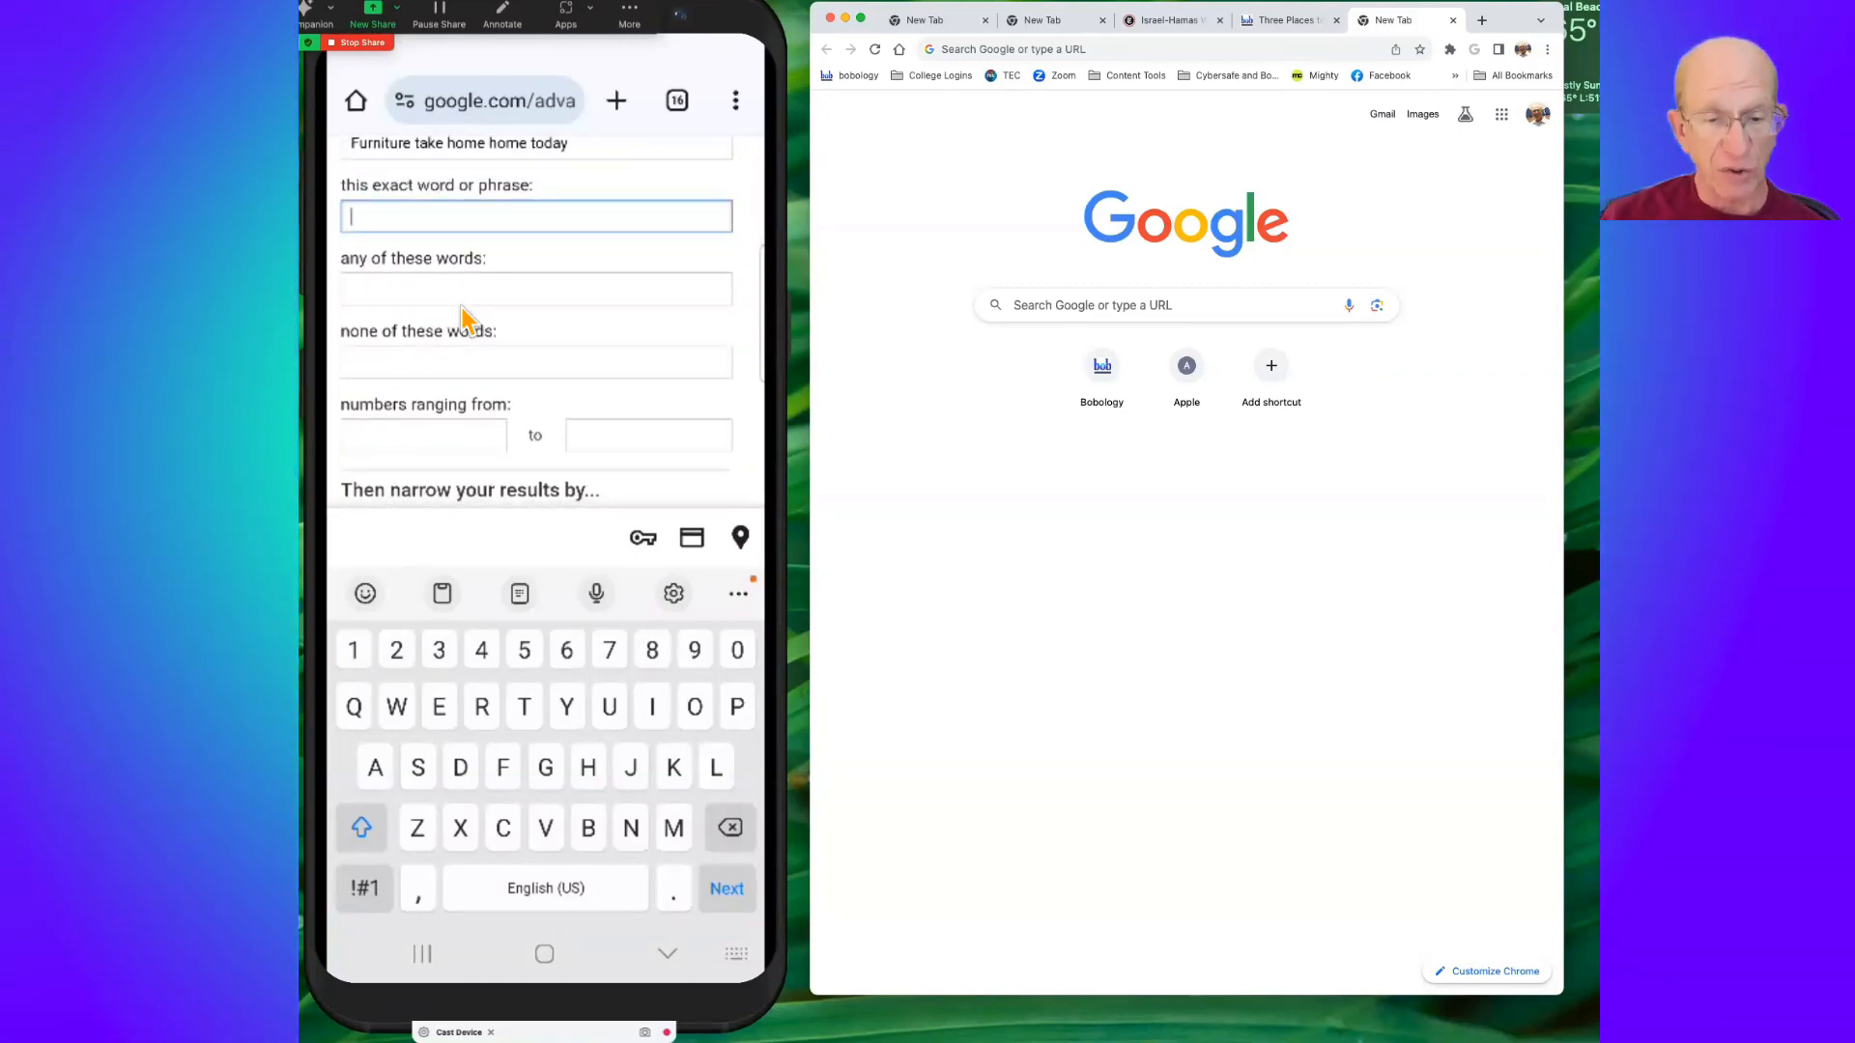
pyautogui.scroll(-3)
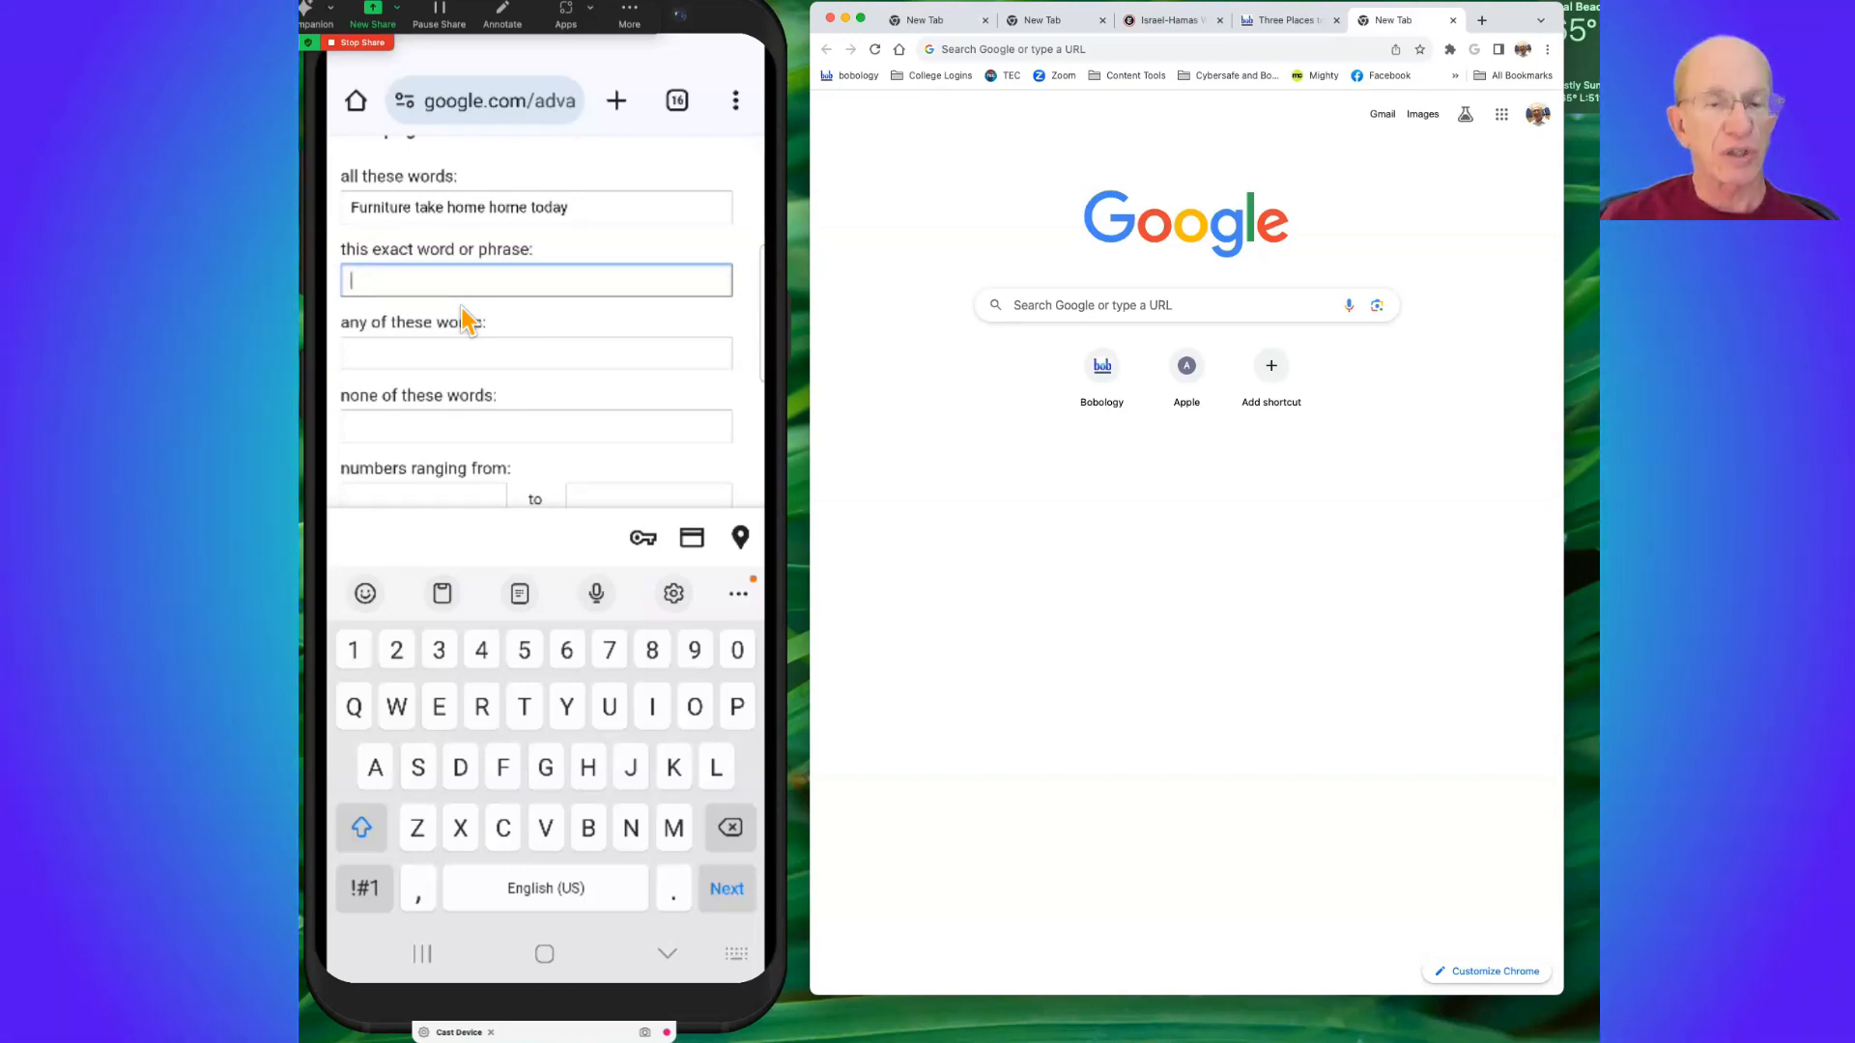
pyautogui.scroll(-3)
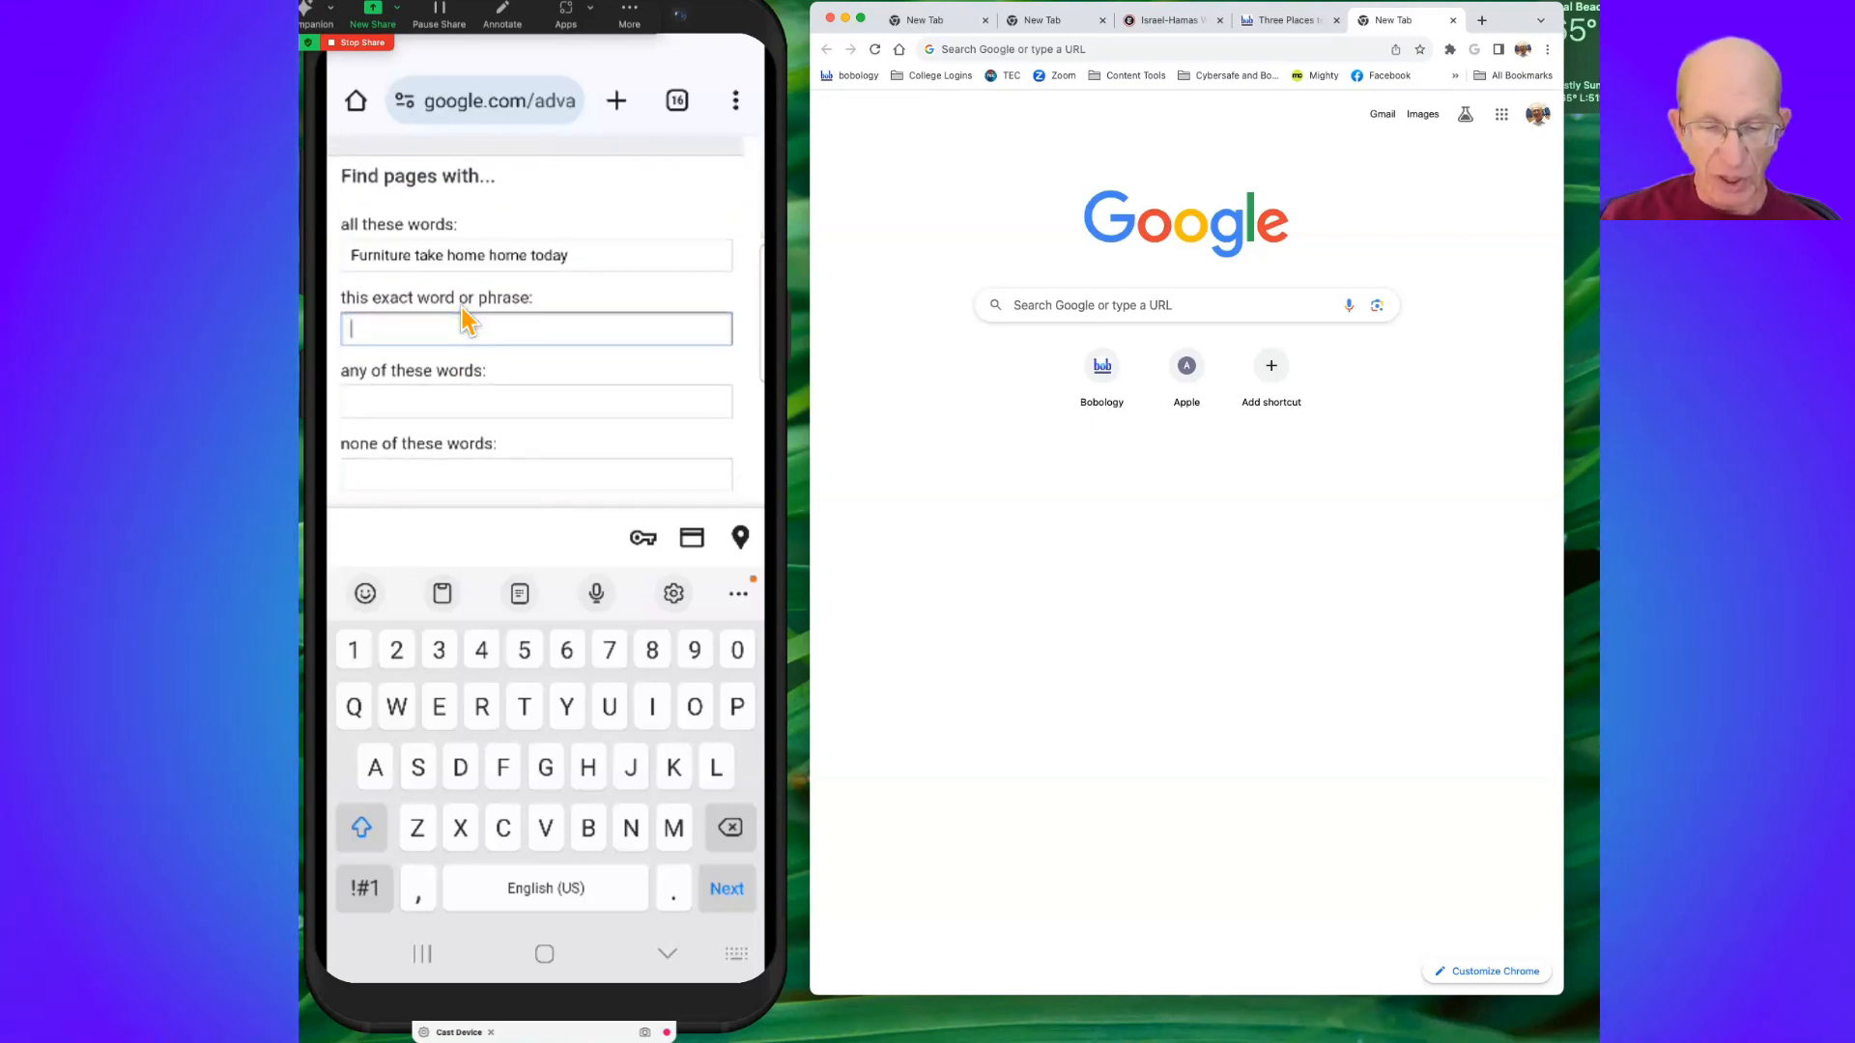
pyautogui.click(537, 254)
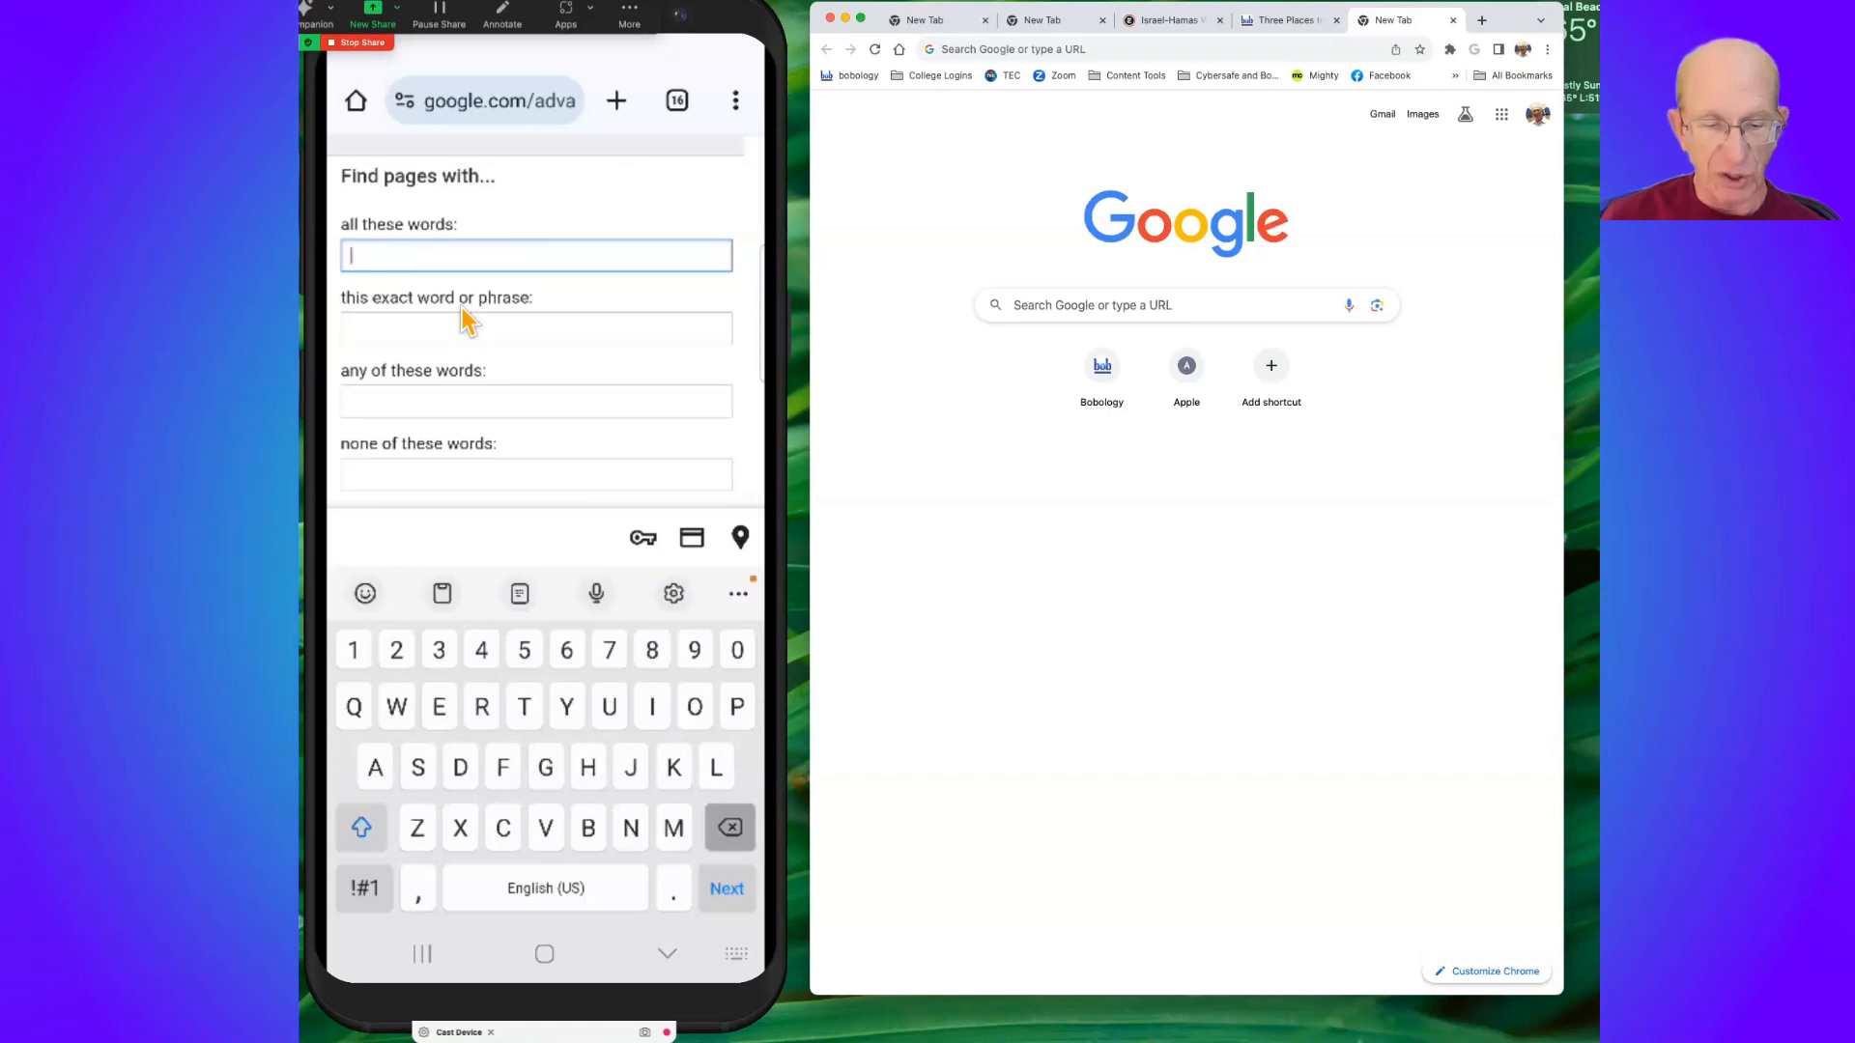
# Enter Colonial furniture in the 'this exact word or phrase' field
pyautogui.click(534, 328)
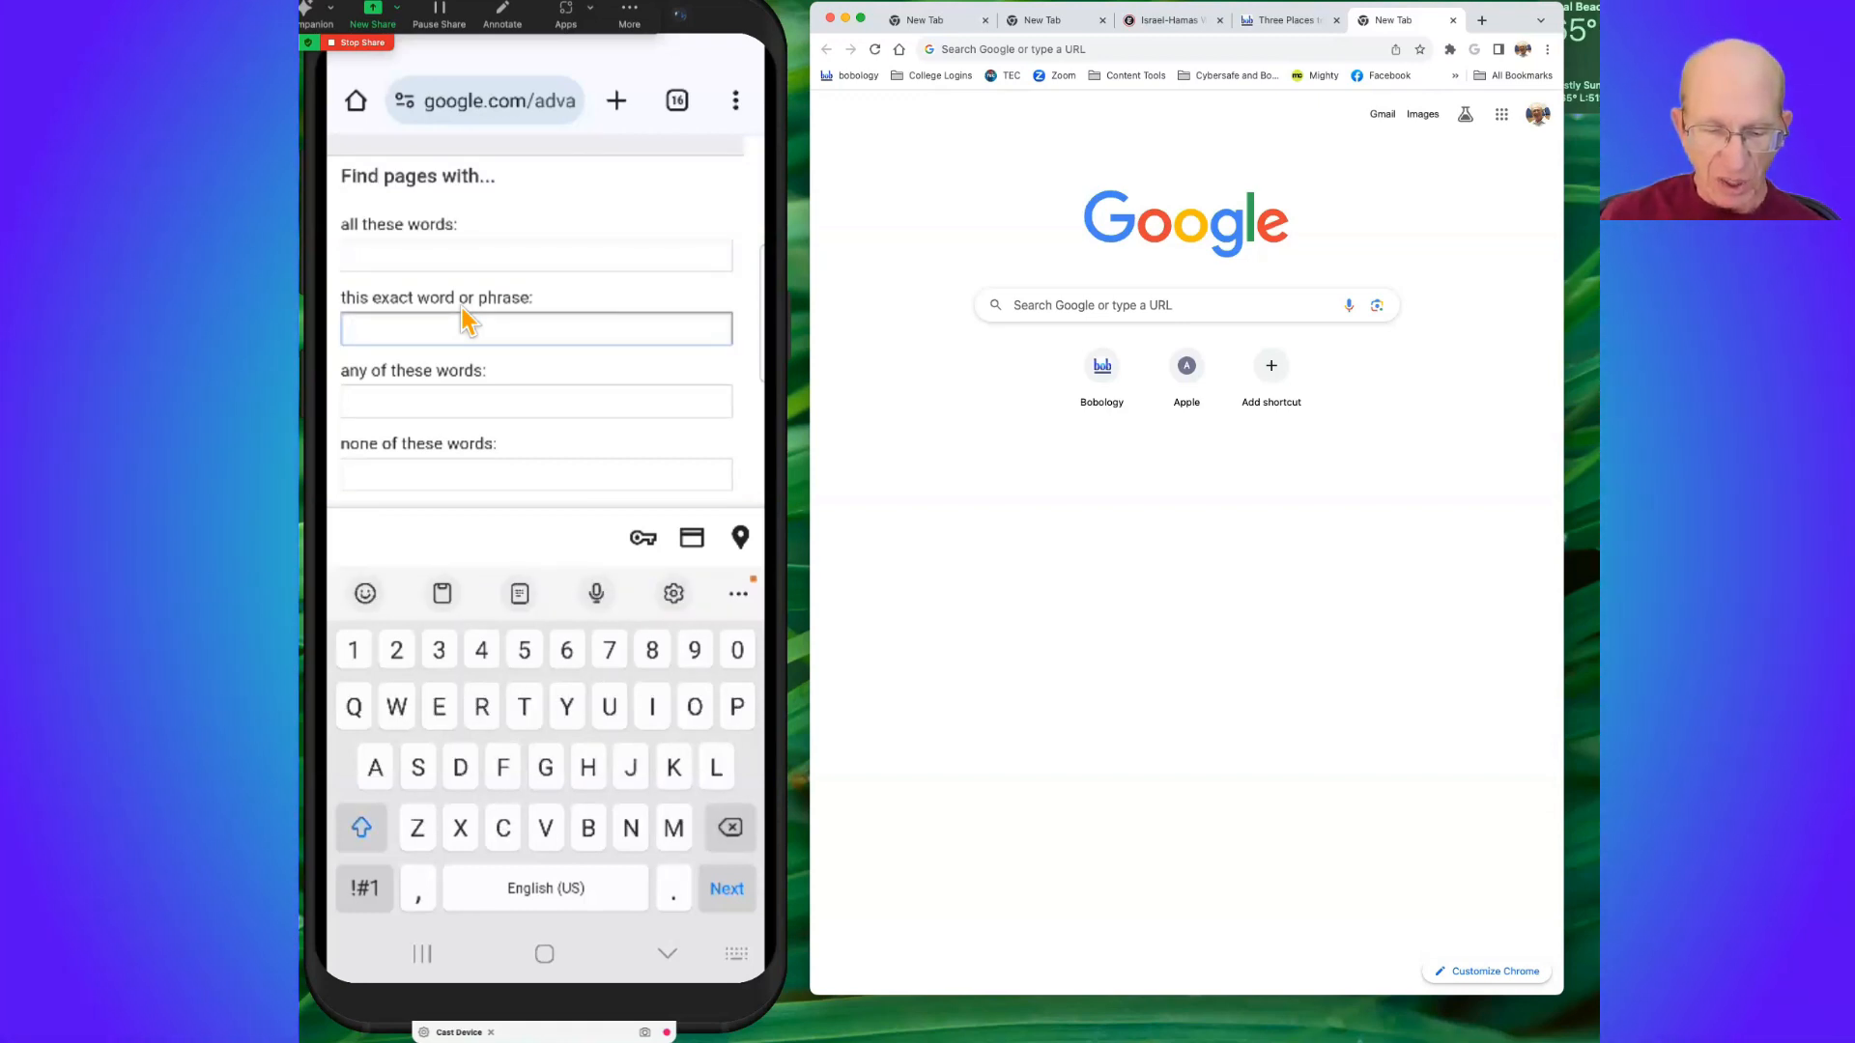
pyautogui.write('olonial furnitur')
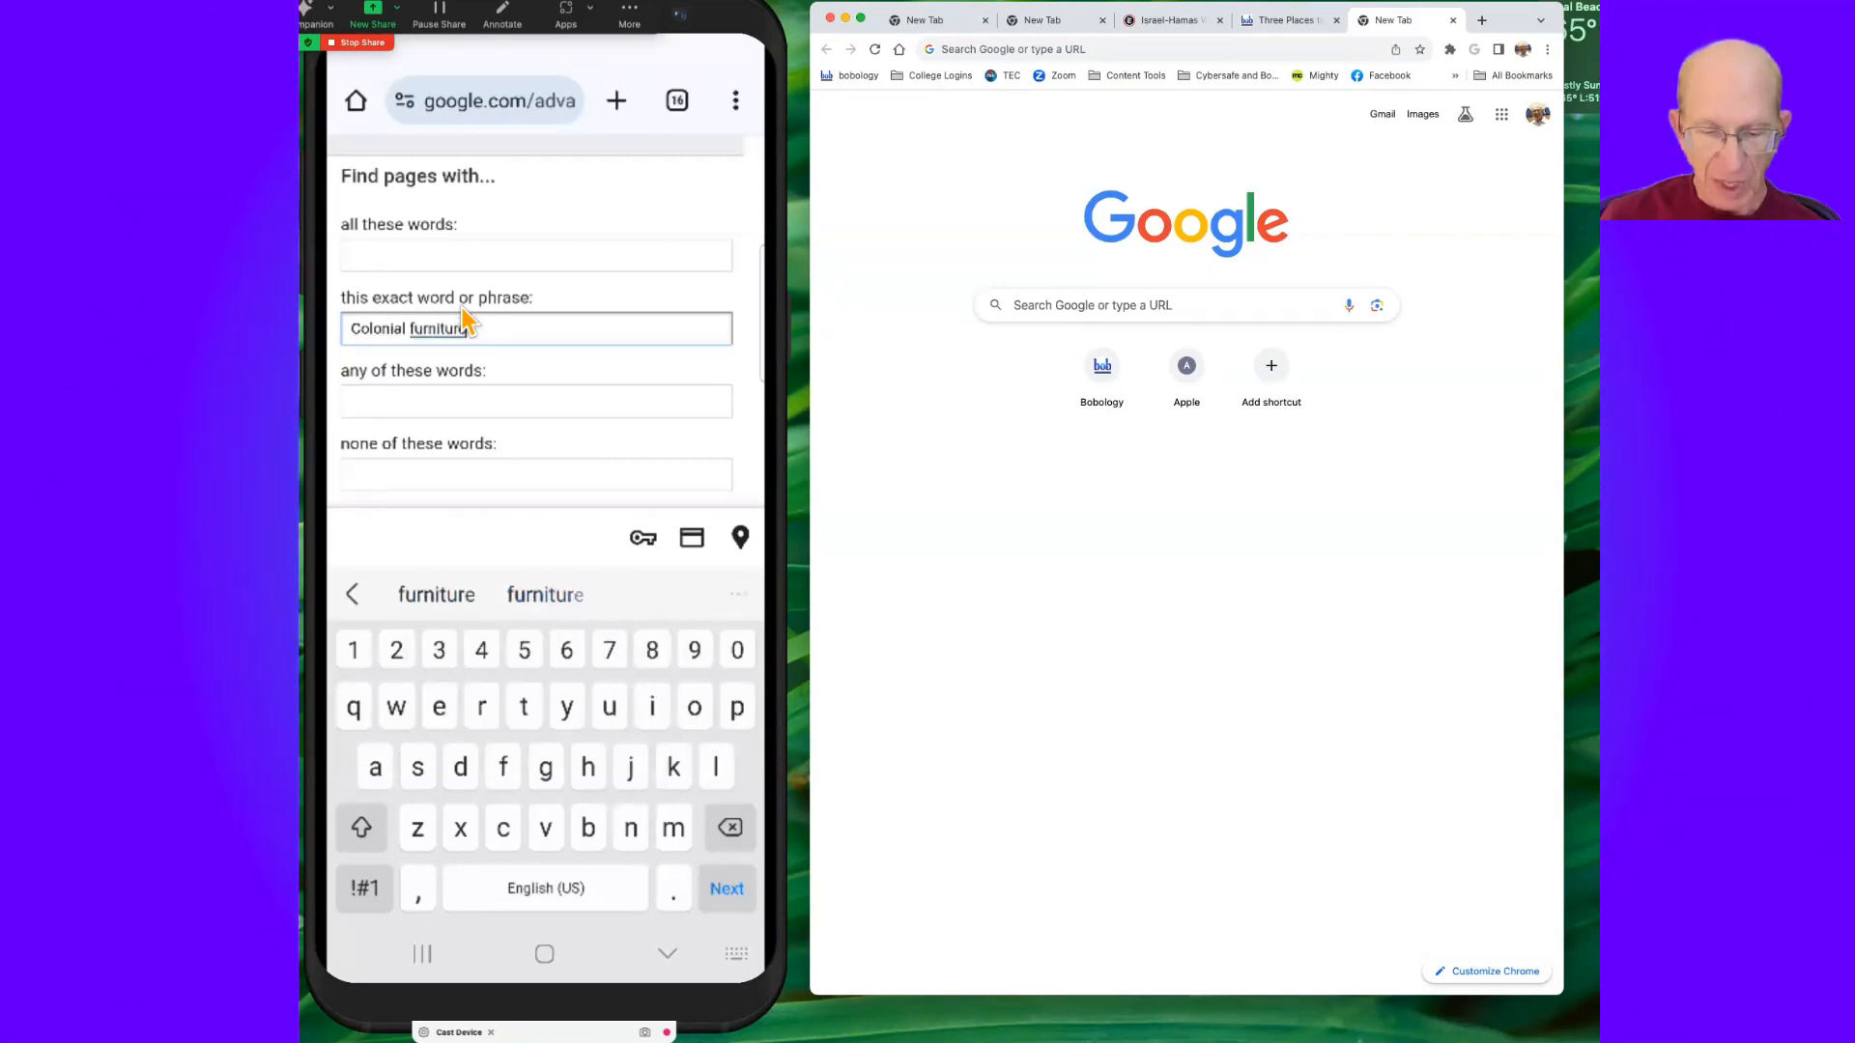
pyautogui.scroll(-3)
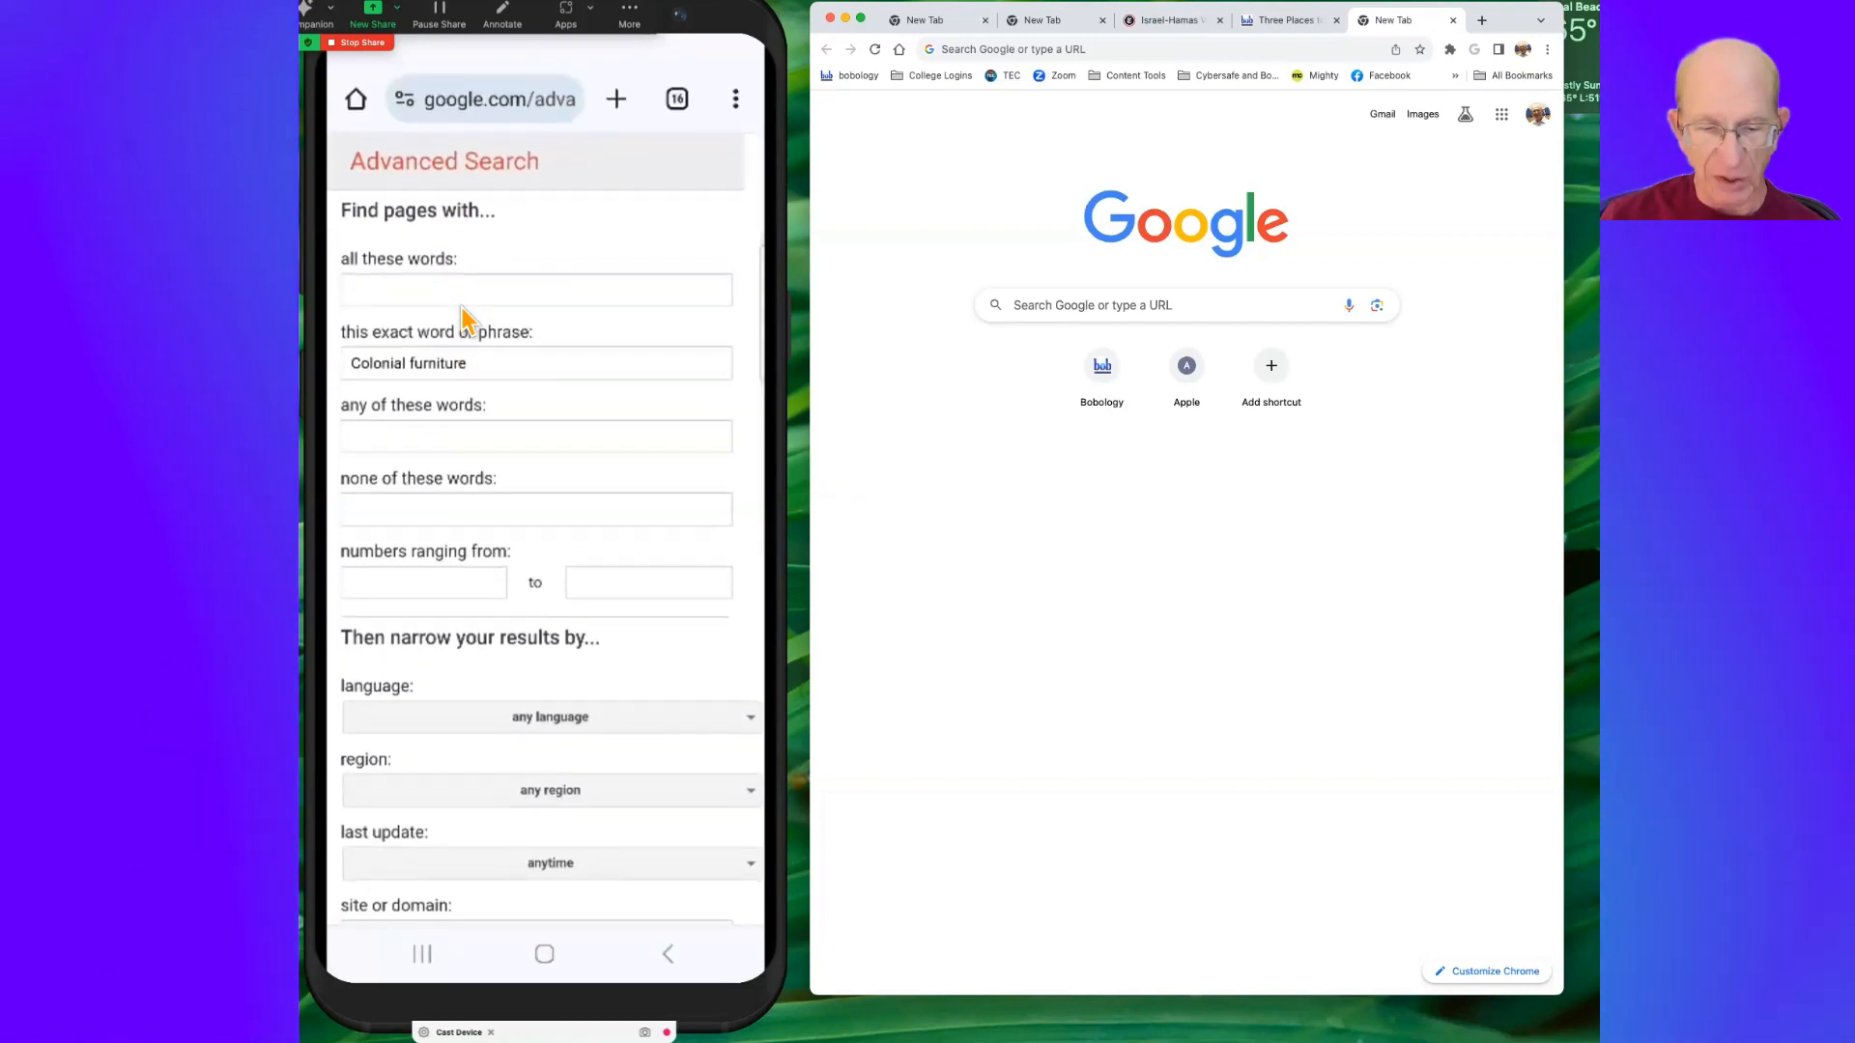
# Run the "Colonial furniture" phrase search, then reopen Advanced Search with it still filled
pyautogui.scroll(-3)
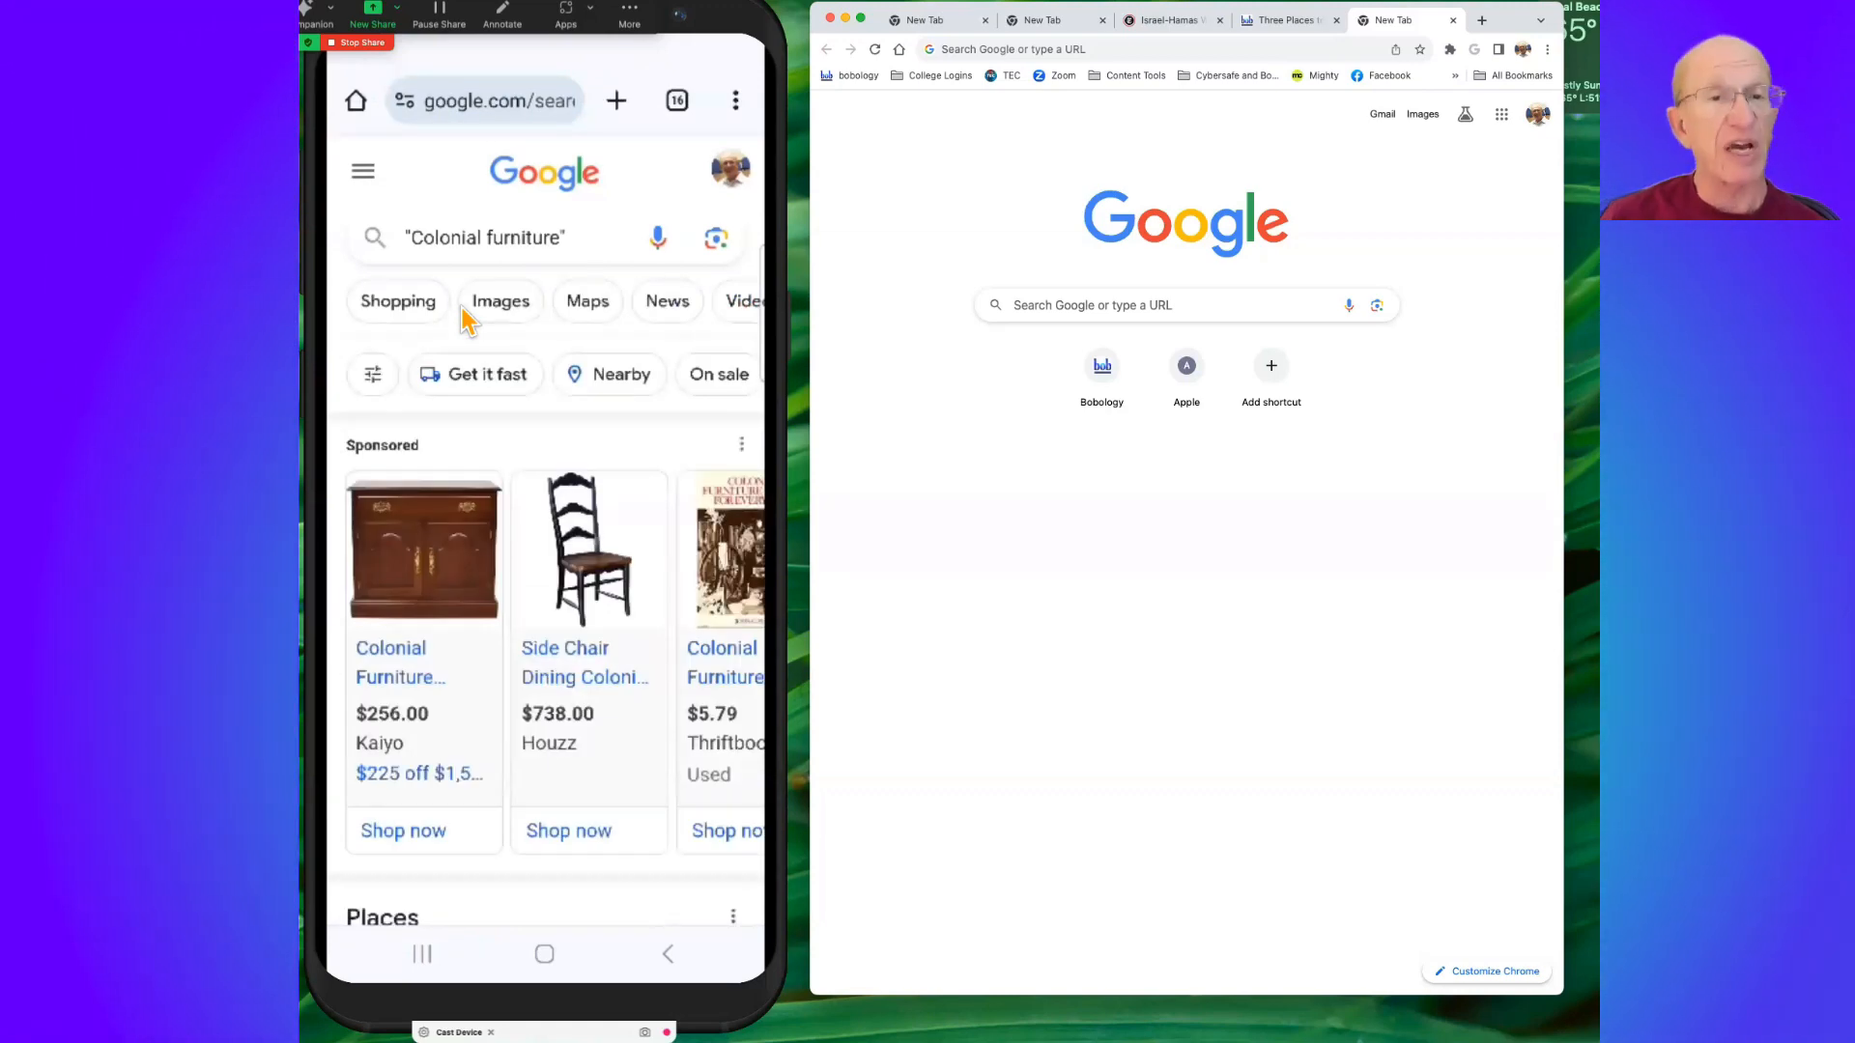
pyautogui.moveTo(443, 296)
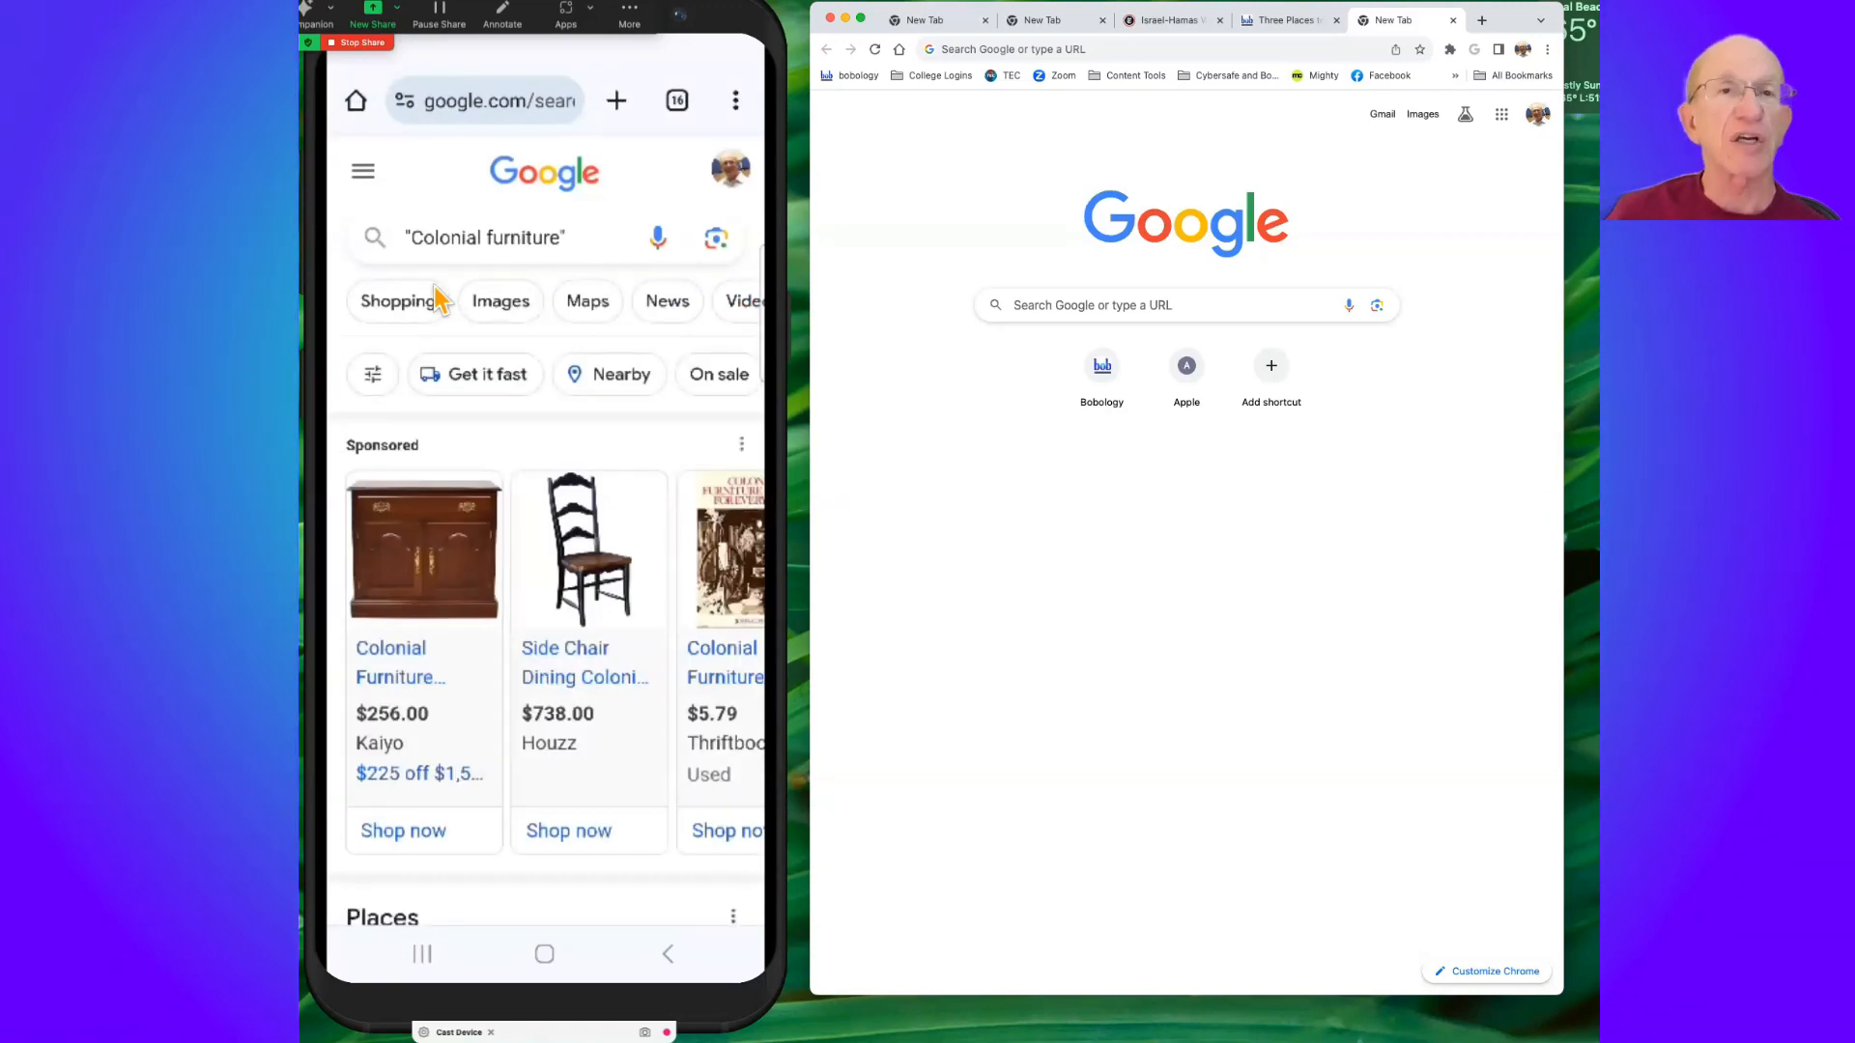
pyautogui.moveTo(627, 272)
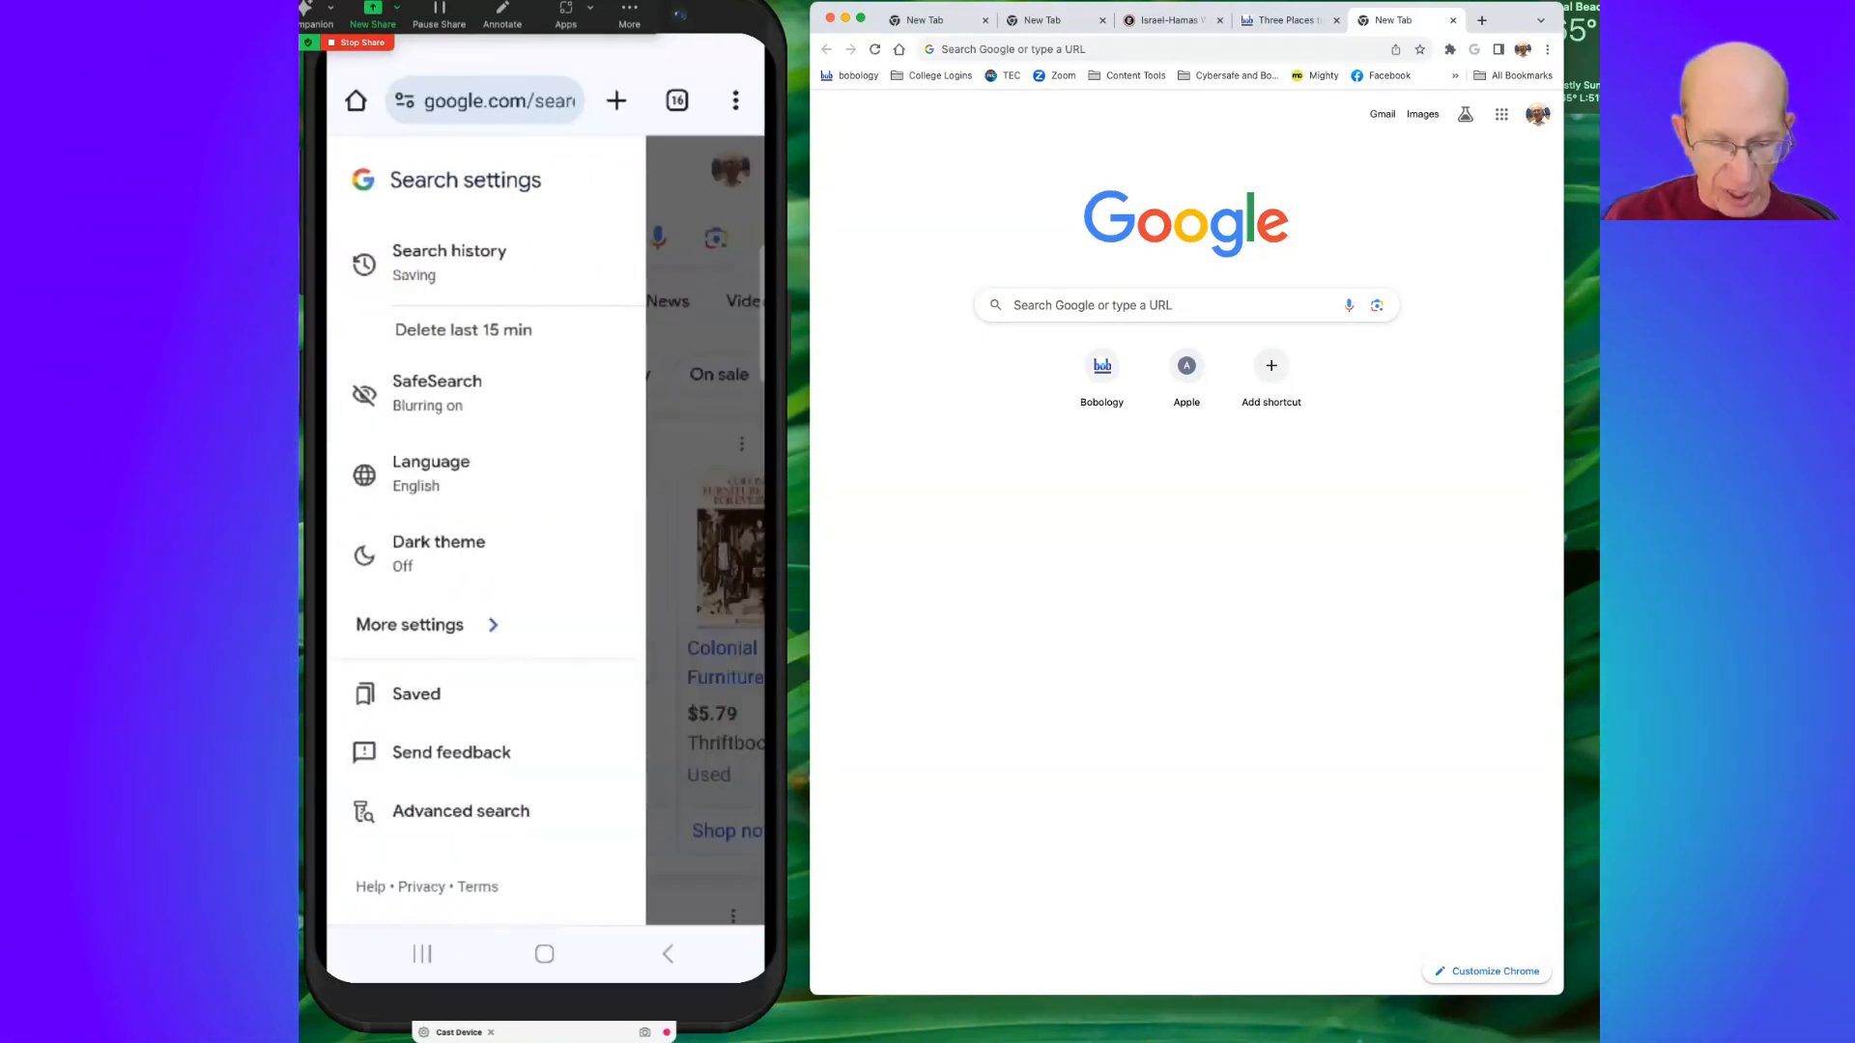
pyautogui.click(459, 810)
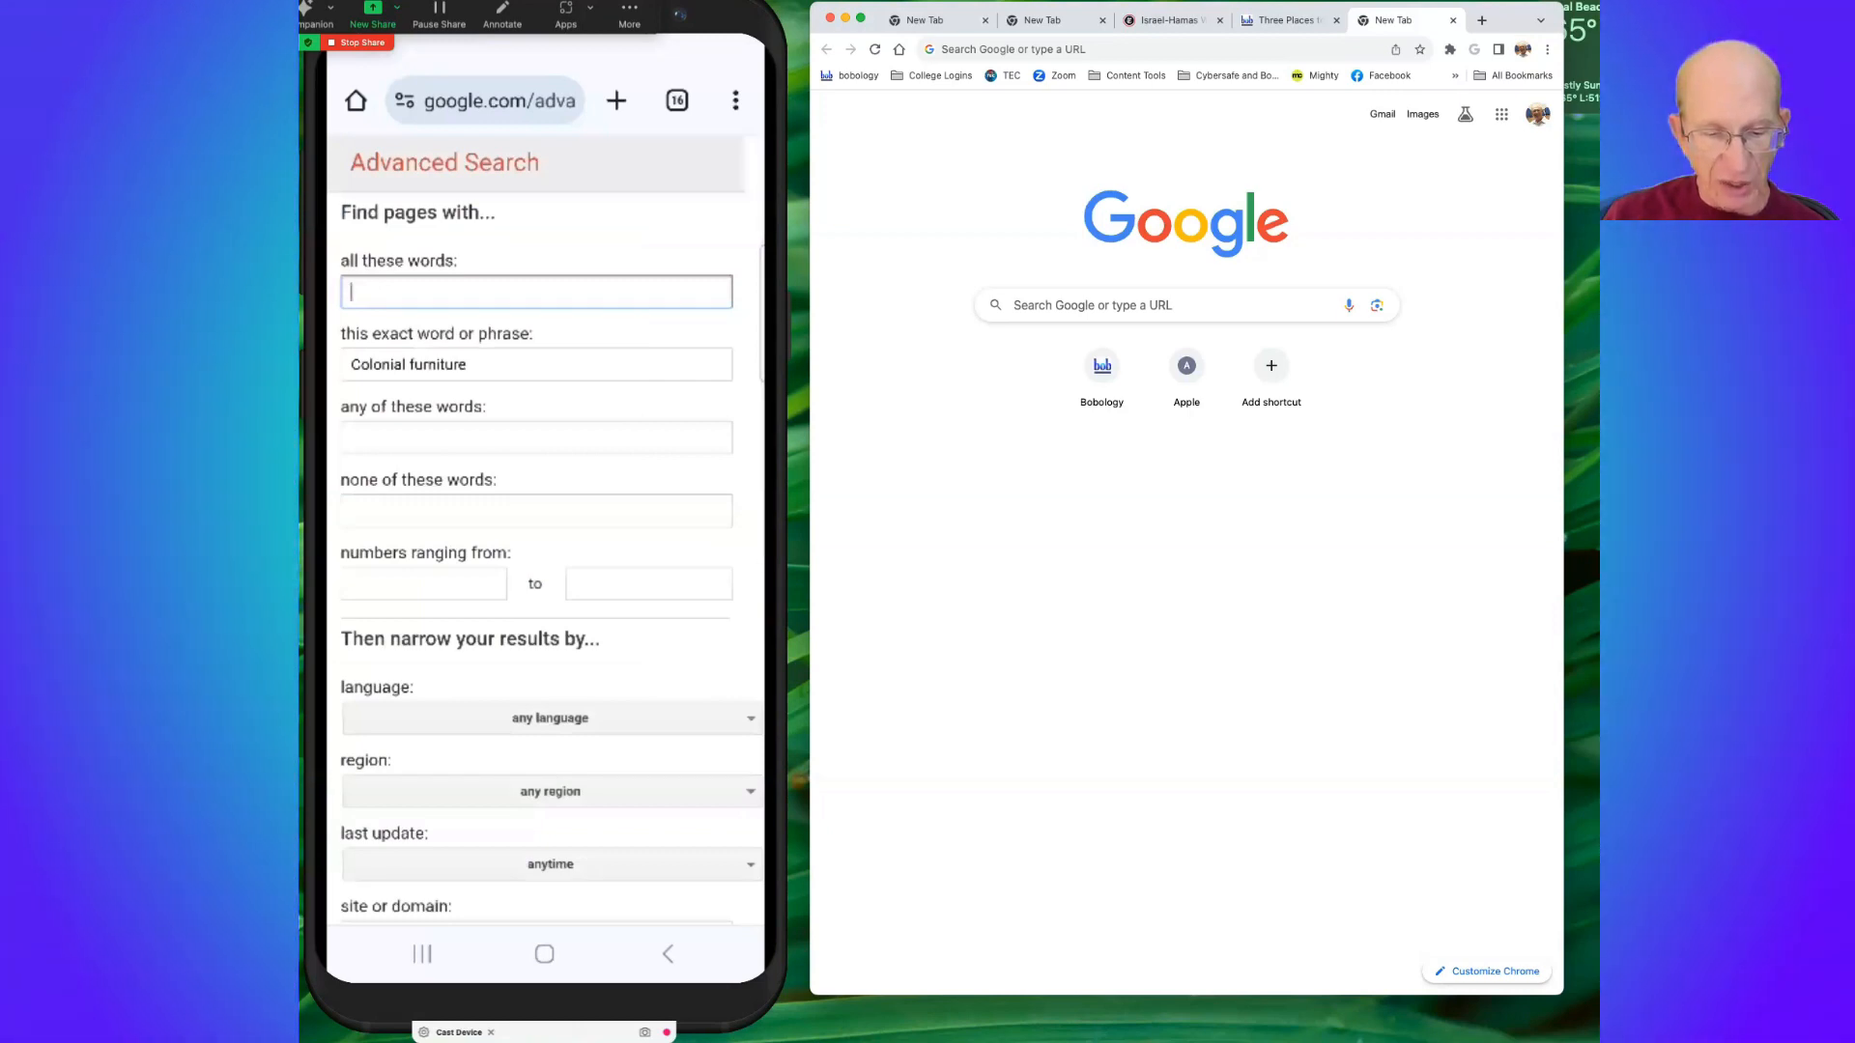